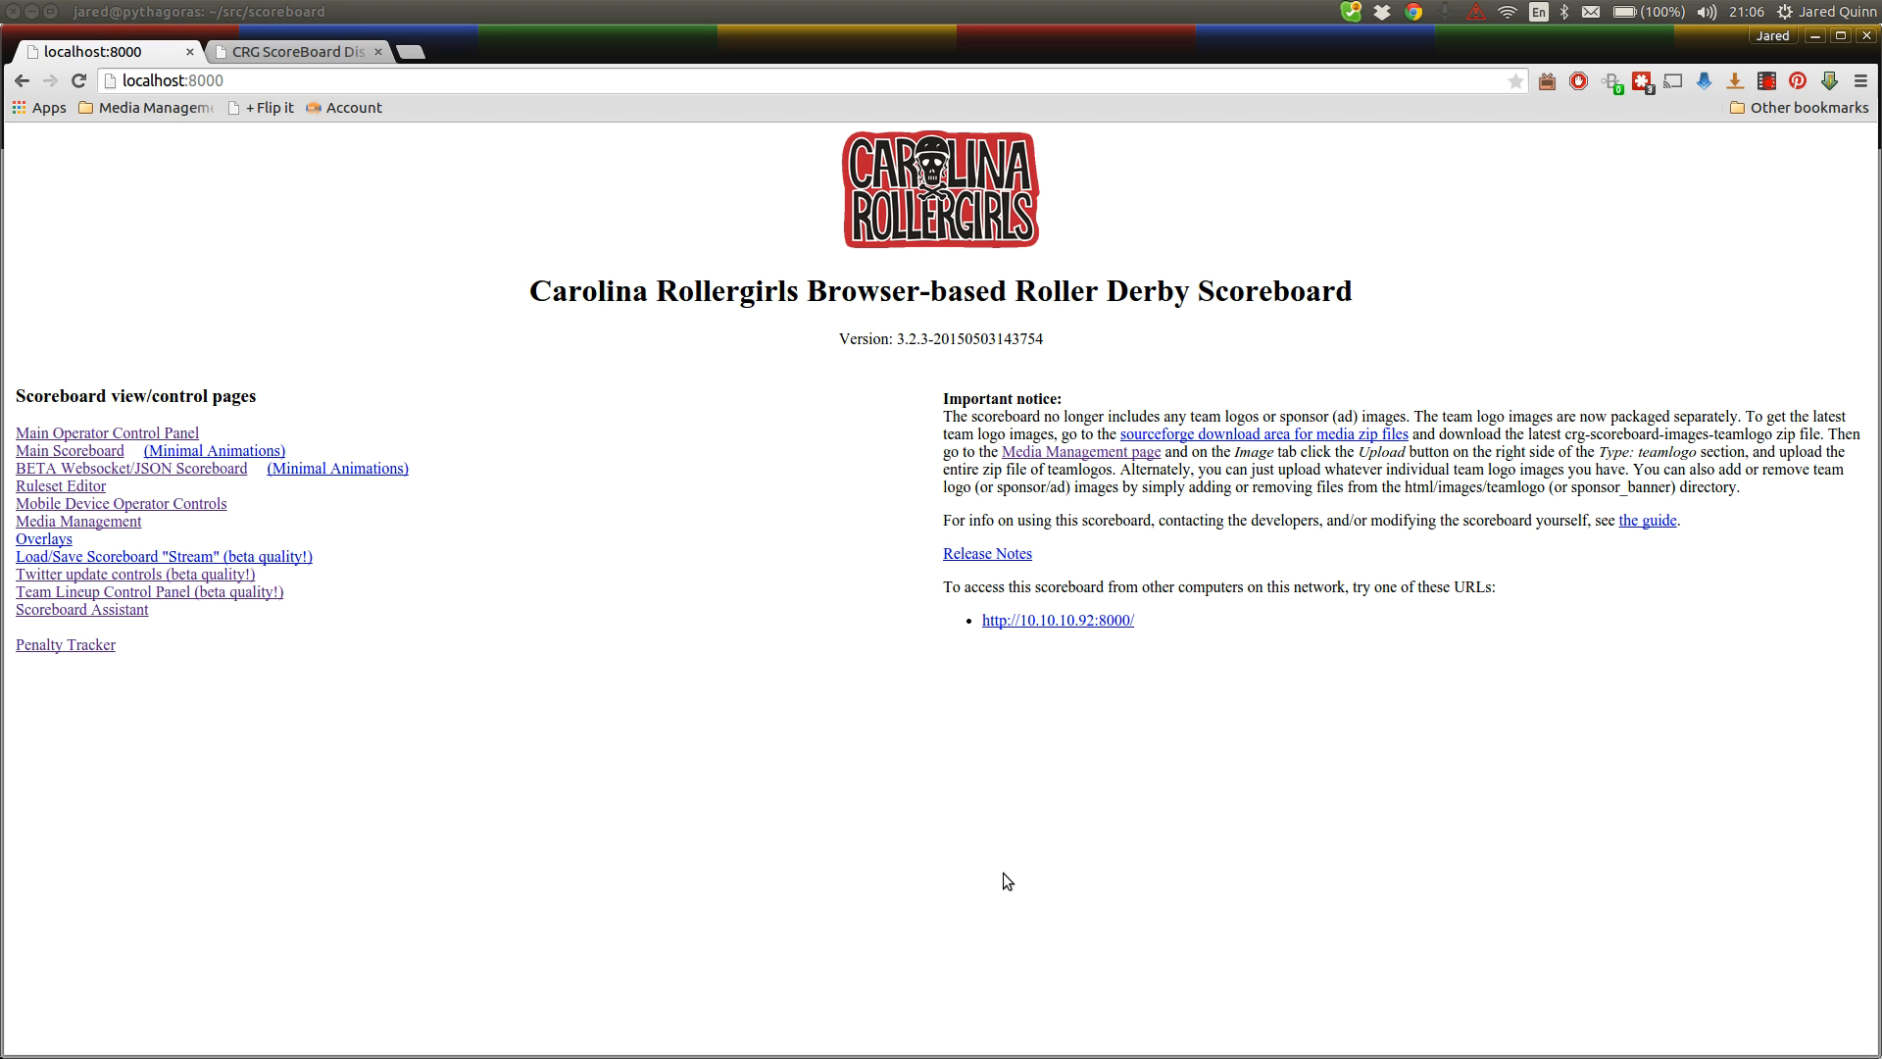
mouse_move(289, 610)
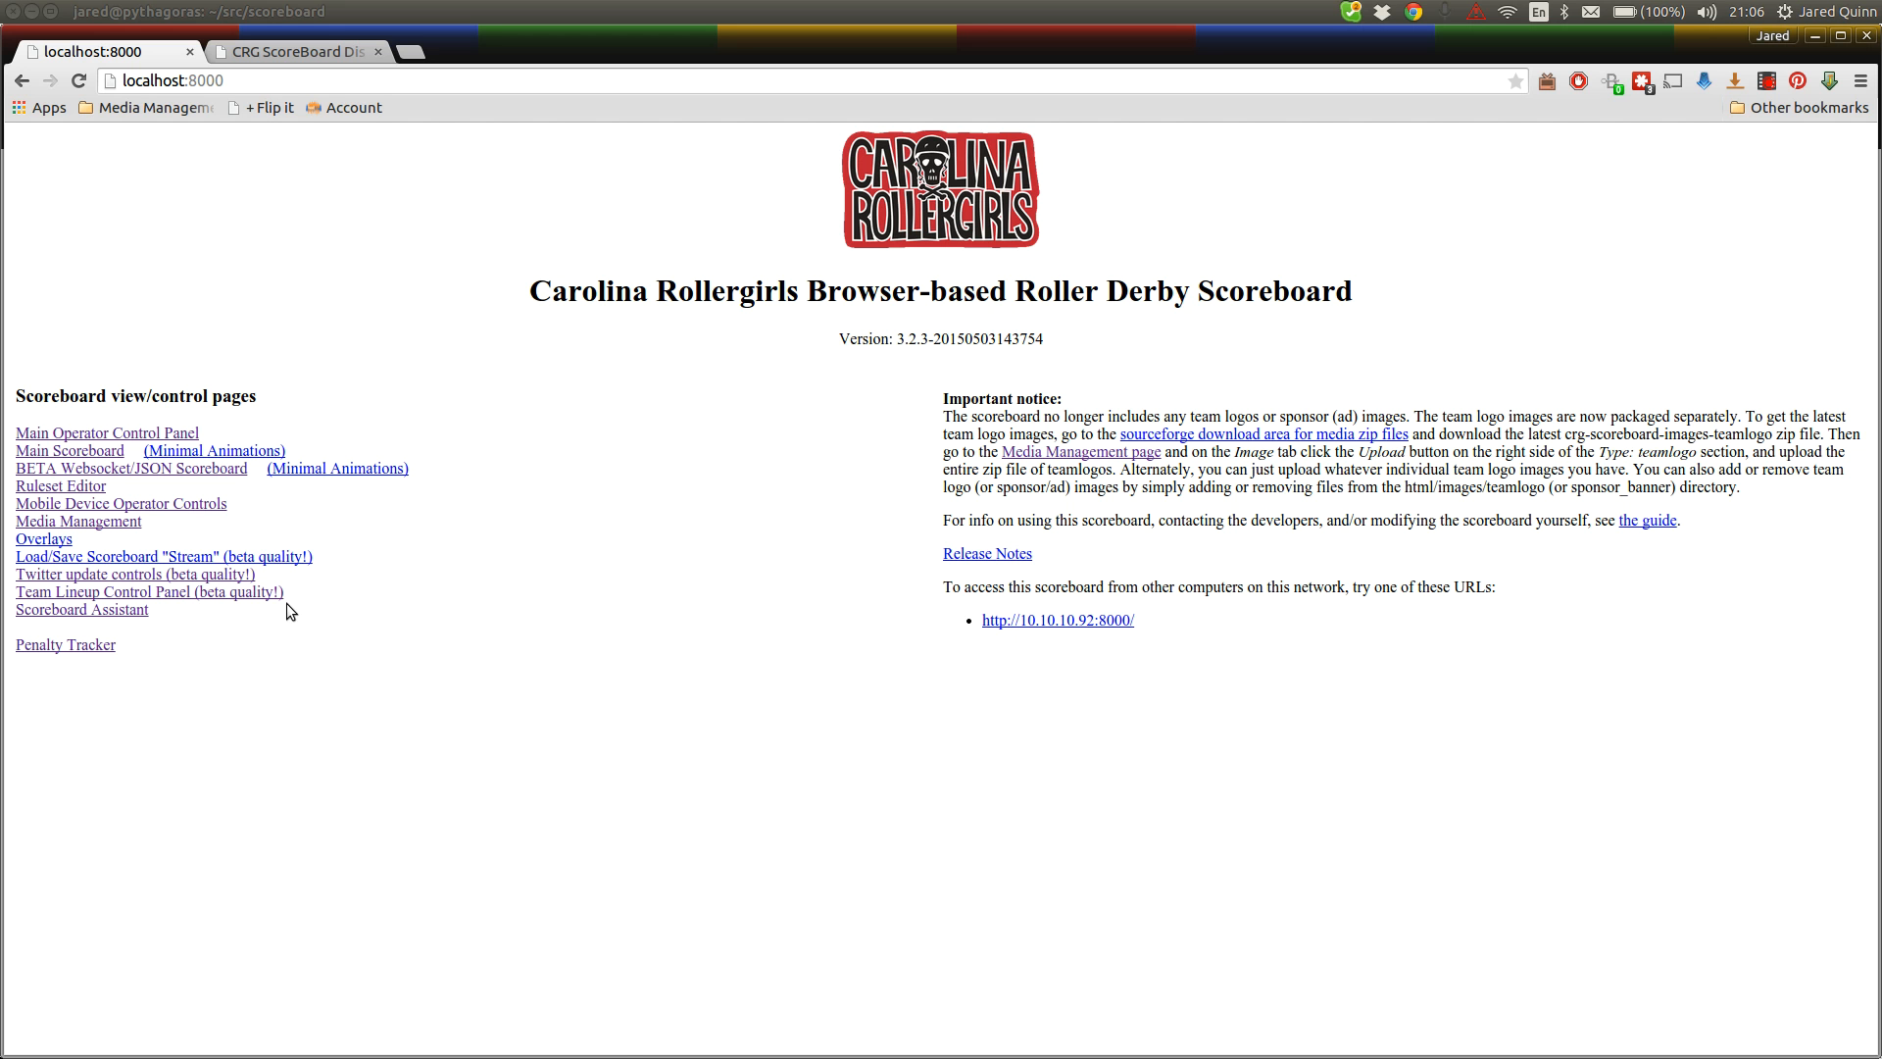
Open the Main Operator Control Panel and log in with operator name 'Demo'
left_click(107, 432)
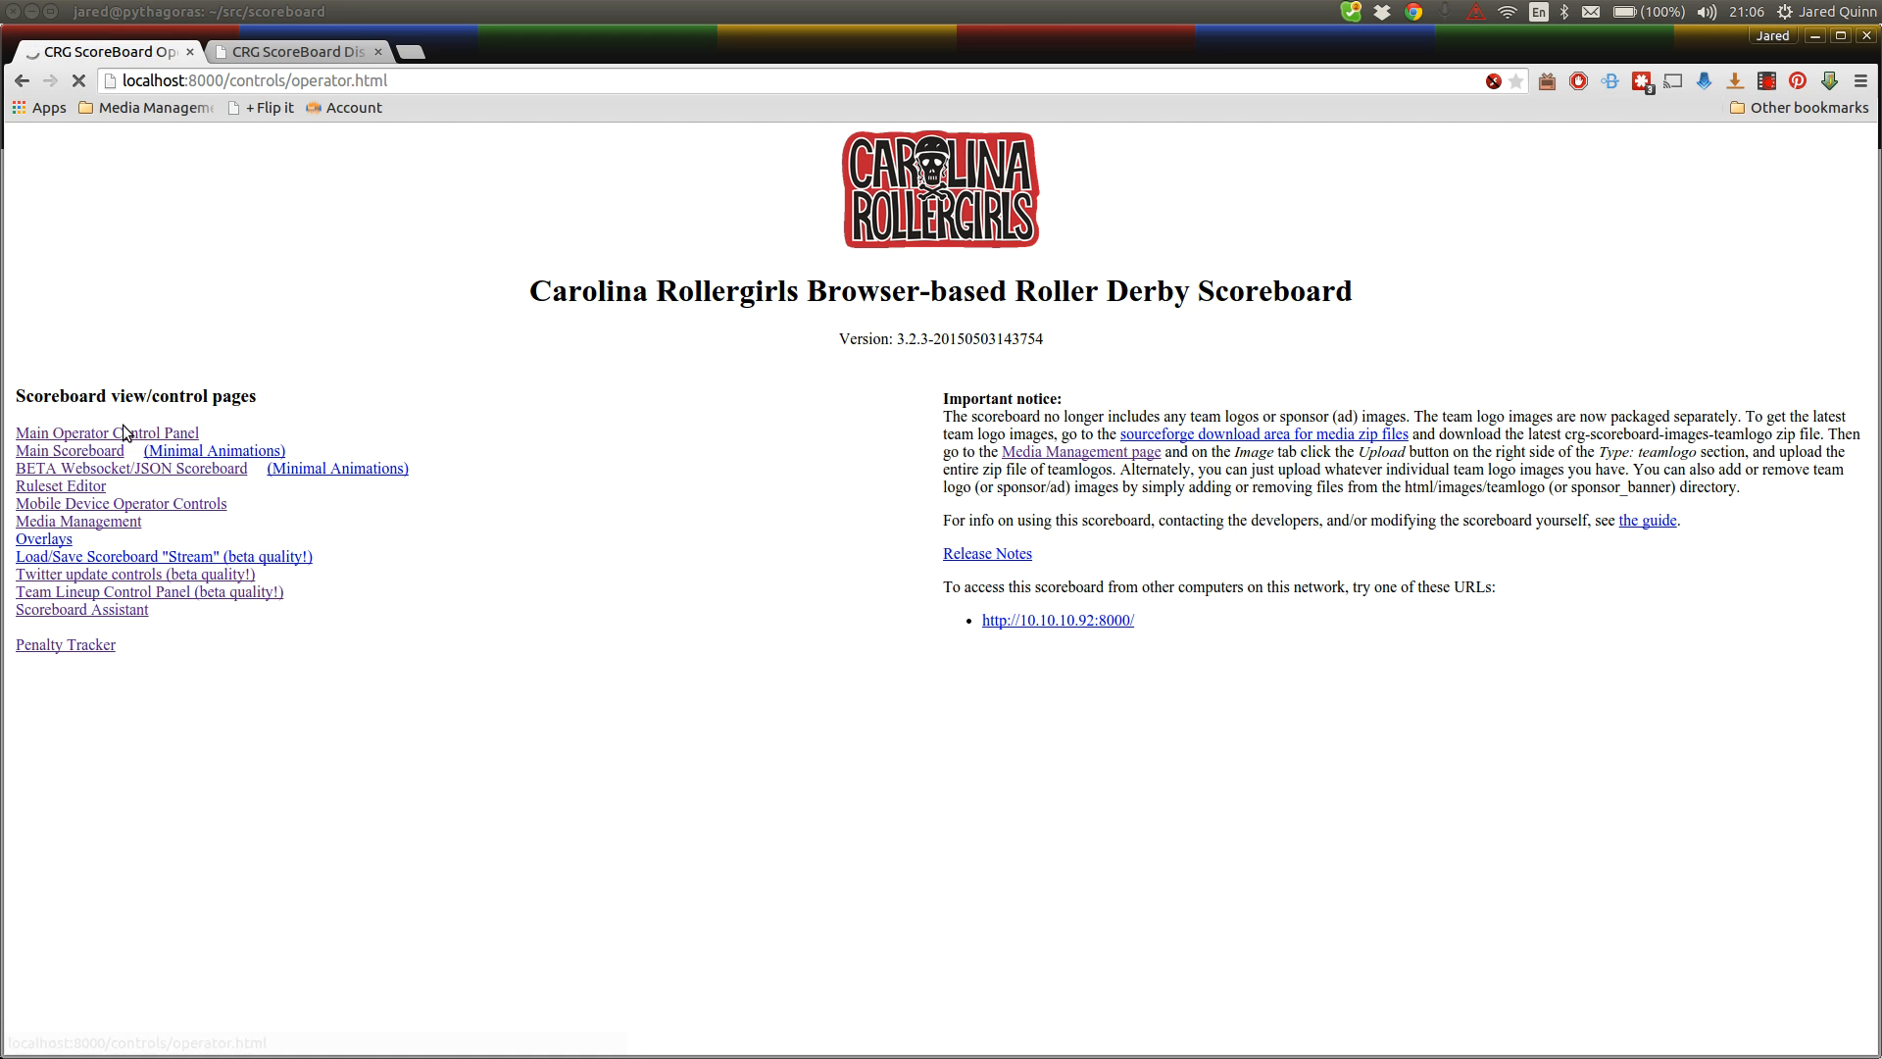
left_click(107, 433)
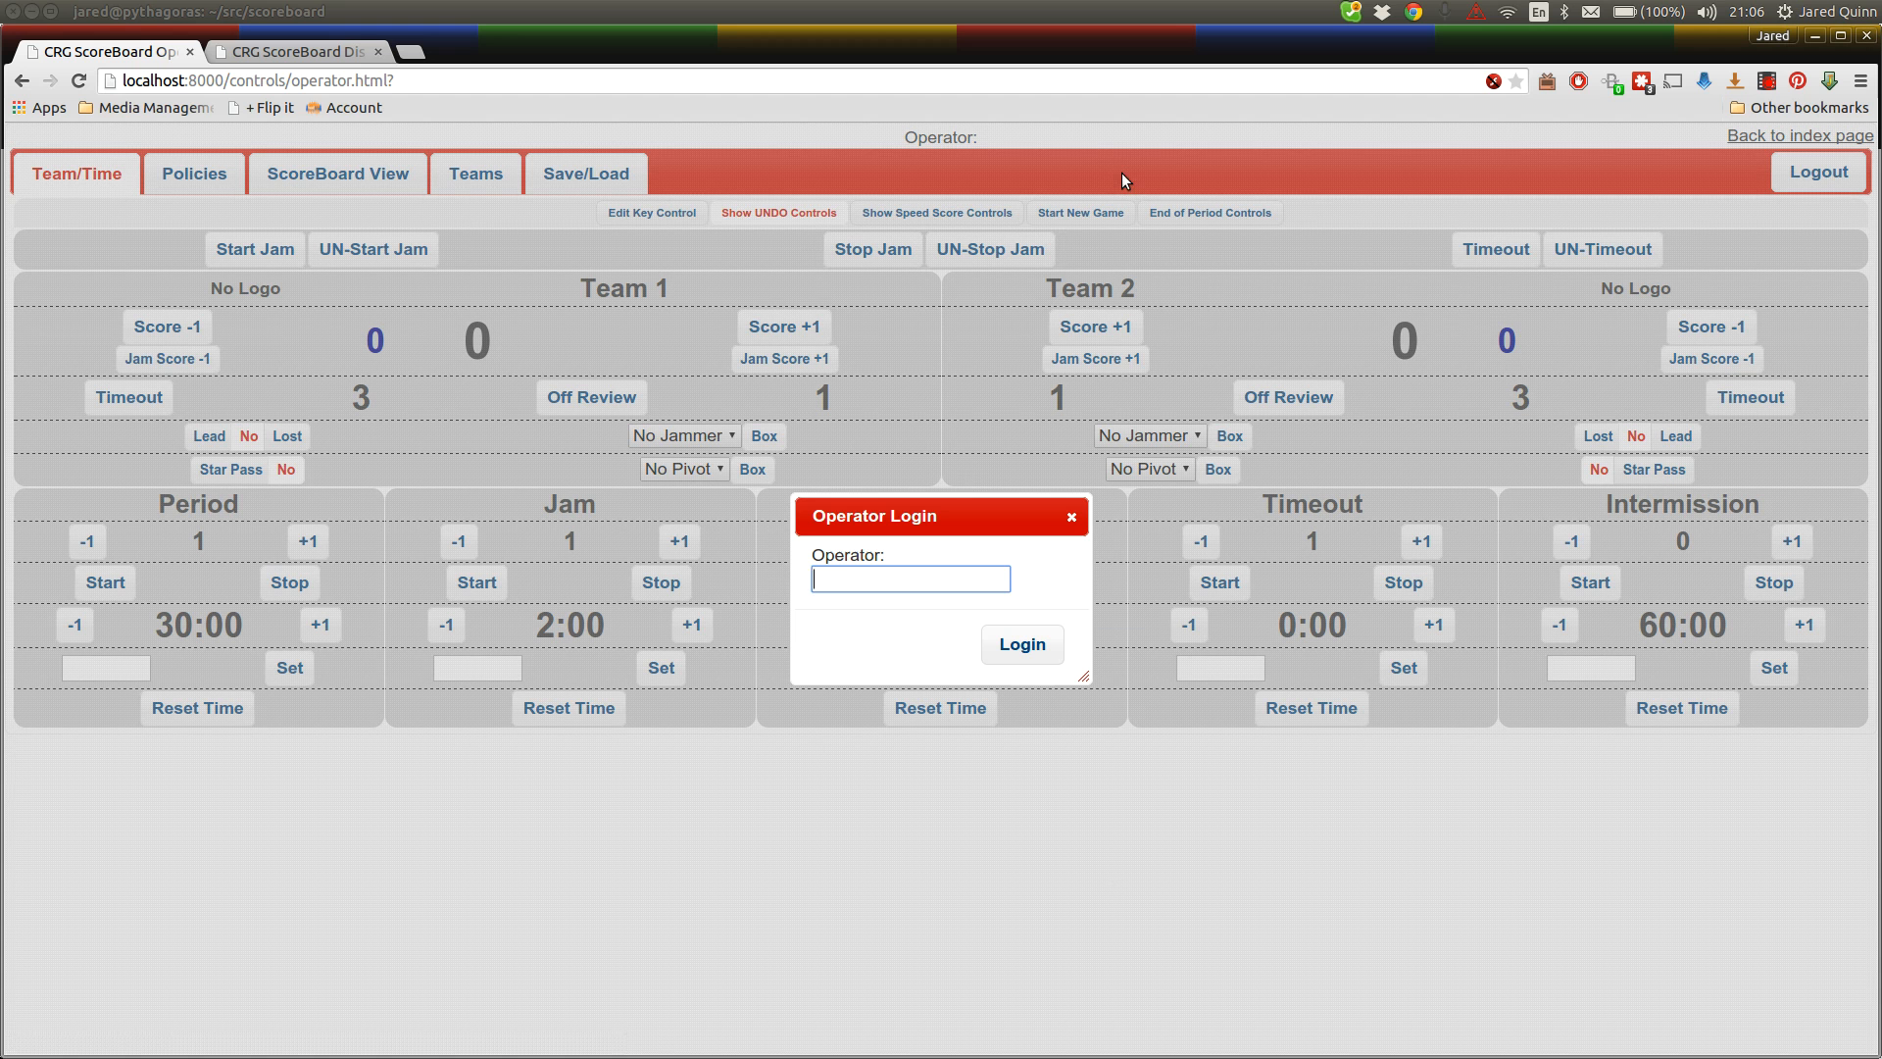
type("FTP")
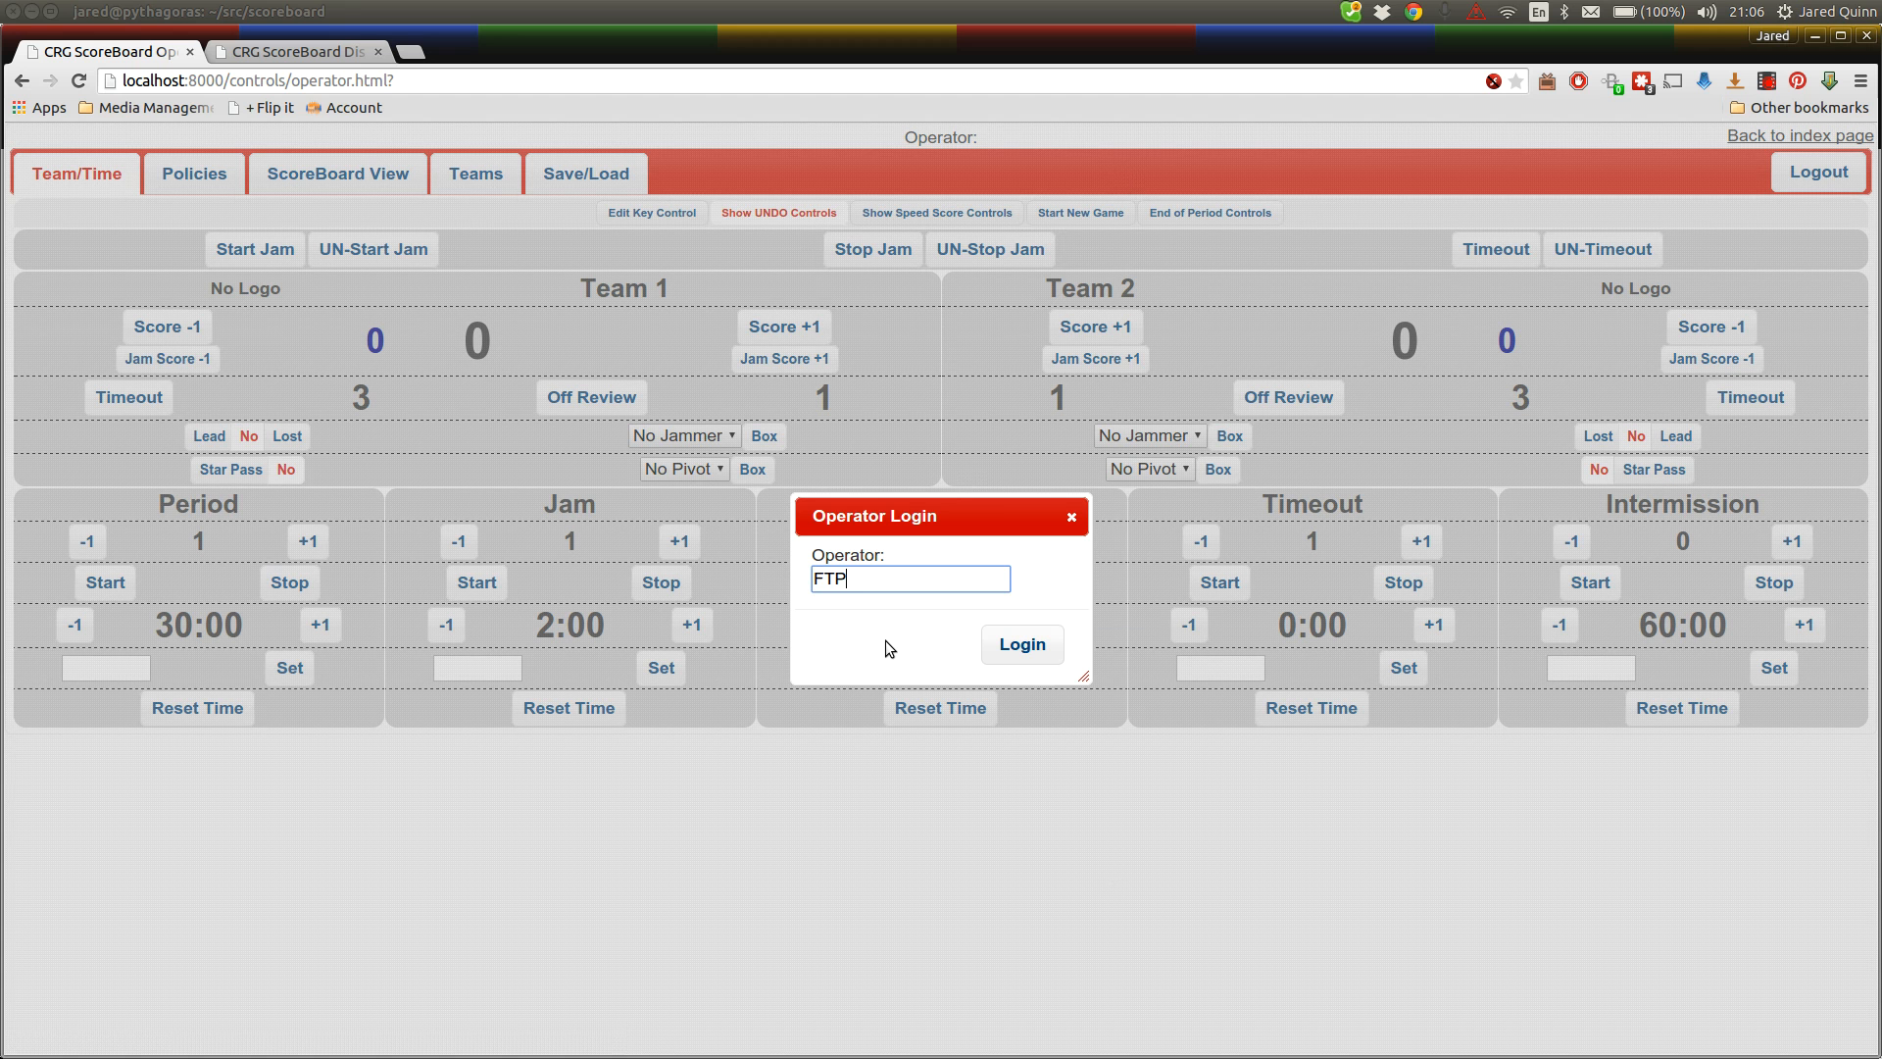
type("D")
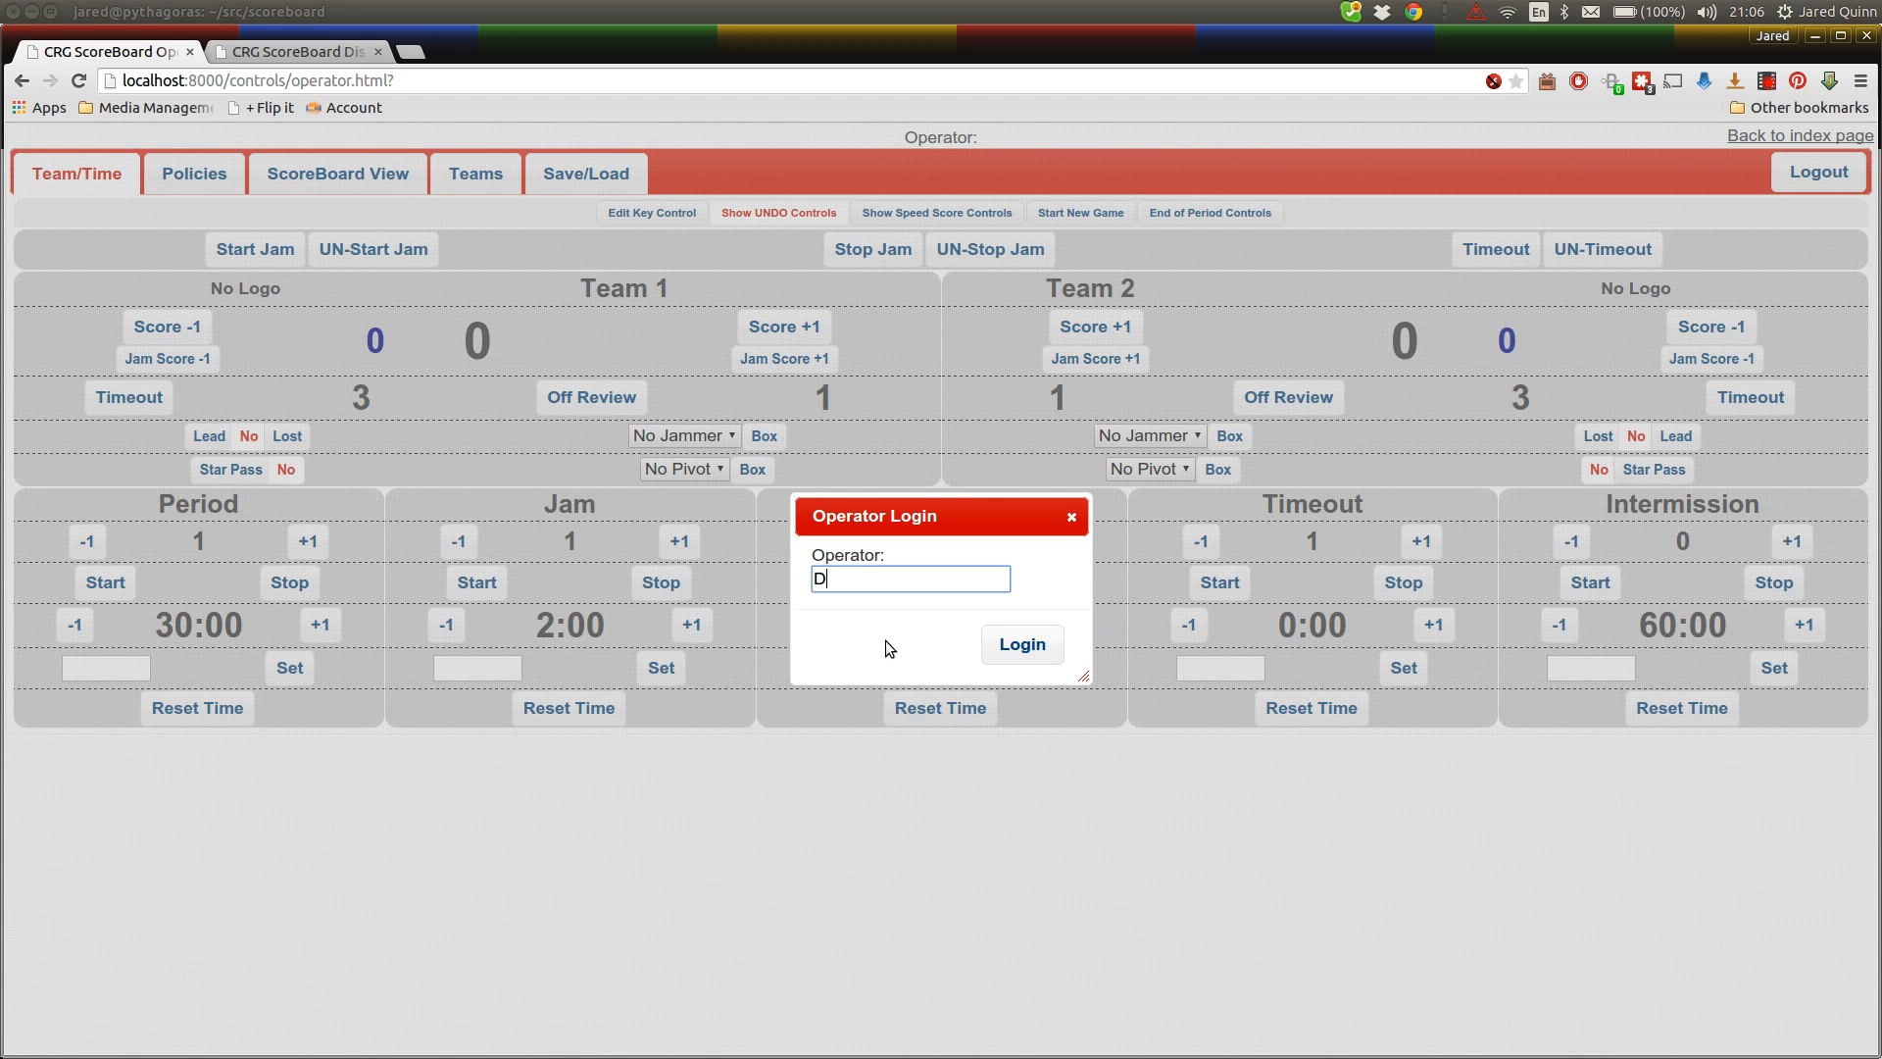
left_click(1021, 643)
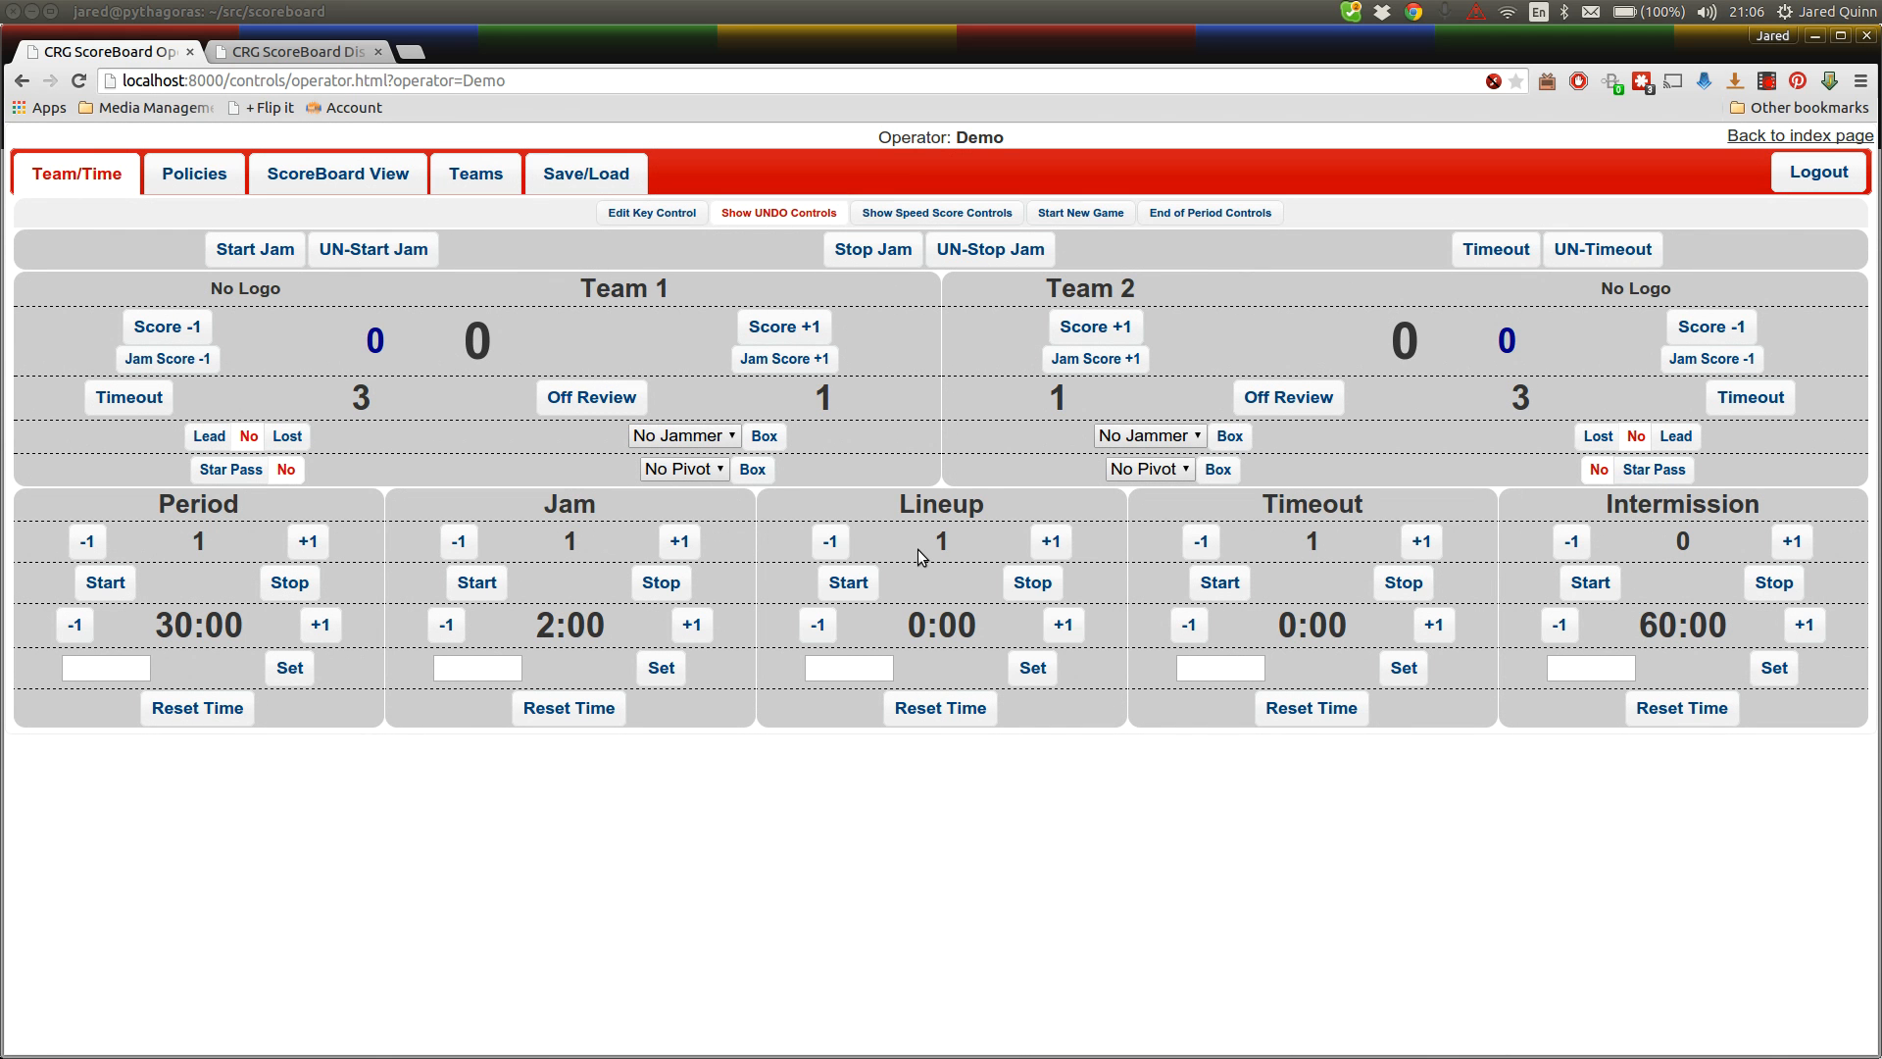
Select the Team 1 name header to begin renaming it to Black
left_click(940, 540)
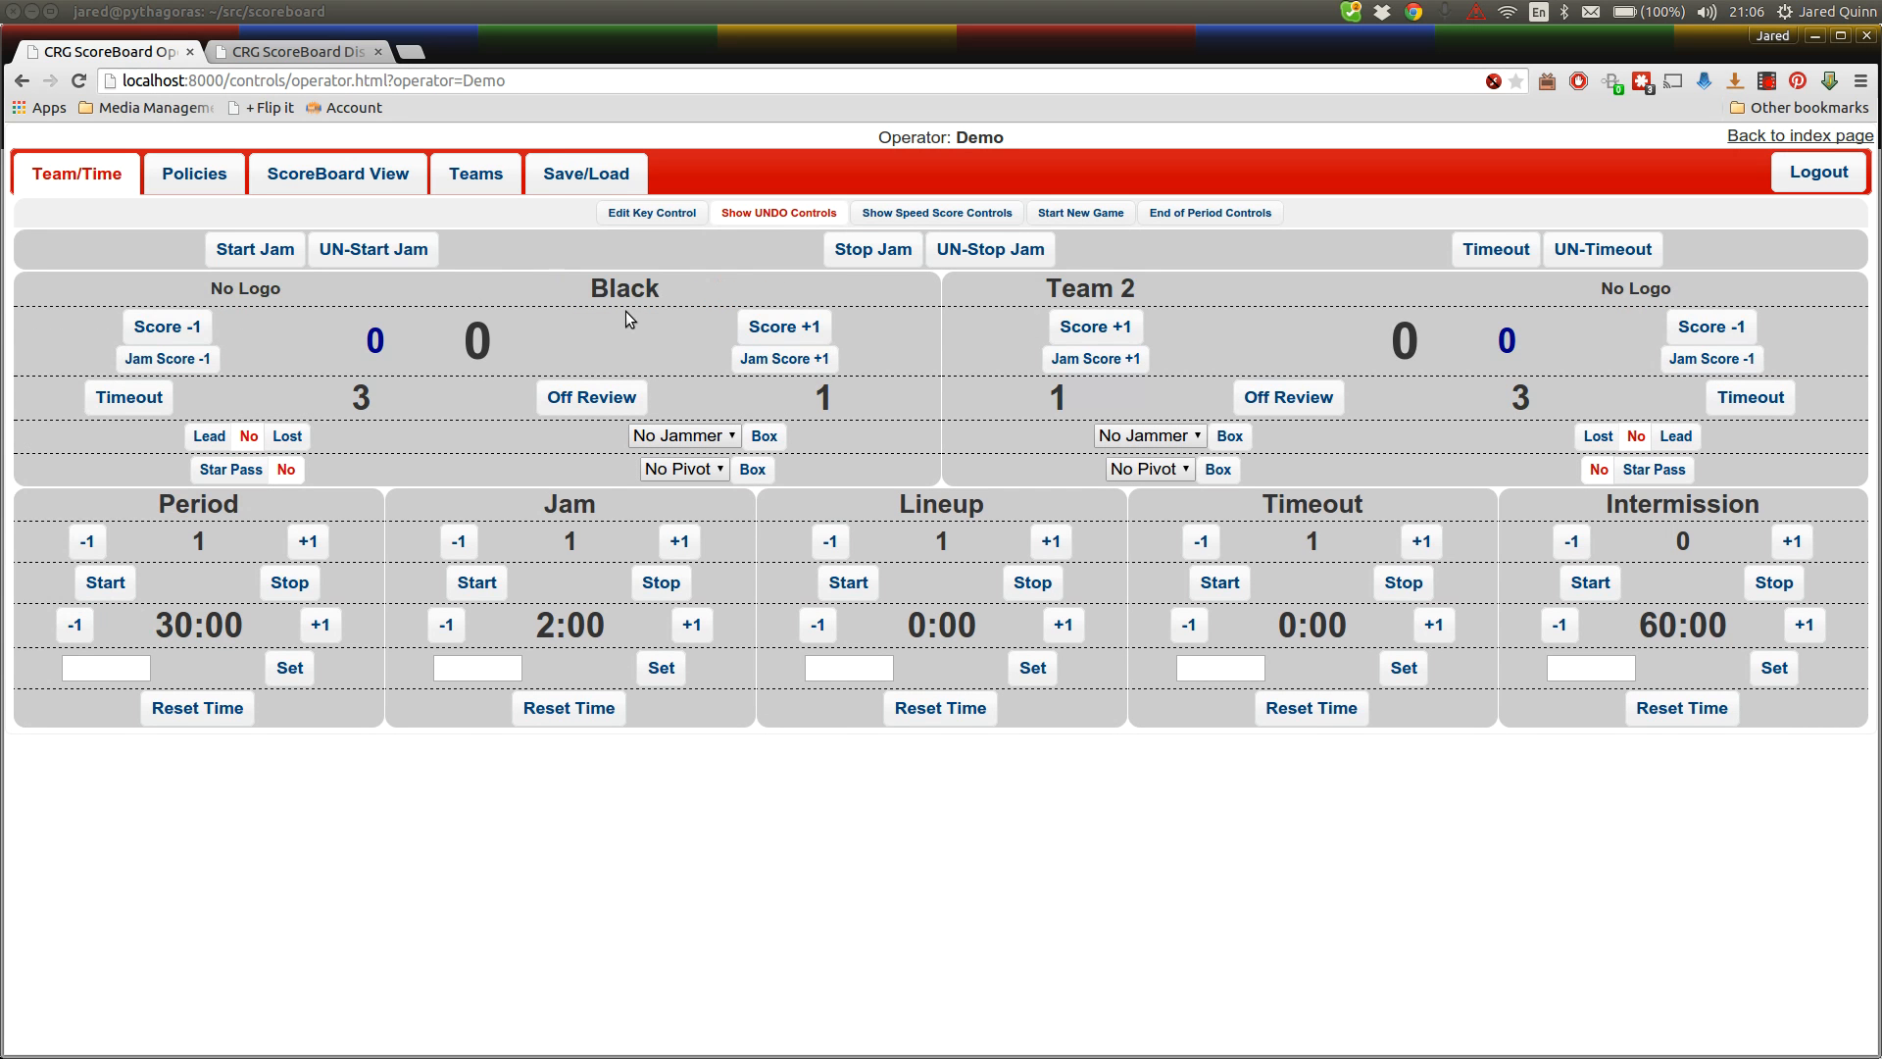
mouse_move(1102, 285)
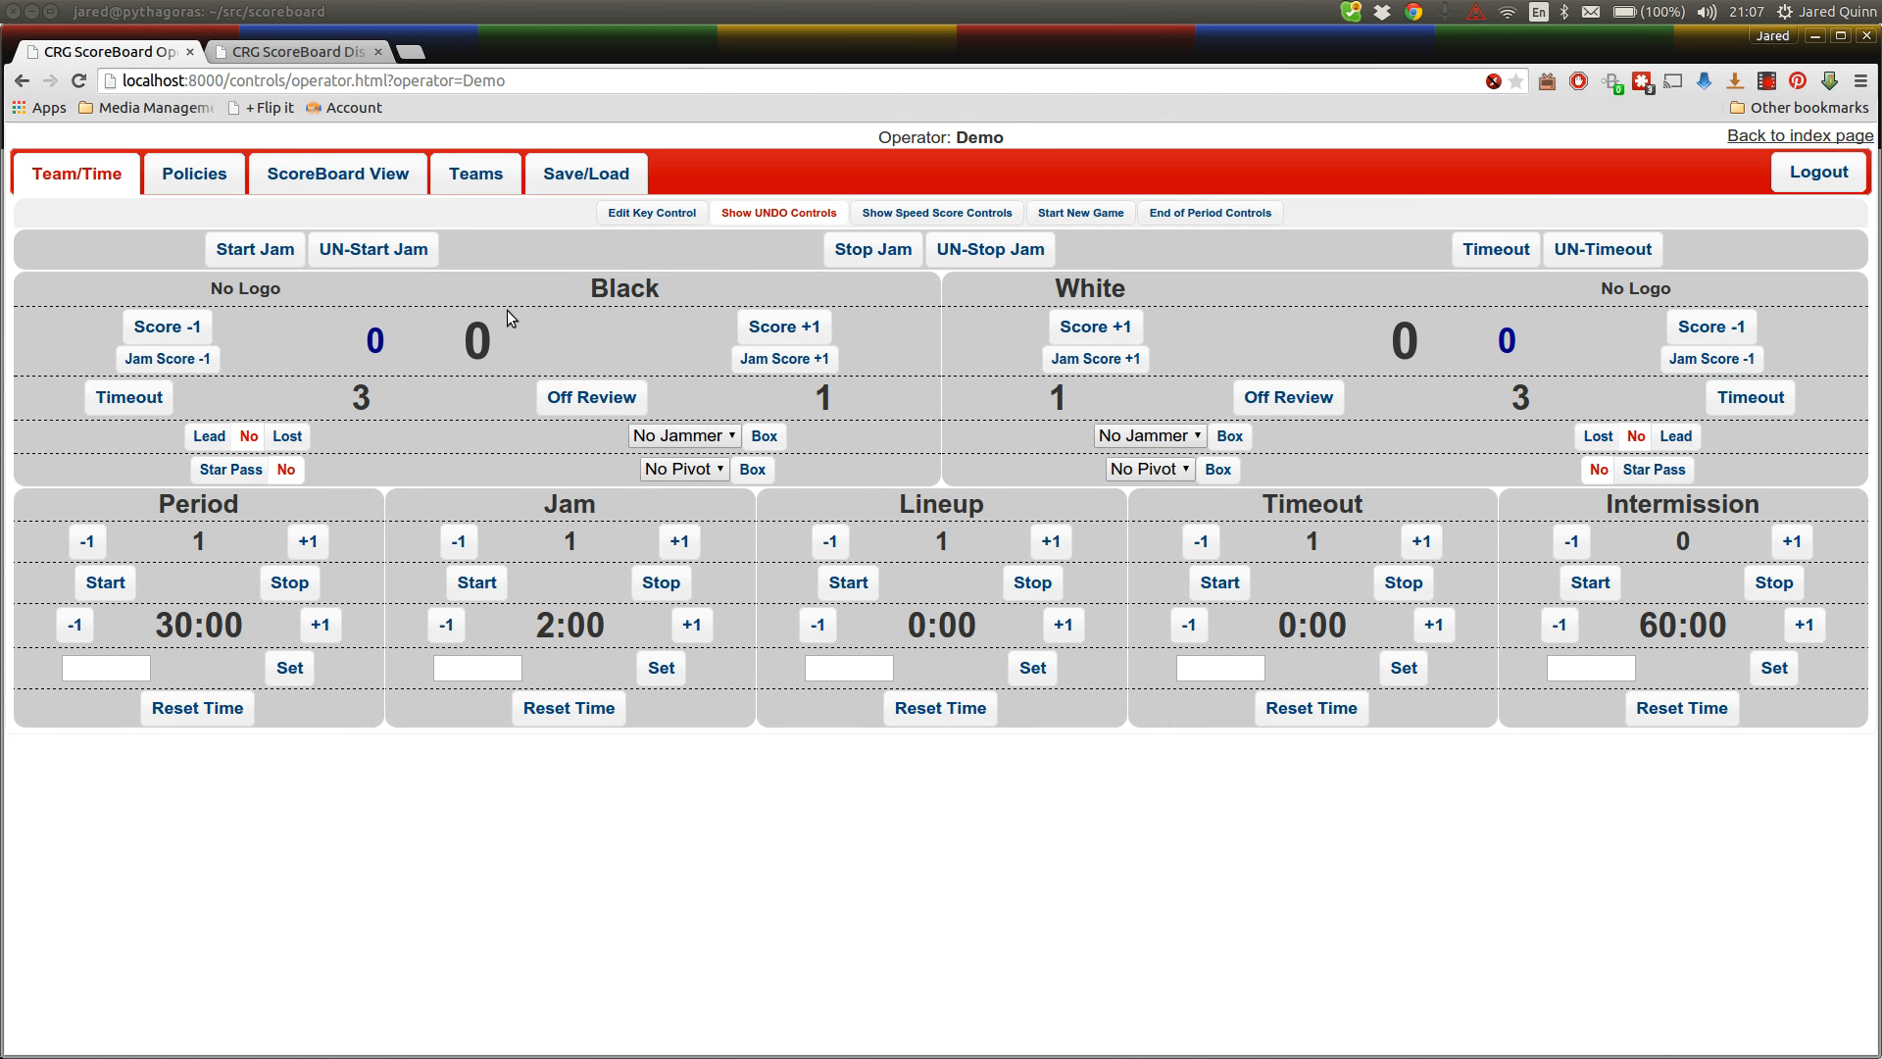
mouse_move(277, 542)
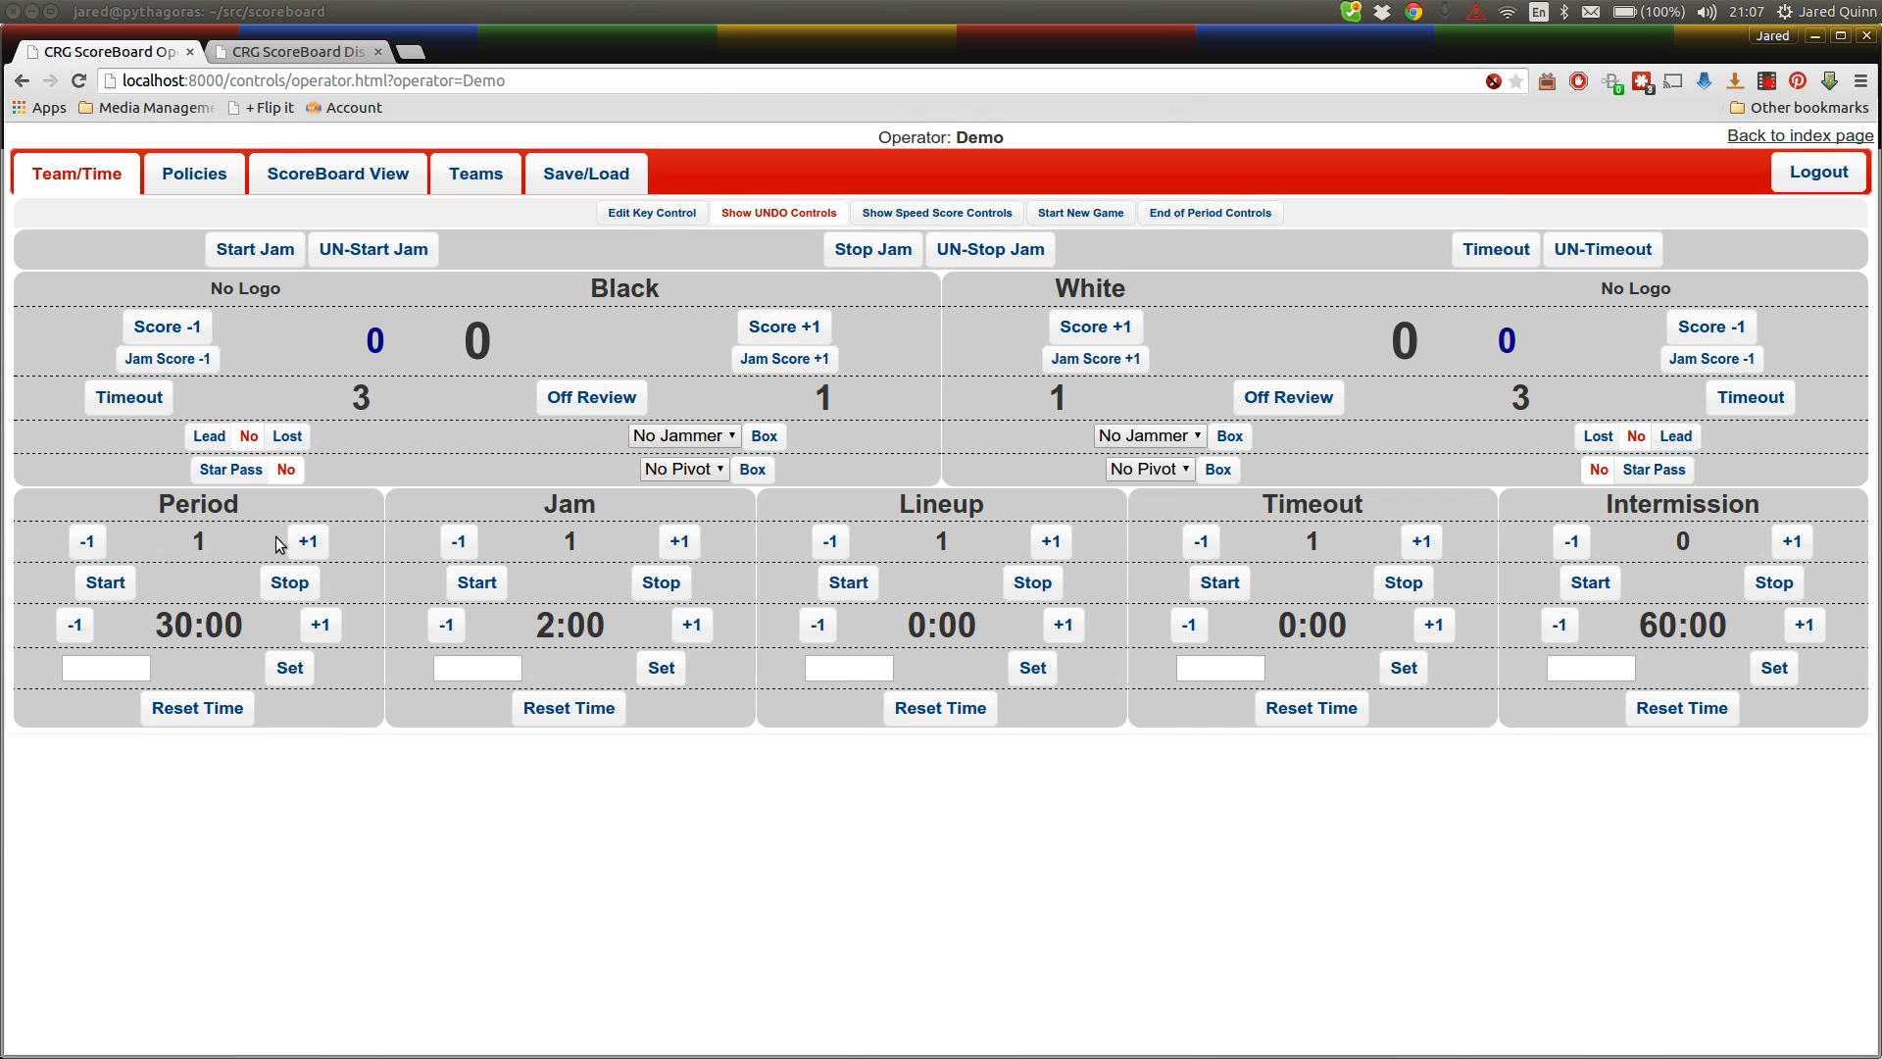
mouse_move(1558, 568)
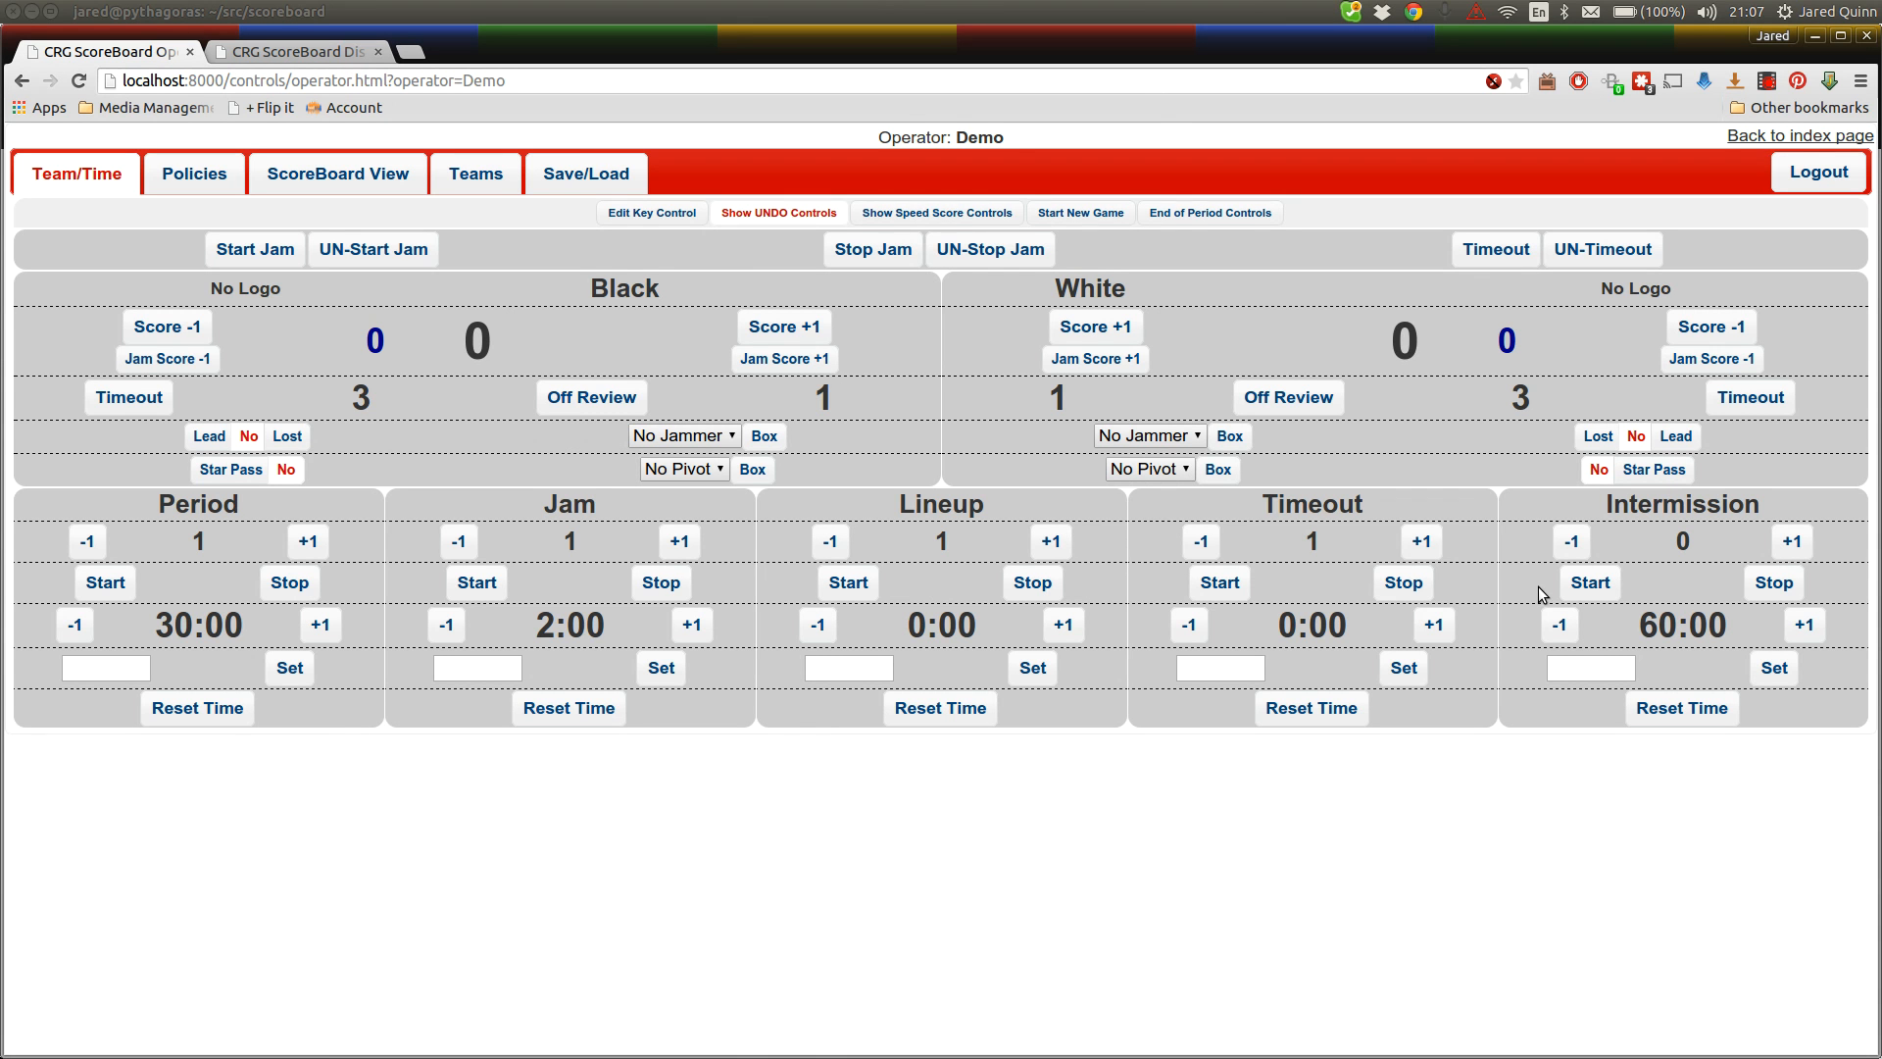
mouse_move(1234, 494)
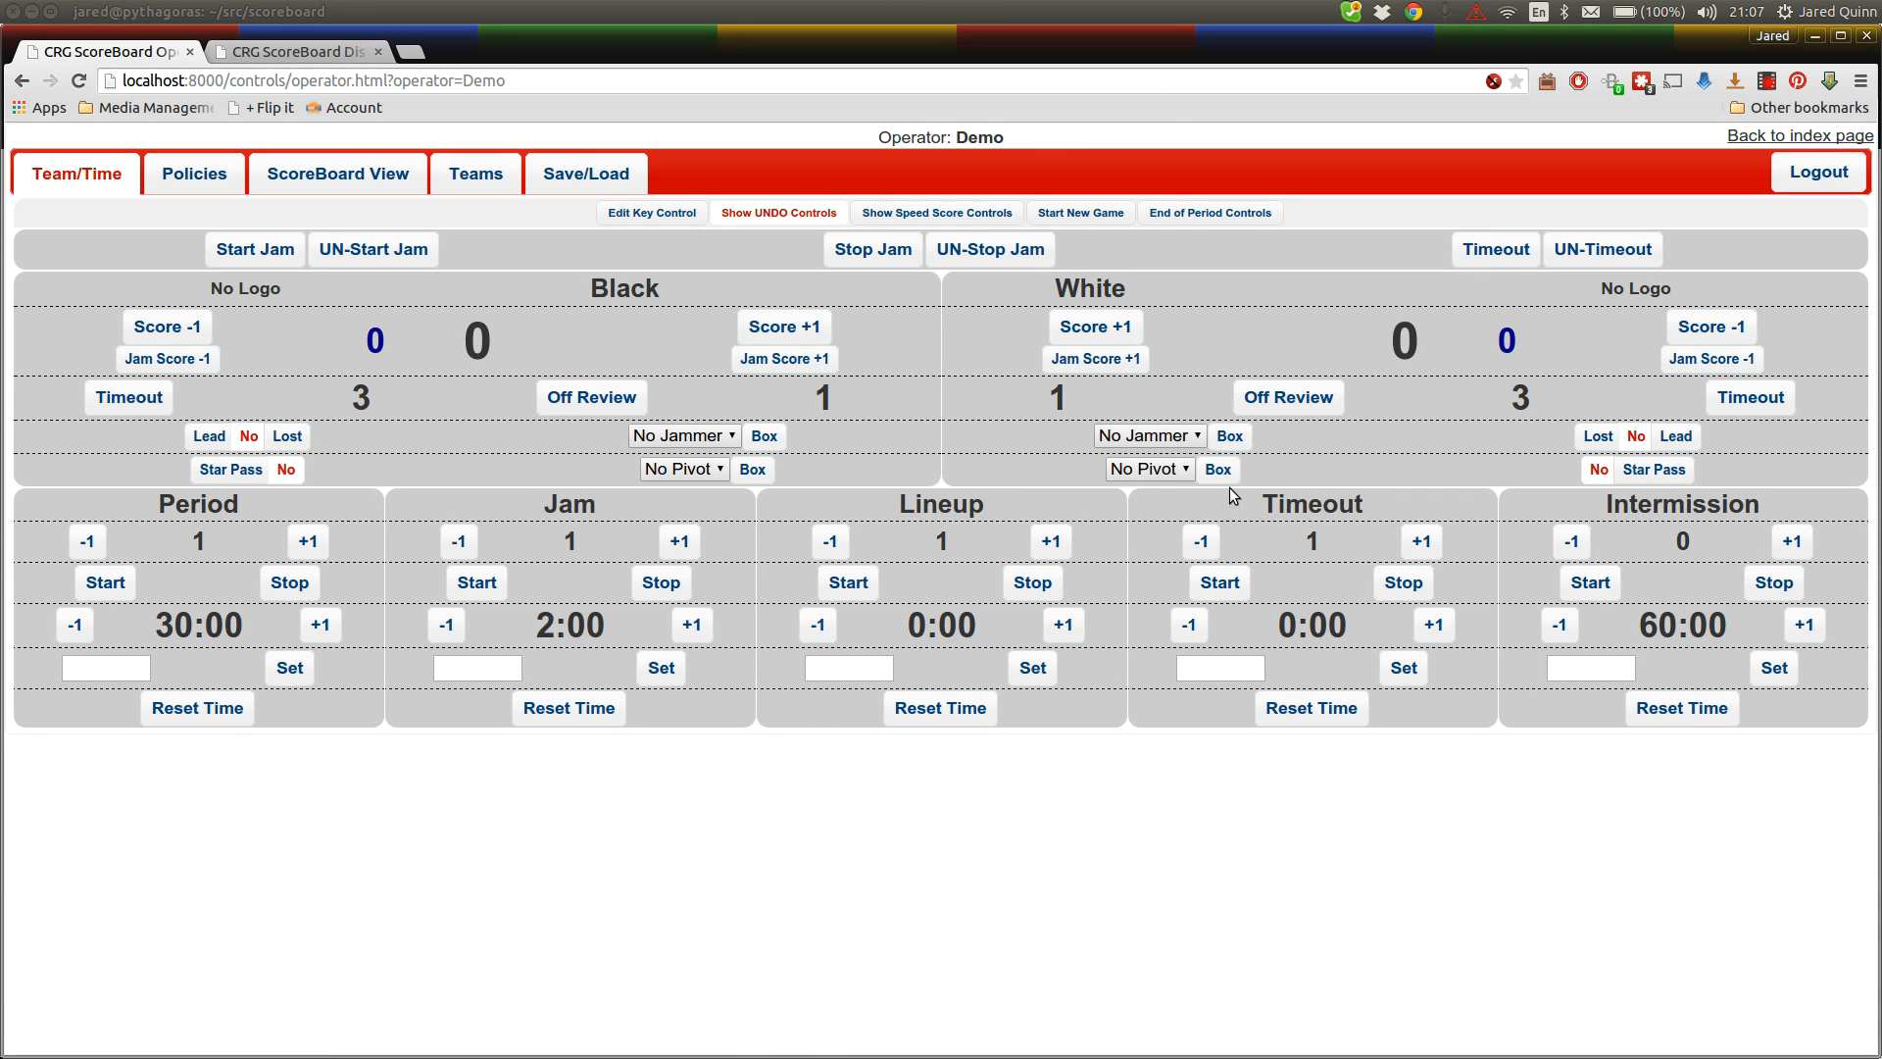
mouse_move(1135, 625)
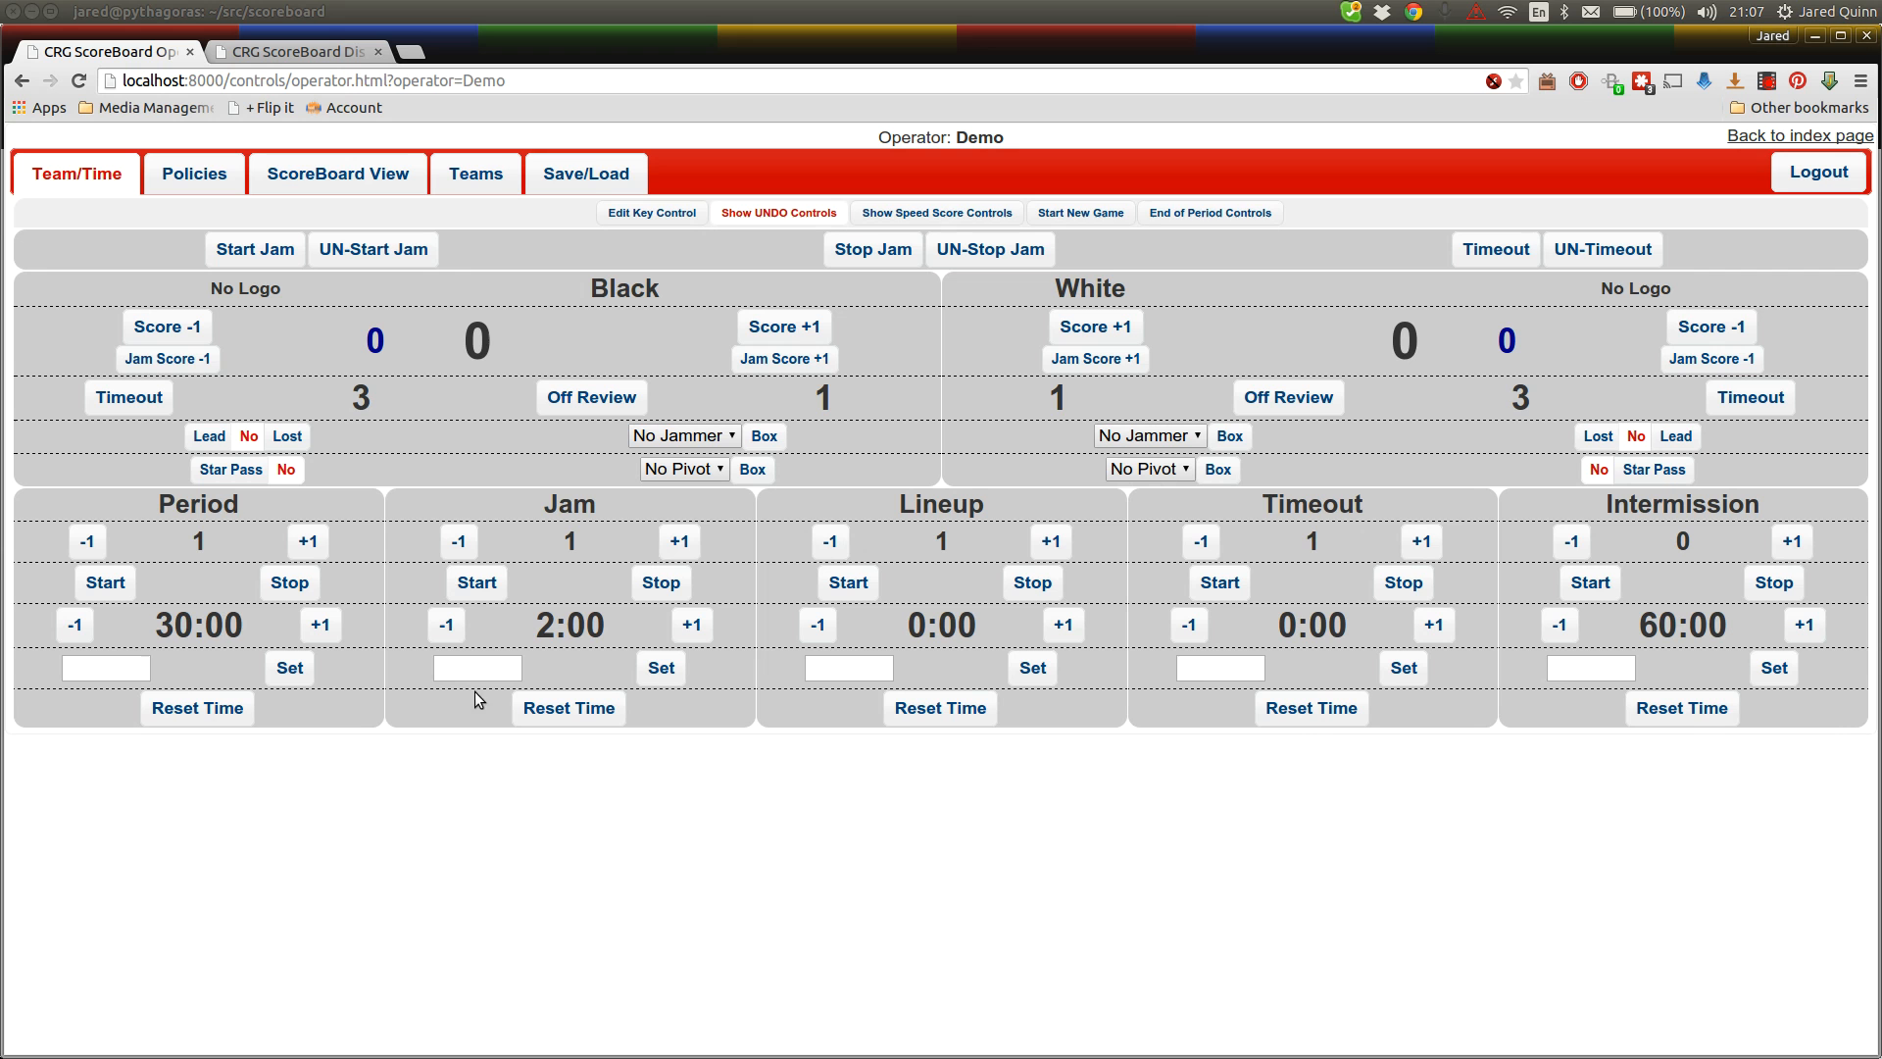
mouse_move(470, 648)
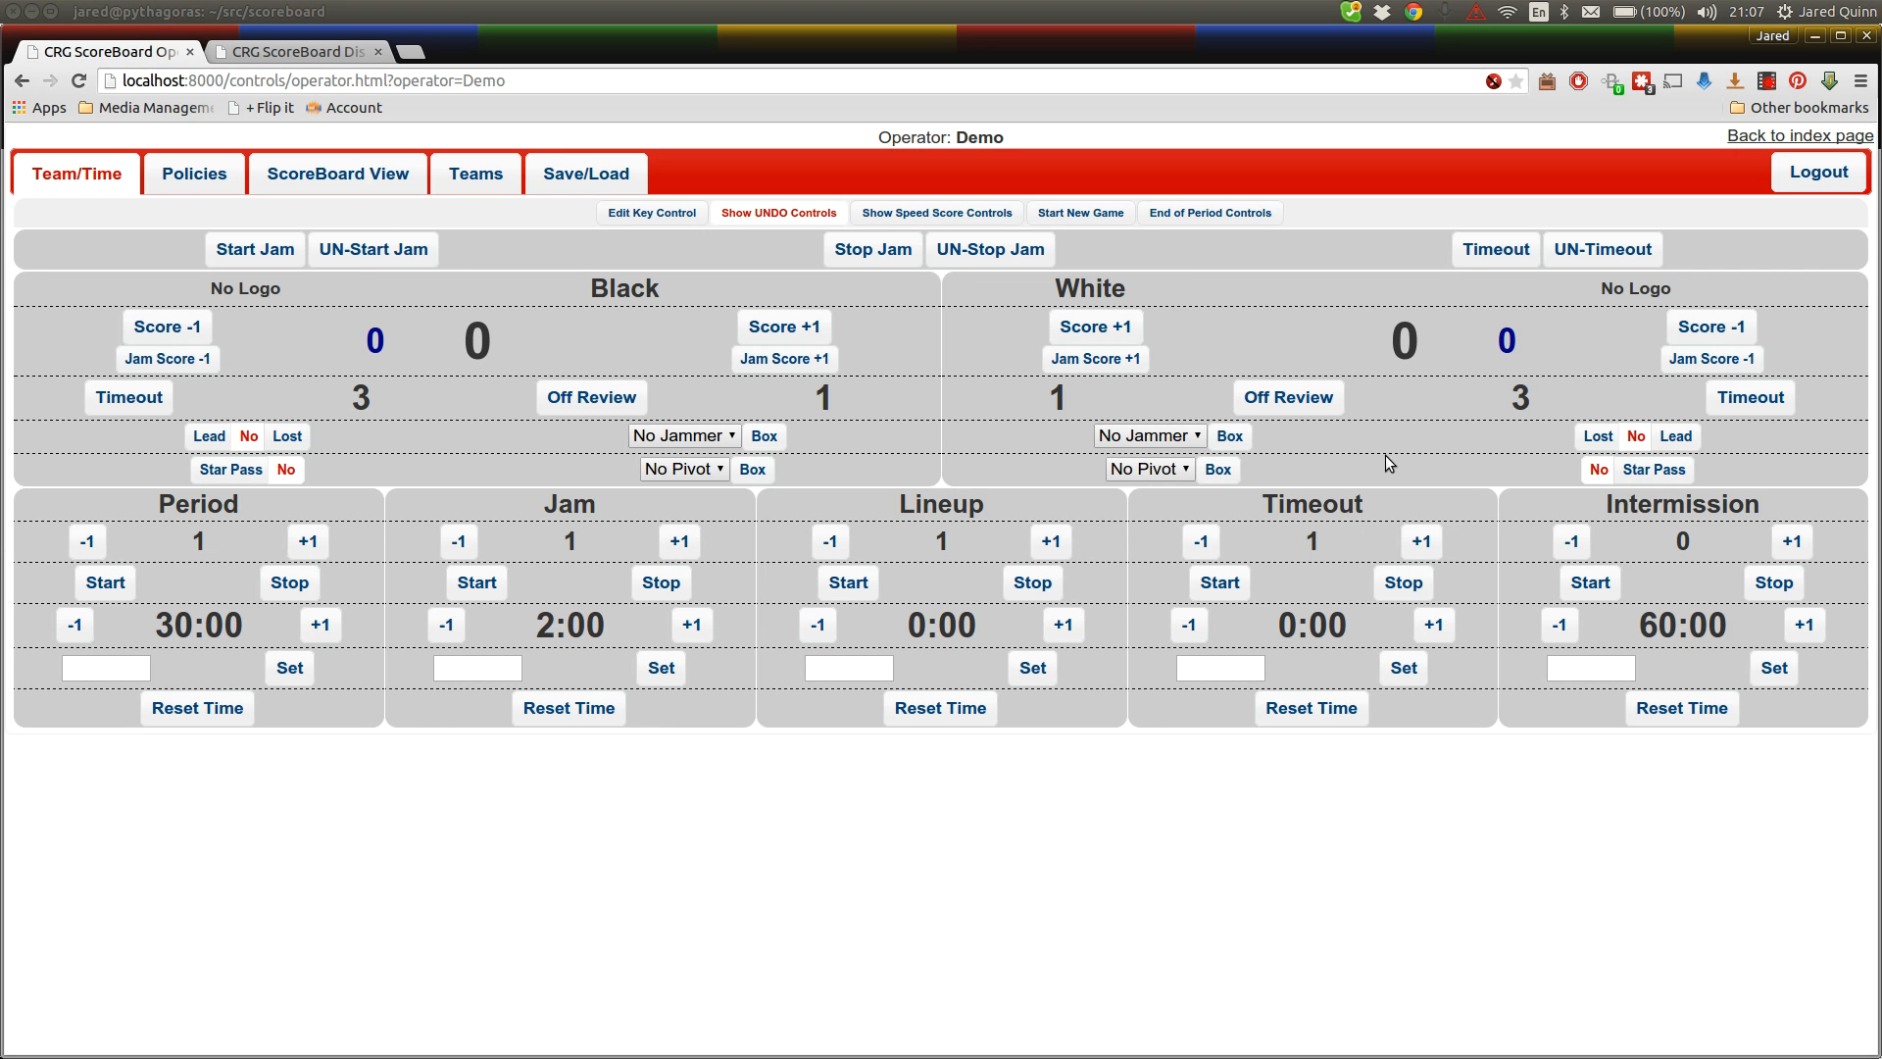
mouse_move(1340, 685)
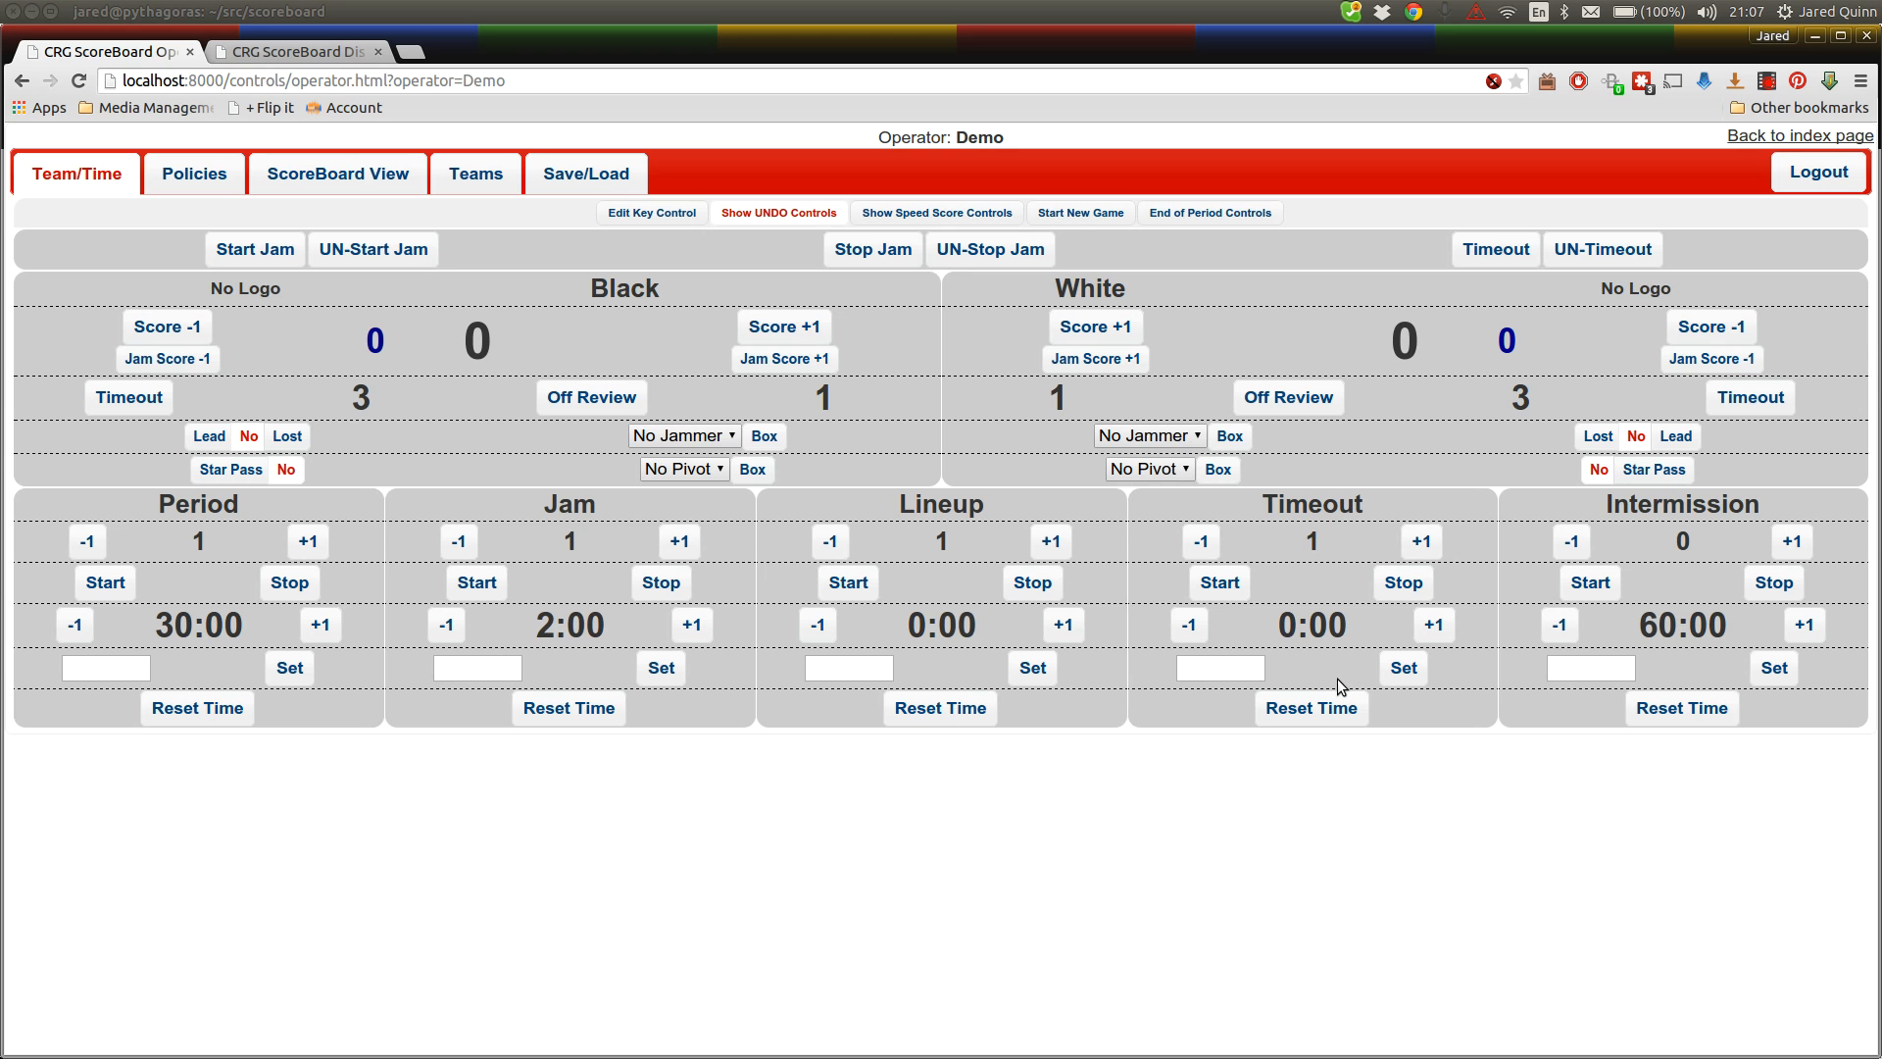
left_click(105, 667)
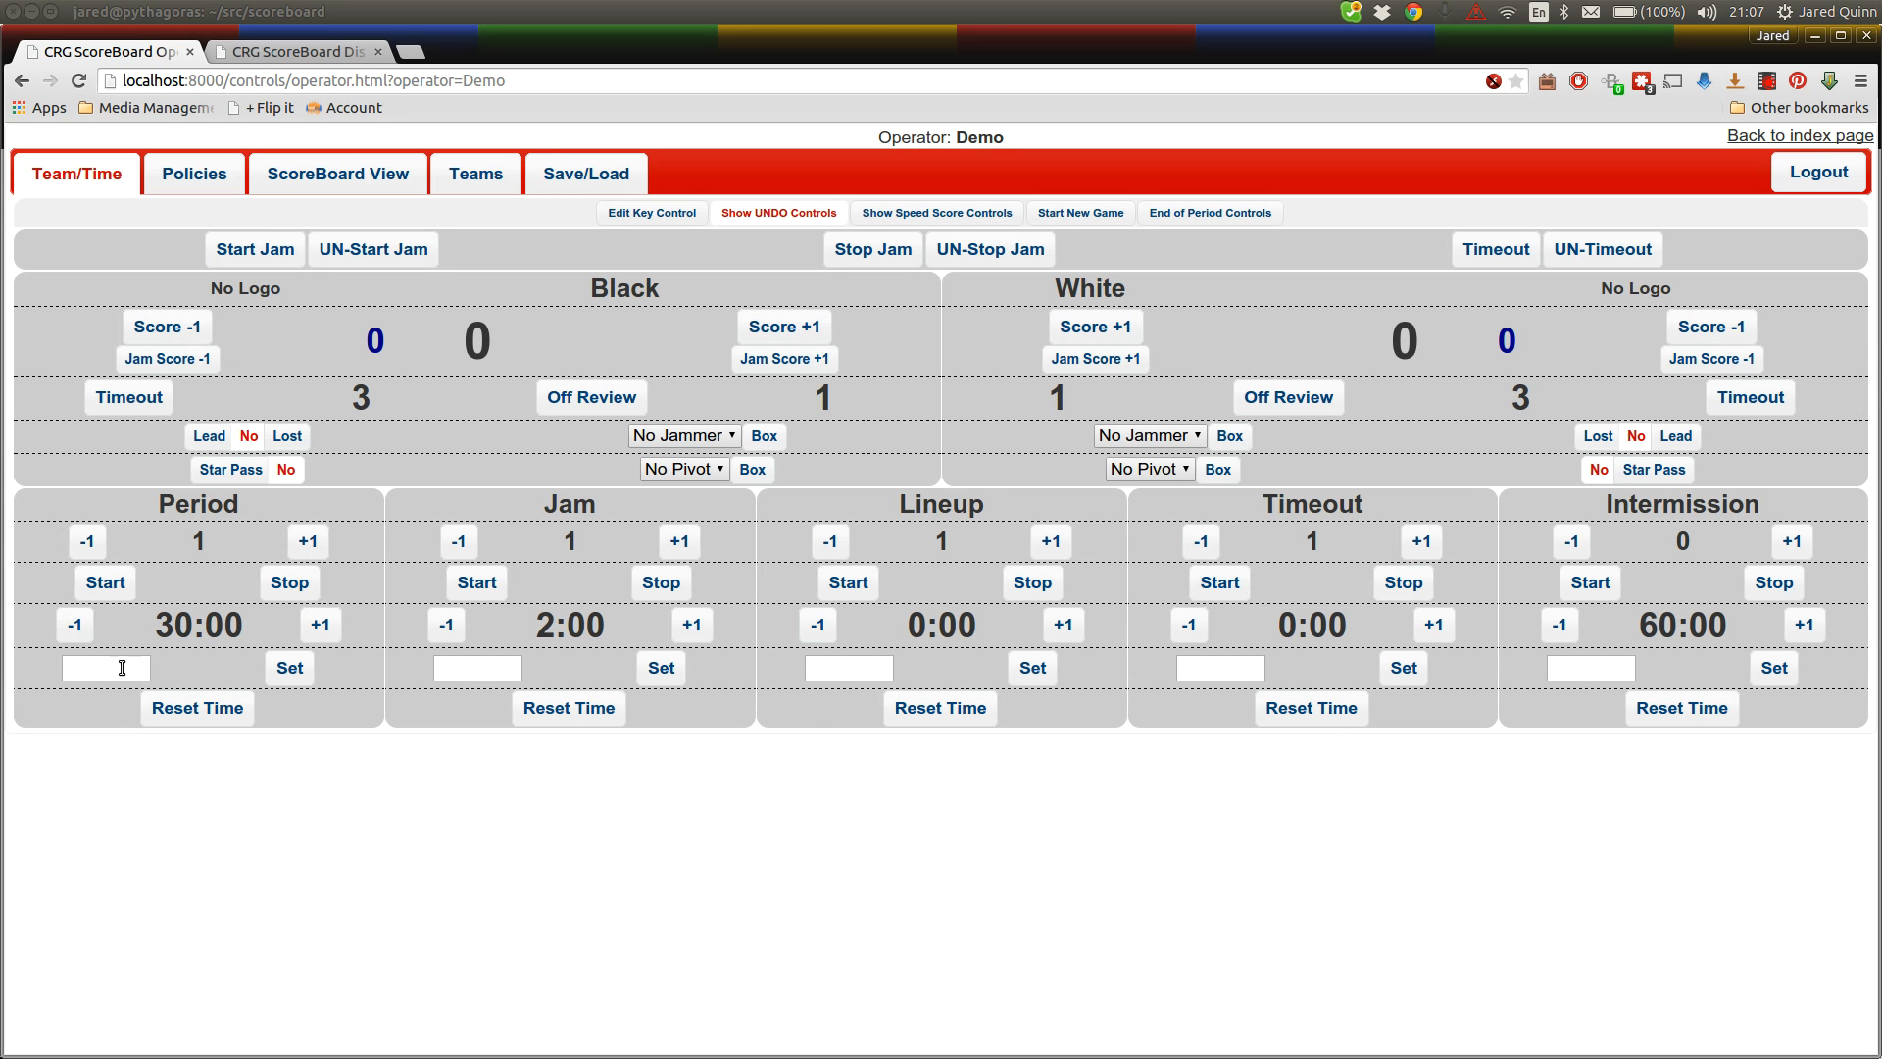
mouse_move(1199, 506)
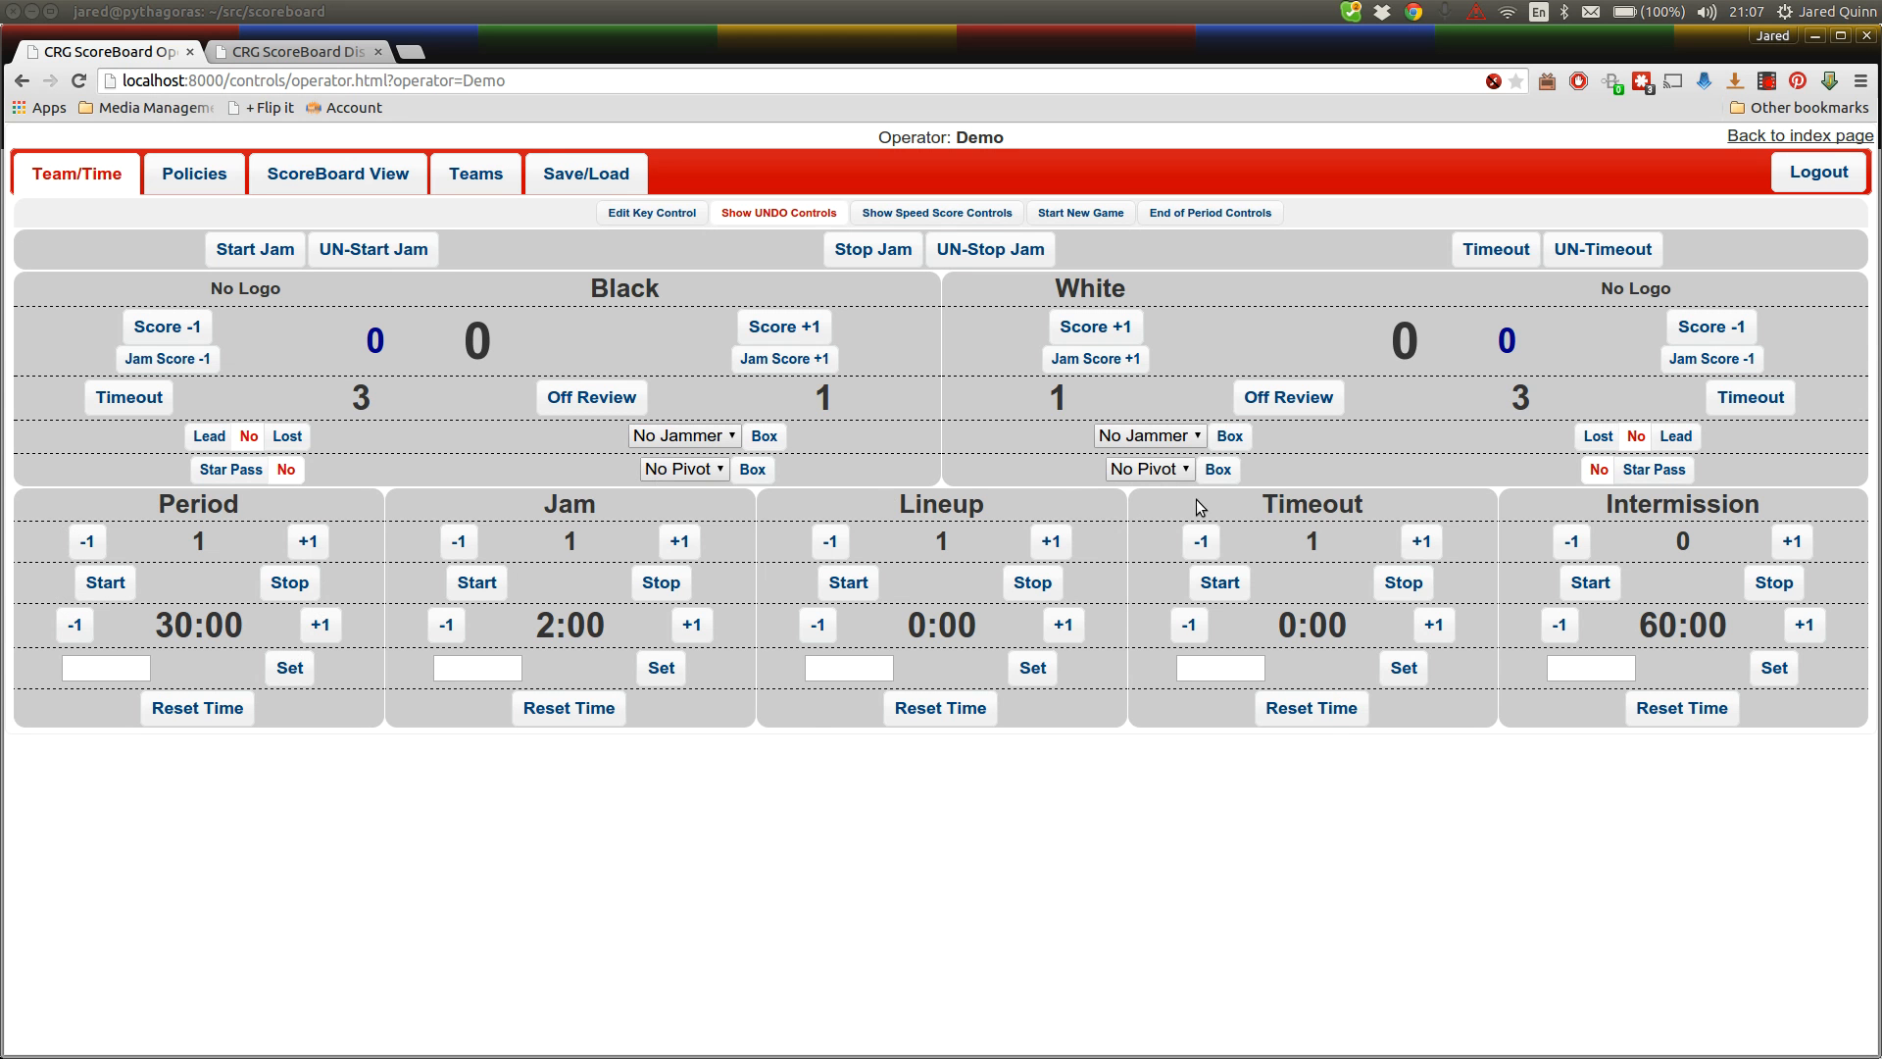
mouse_move(1714, 525)
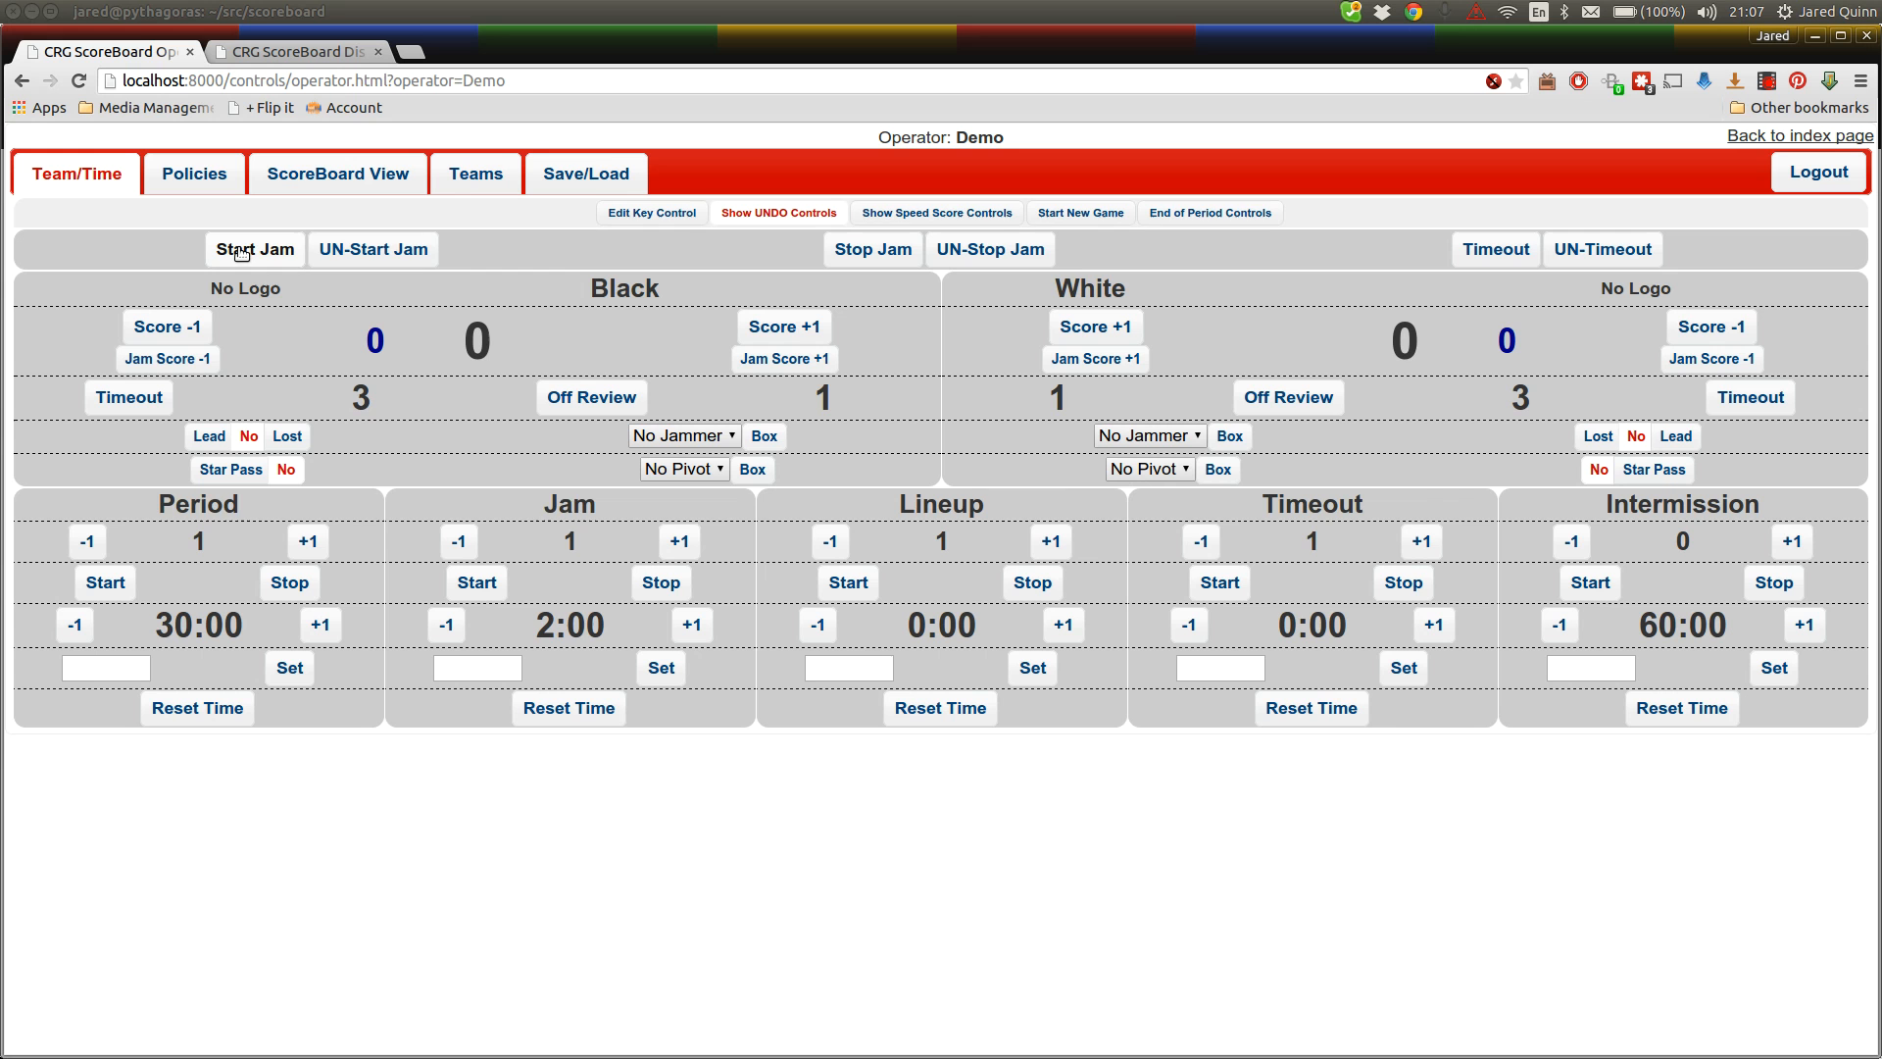
Start the first jam and mark White's jammer as Lost lead
left_click(253, 248)
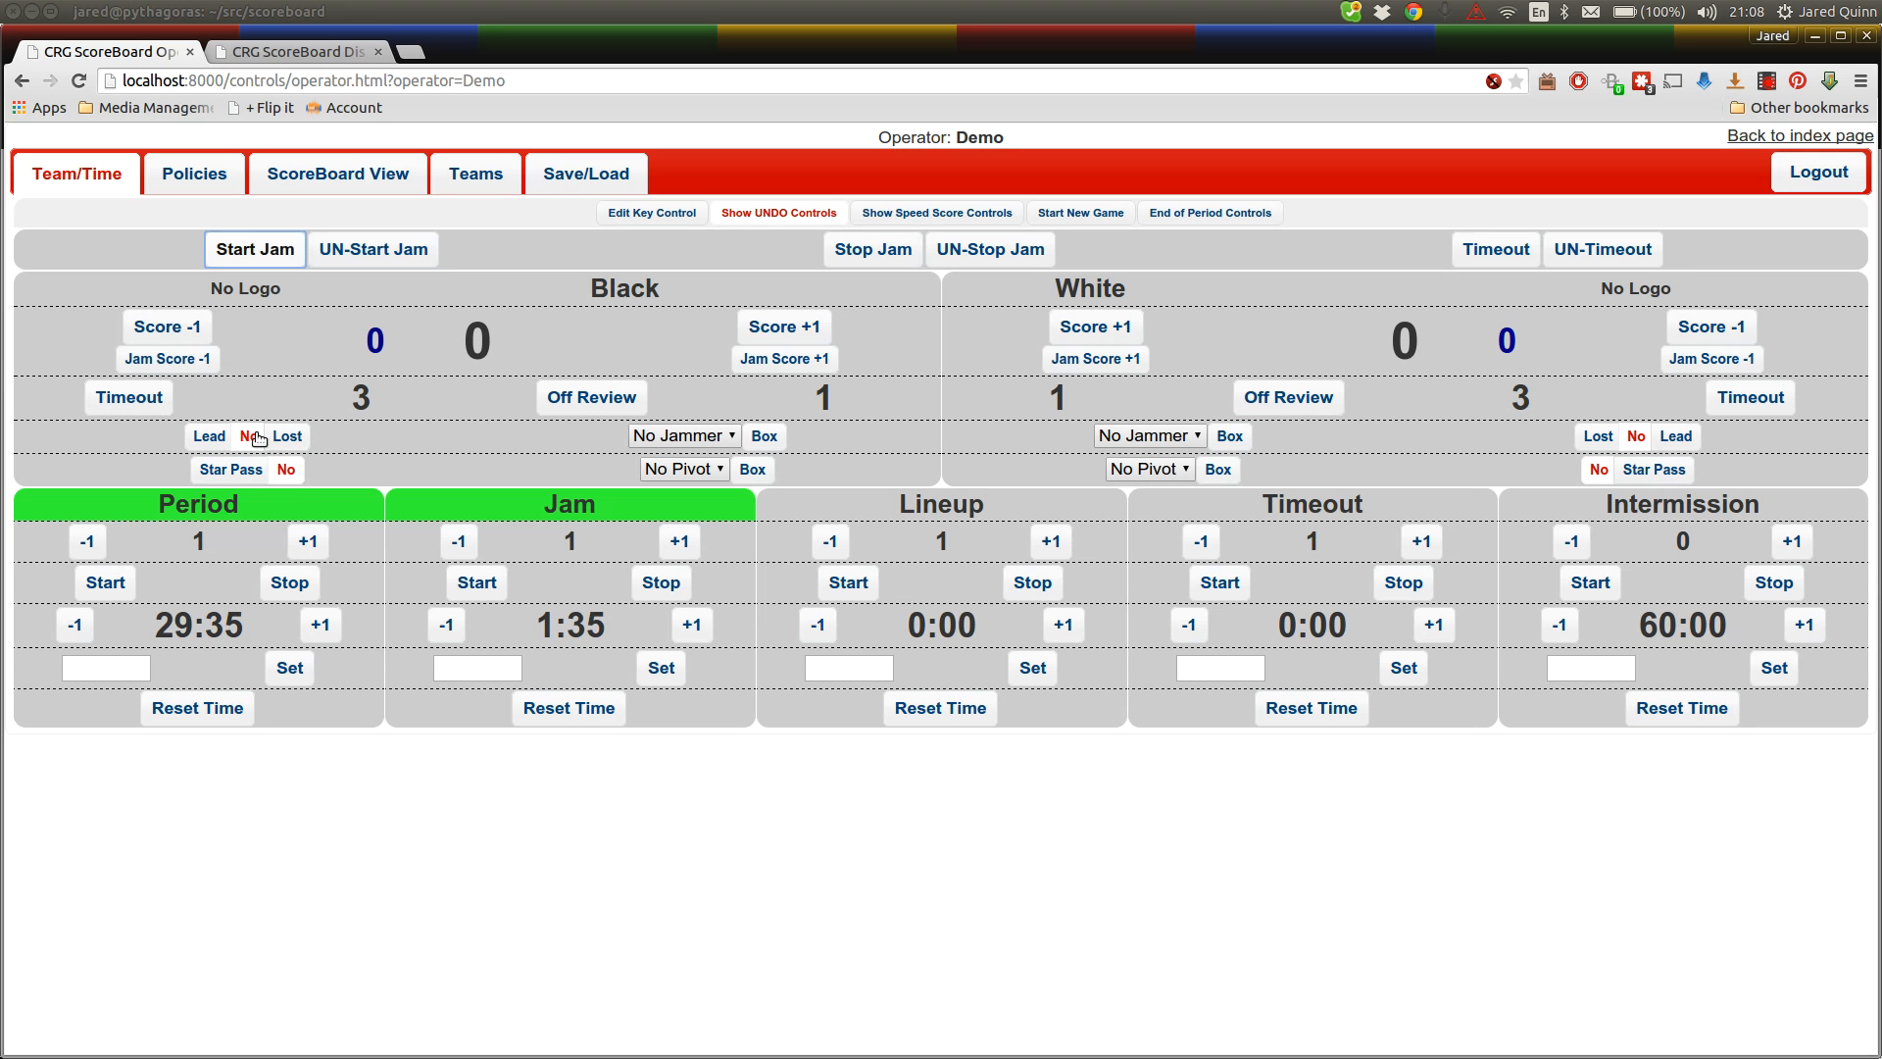
left_click(208, 434)
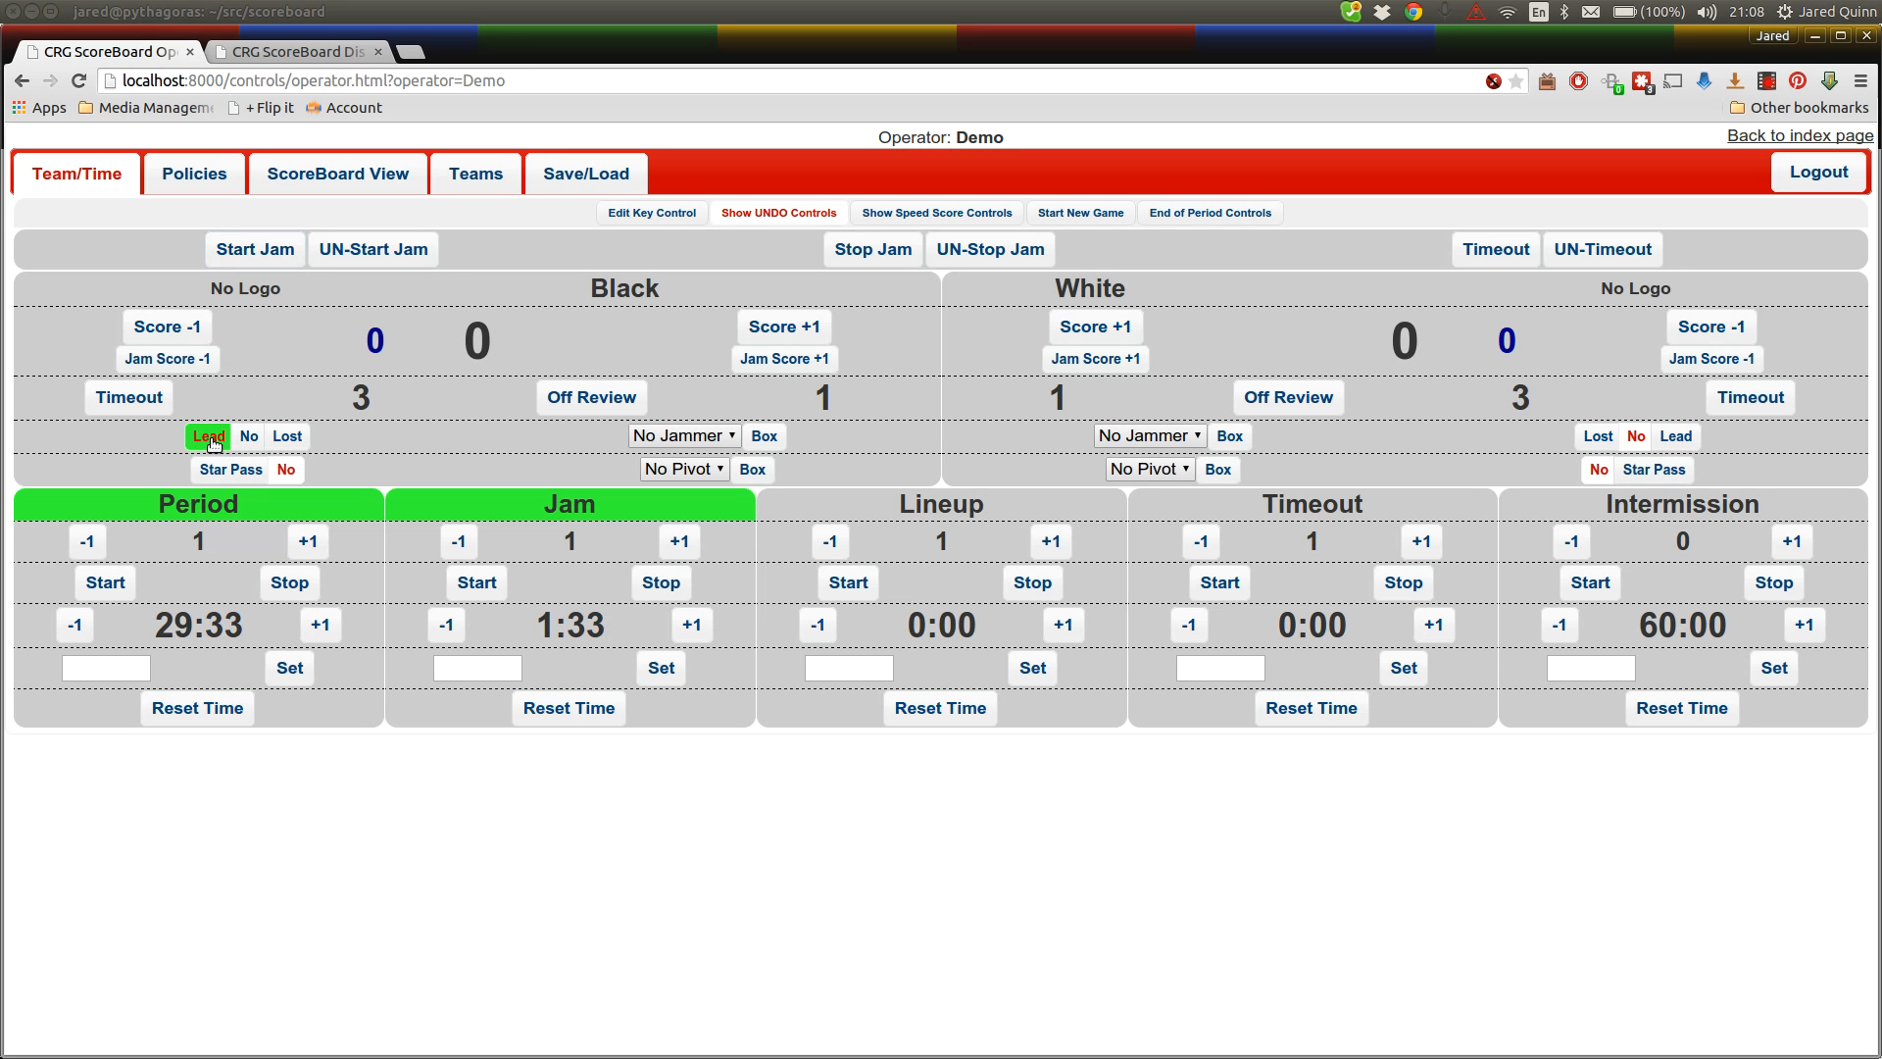
left_click(248, 434)
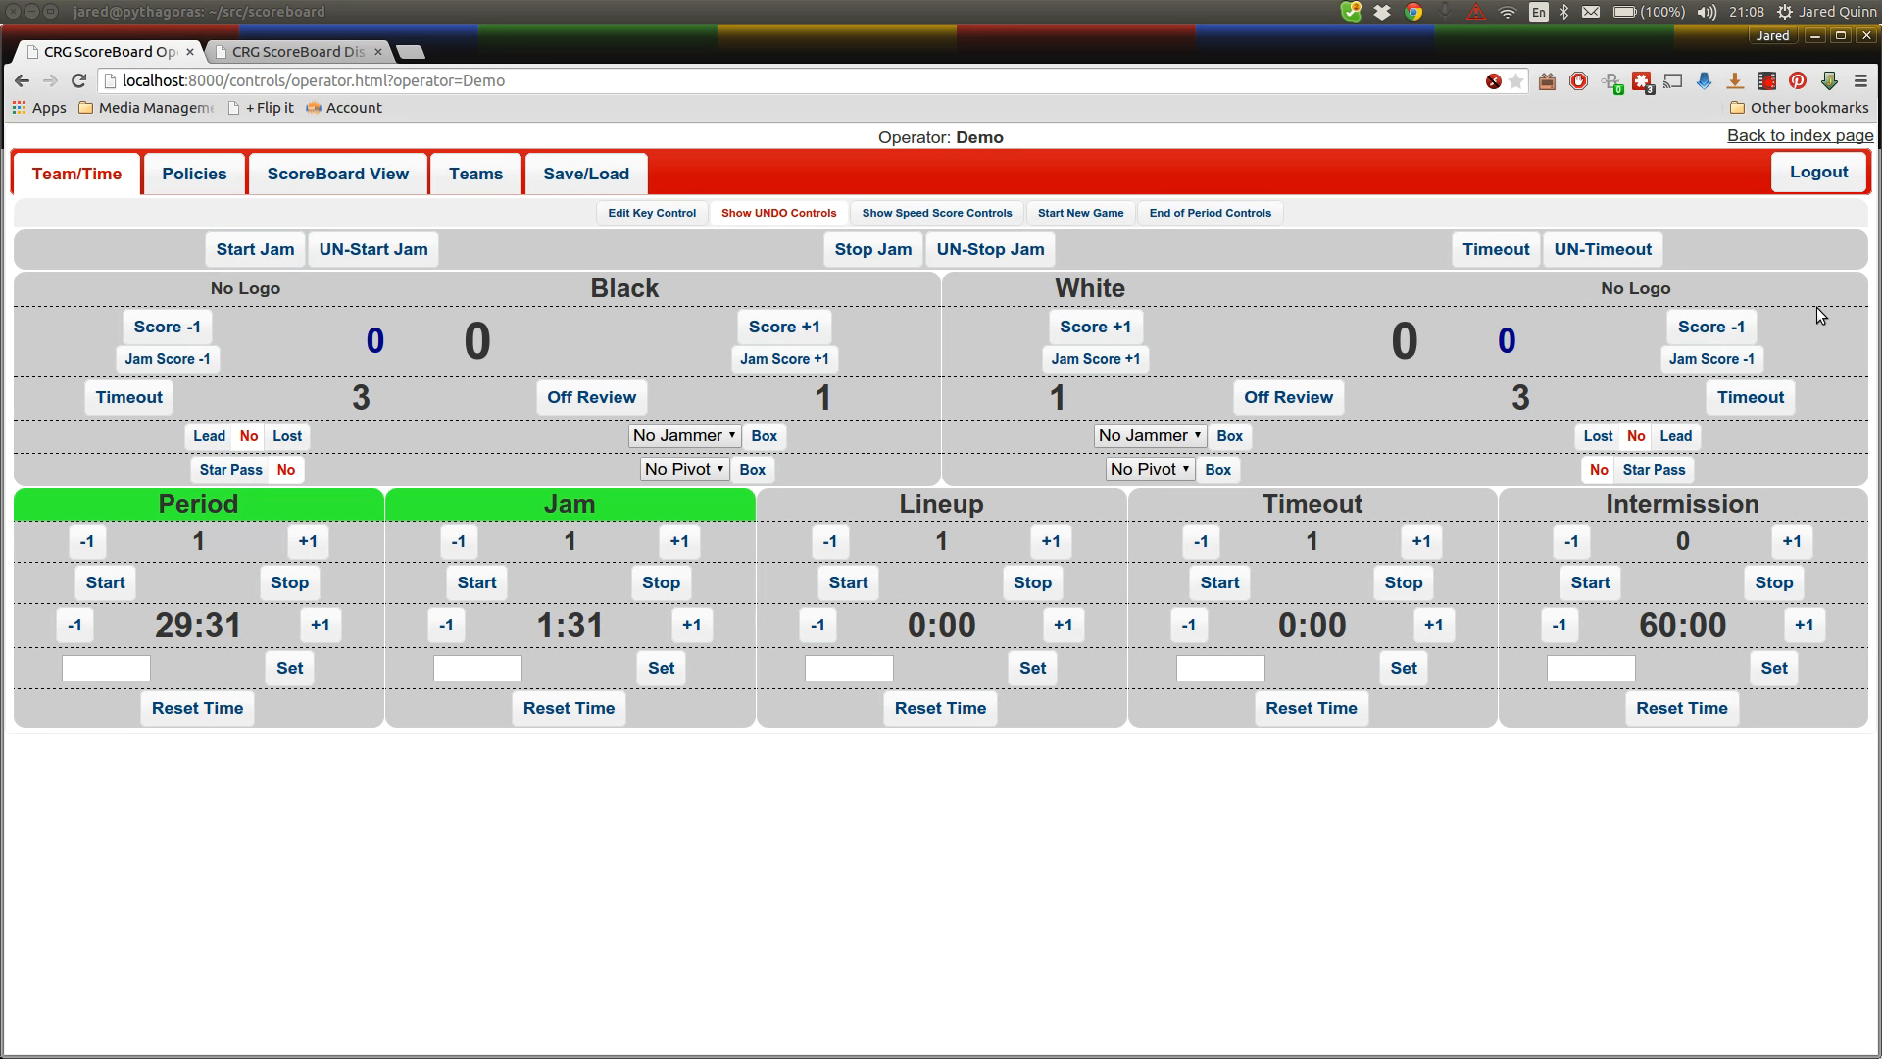
left_click(1674, 434)
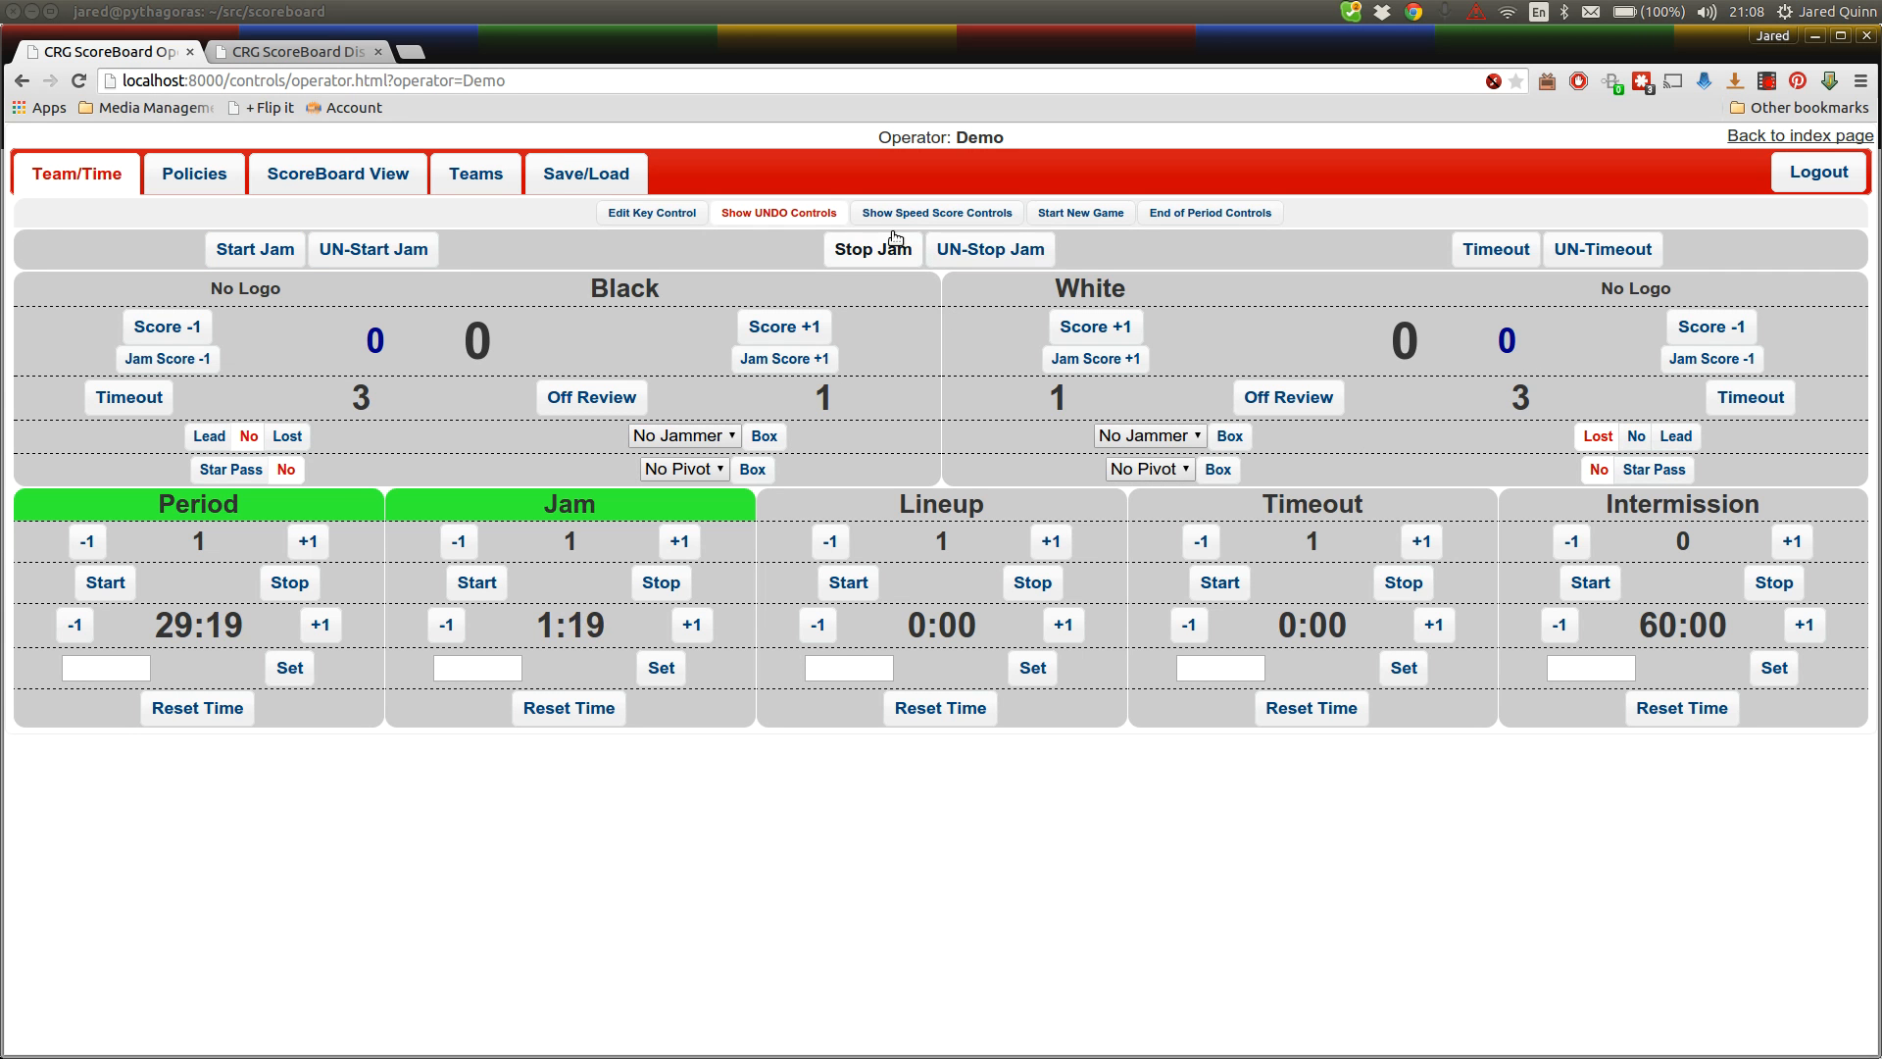
End the jam, start Jam 2 with Black's jammer marked Lead, checking the display
left_click(872, 248)
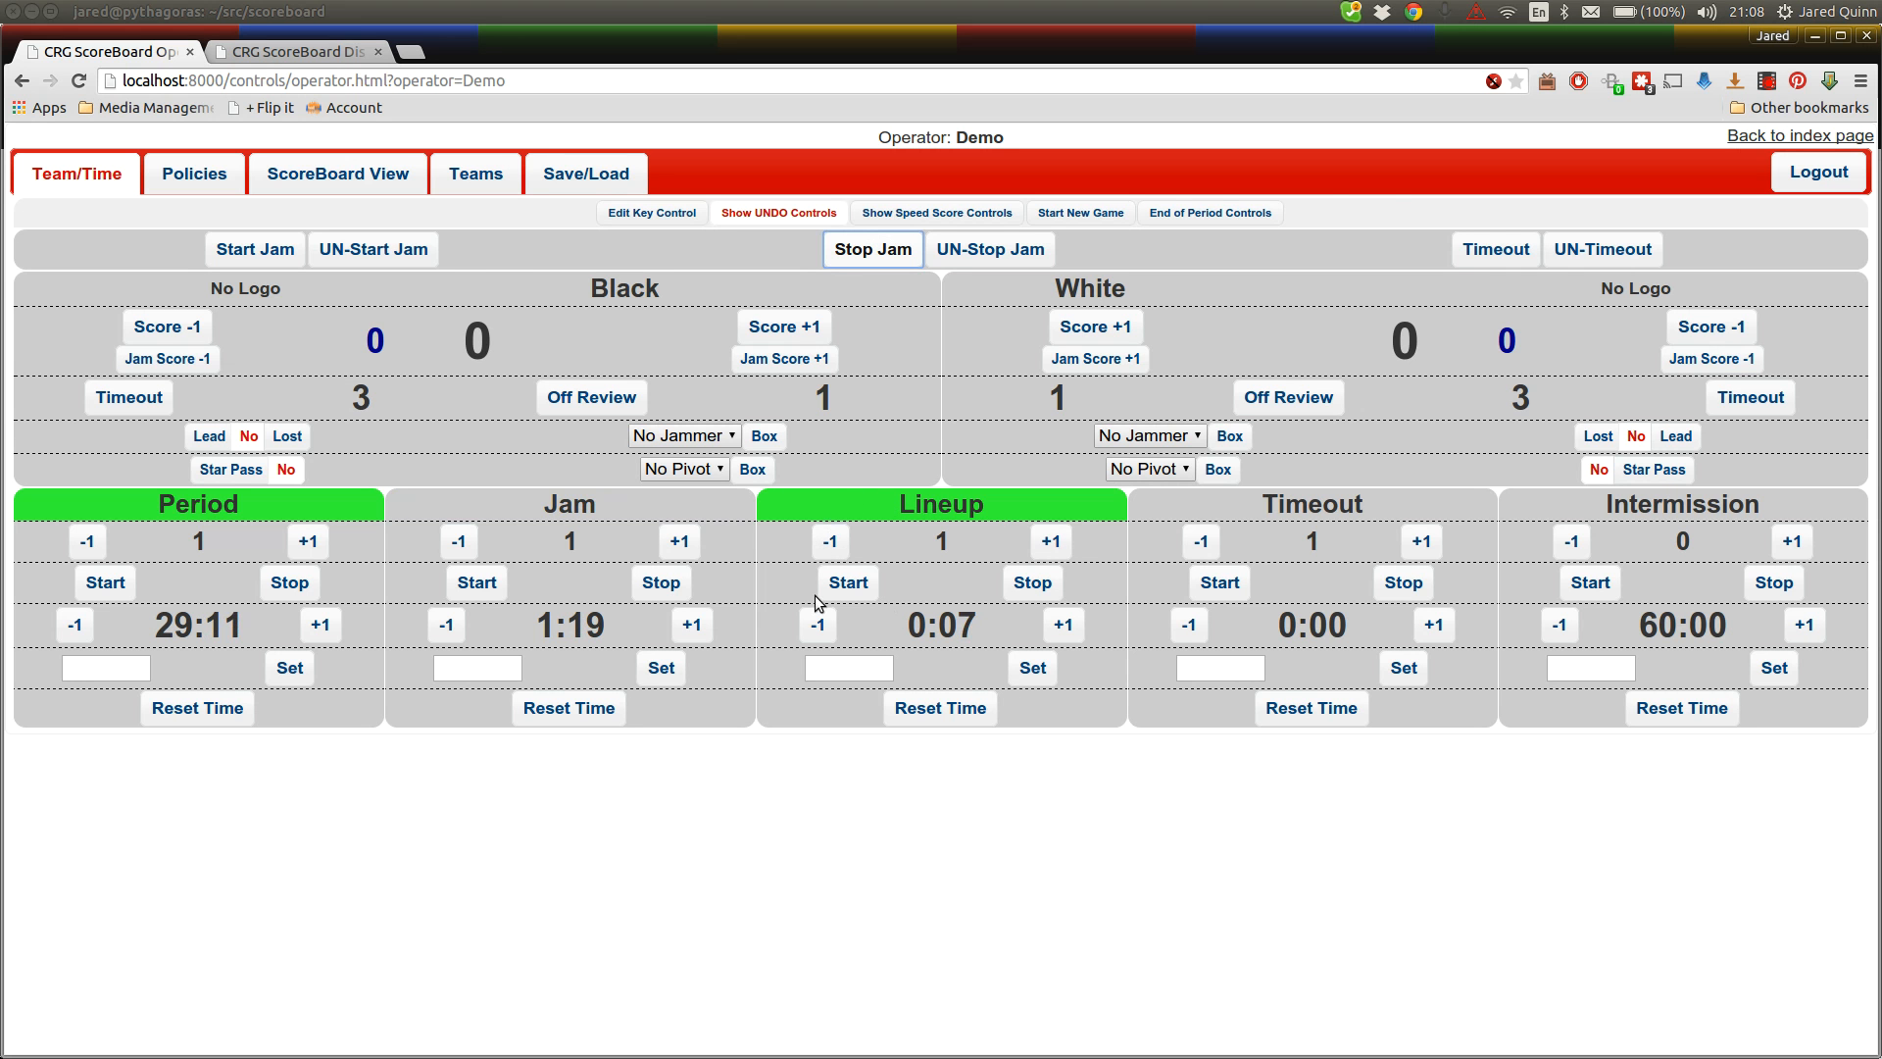
left_click(296, 50)
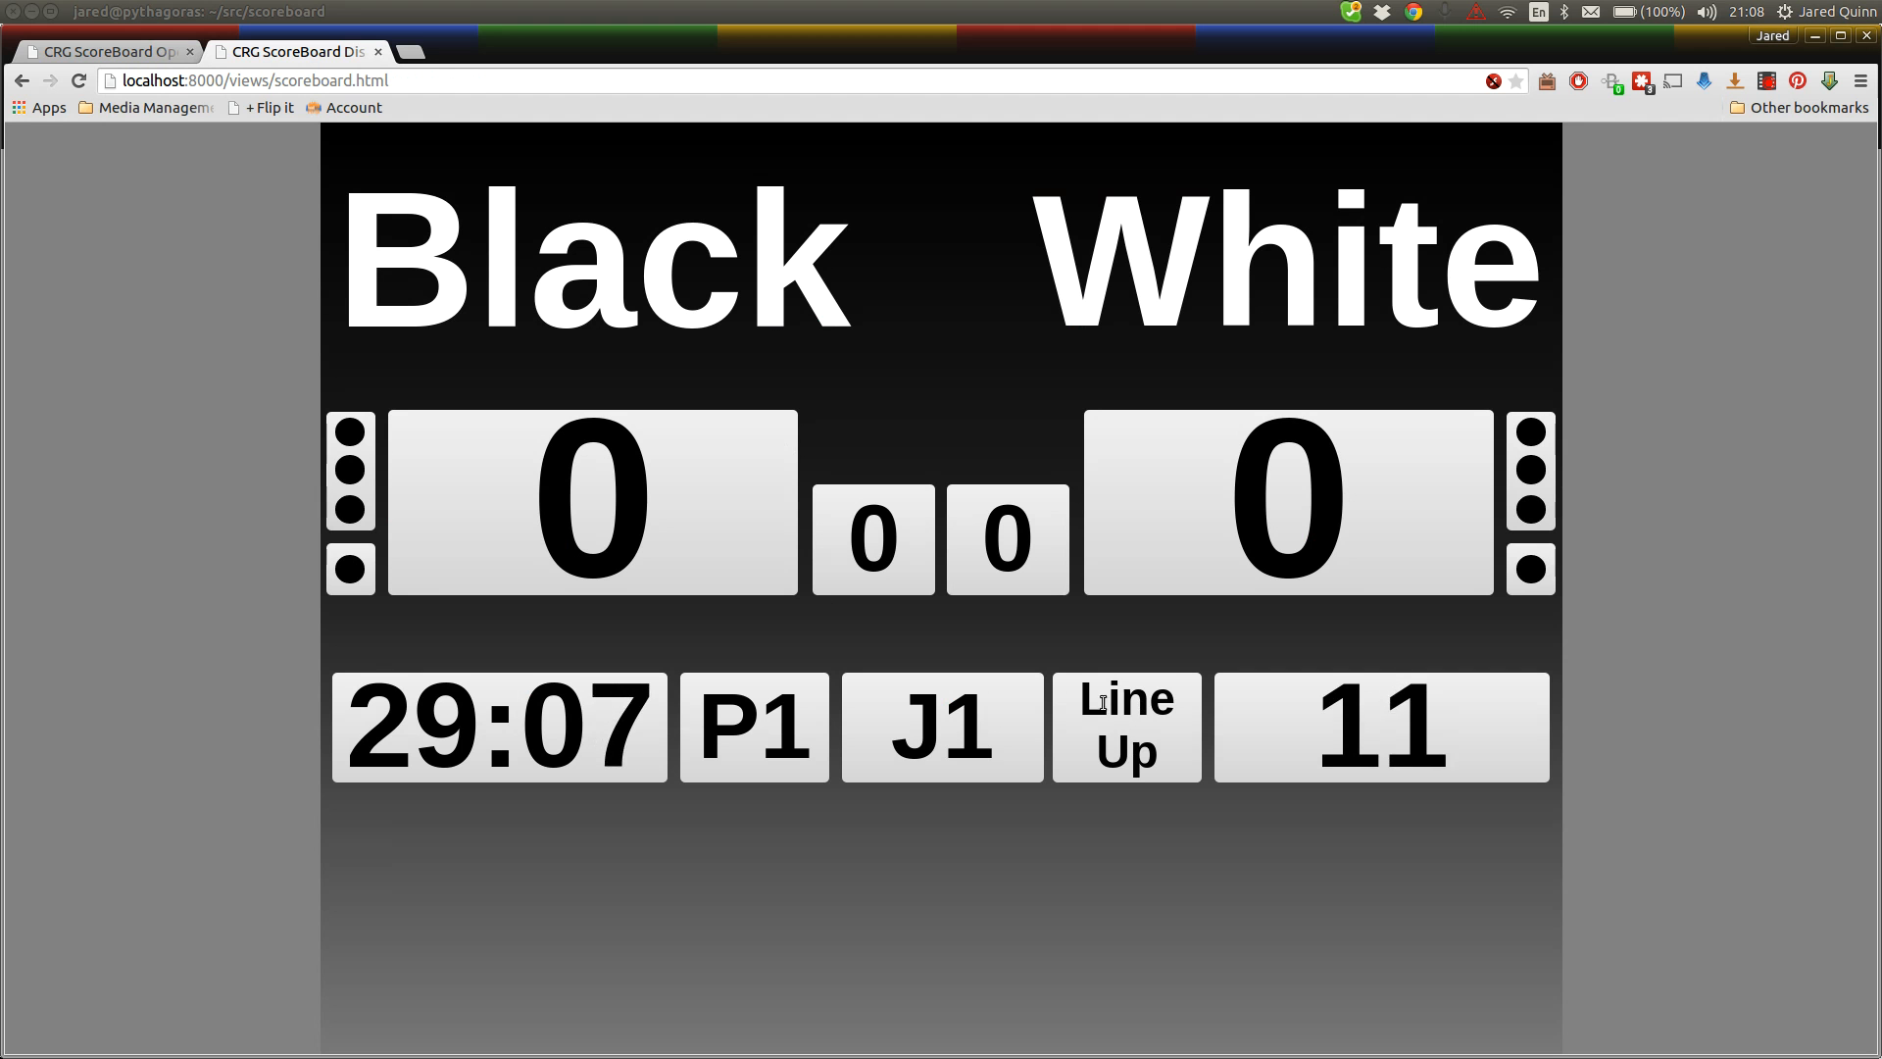
left_click(106, 52)
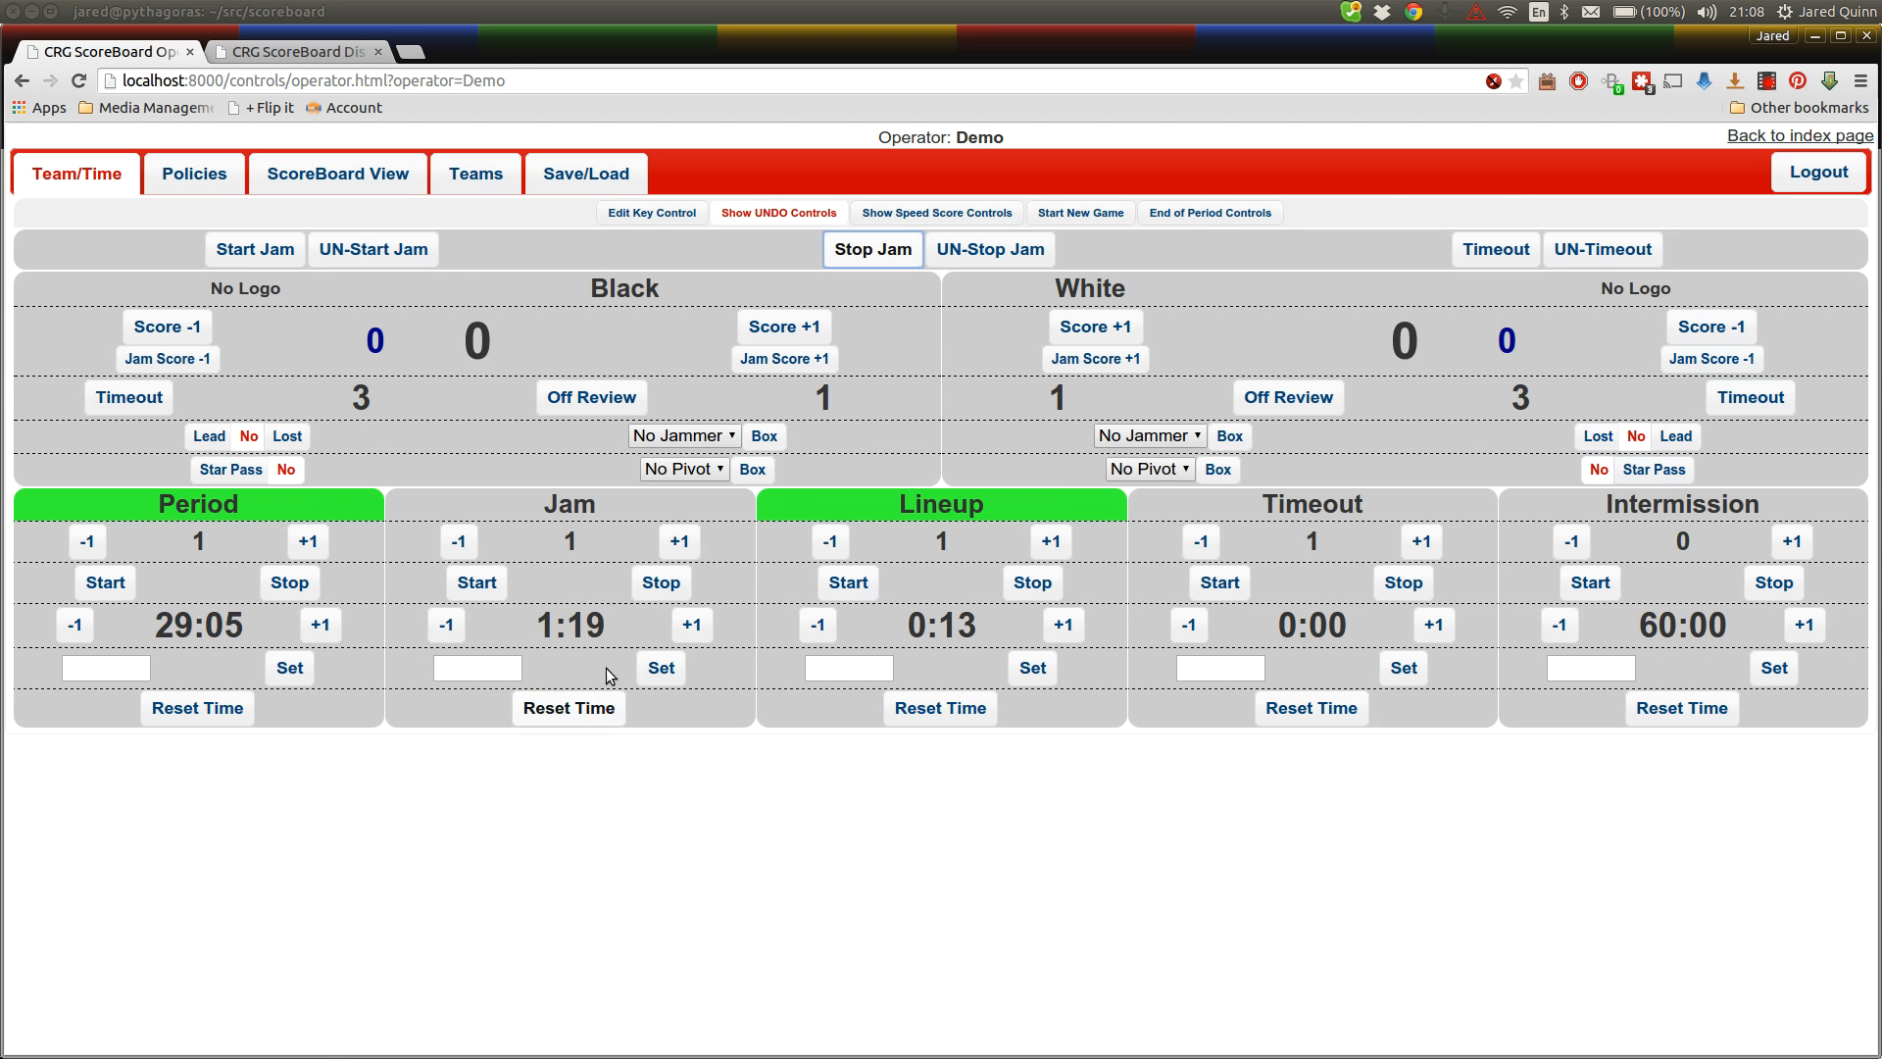
left_click(253, 248)
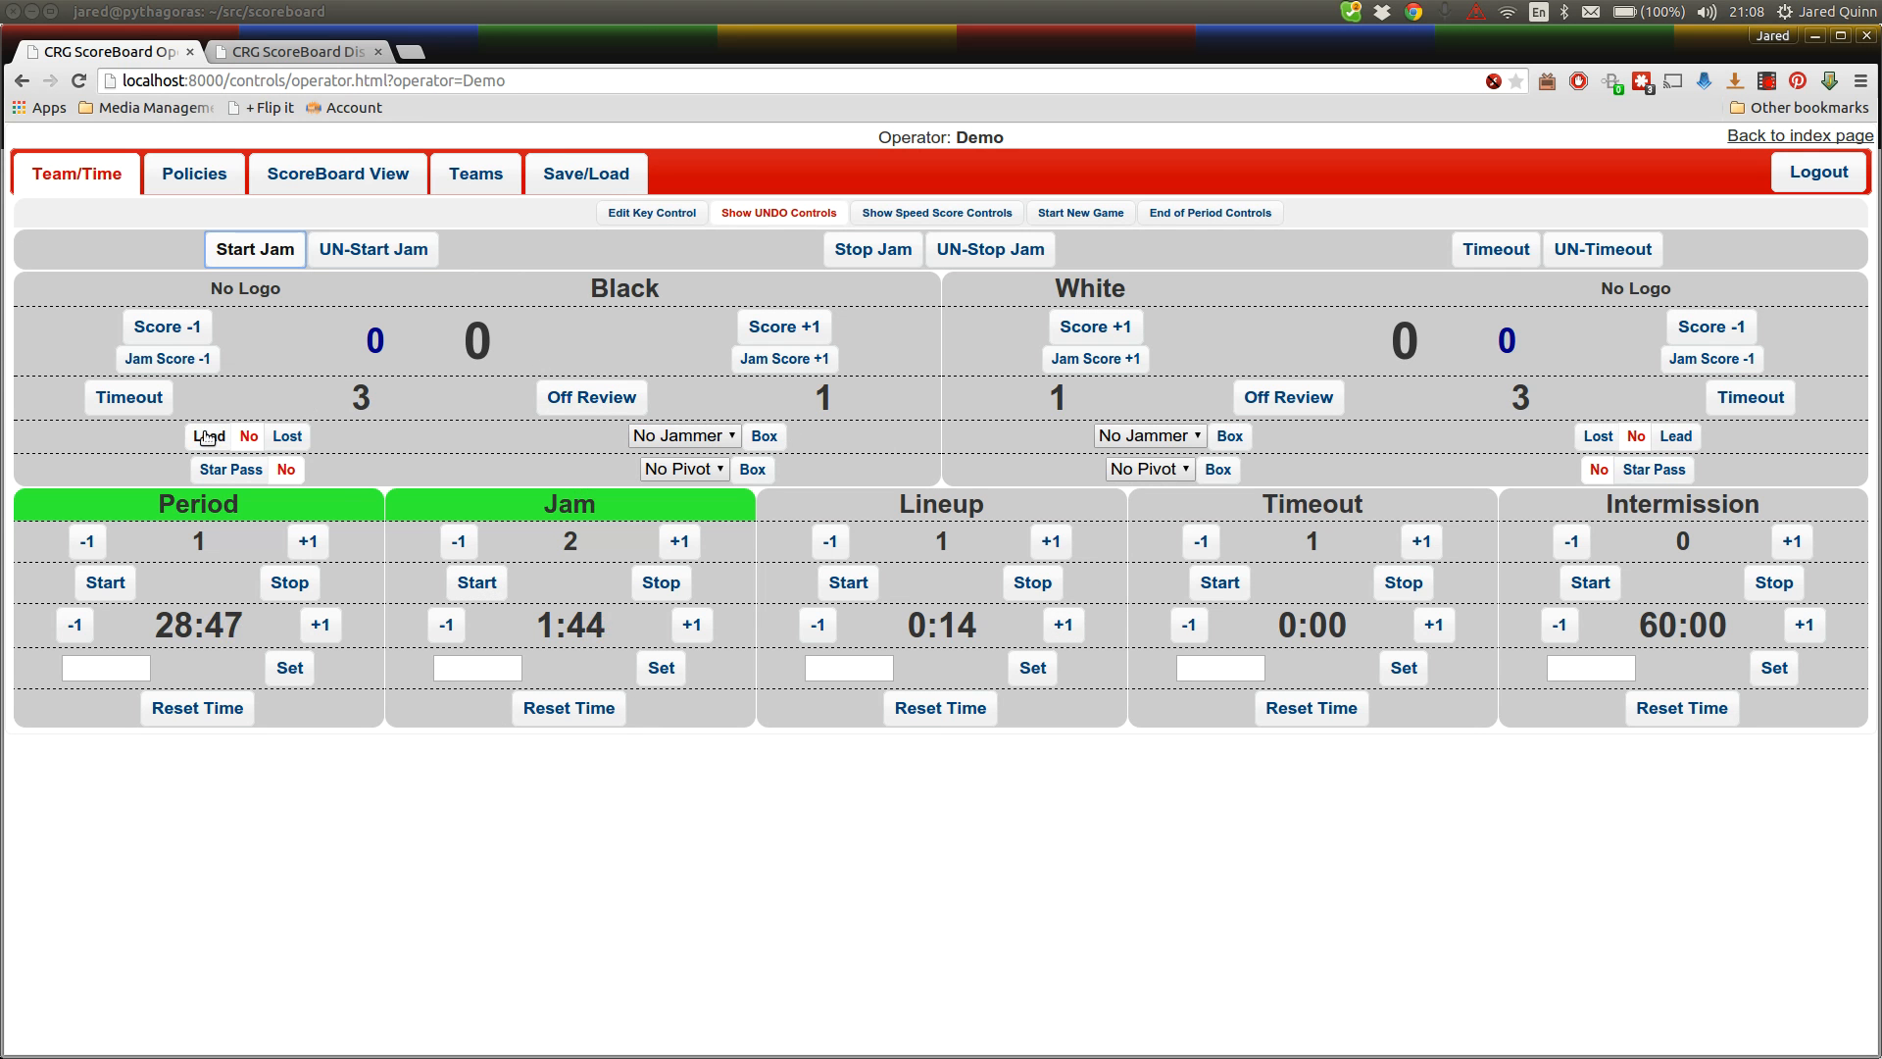
left_click(296, 50)
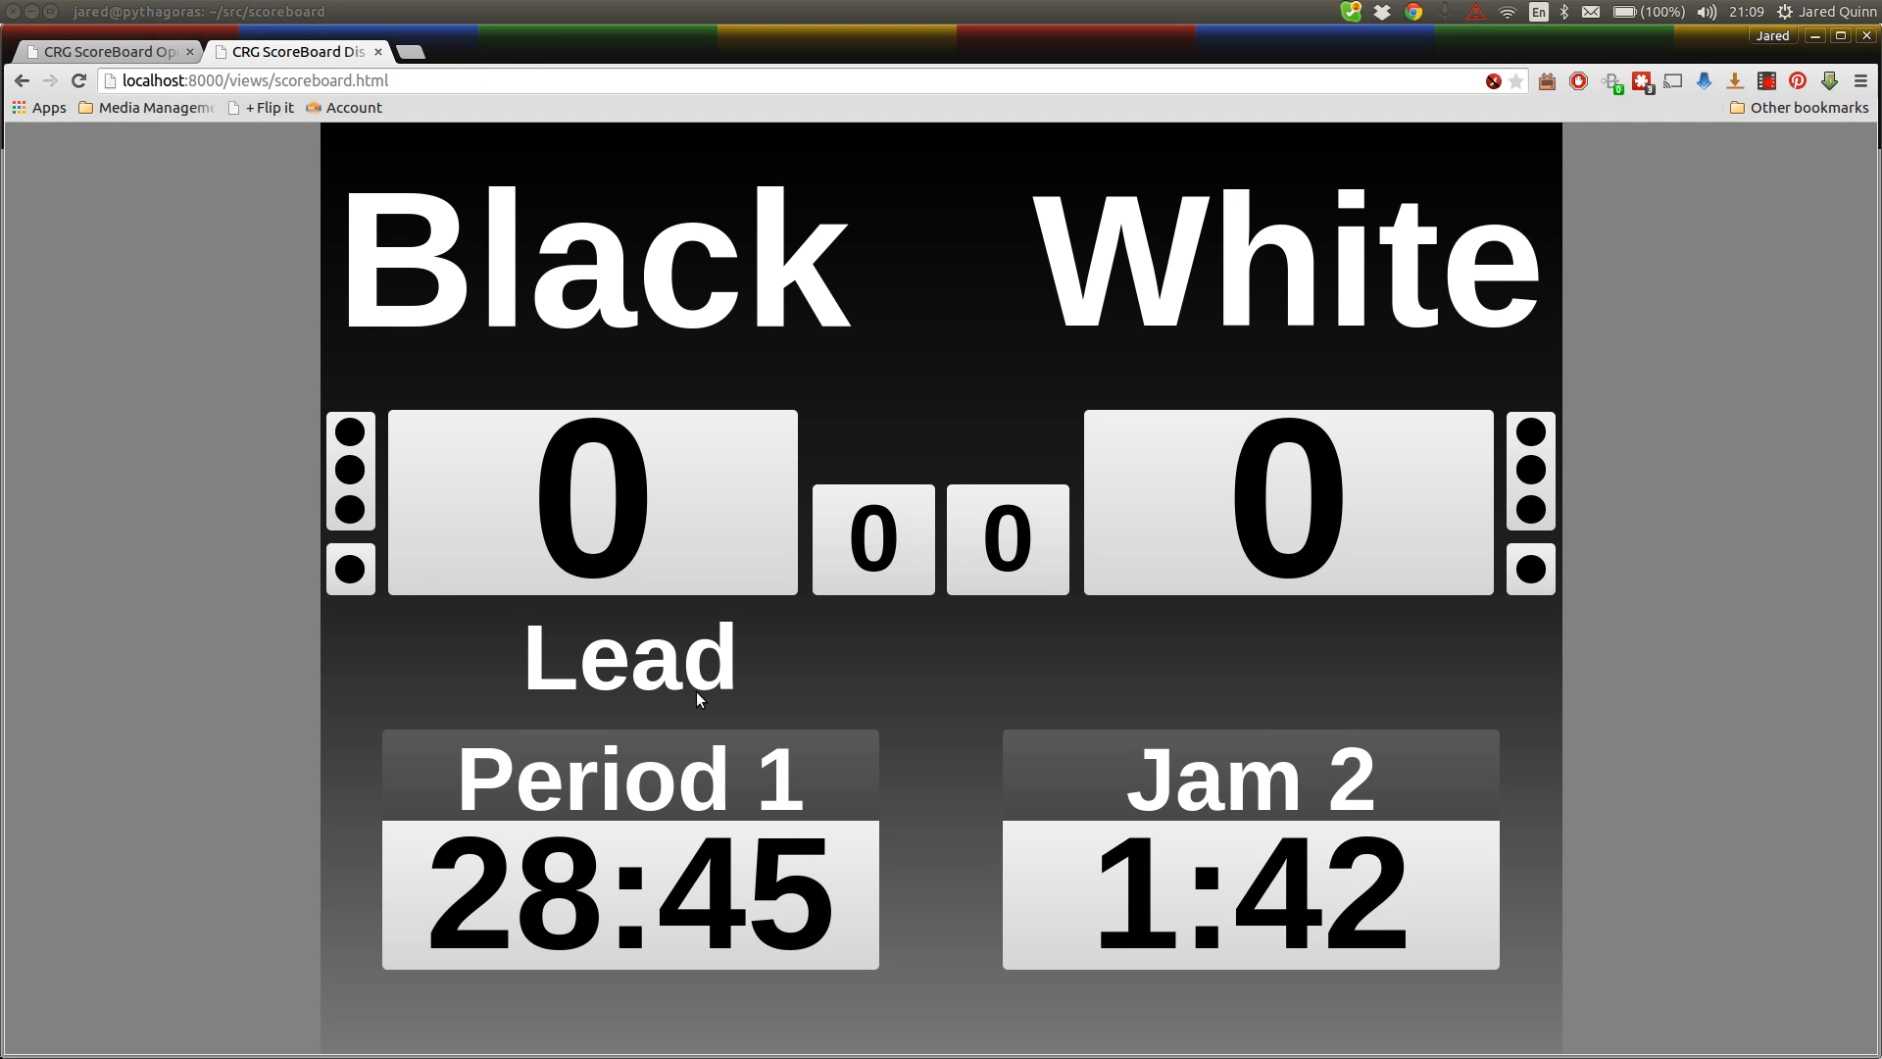
left_click(106, 52)
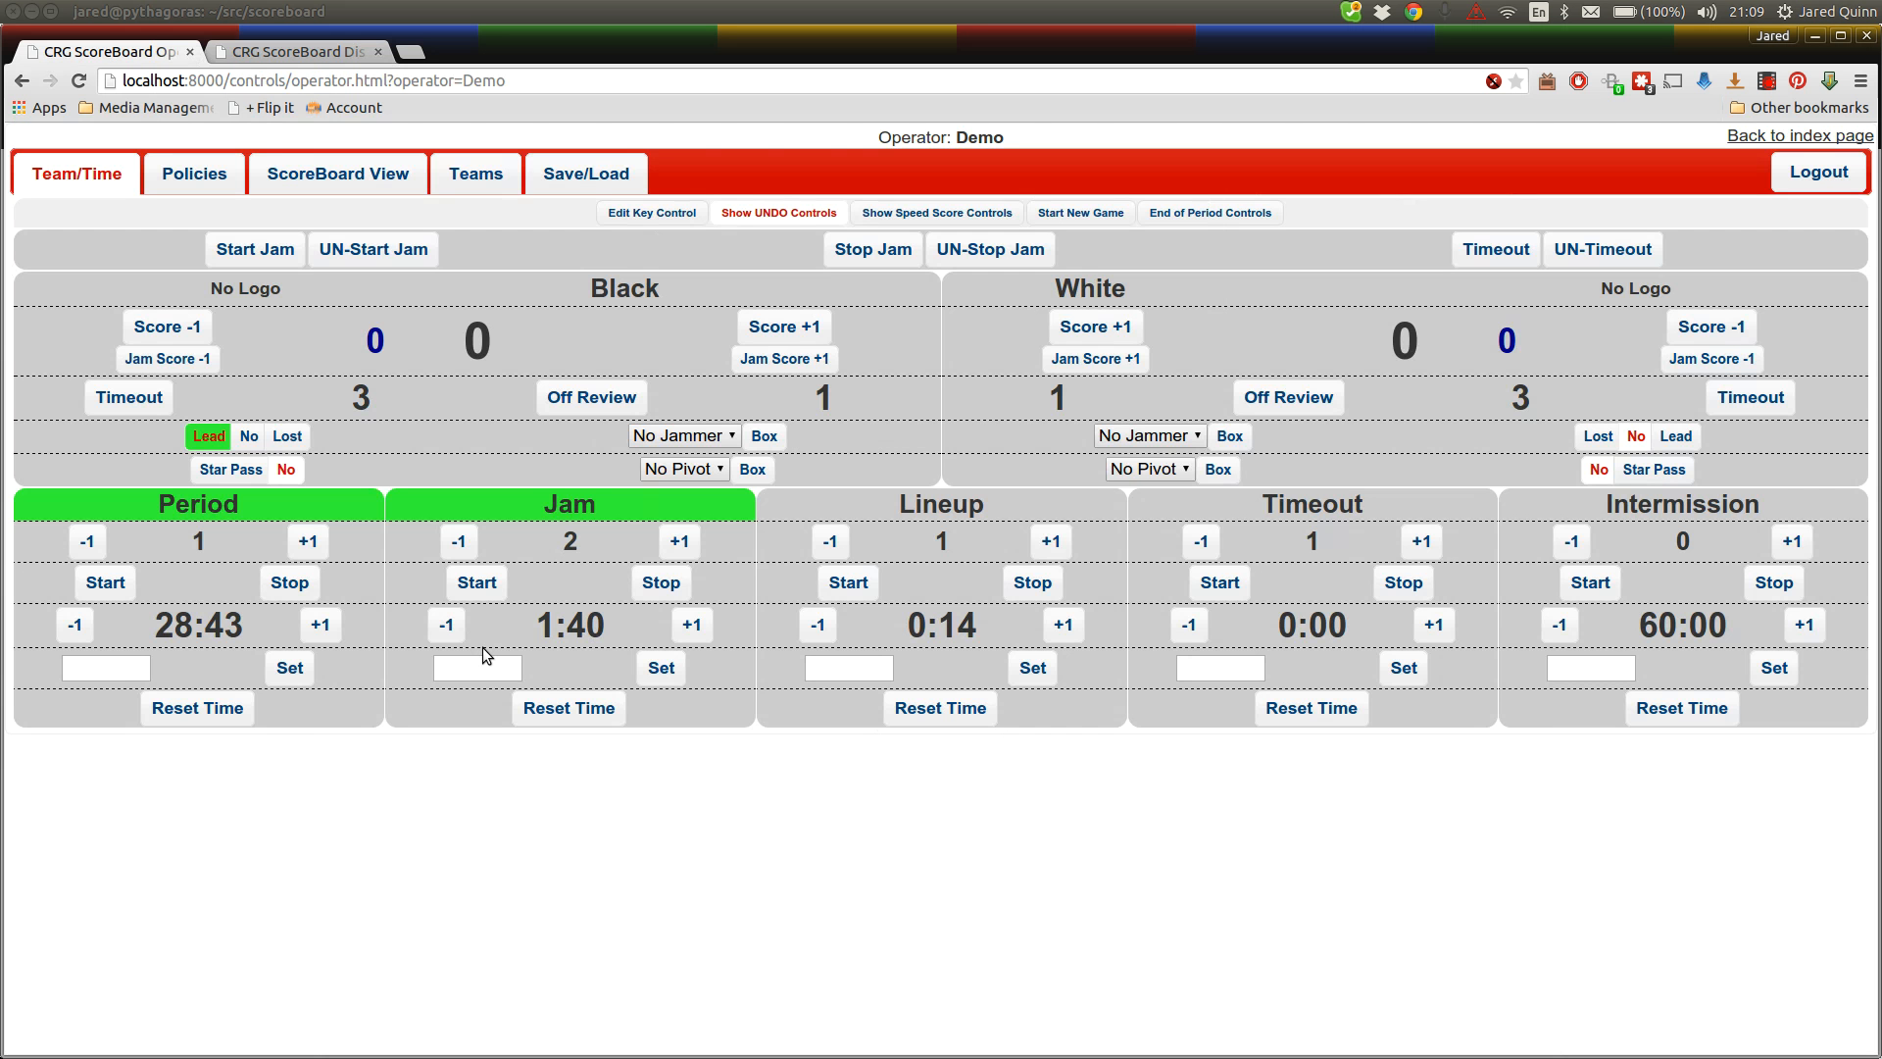
mouse_move(422, 898)
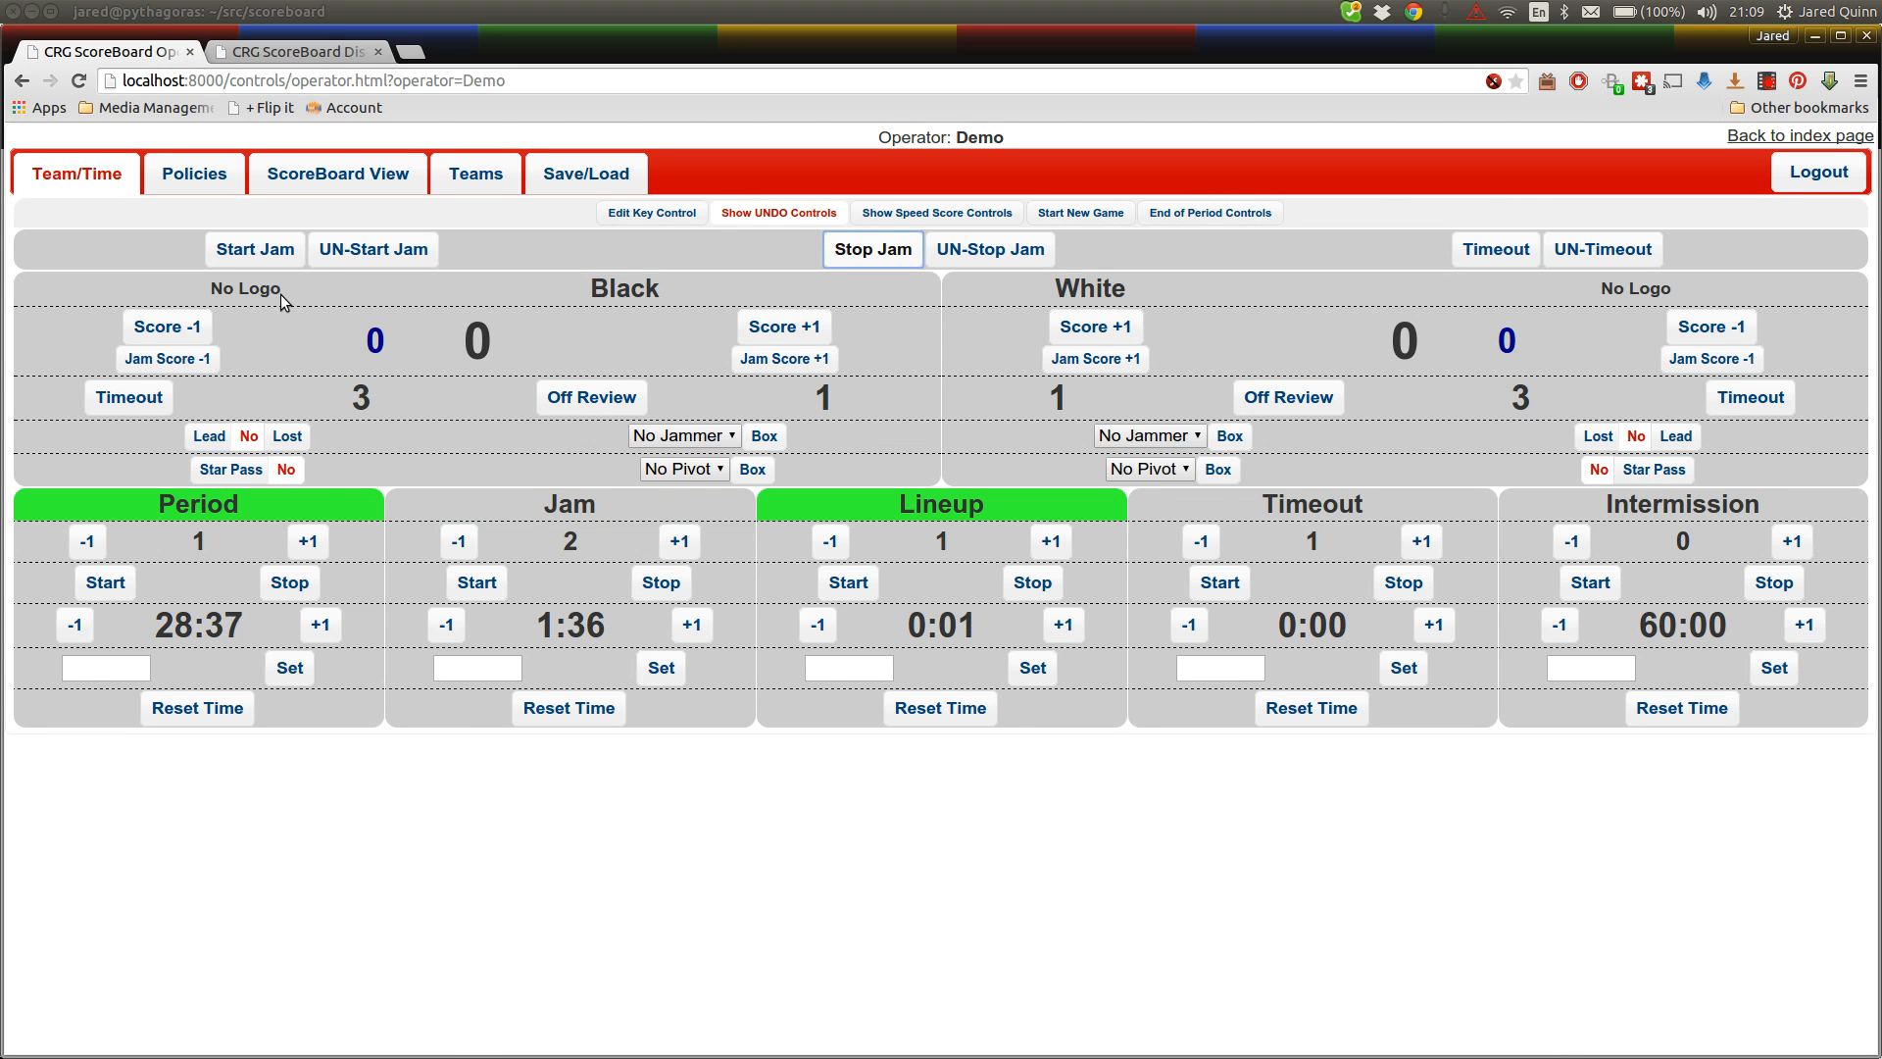
Start Jam 3, mark White as lead jammer, and raise White's score toward 8
left_click(255, 248)
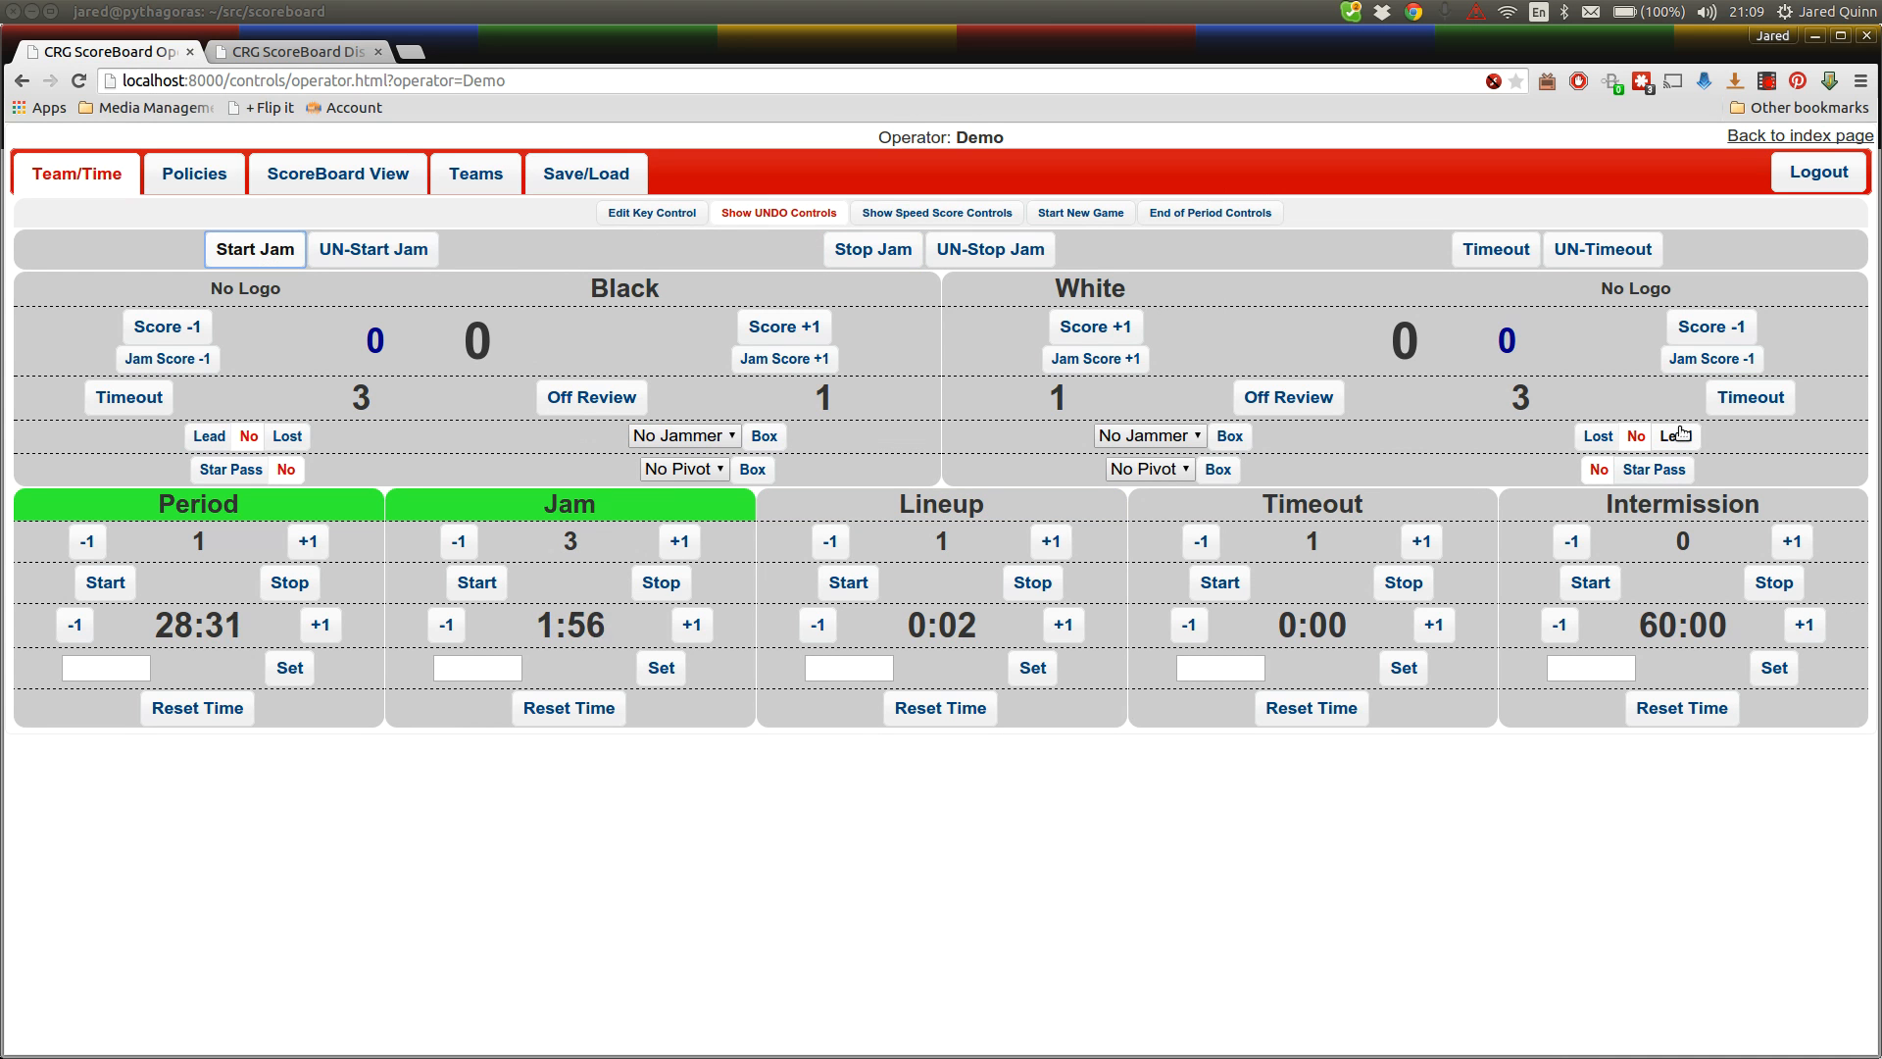
left_click(1675, 434)
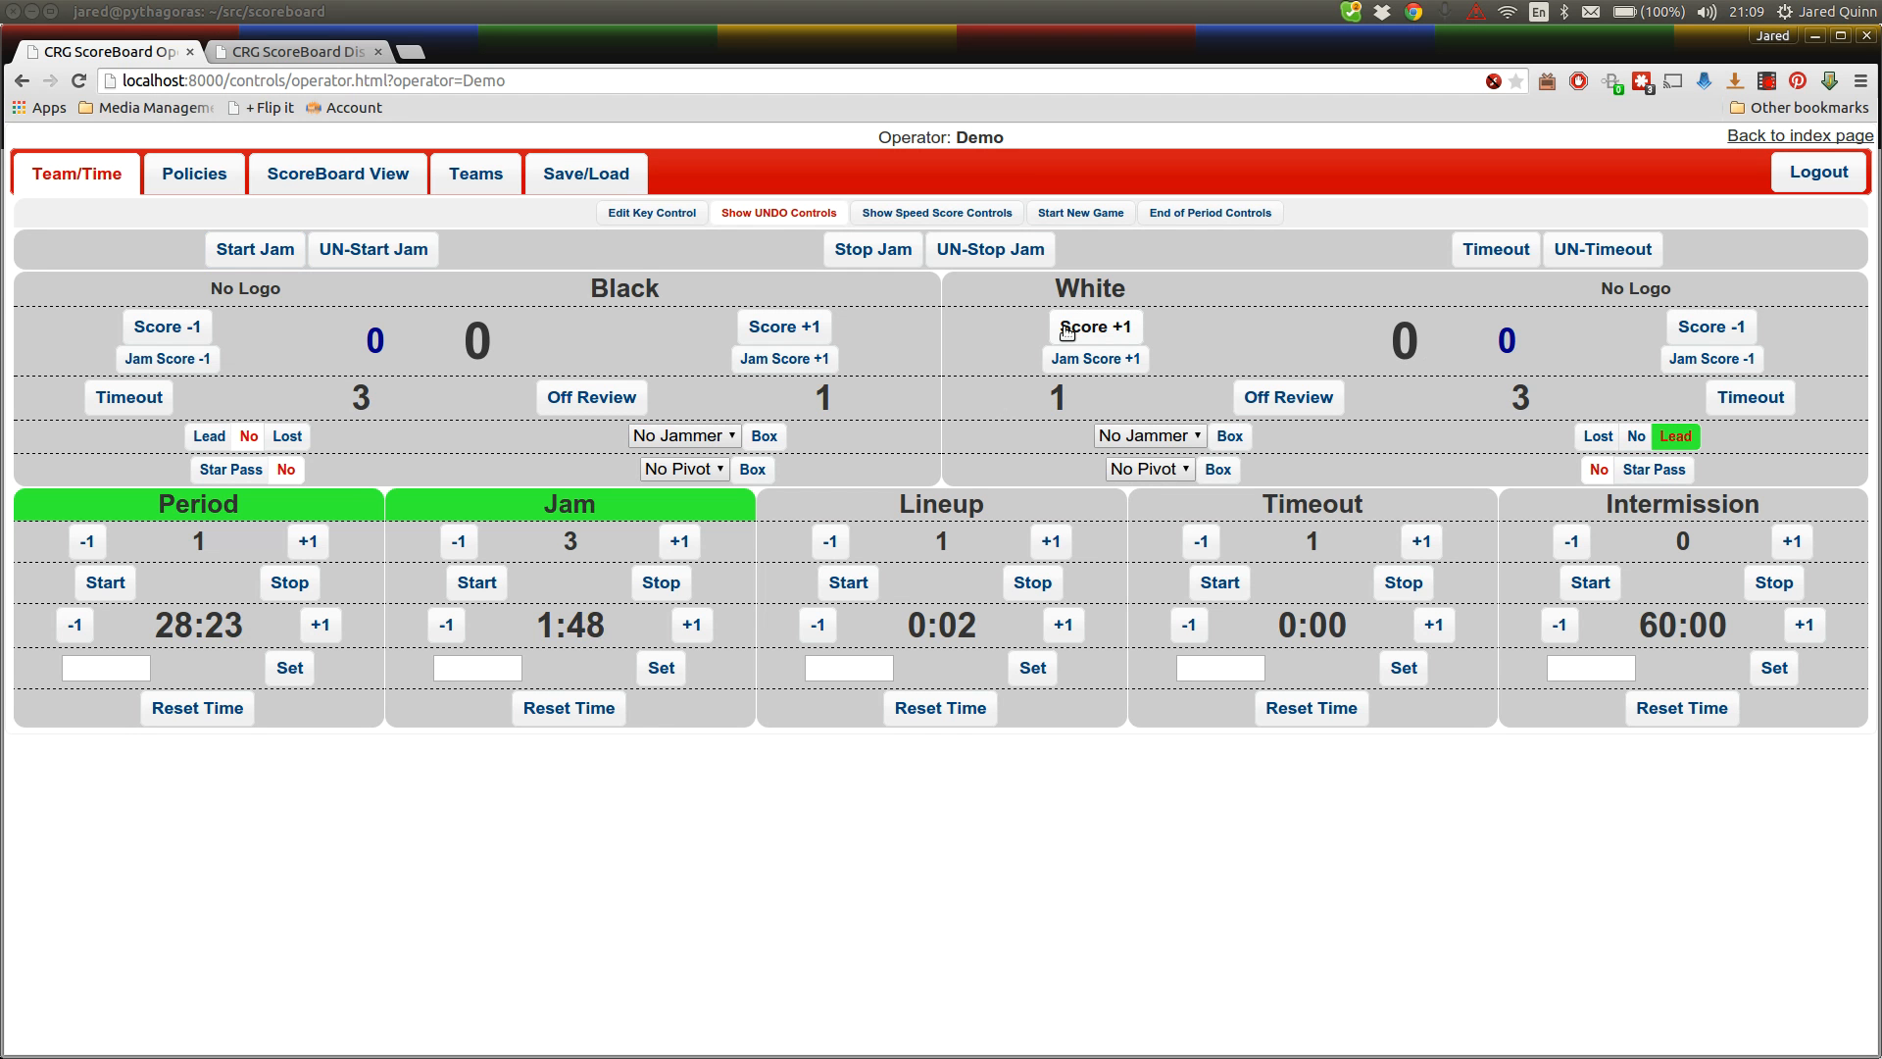
left_click(1094, 327)
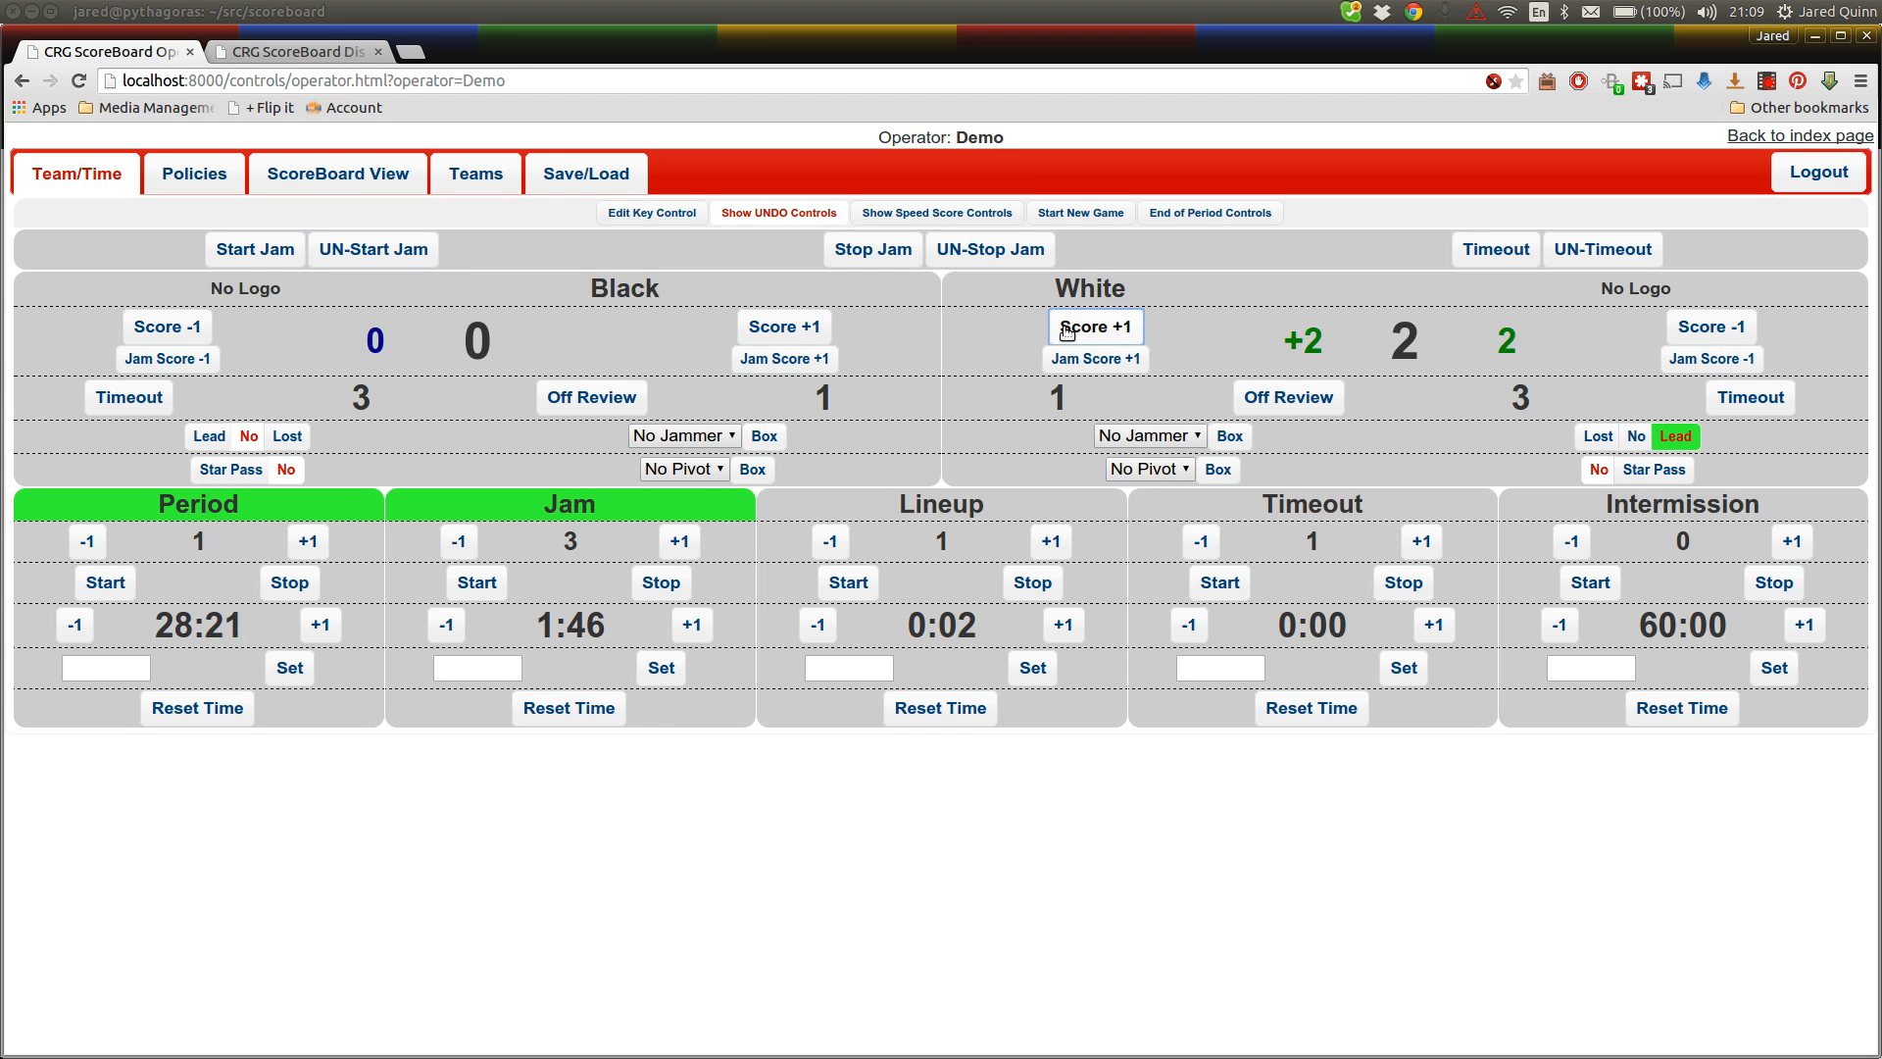
left_click(1092, 327)
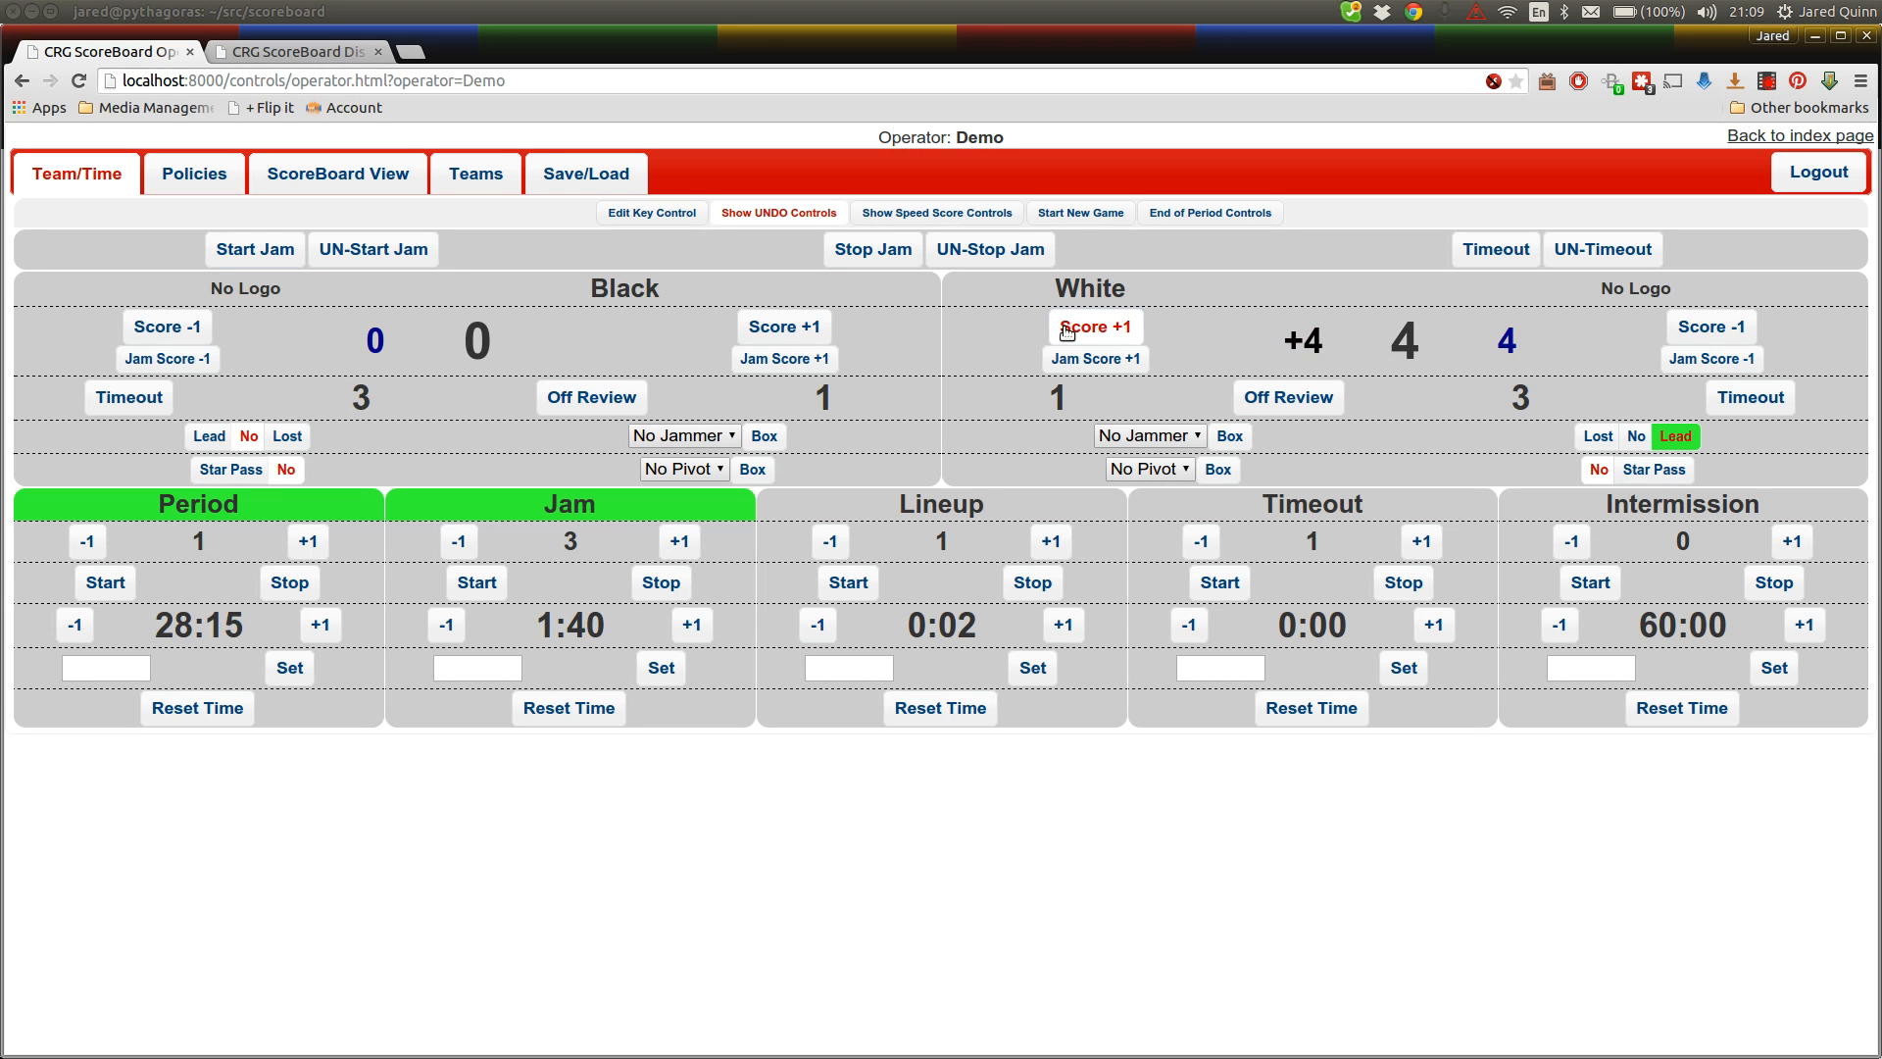
left_click(1094, 326)
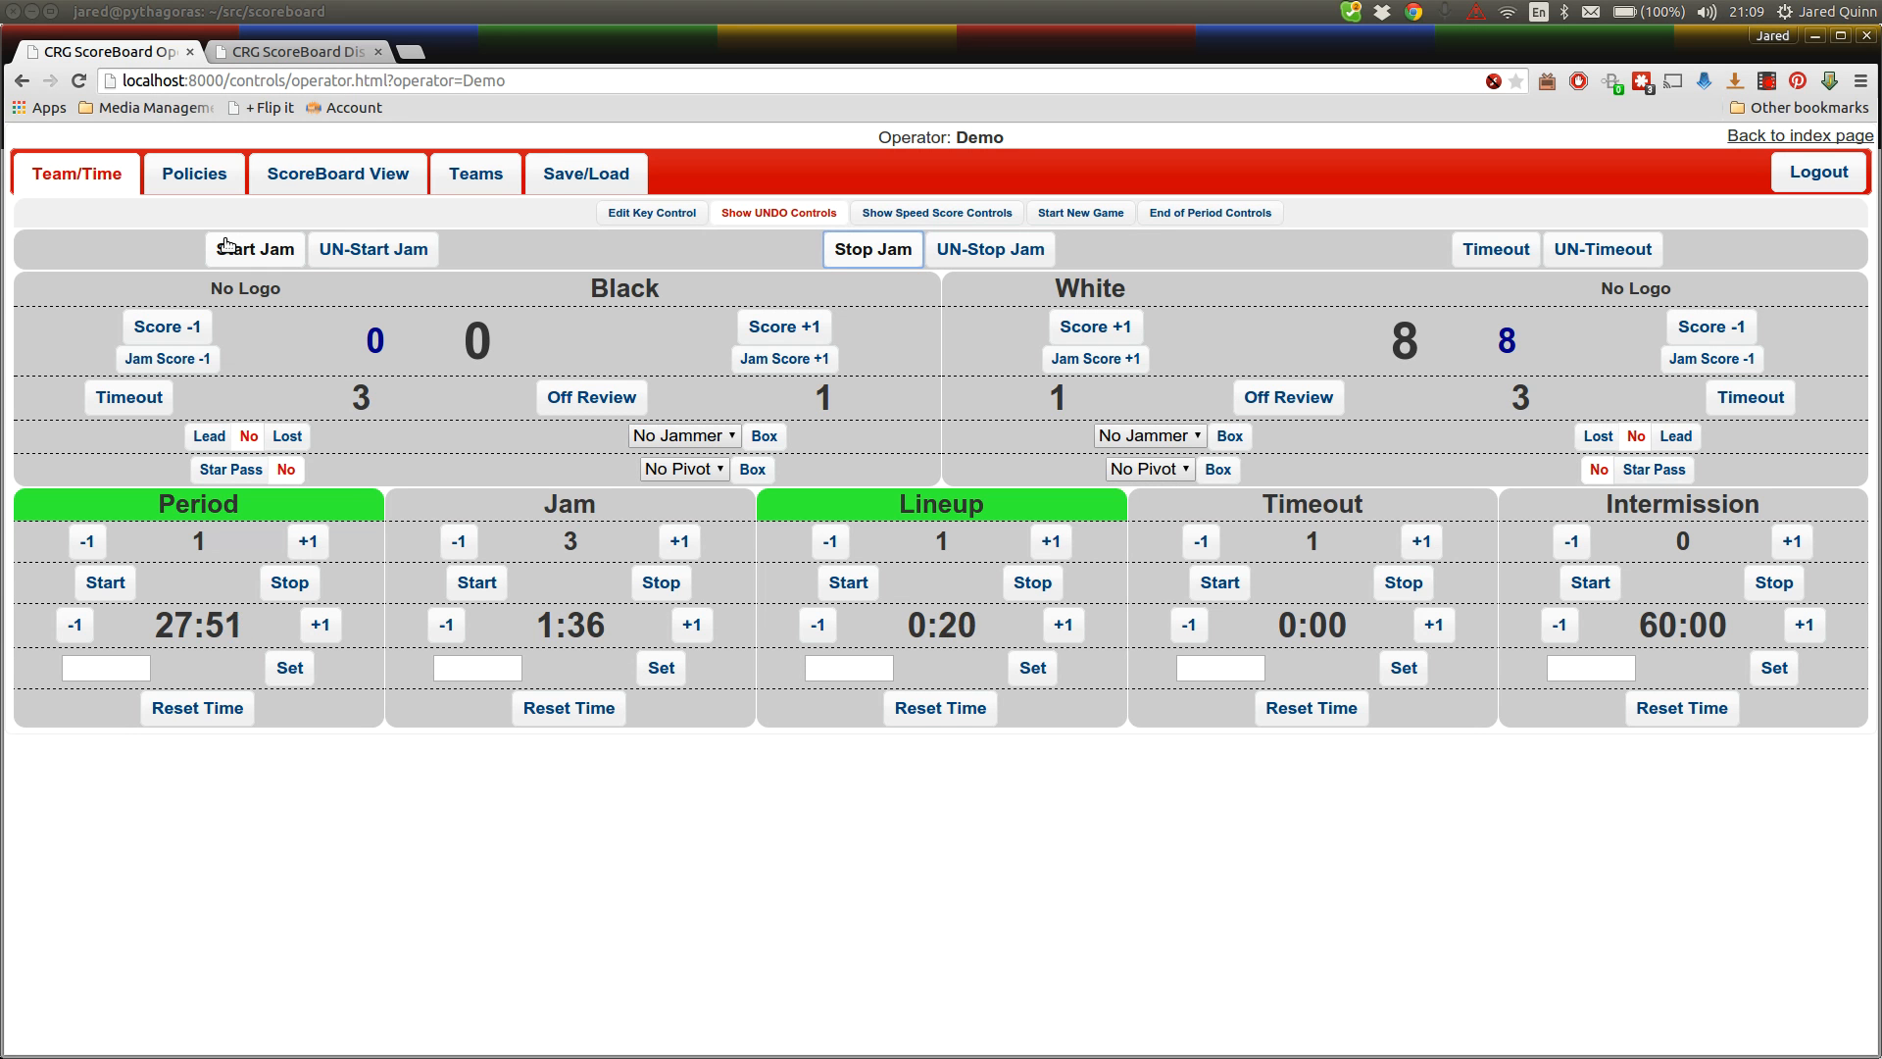
Start Jam 4, raise Black's score to 5, and call an official review timeout
left_click(253, 248)
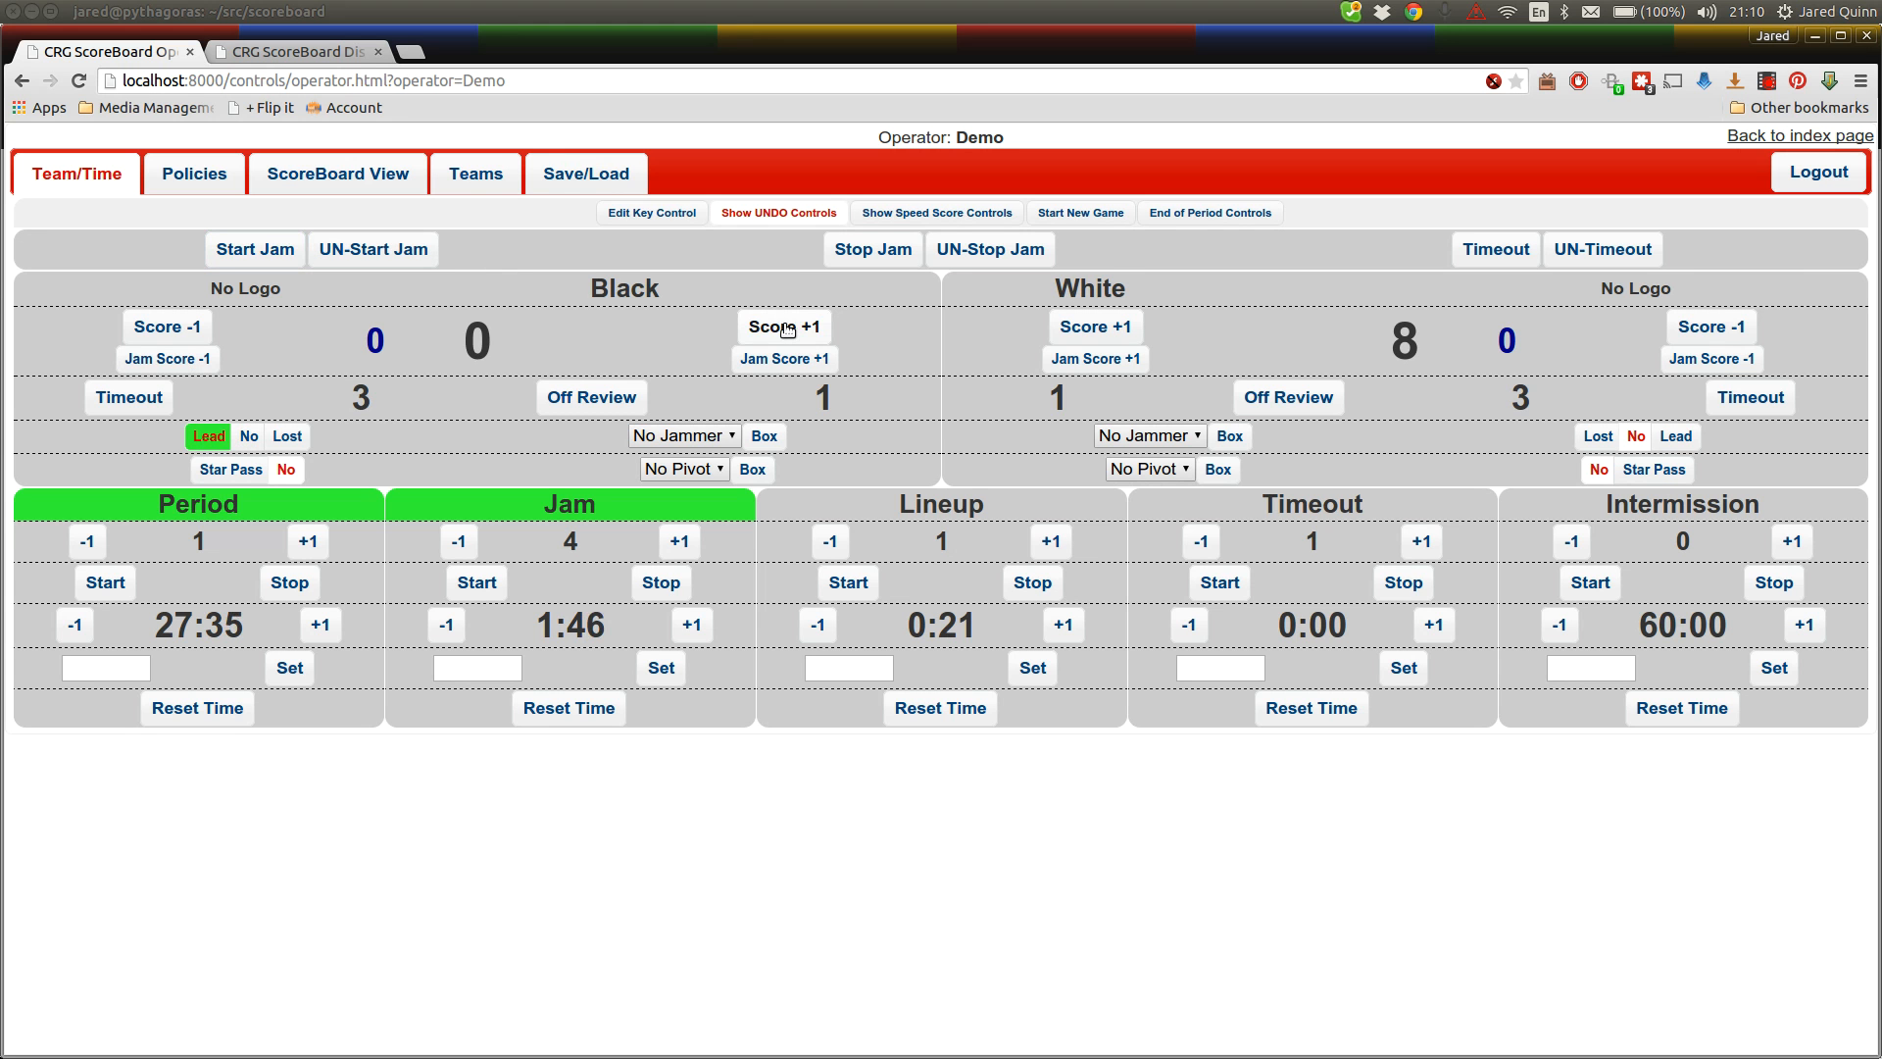
left_click(784, 327)
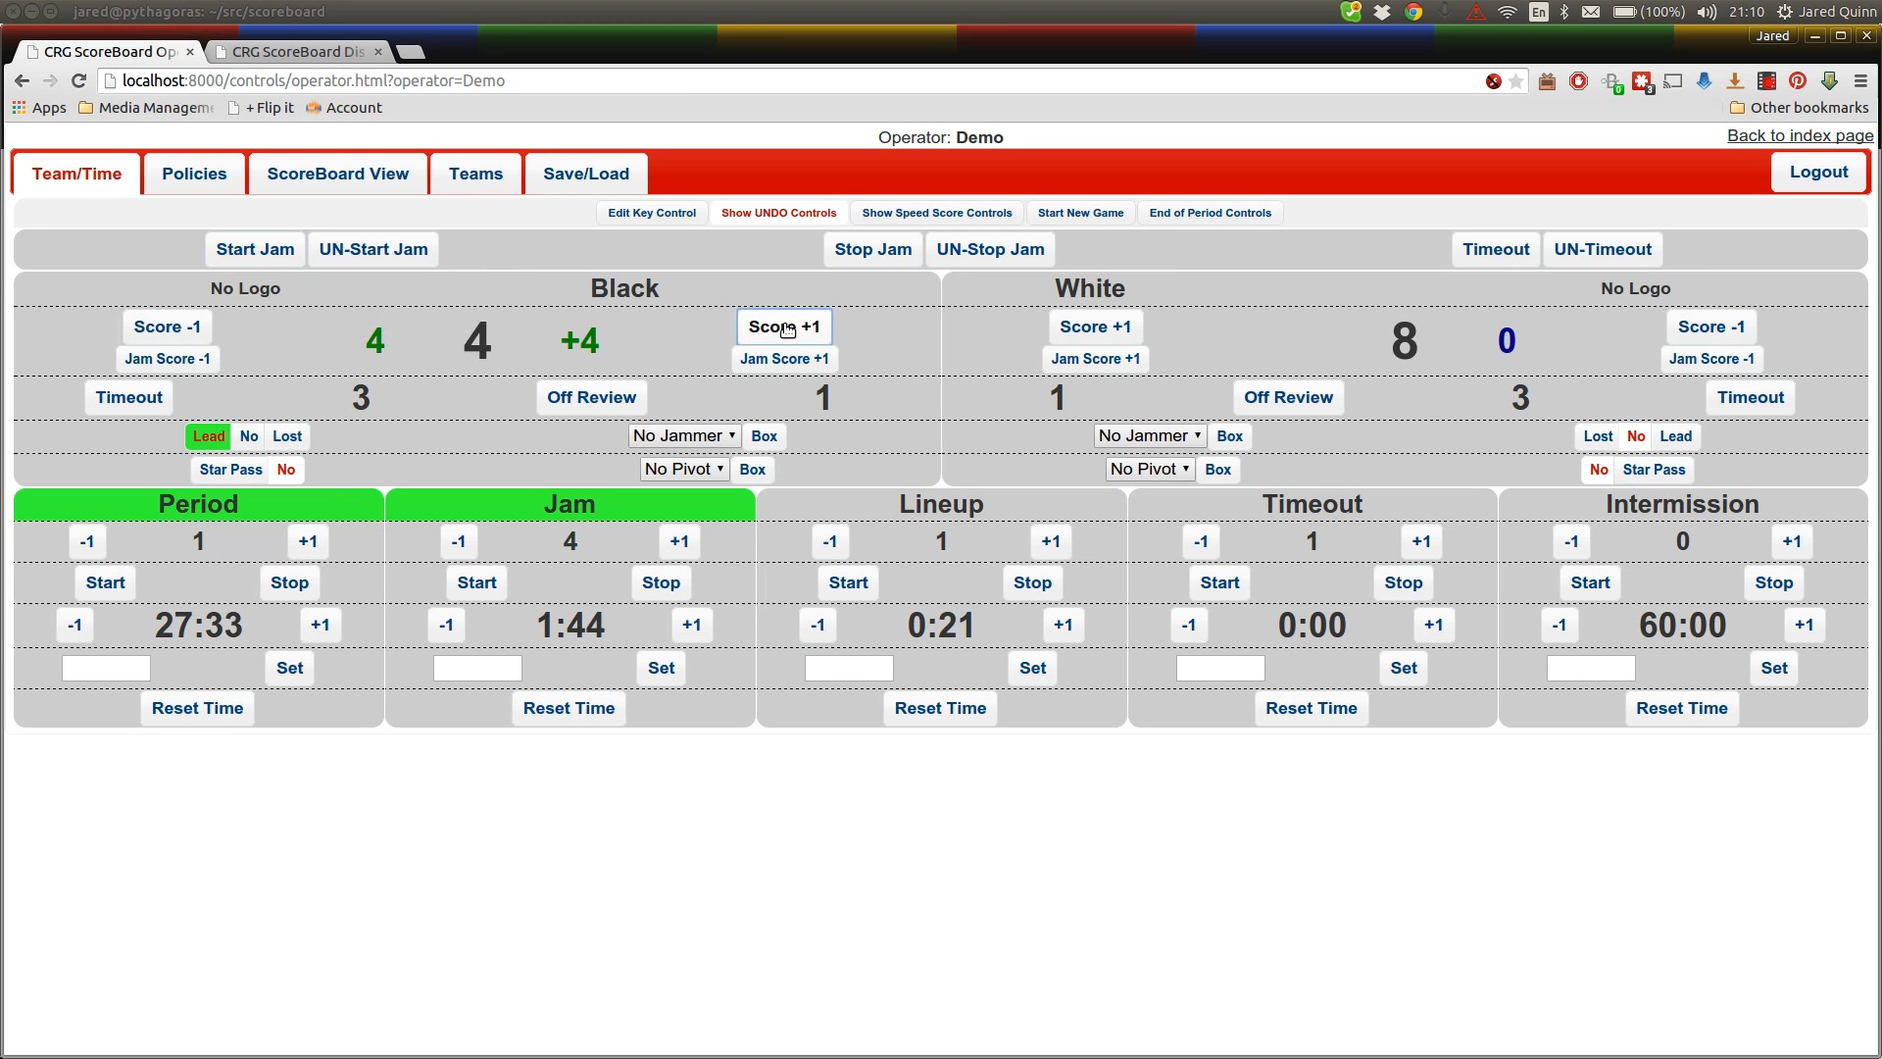
left_click(782, 326)
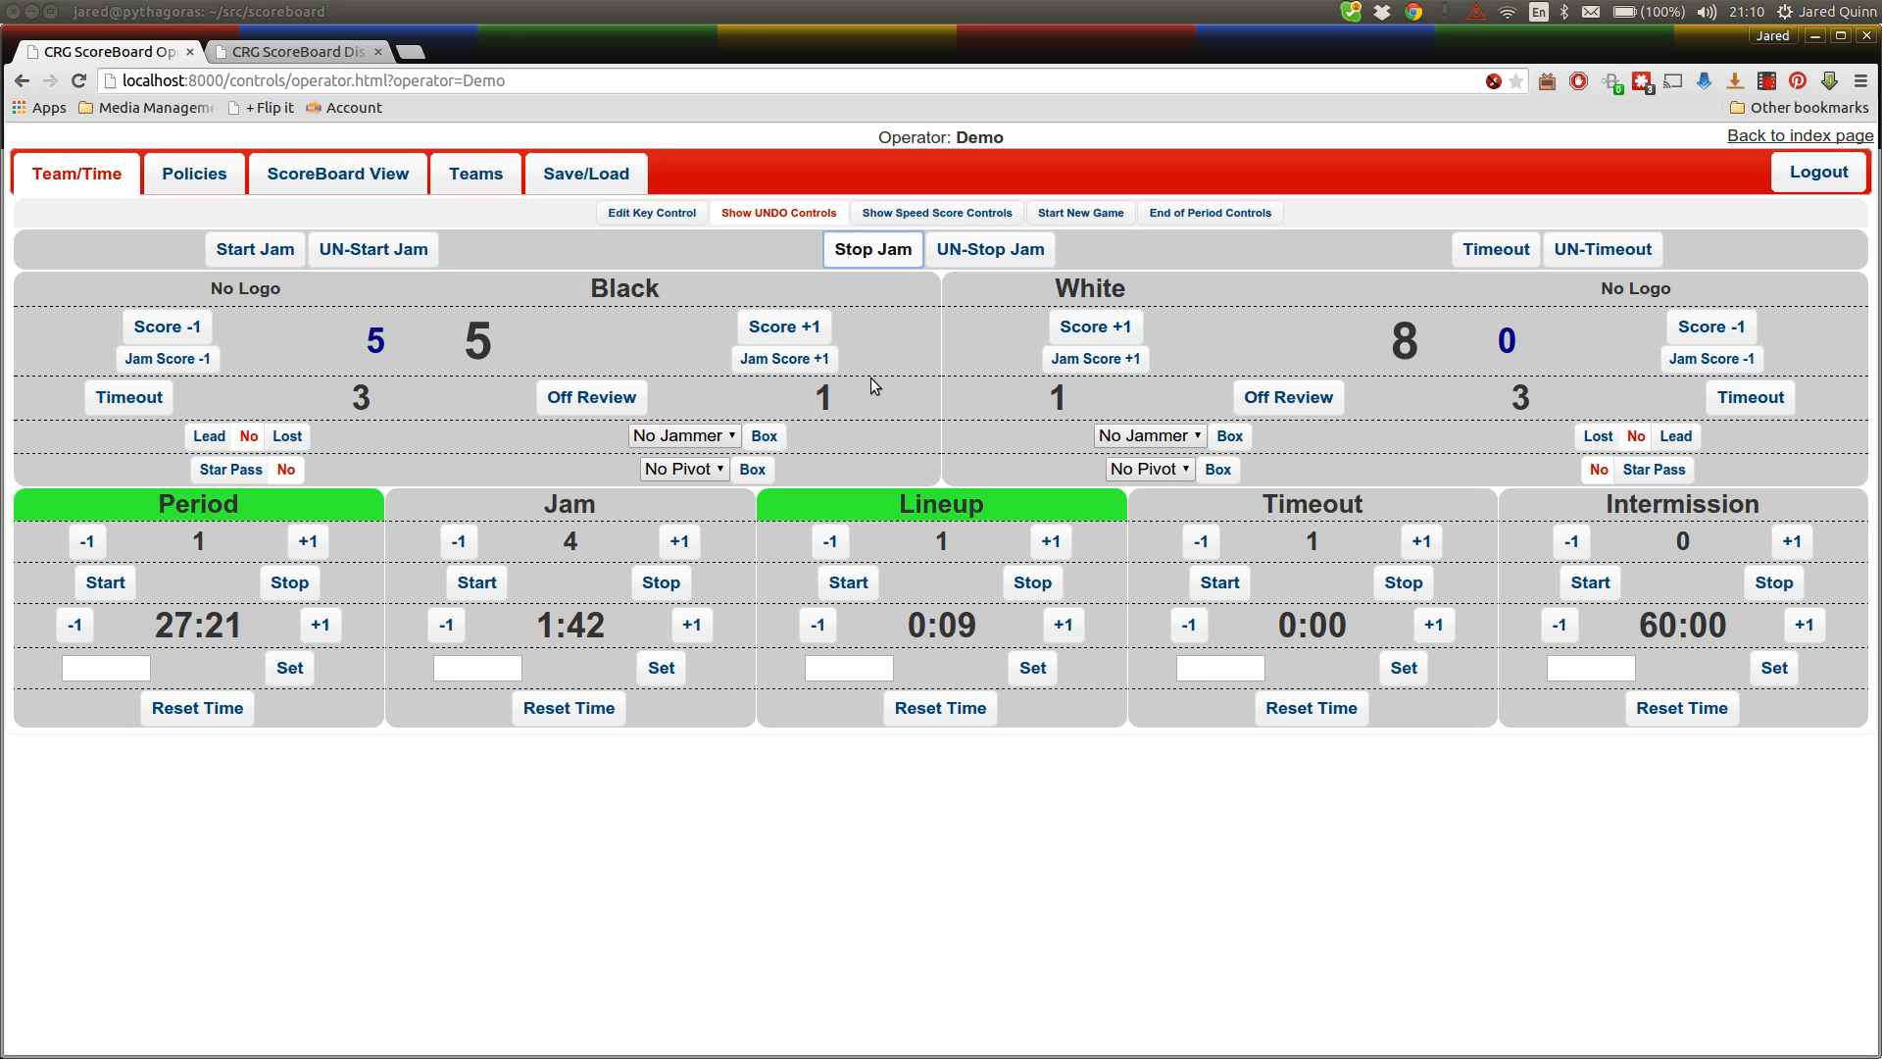
mouse_move(1287, 397)
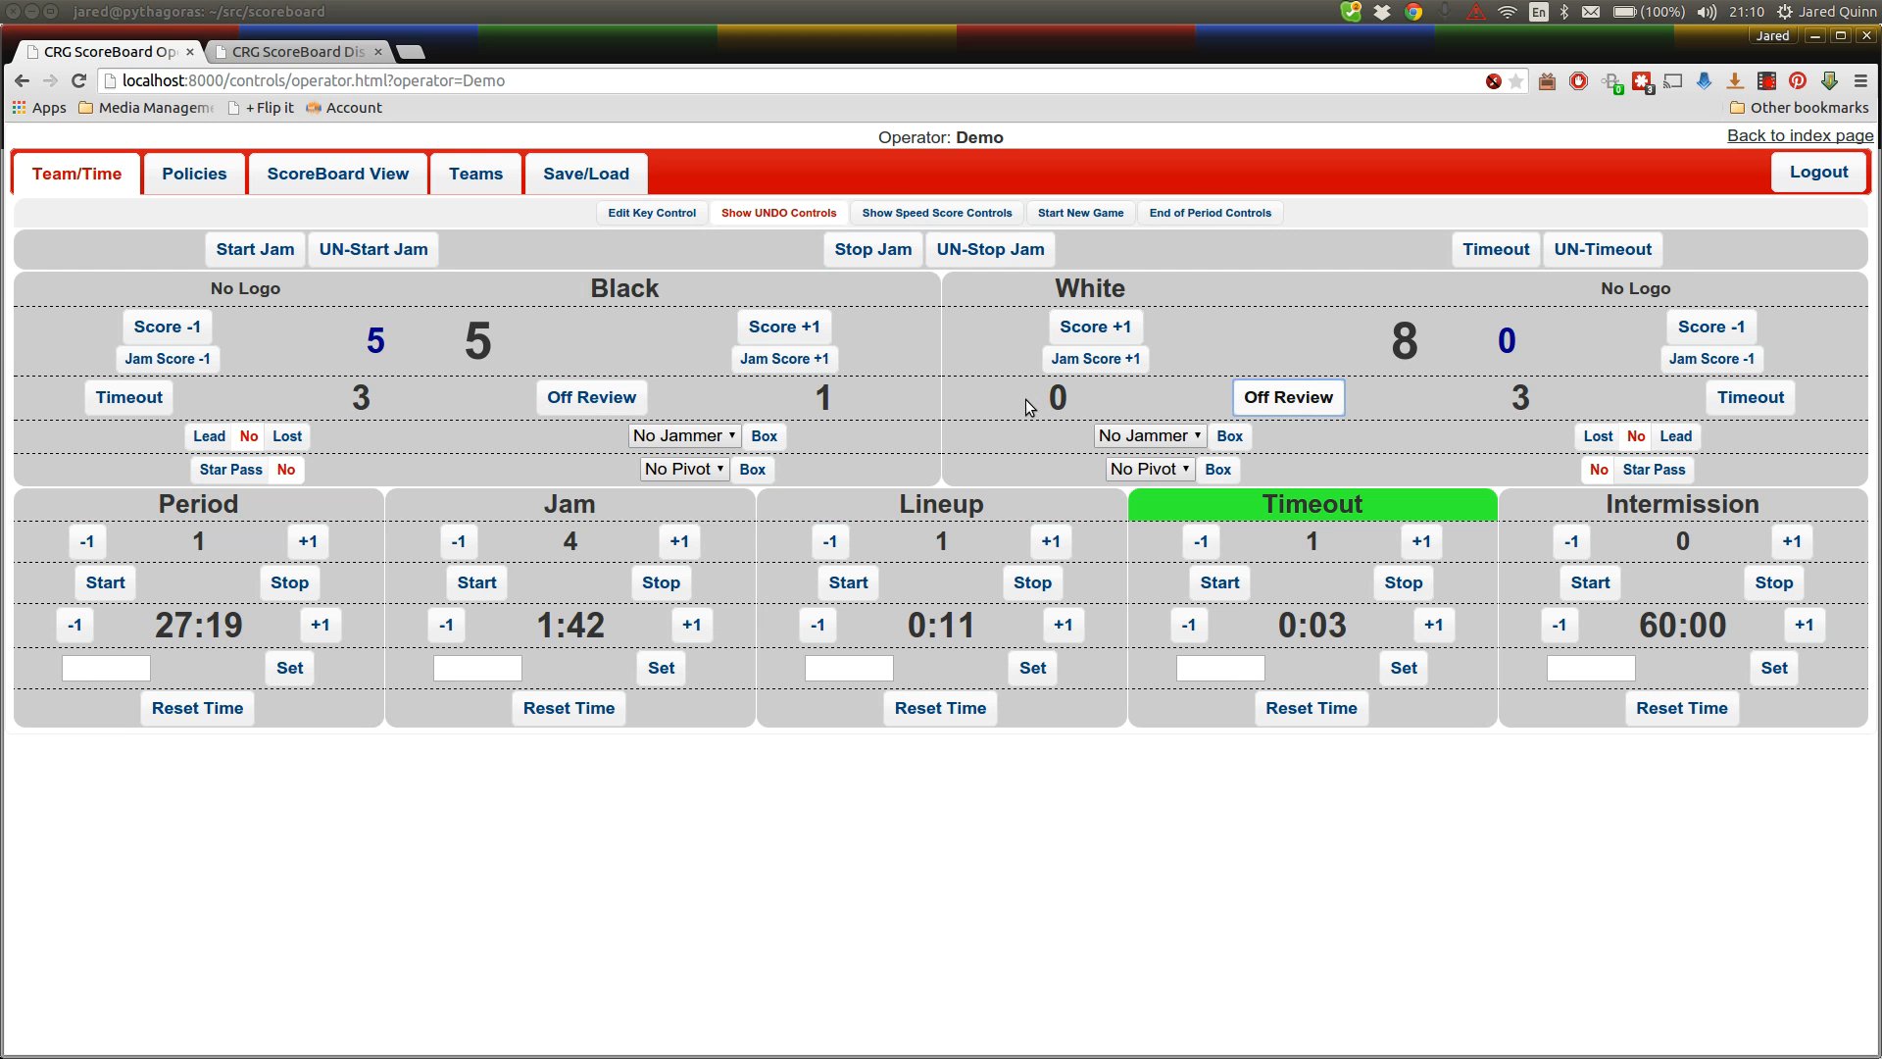
left_click(294, 52)
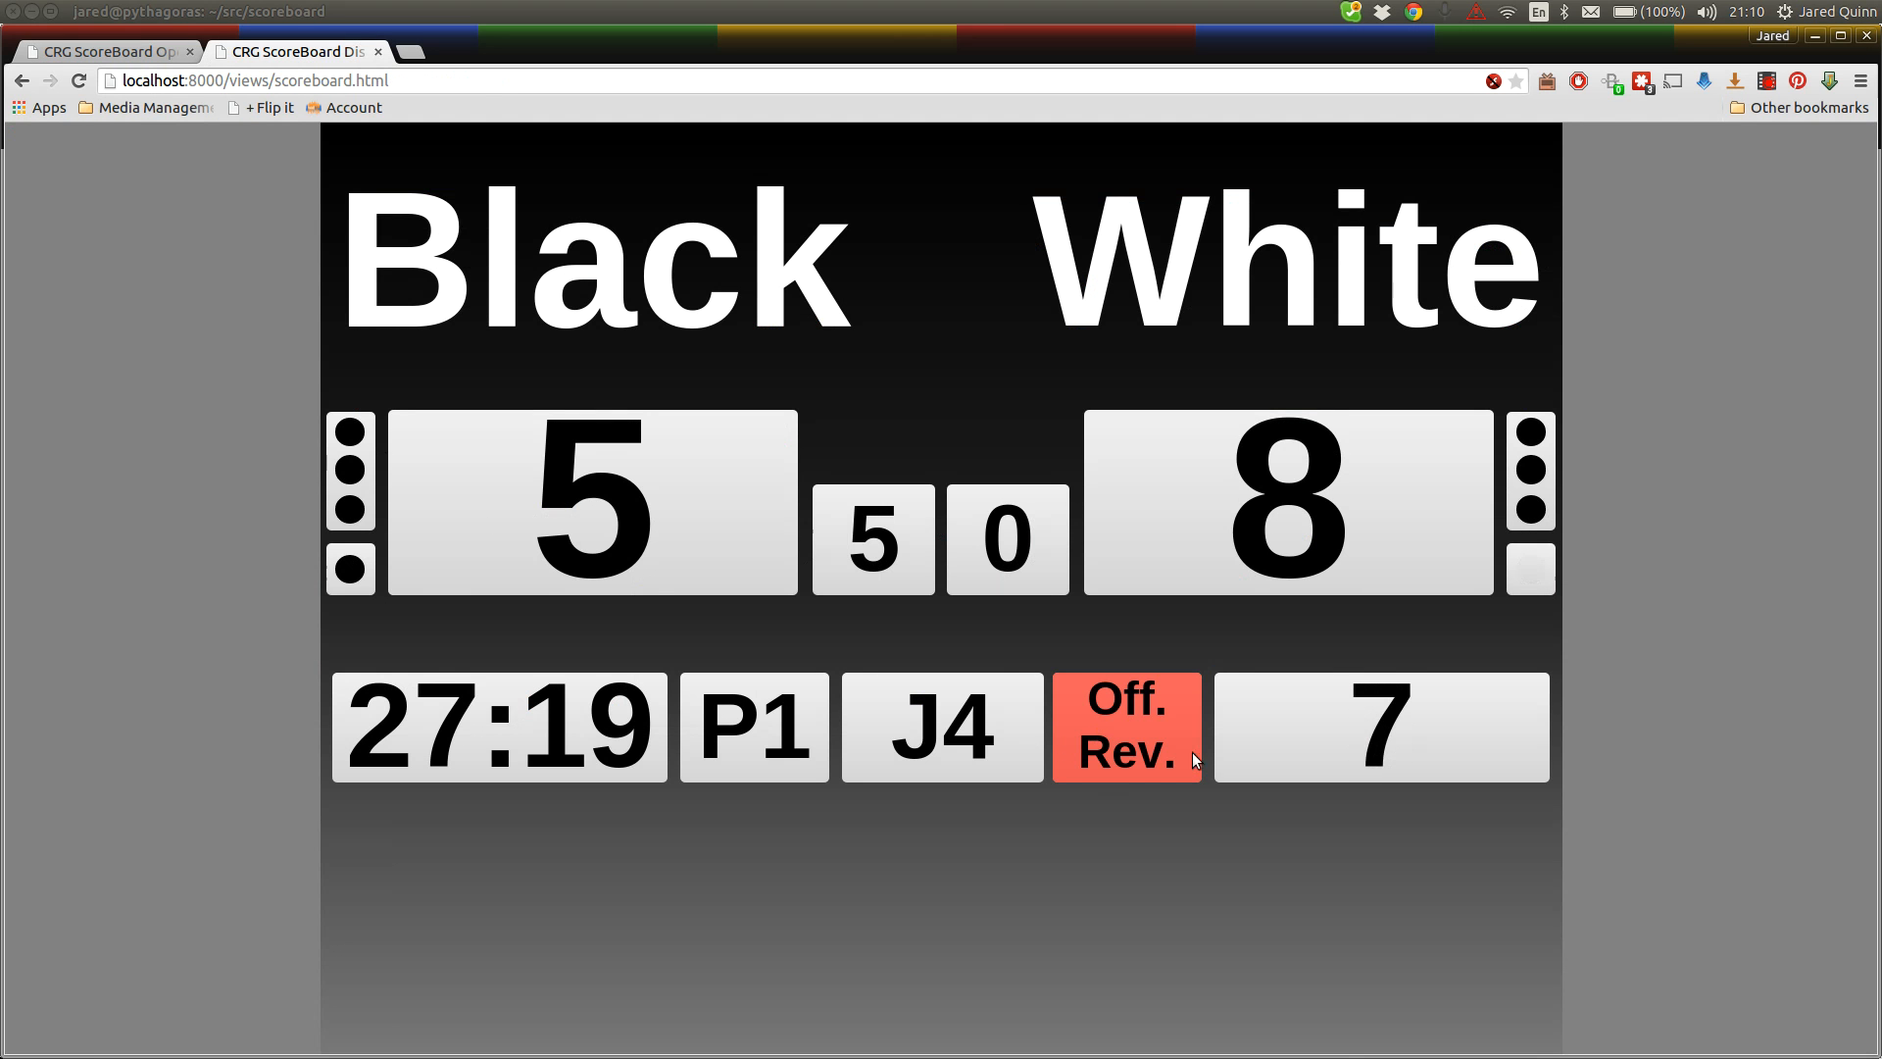
left_click(1531, 566)
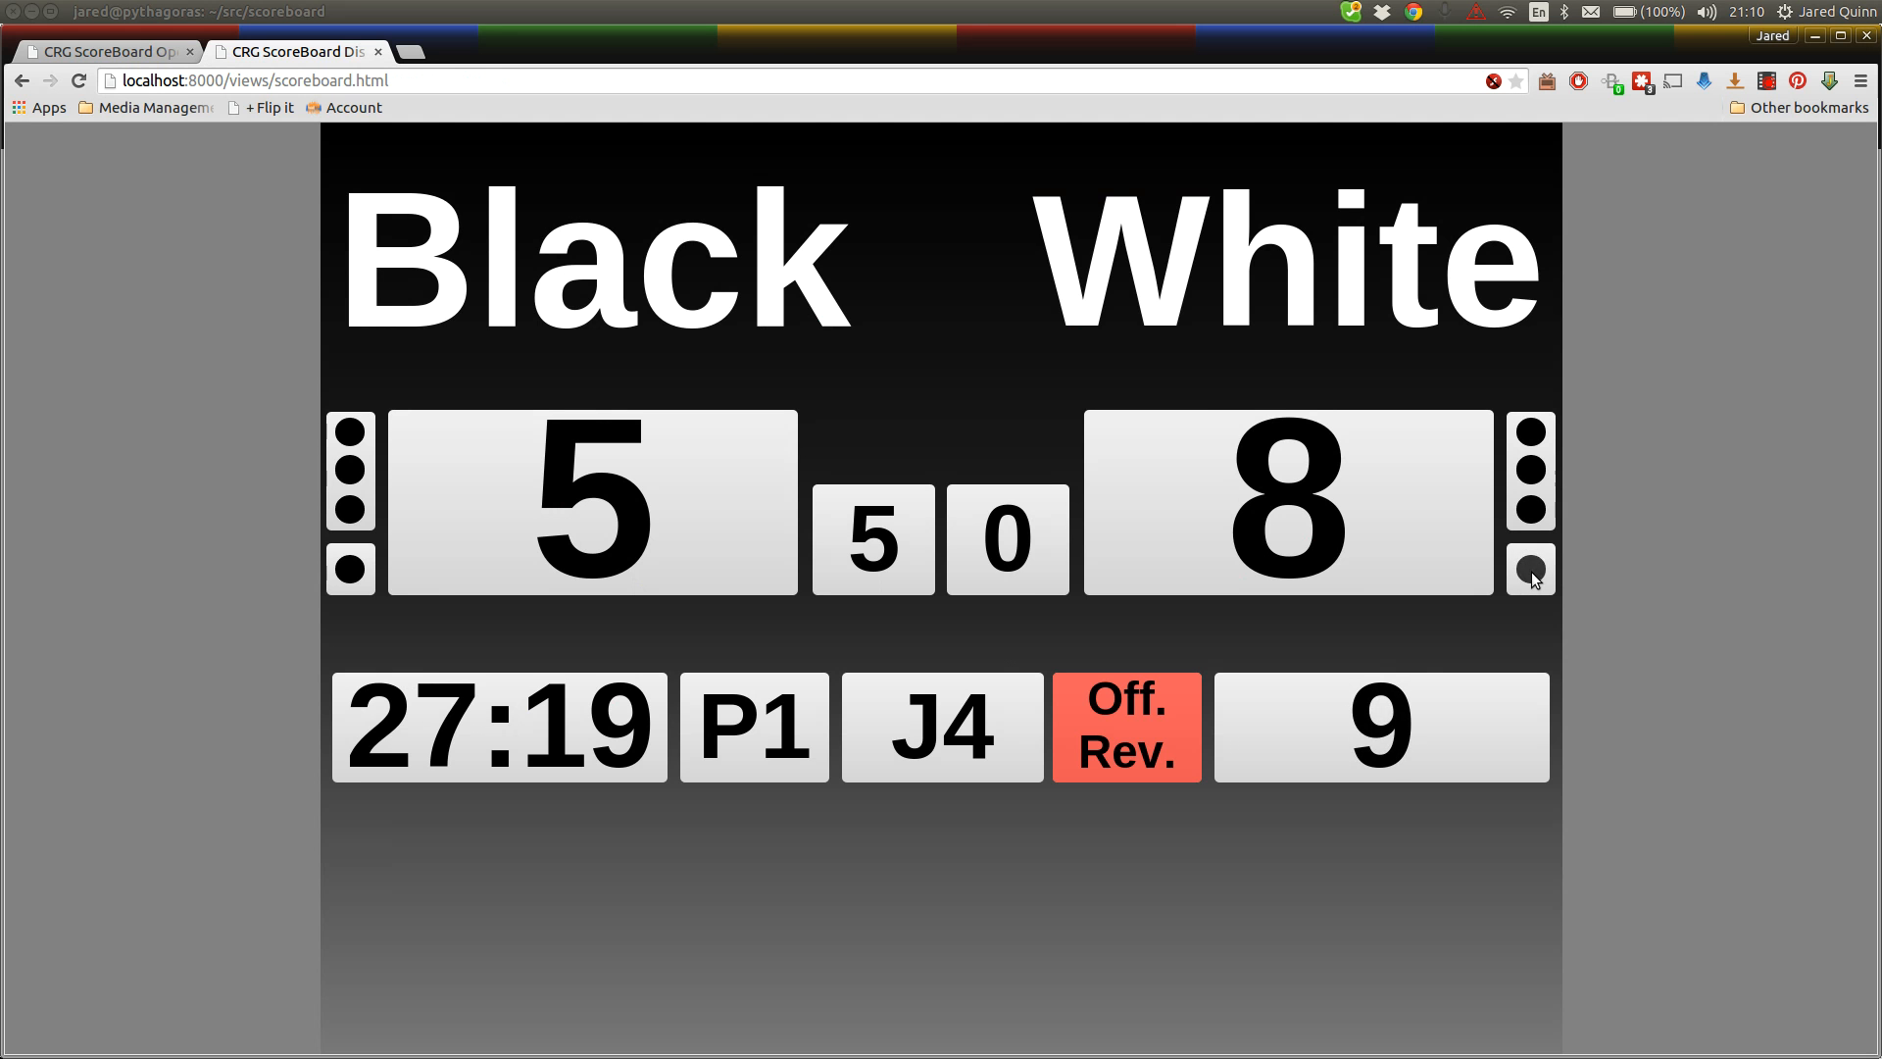
left_click(105, 52)
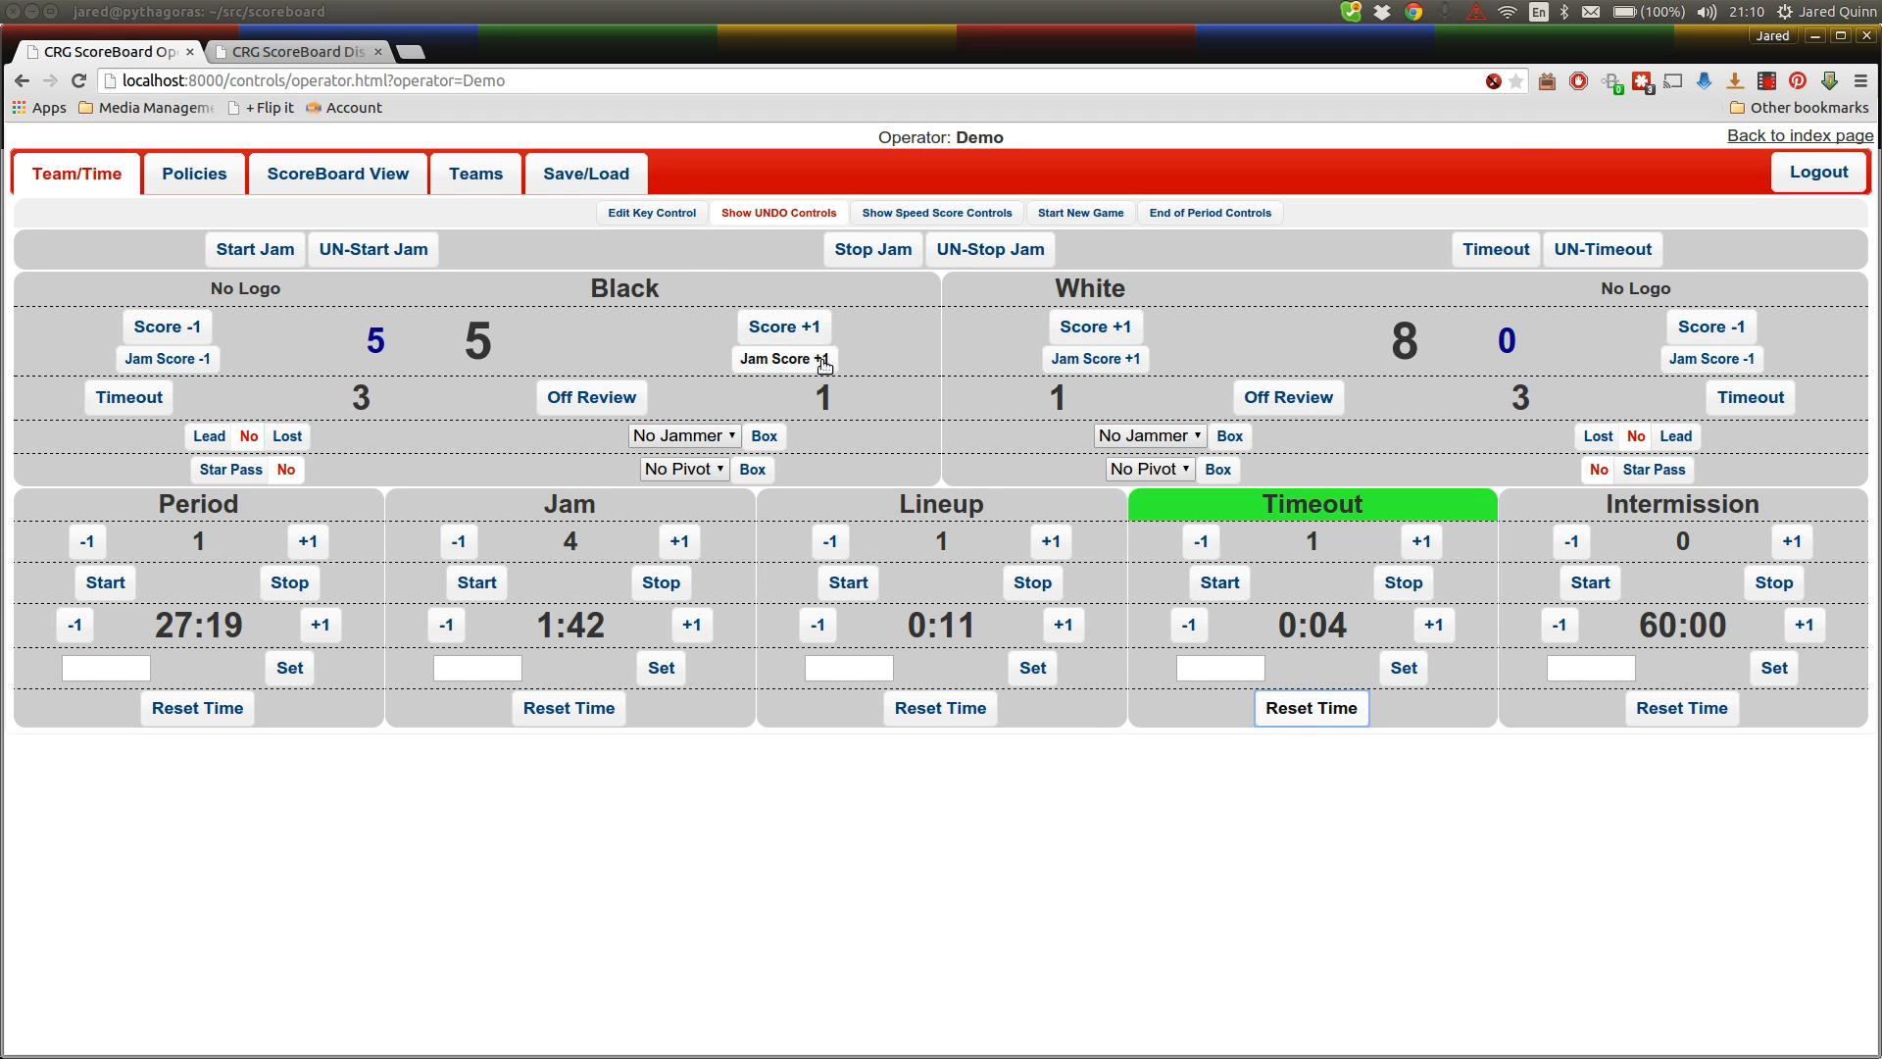
Start Jam 5, take one point each from Black and White, then end the jam
left_click(253, 248)
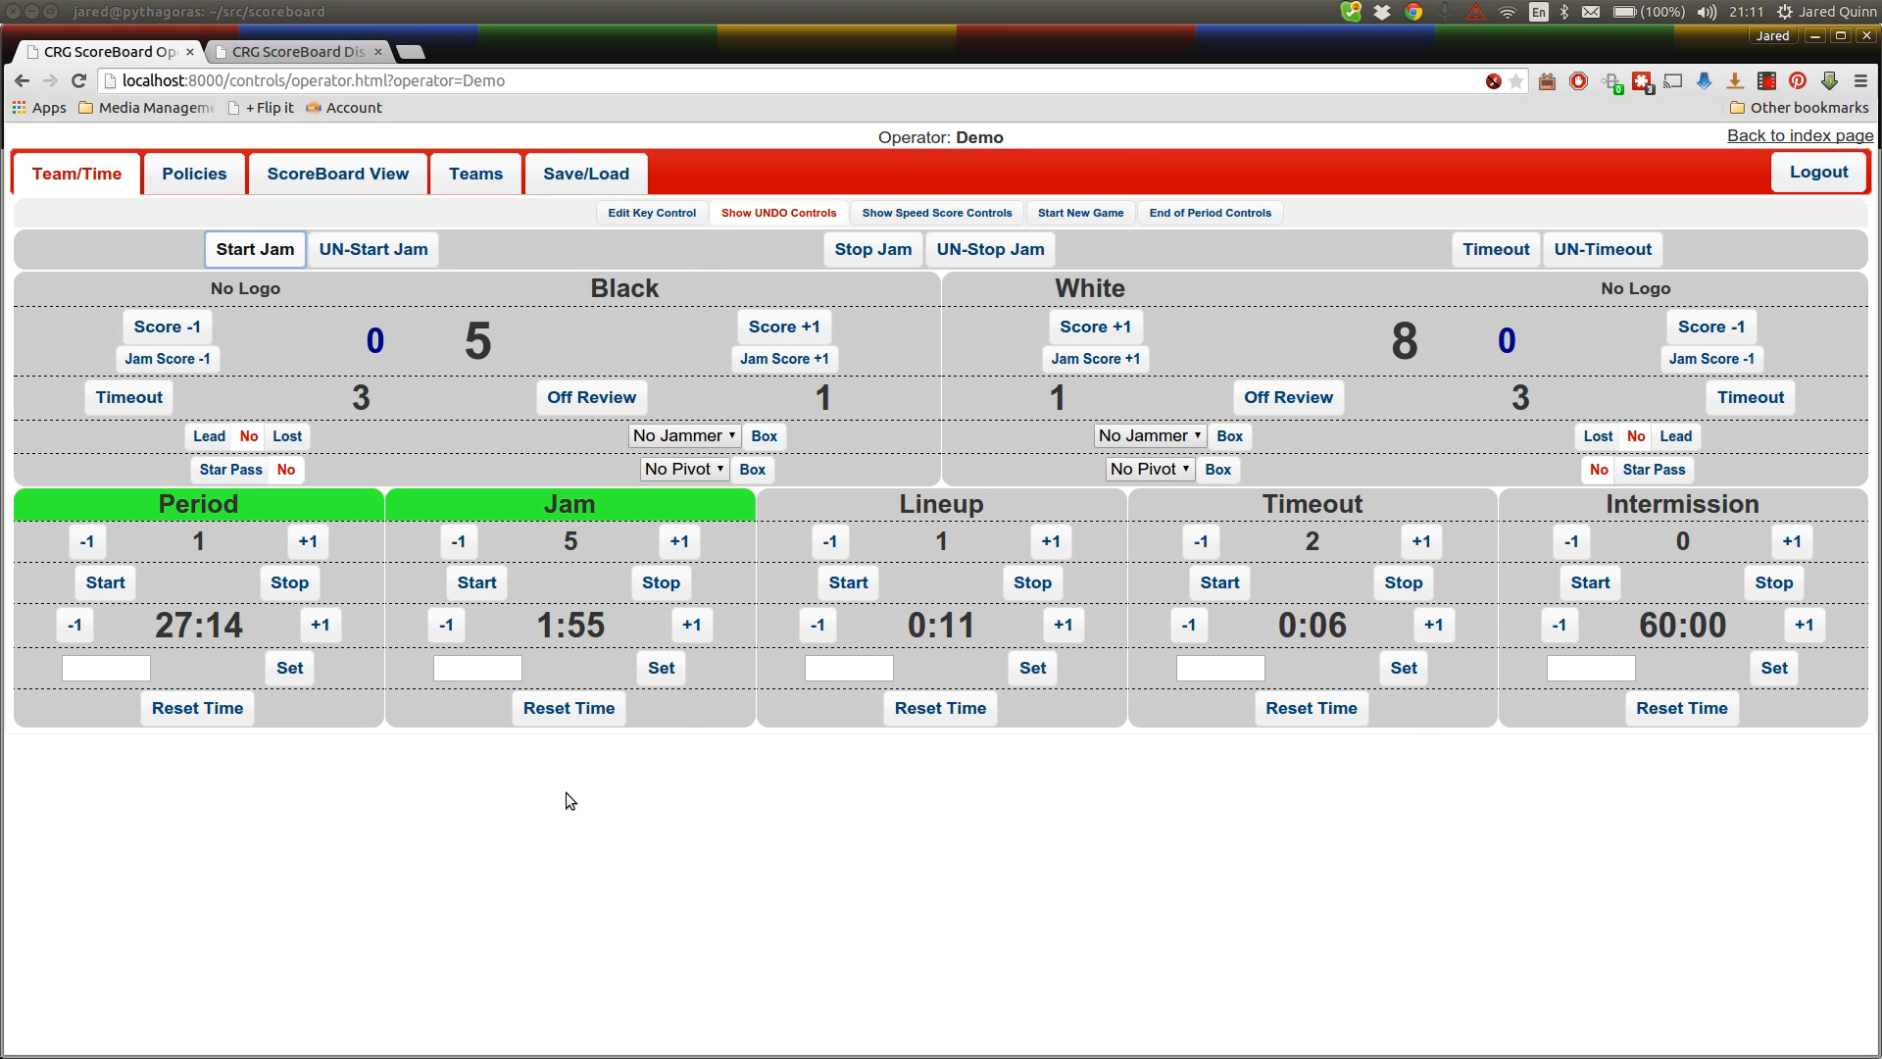
mouse_move(651, 1047)
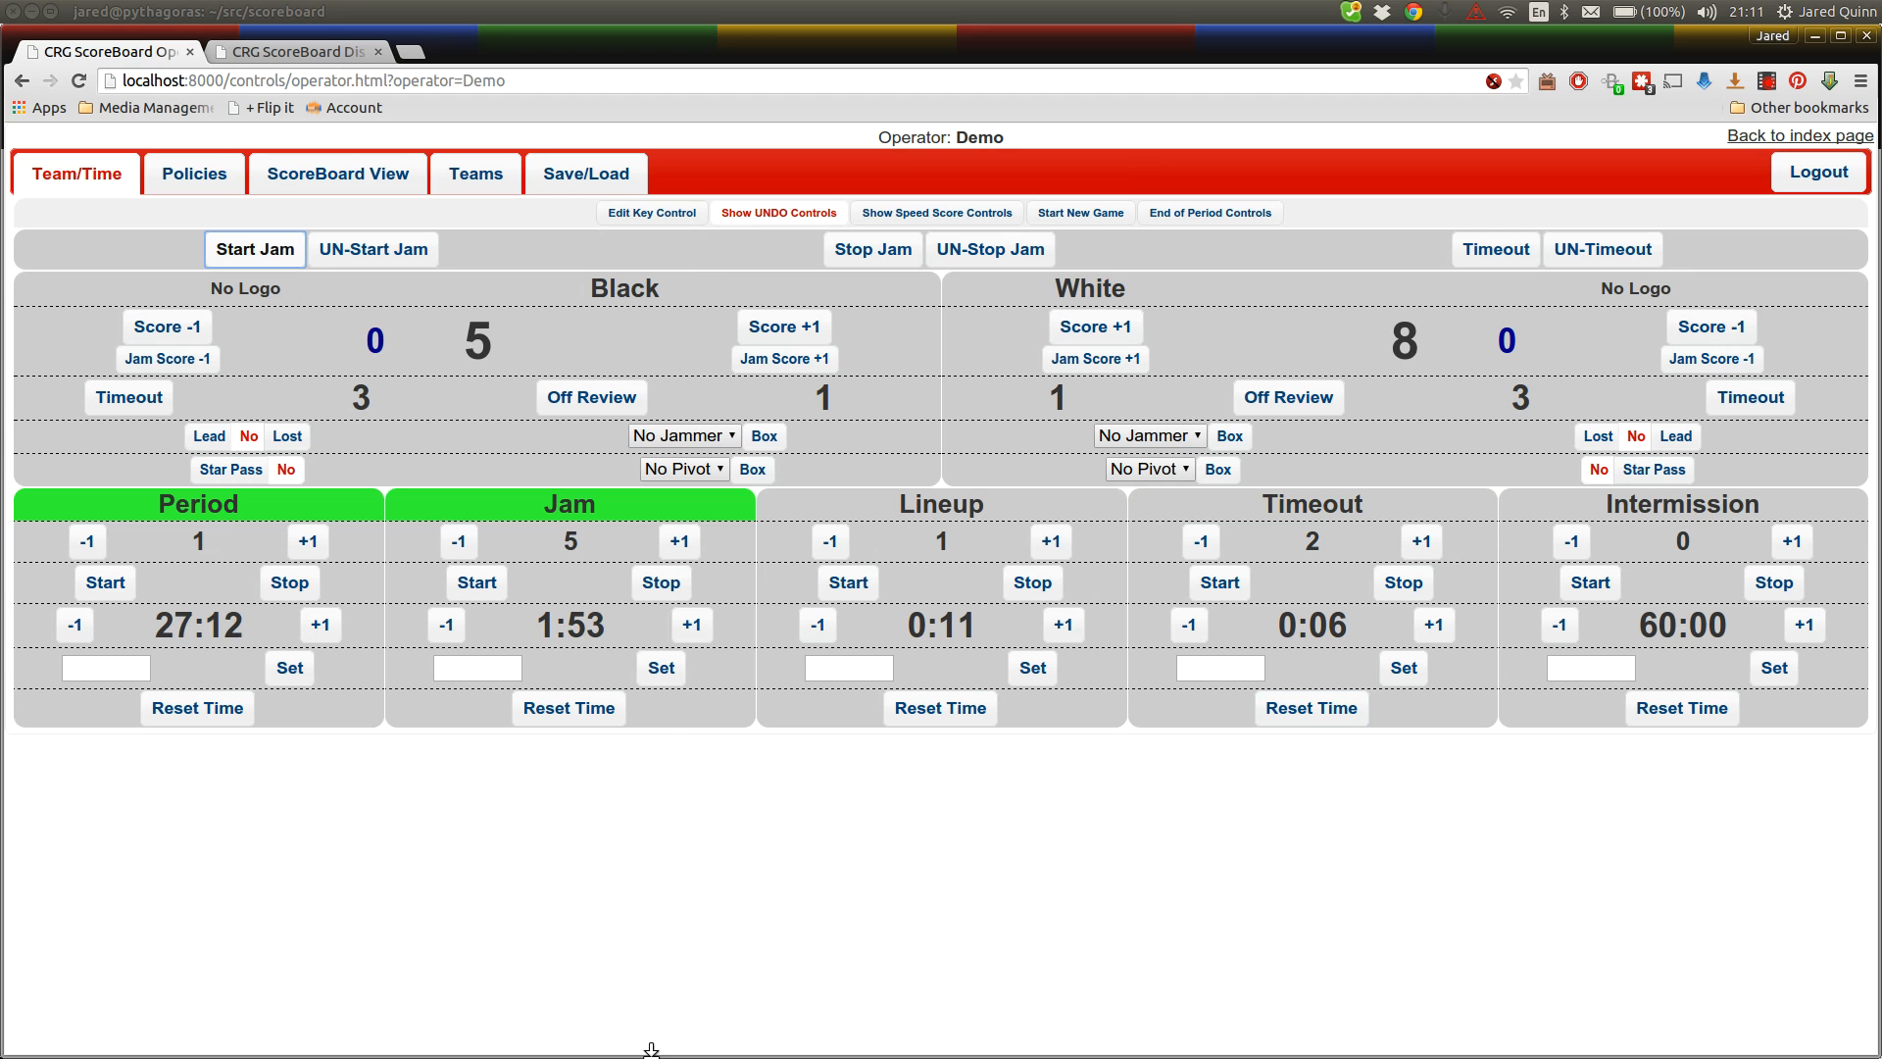
mouse_move(963, 844)
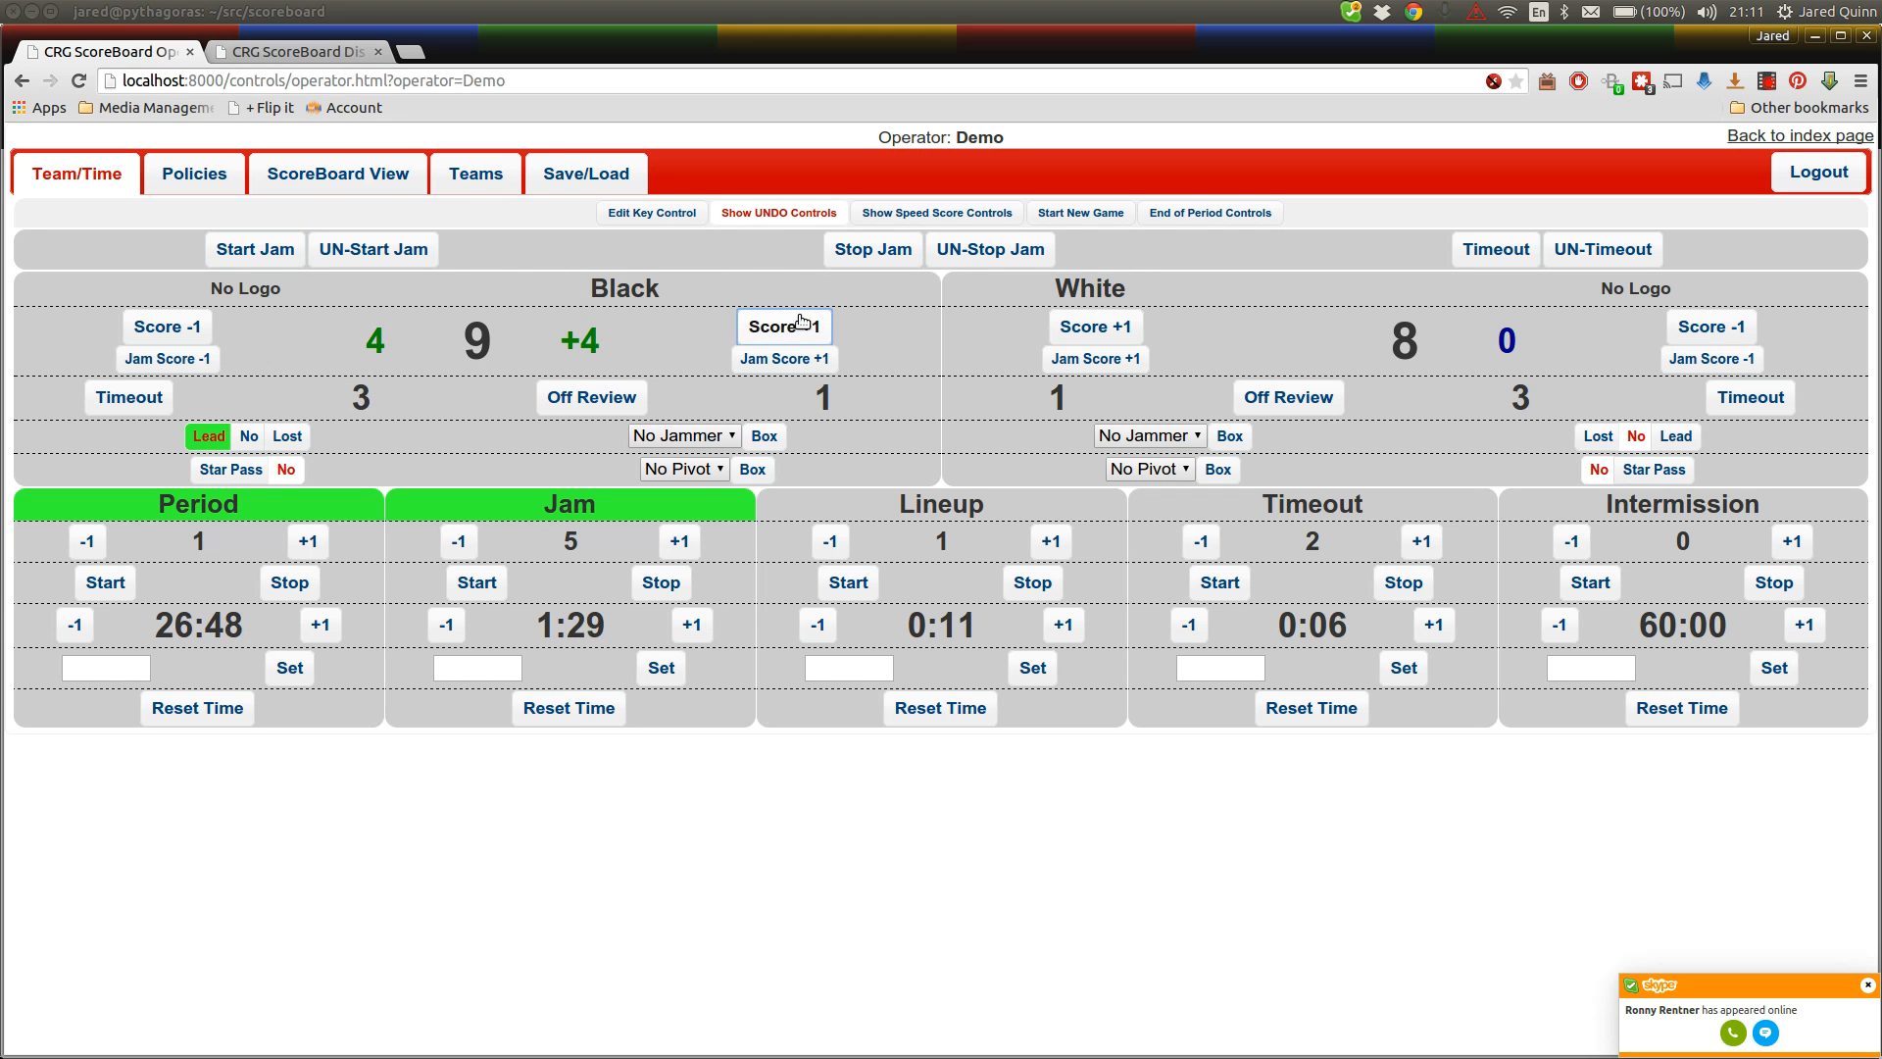
left_click(166, 326)
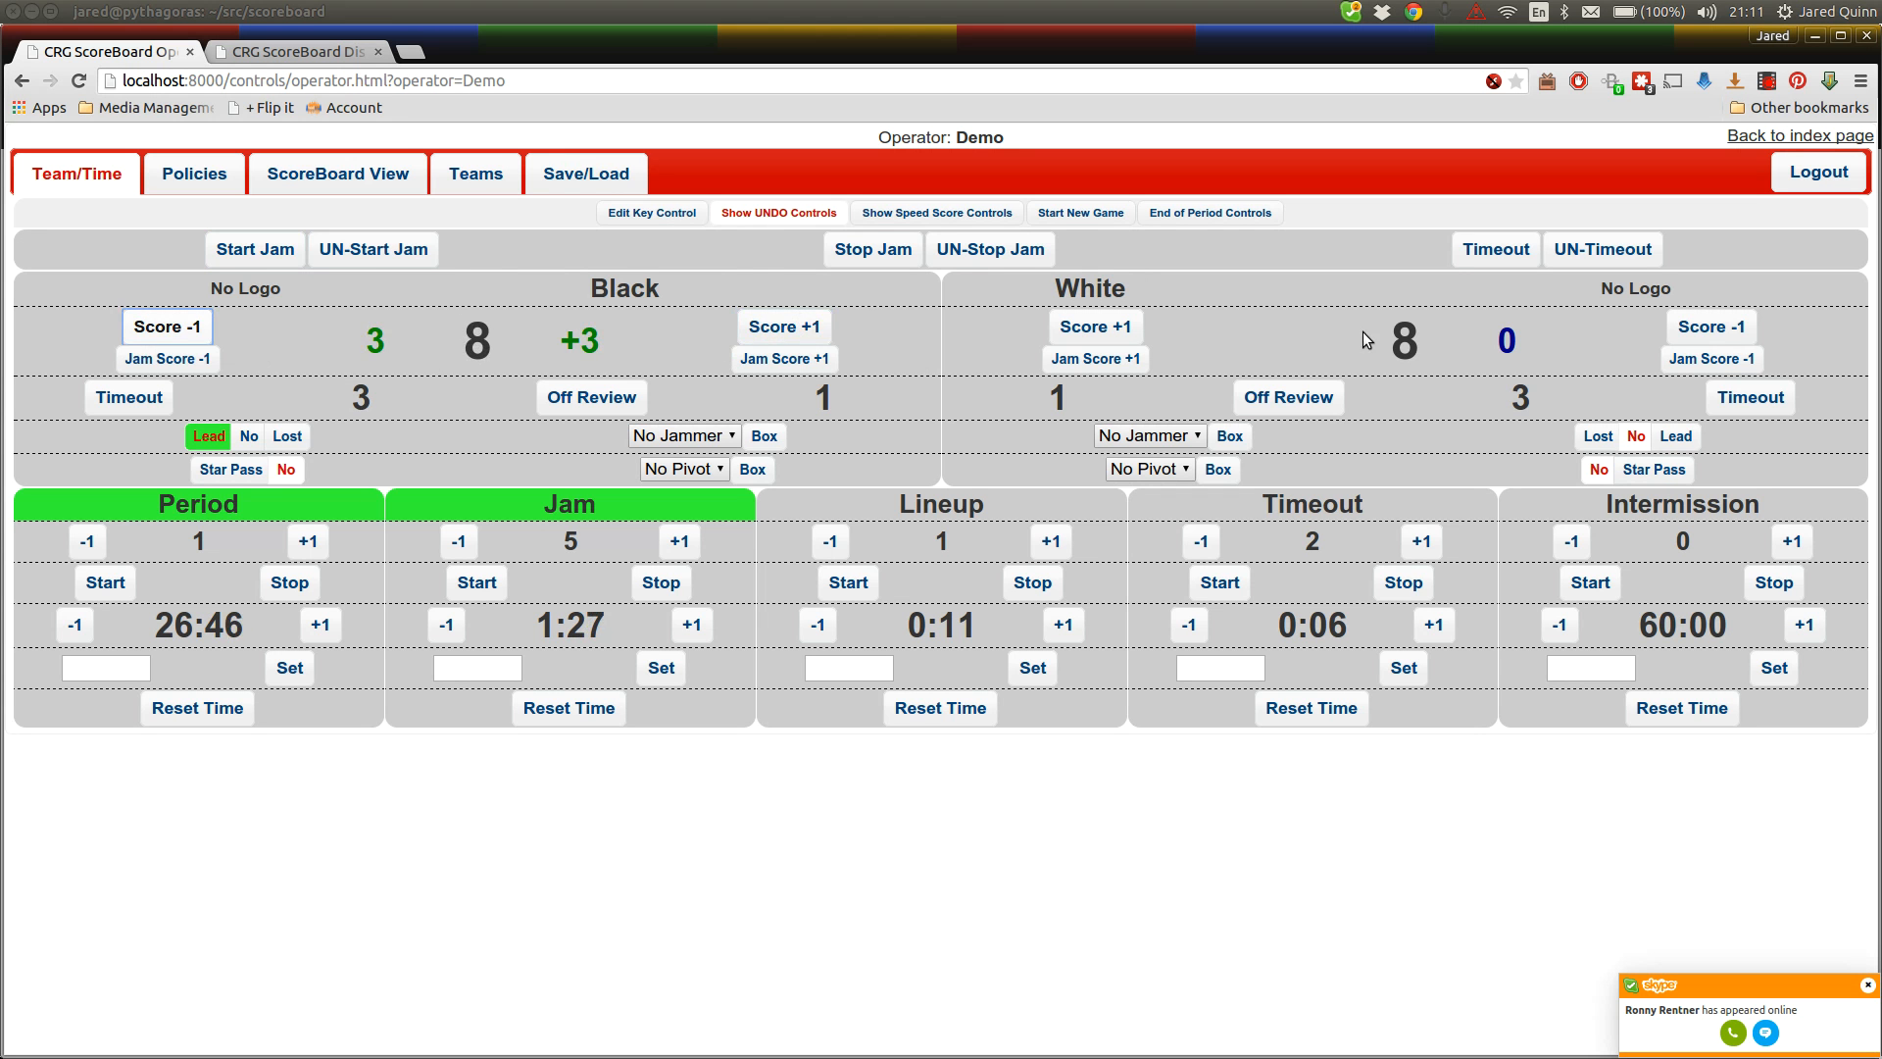
left_click(1709, 326)
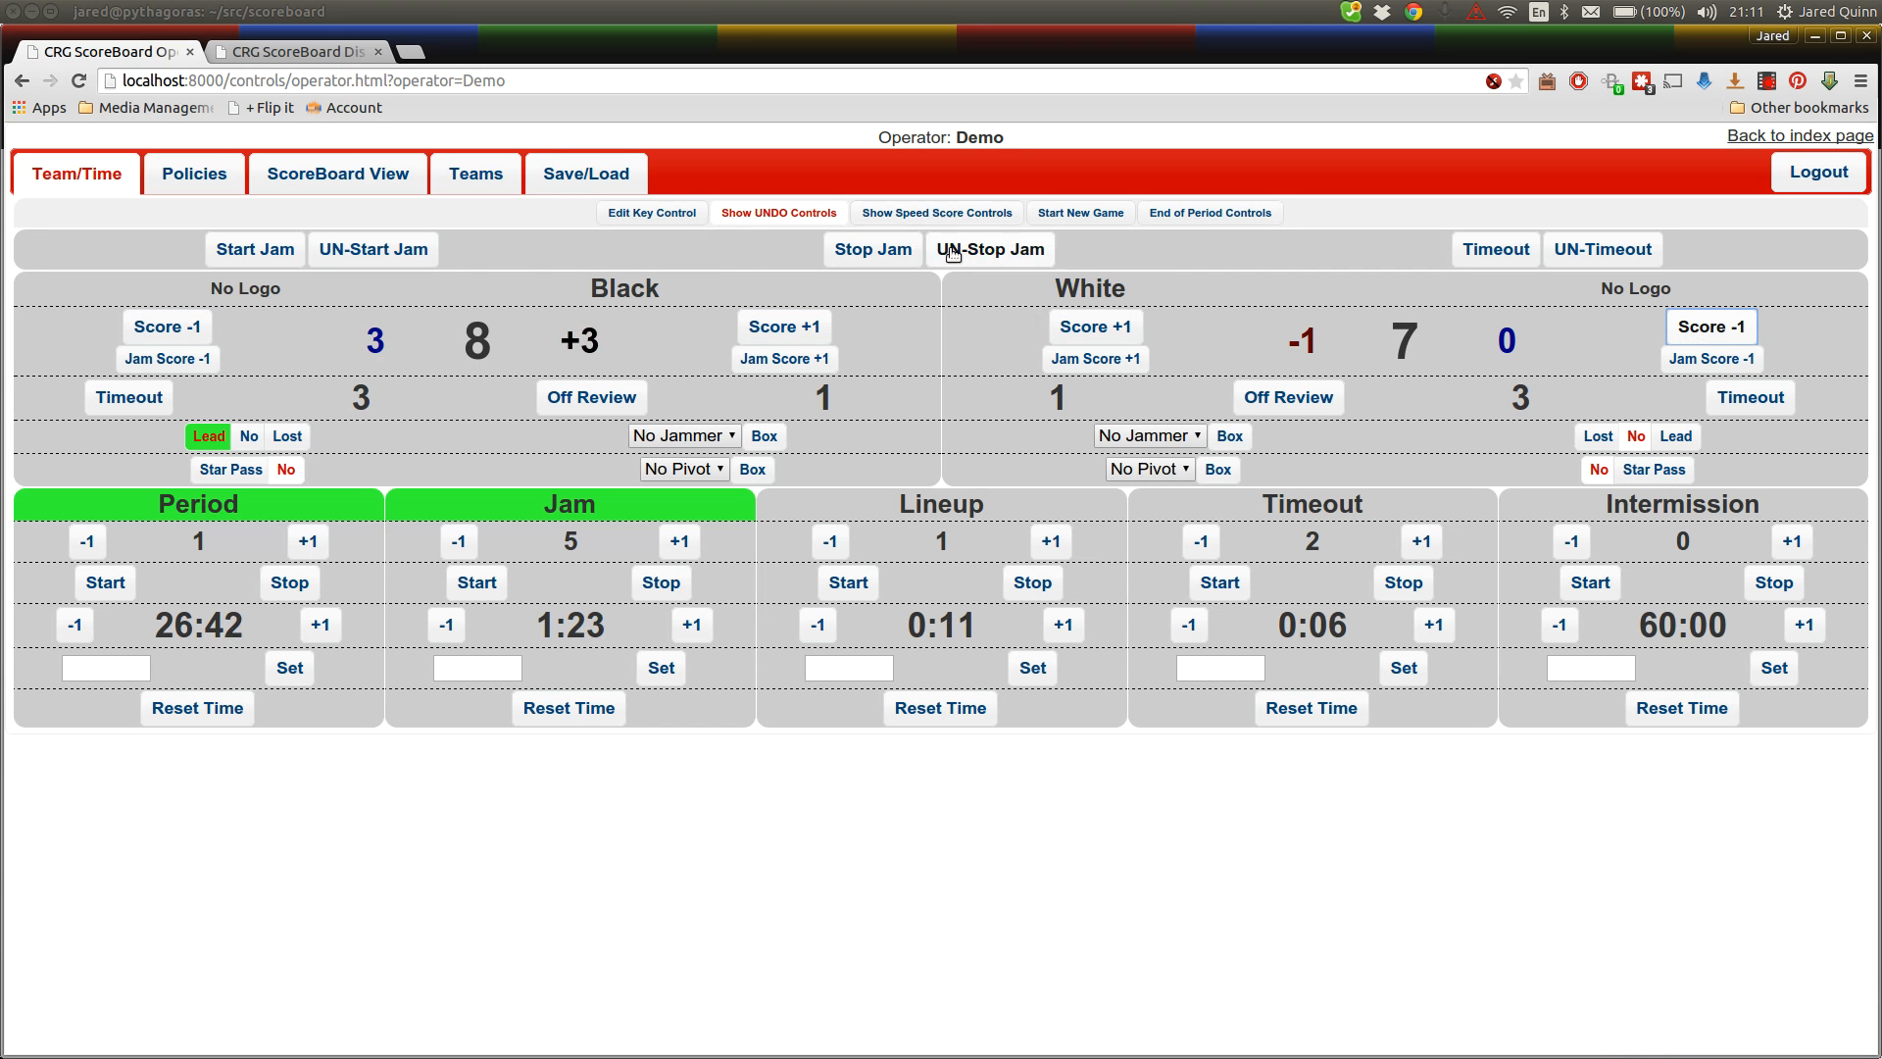
left_click(873, 250)
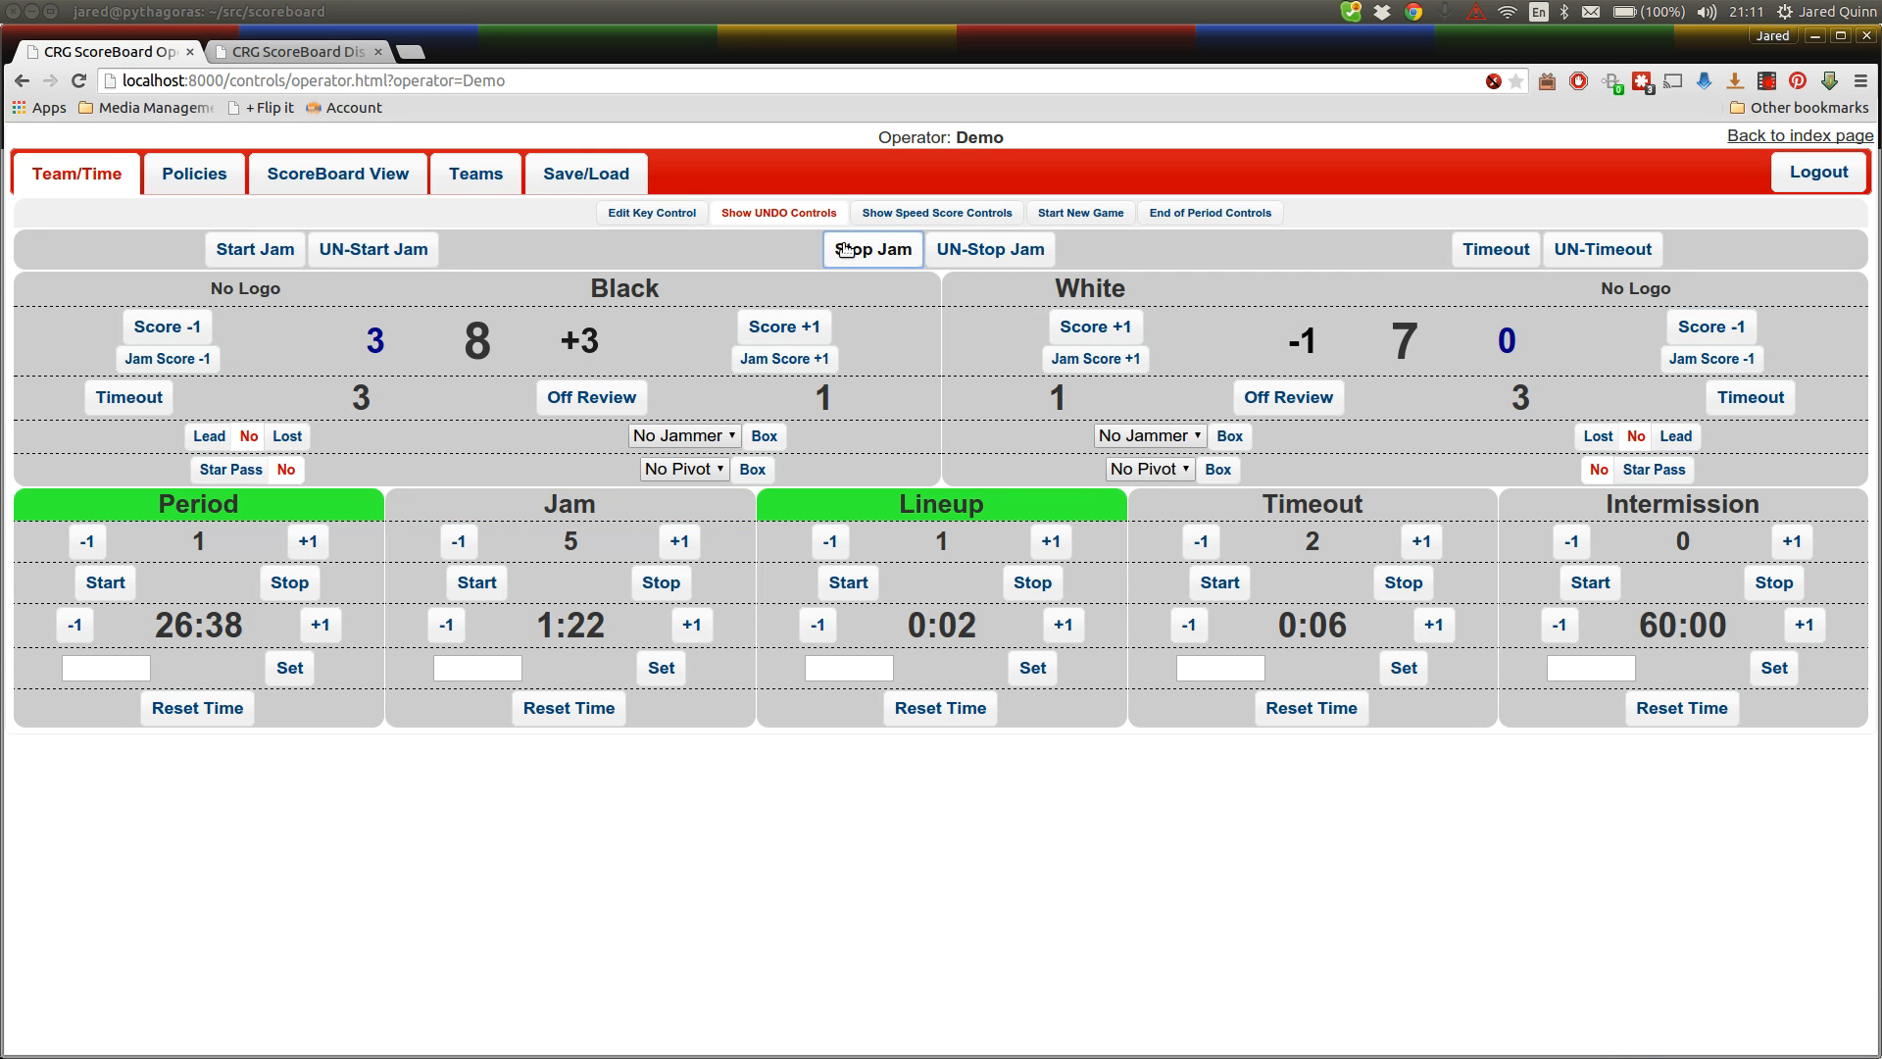
mouse_move(126, 258)
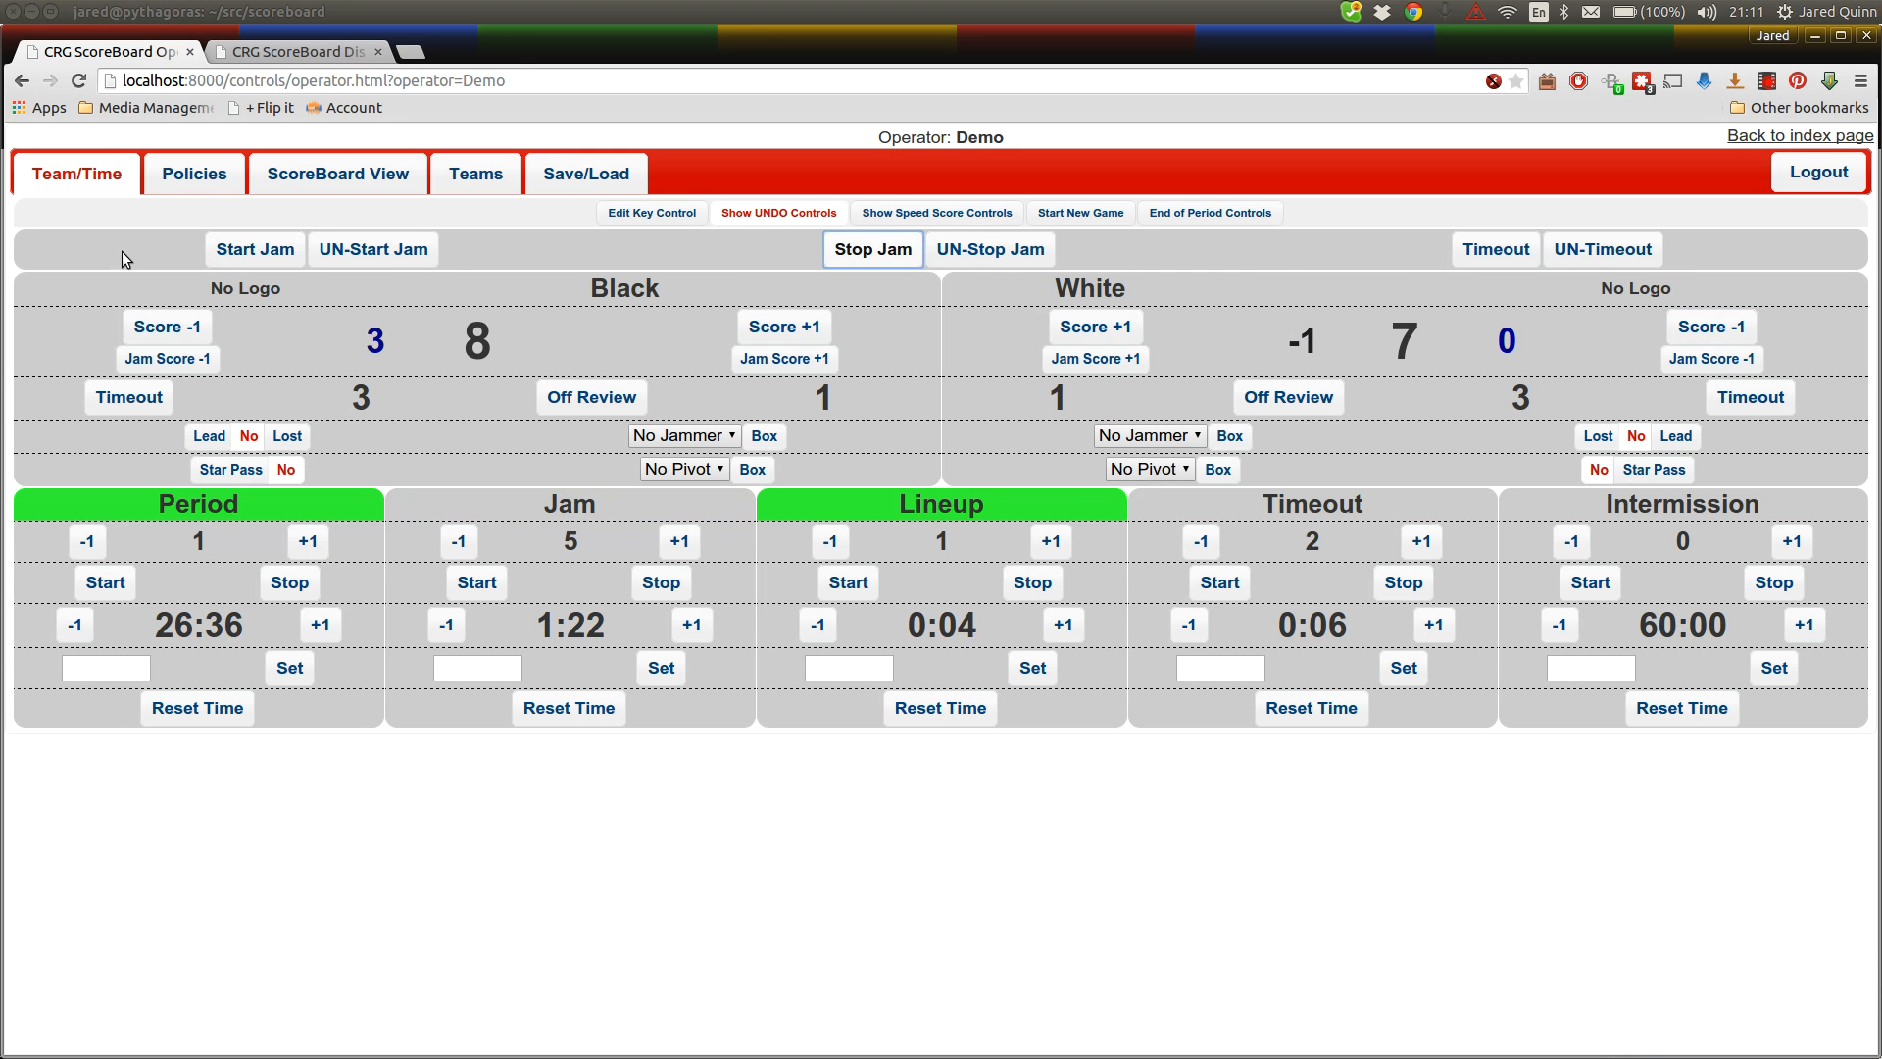
Start Jam 6, undo and restart it, then call White's team timeout
left_click(255, 248)
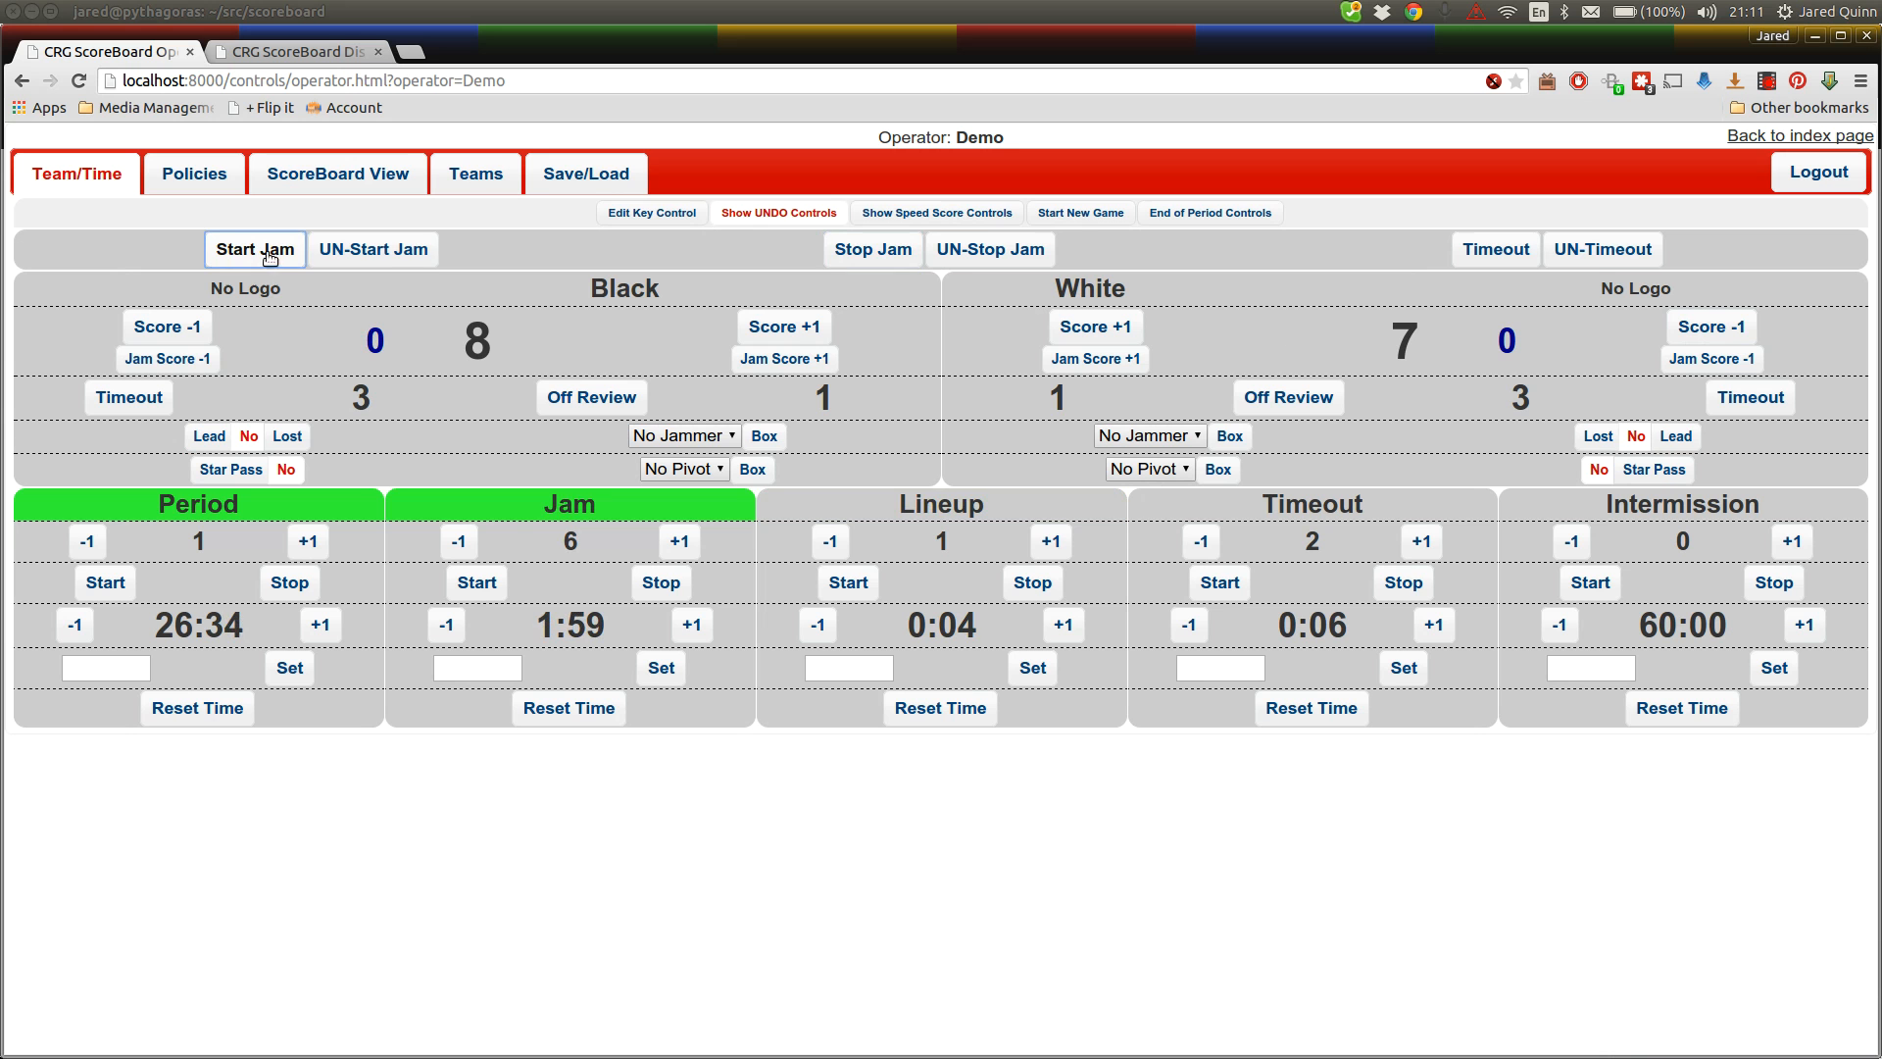
left_click(255, 248)
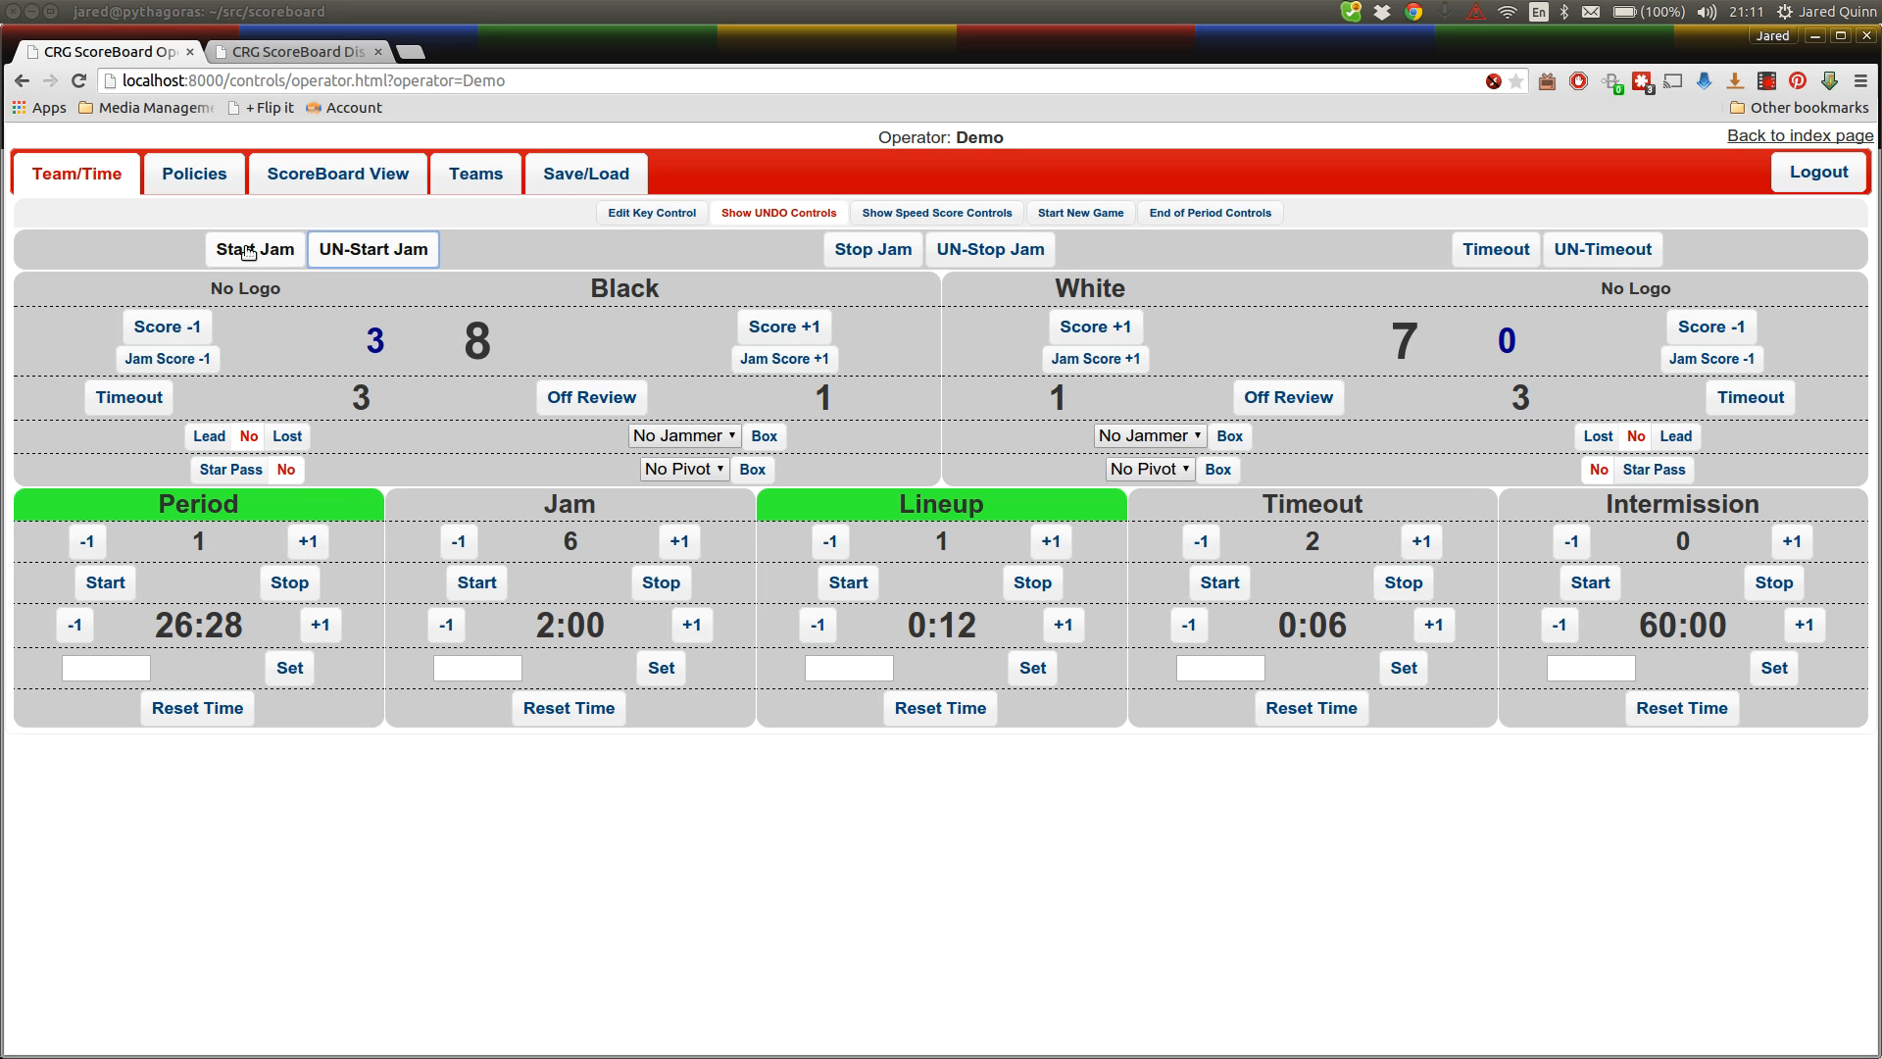
left_click(253, 248)
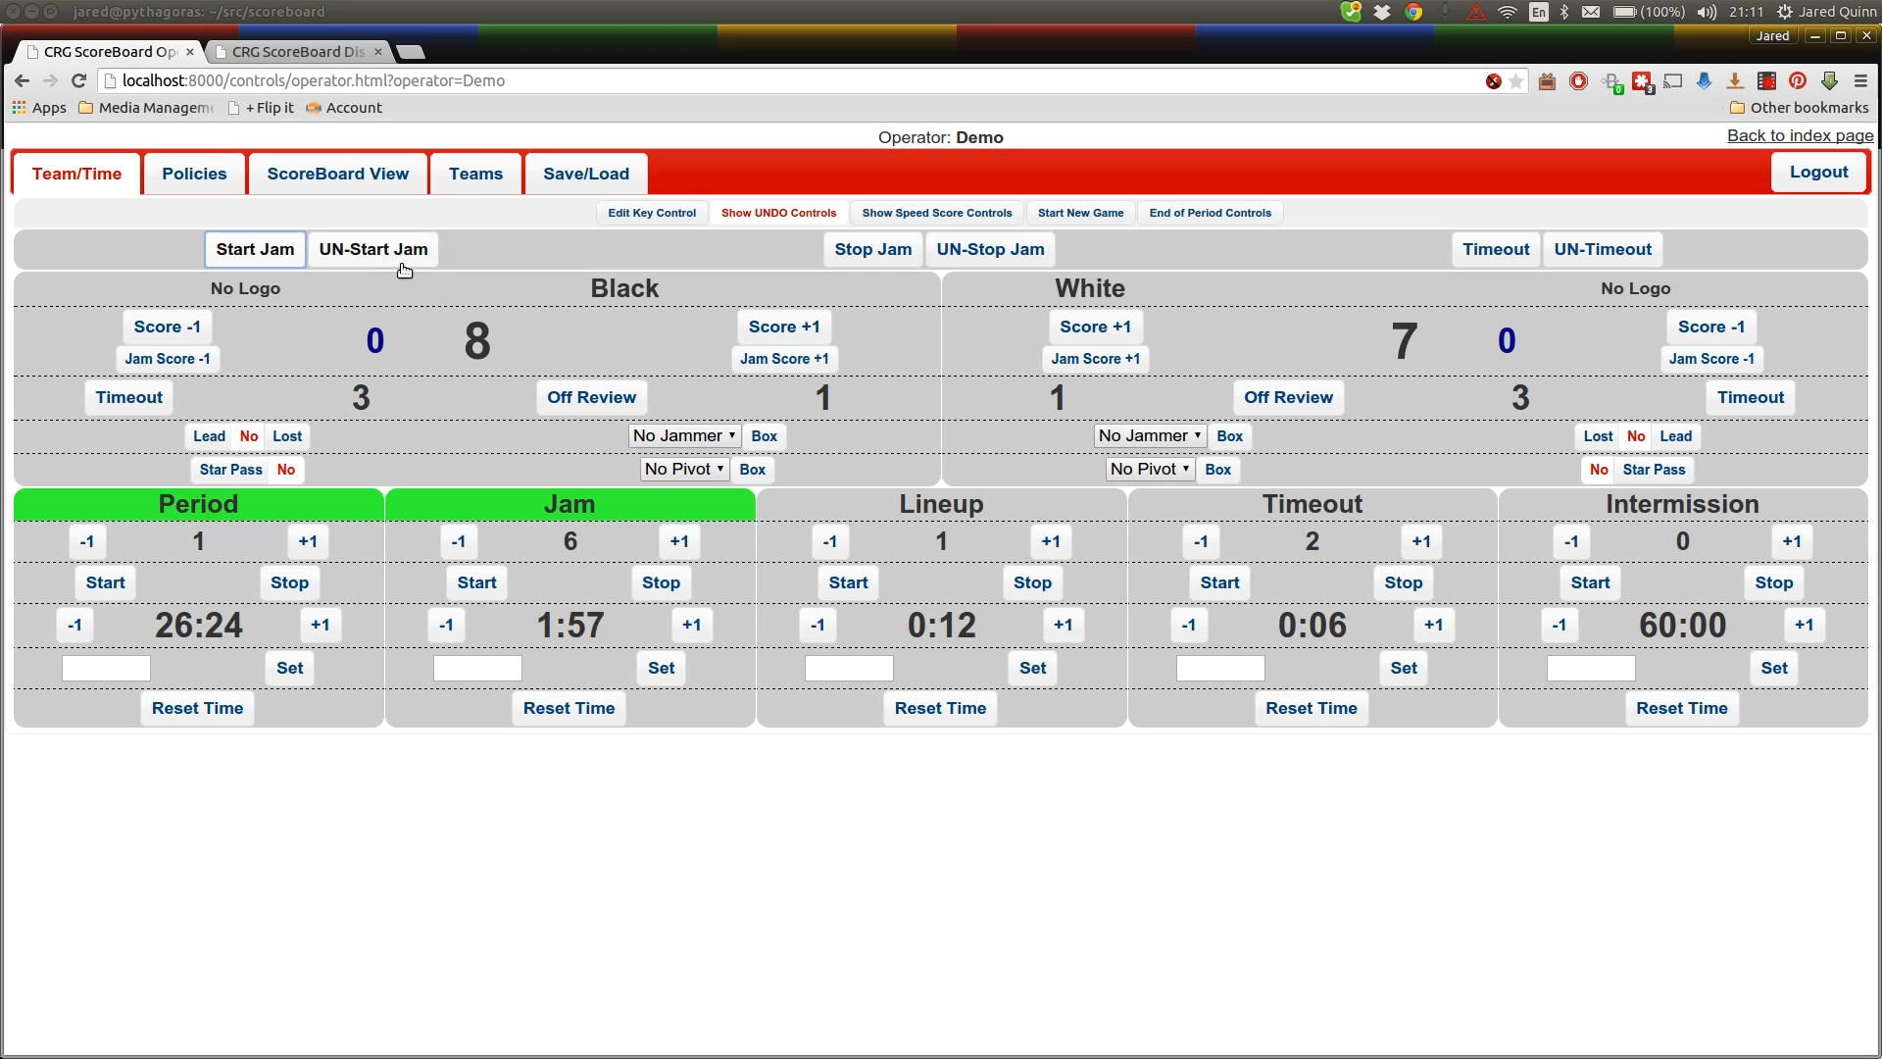
left_click(374, 248)
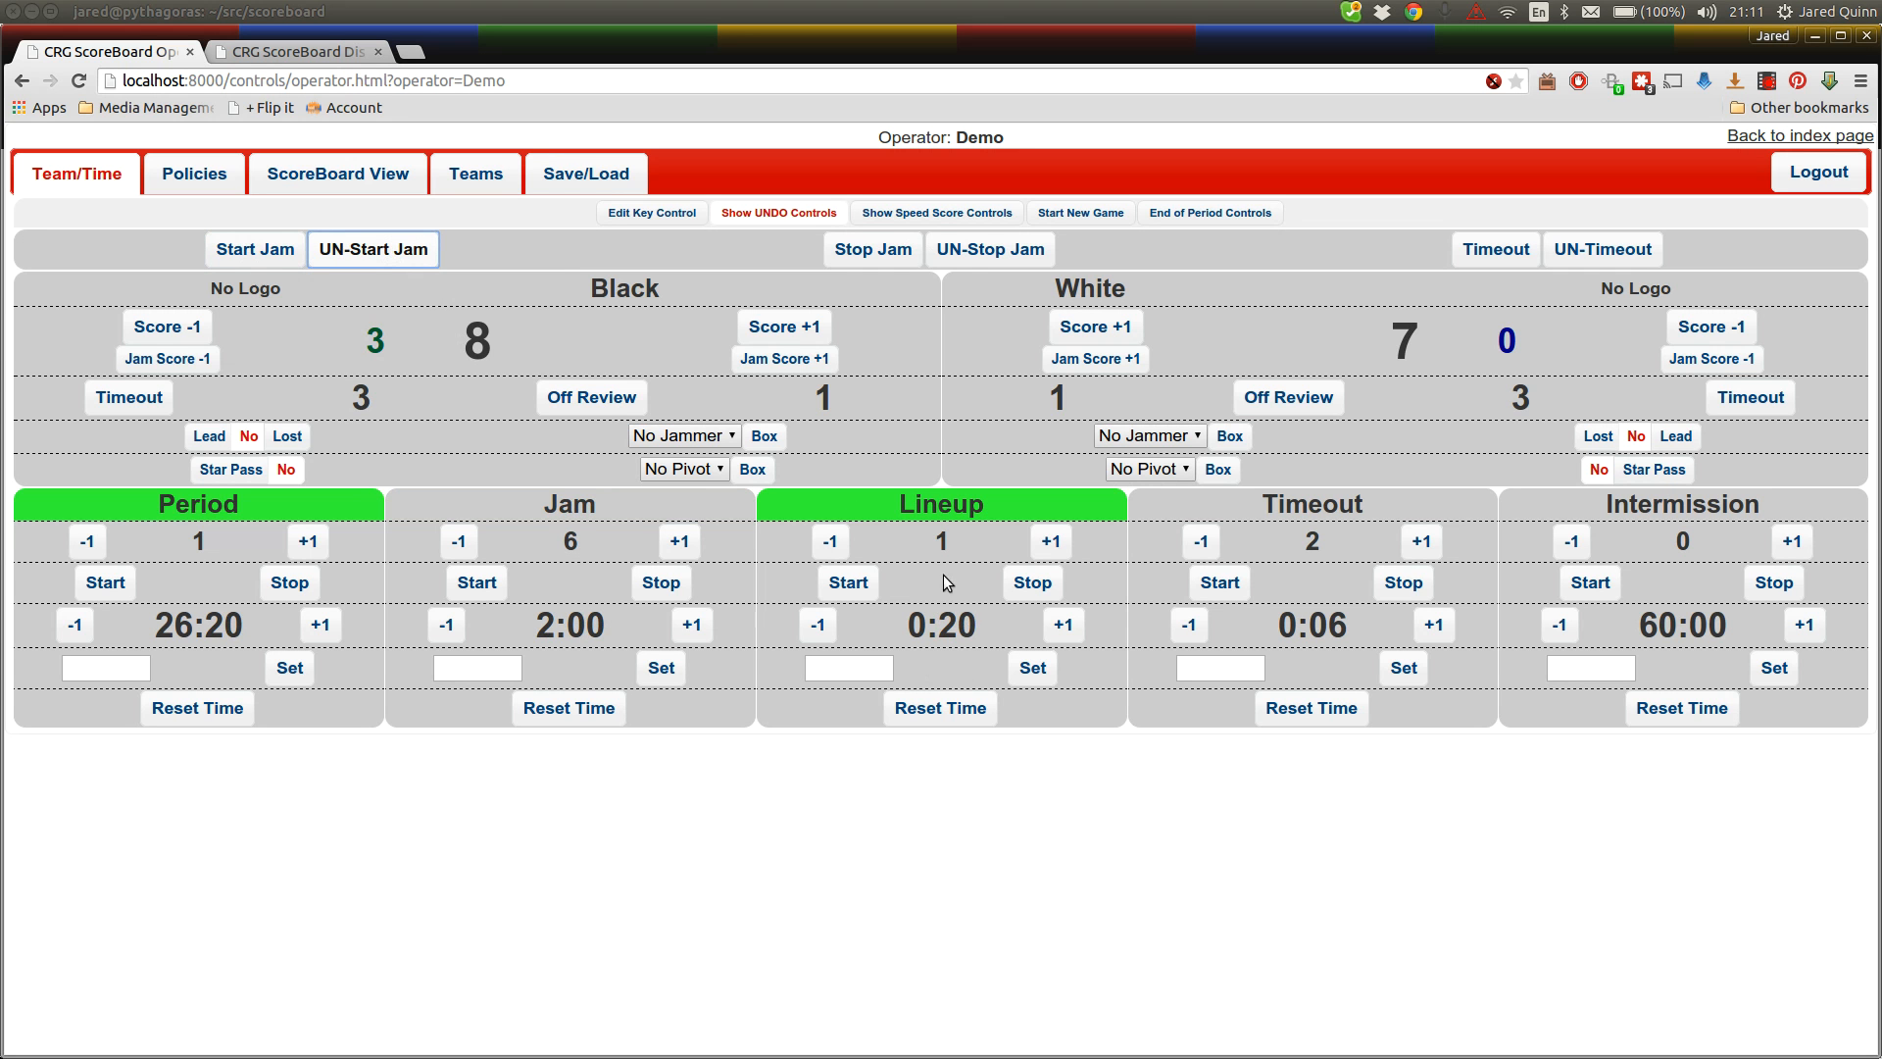
left_click(1058, 625)
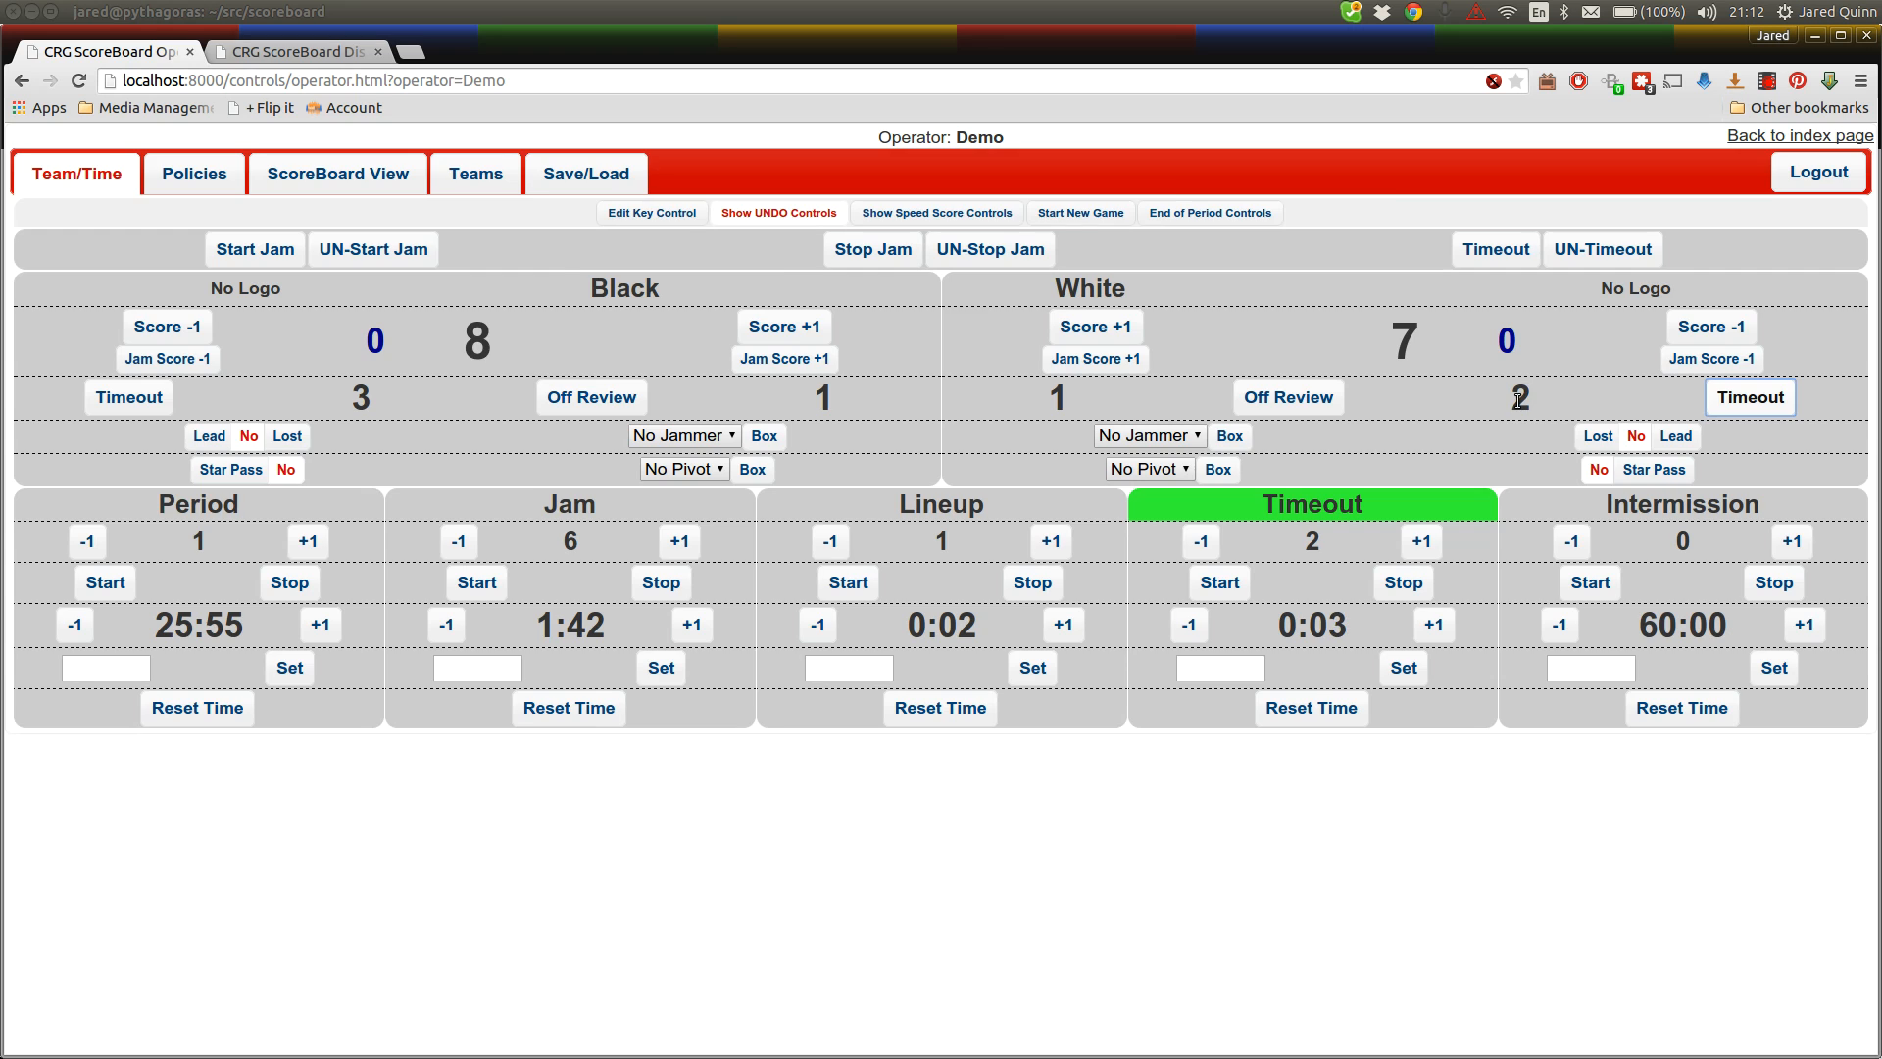
Check the scoreboard display, then lower the period clock to 25:31
left_click(294, 52)
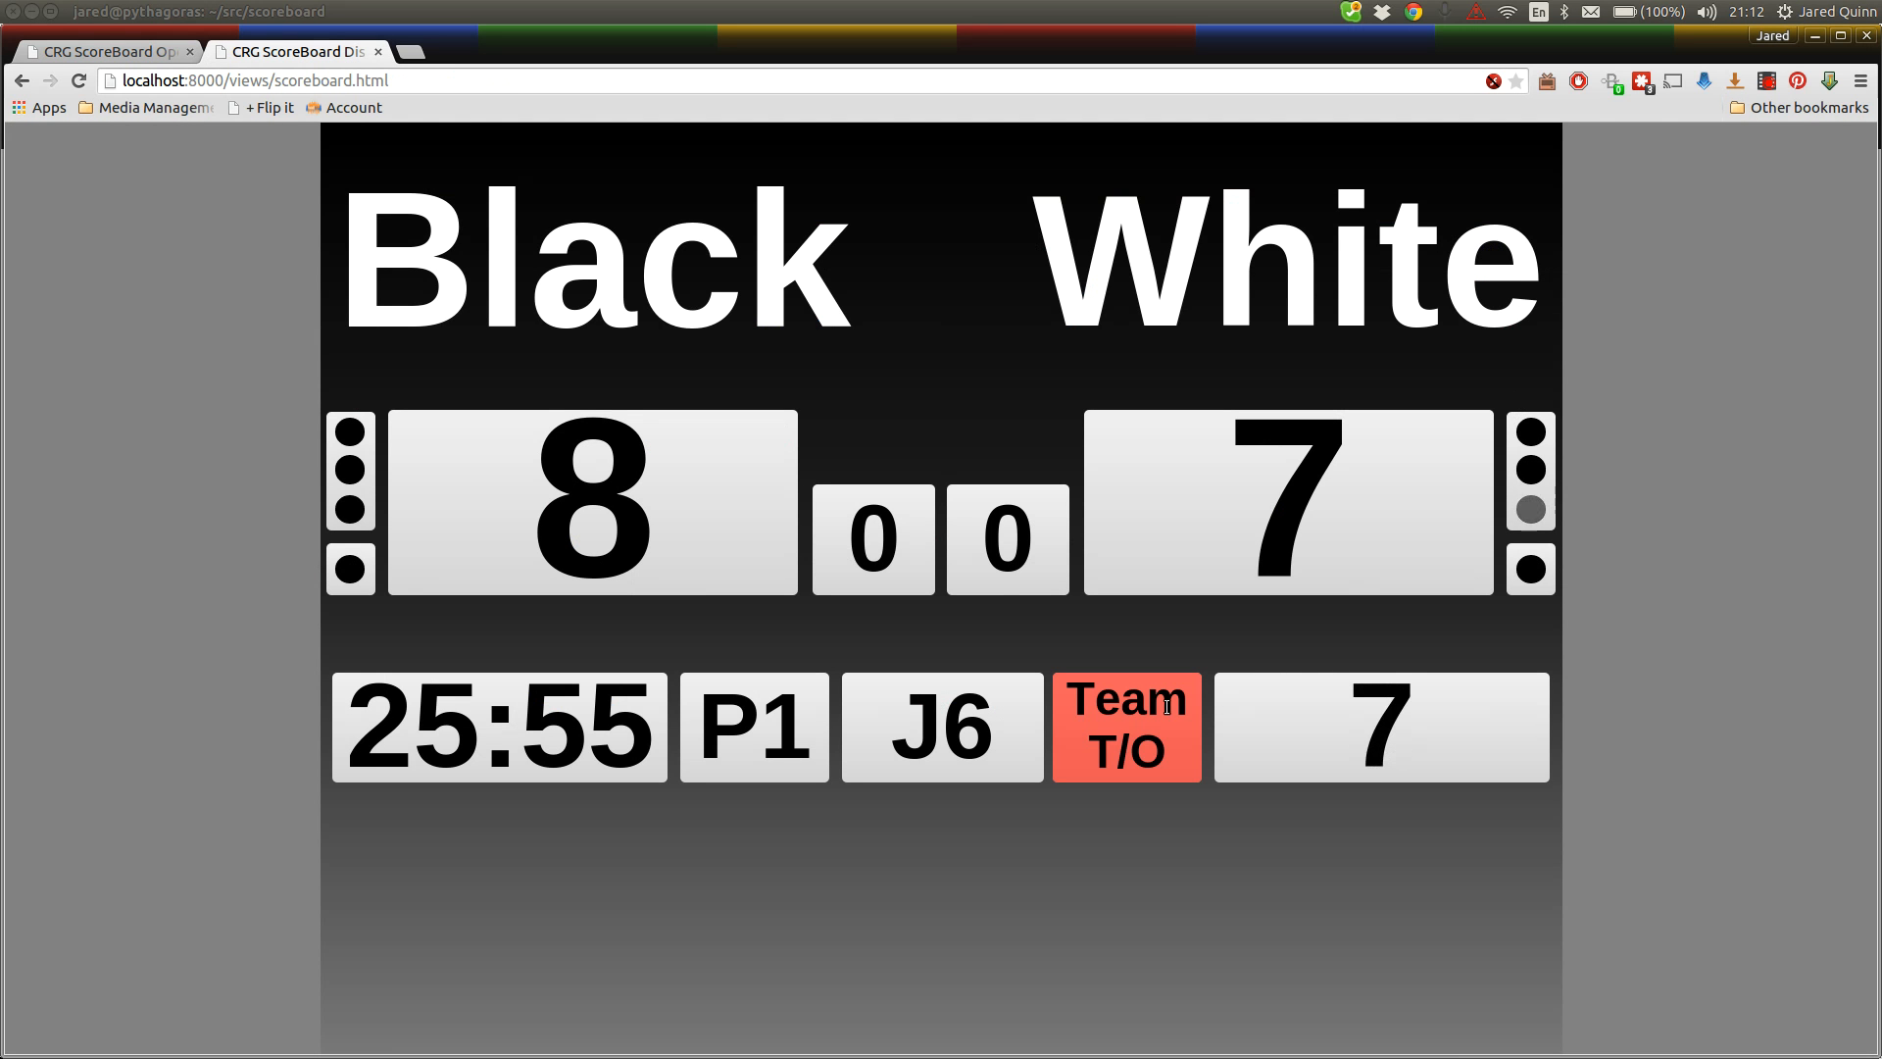
left_click(106, 52)
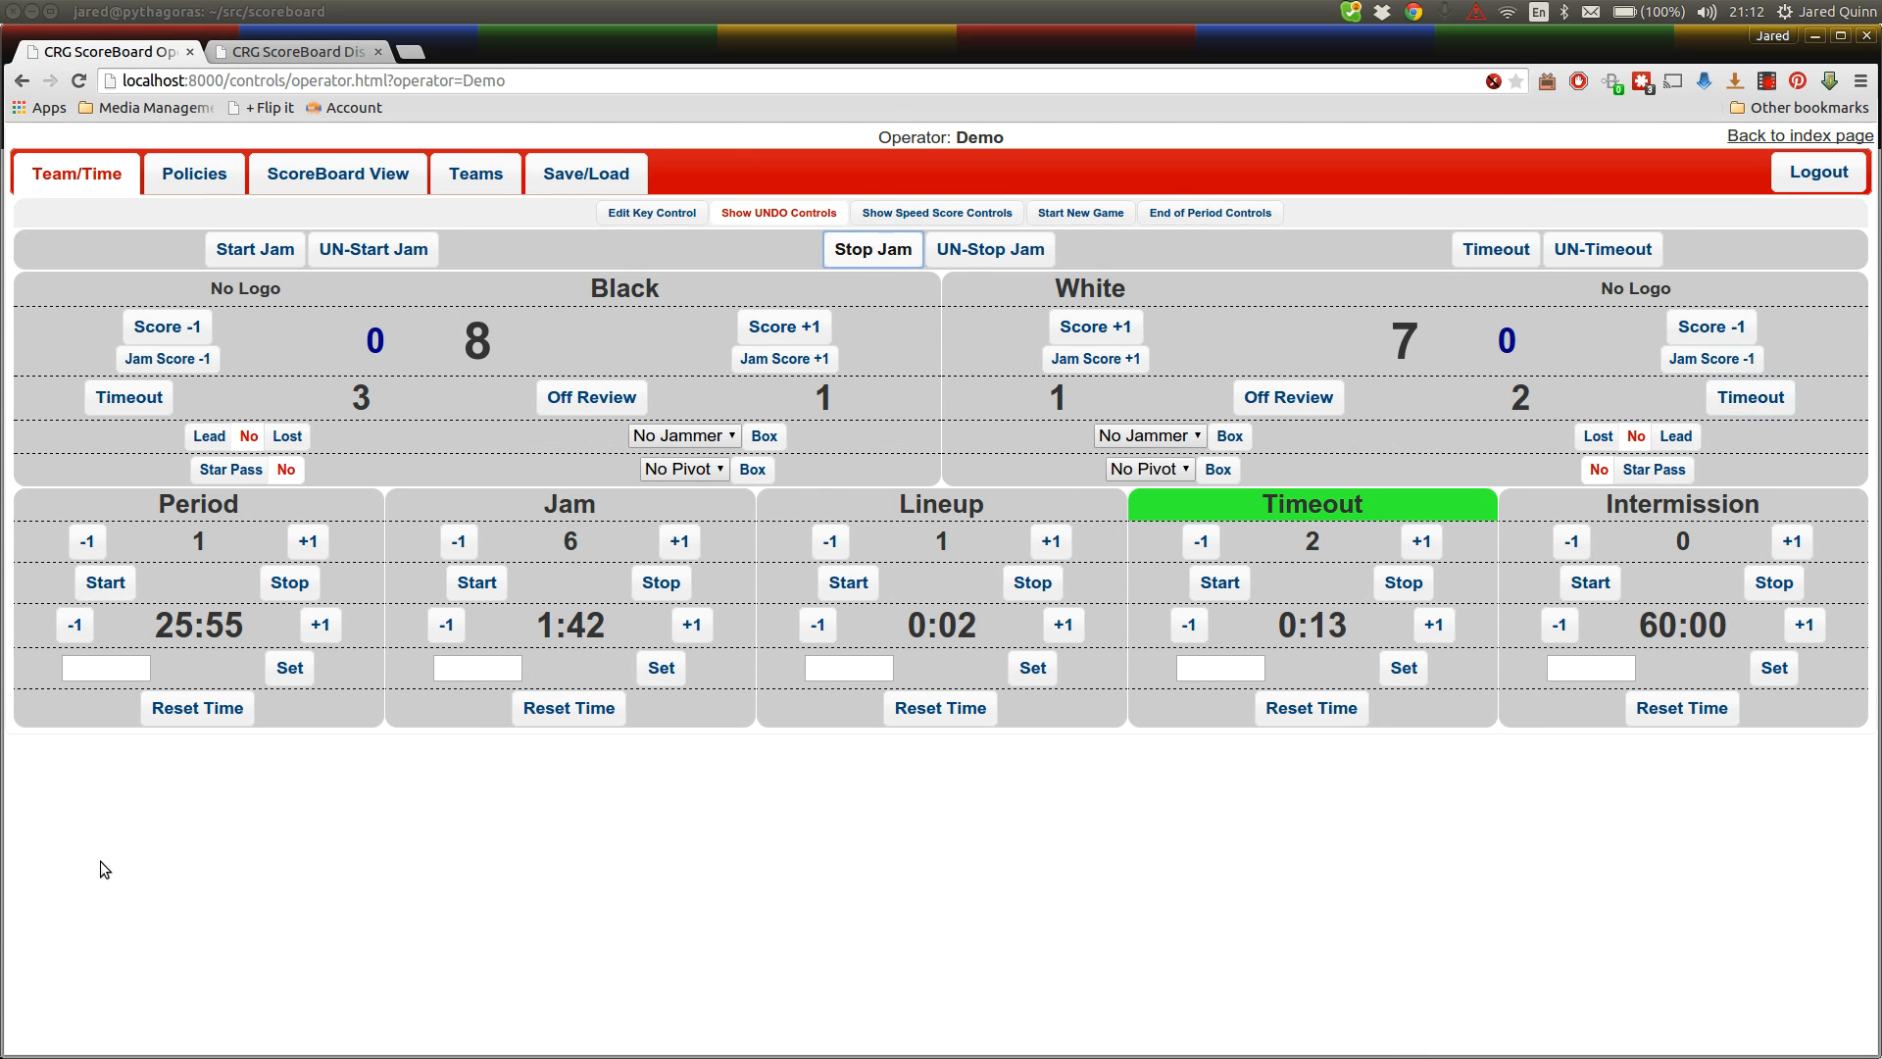
left_click(1434, 623)
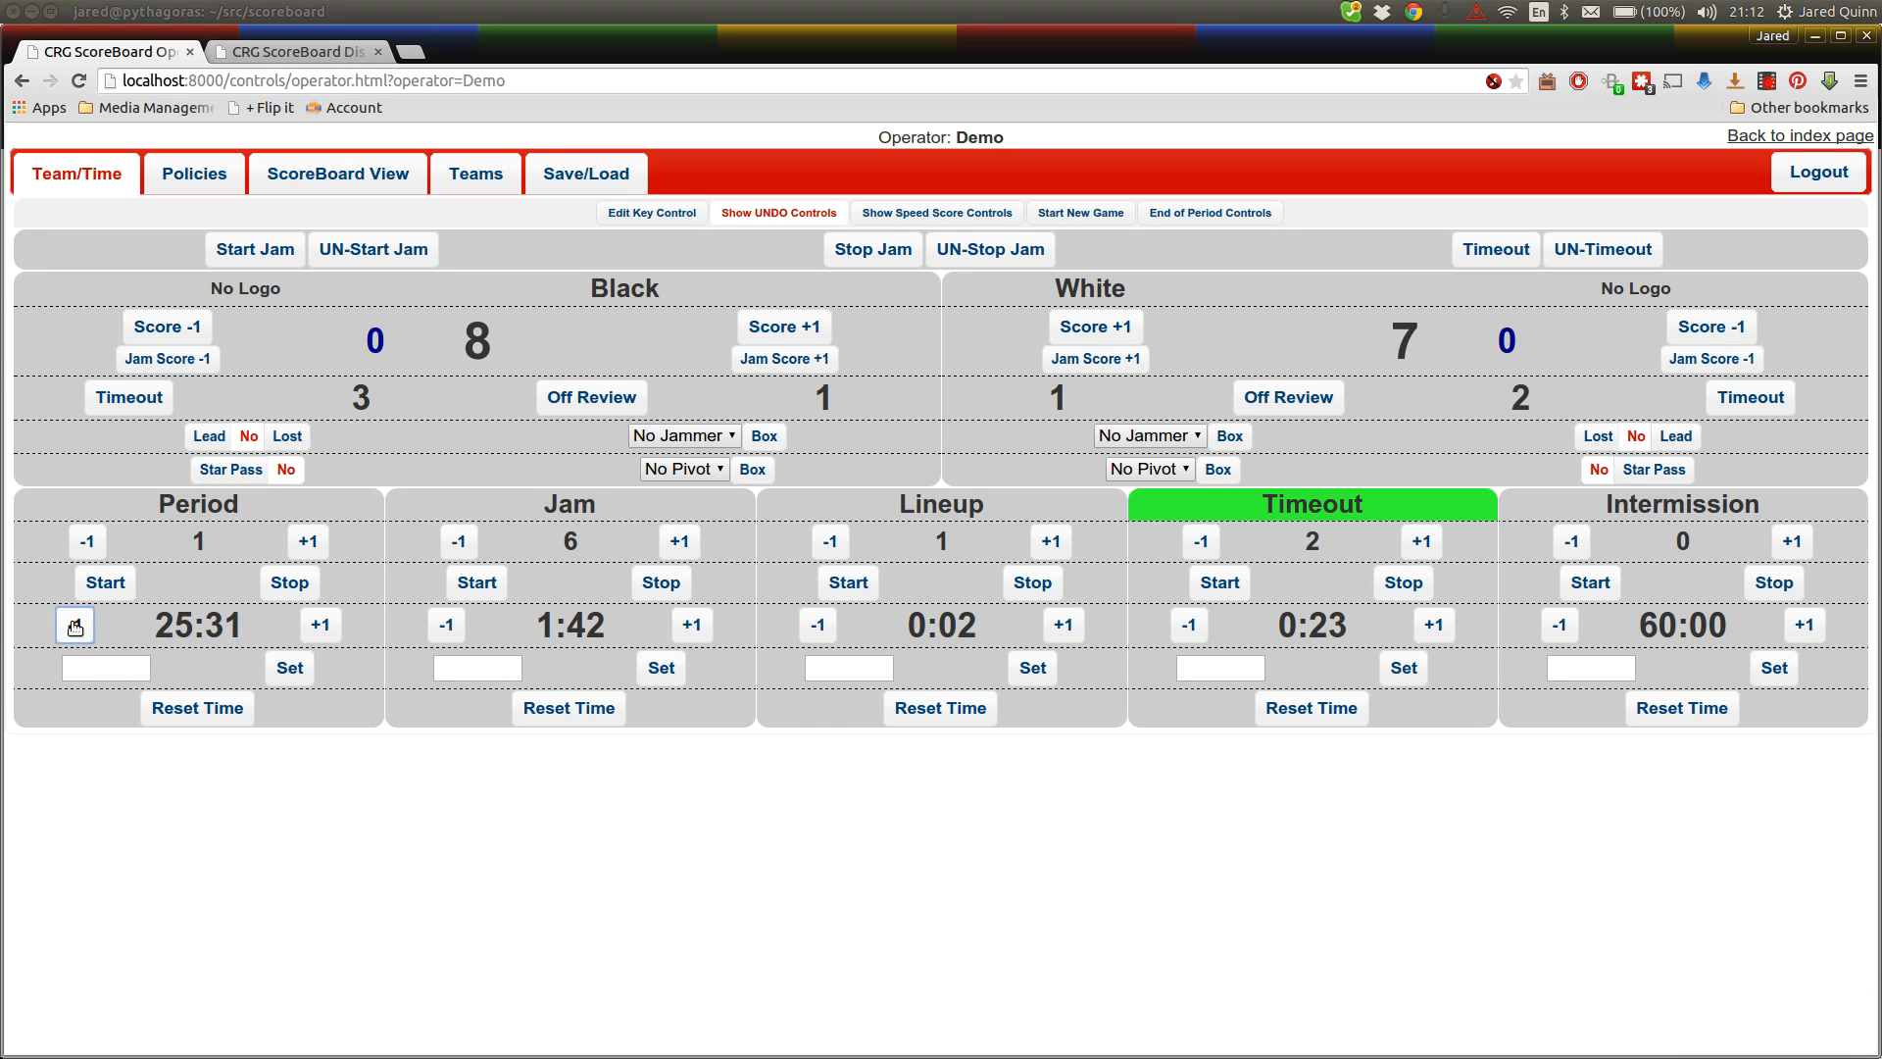
Set the period clock to 0:10, dismissing the key control warning
left_click(103, 667)
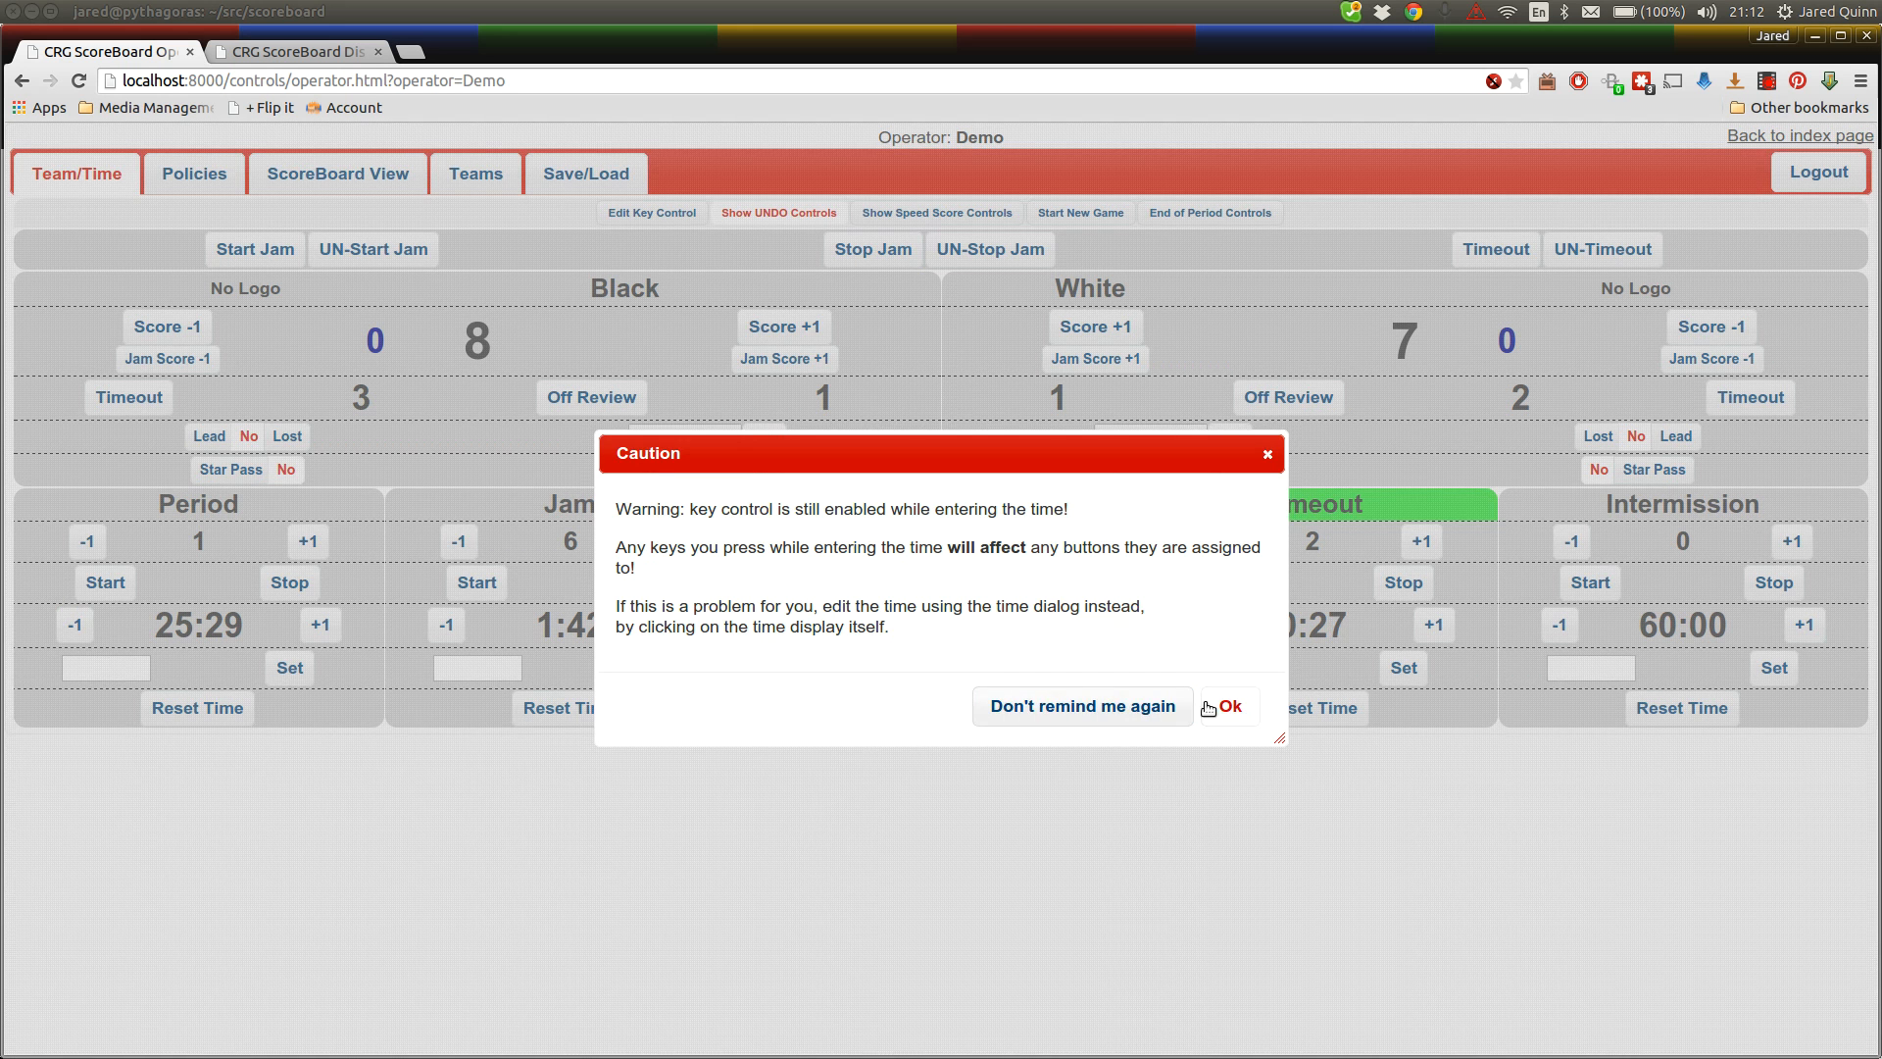
left_click(1229, 704)
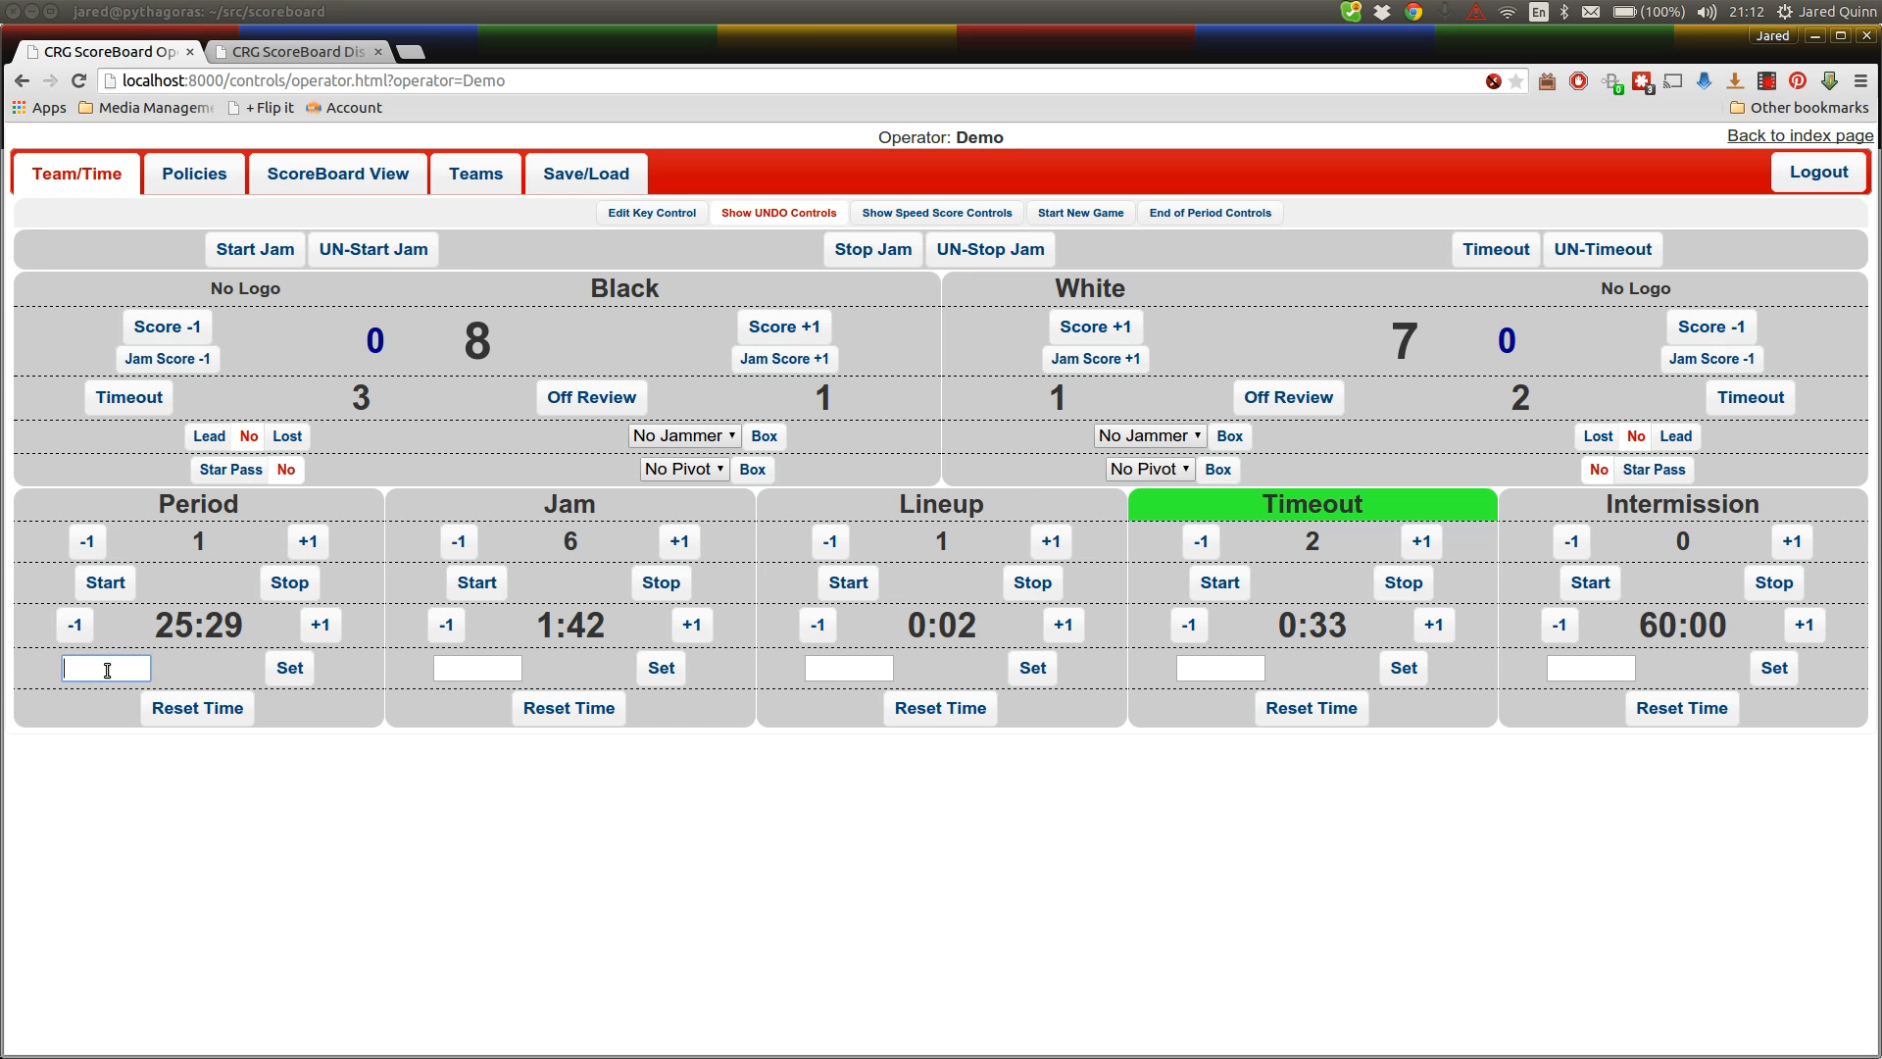
type("0:10")
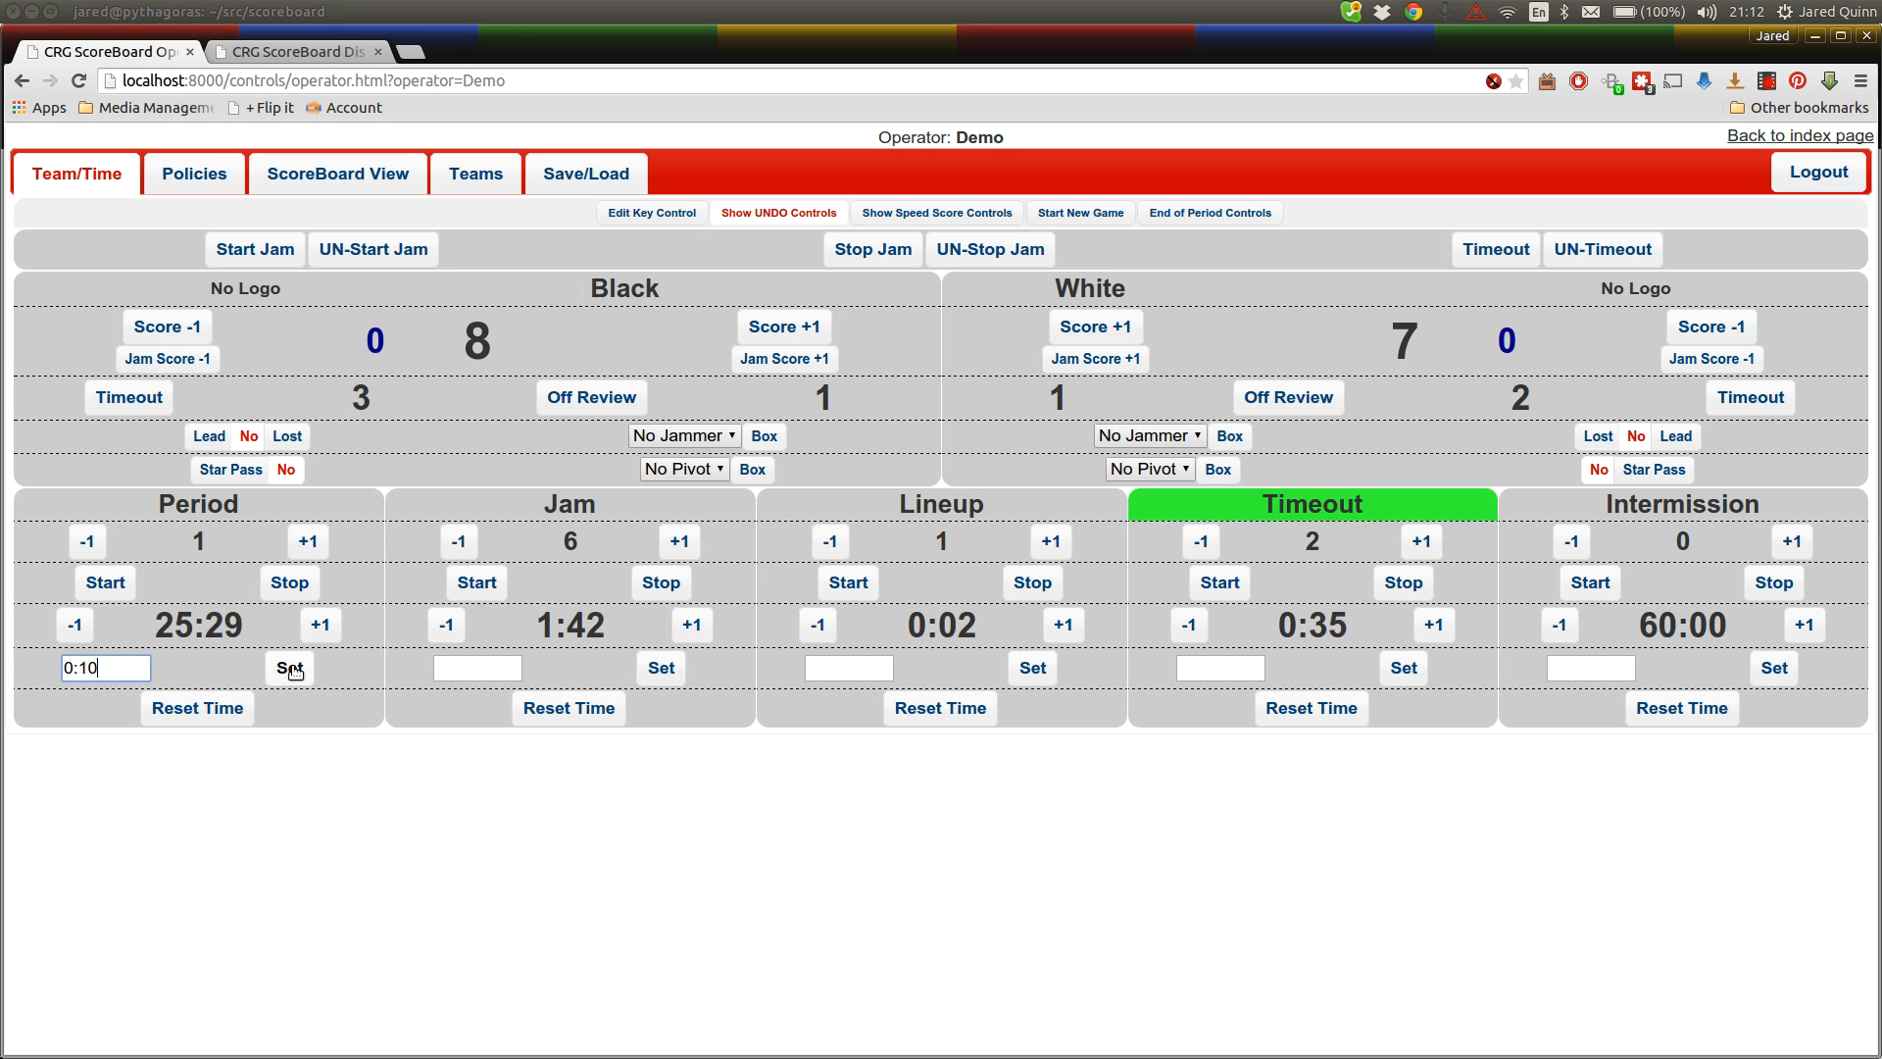
left_click(288, 668)
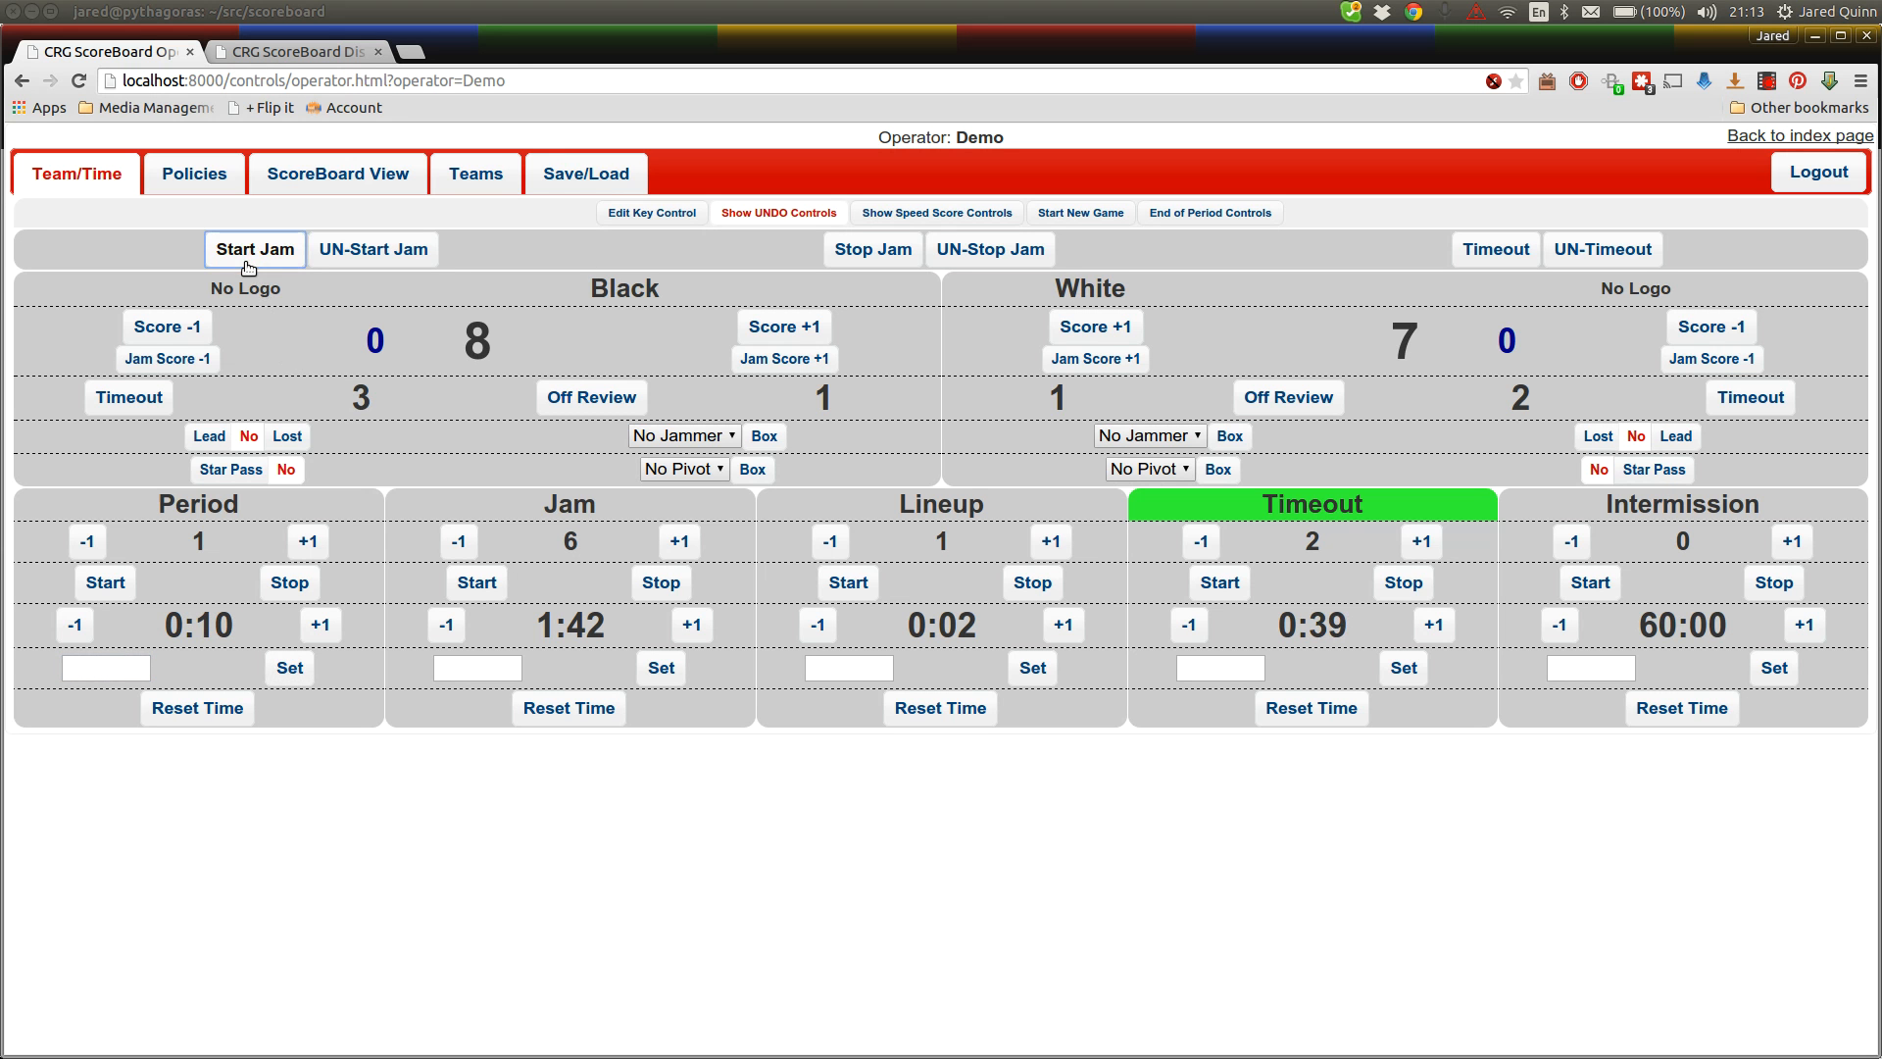
Run Jam 7 with Black's jammer marked Lead, then end it
left_click(255, 248)
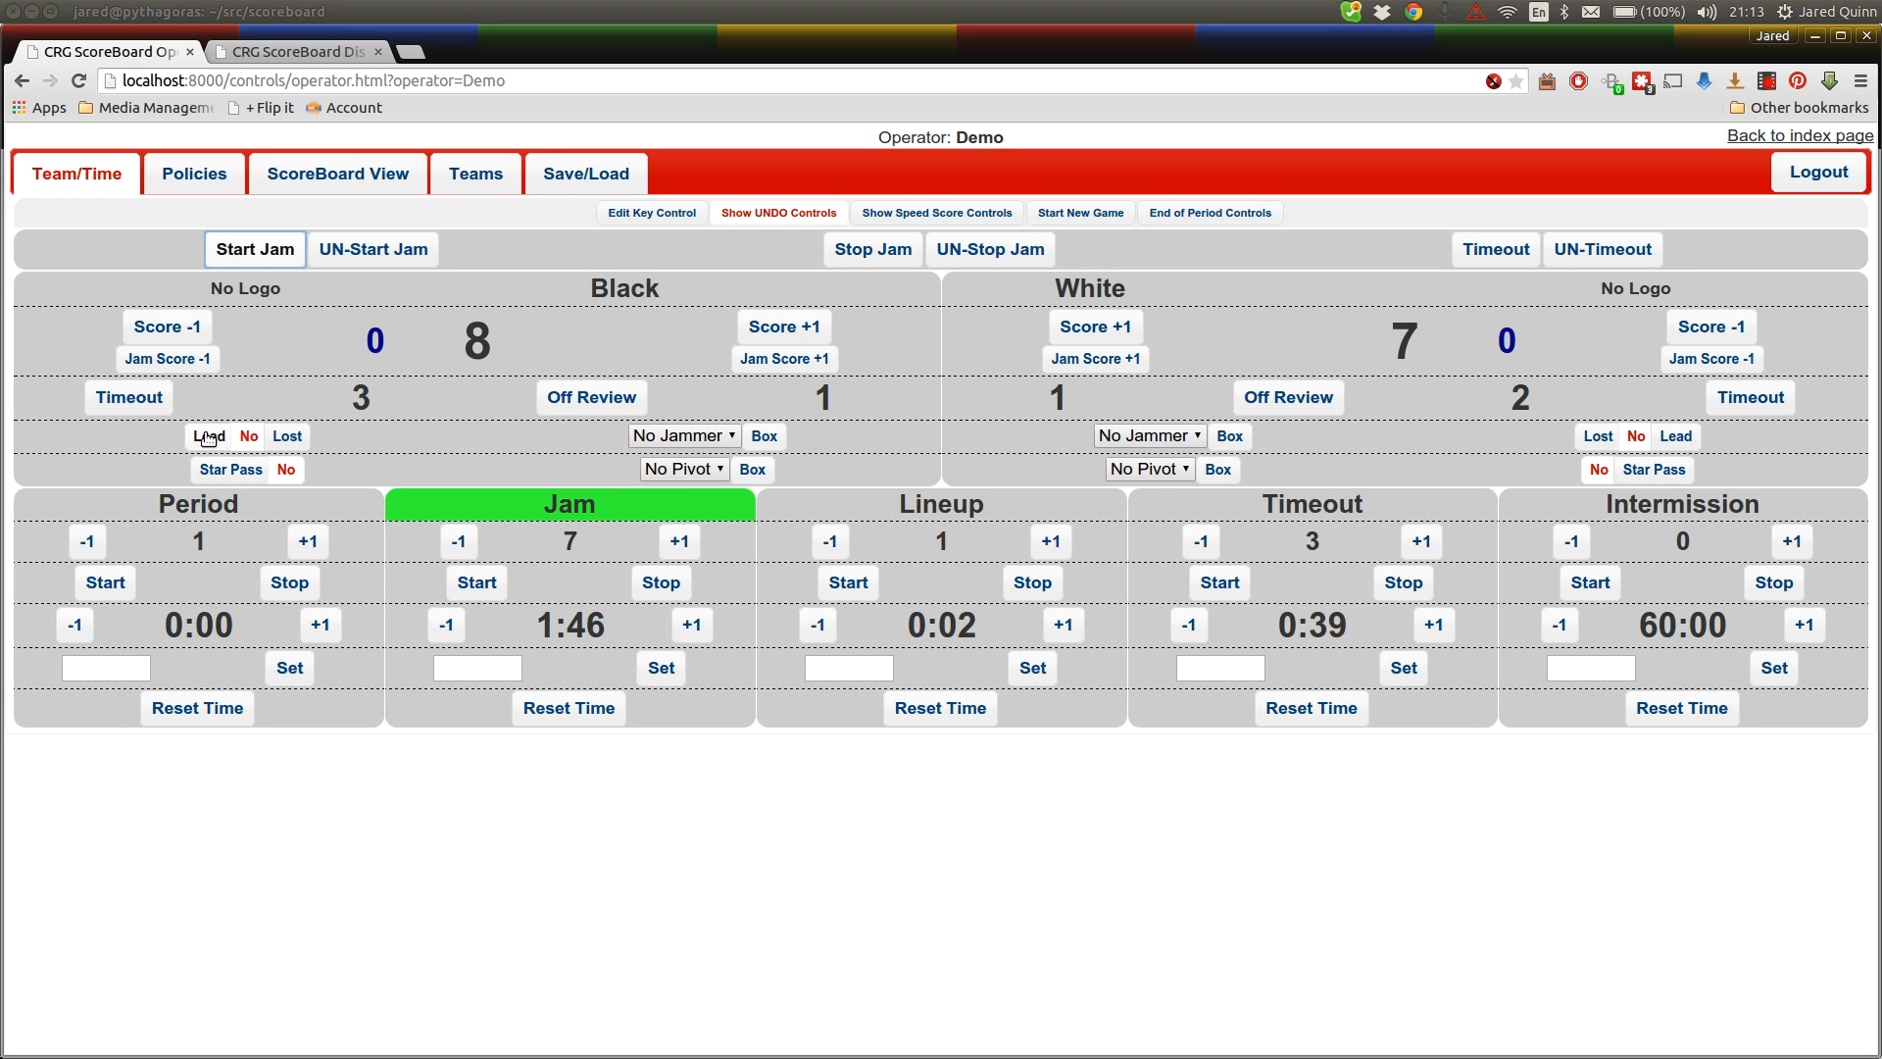
left_click(207, 435)
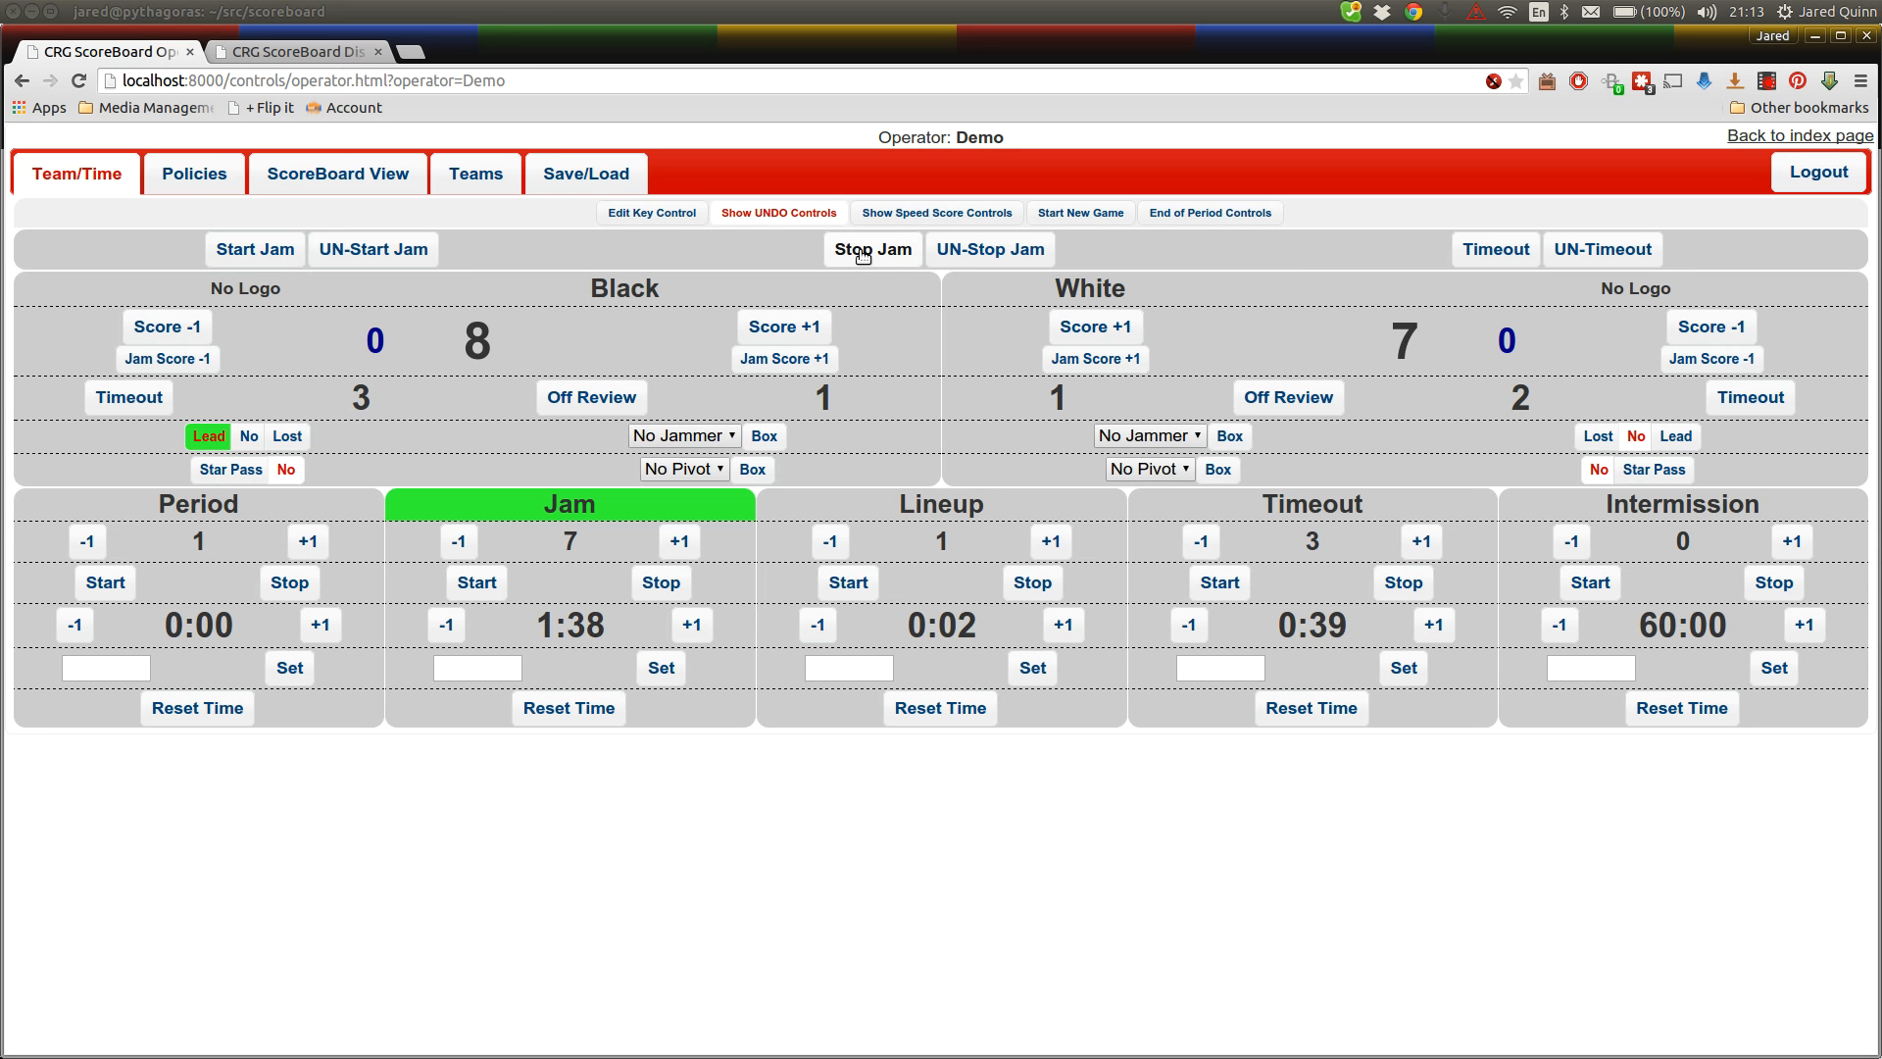
left_click(872, 248)
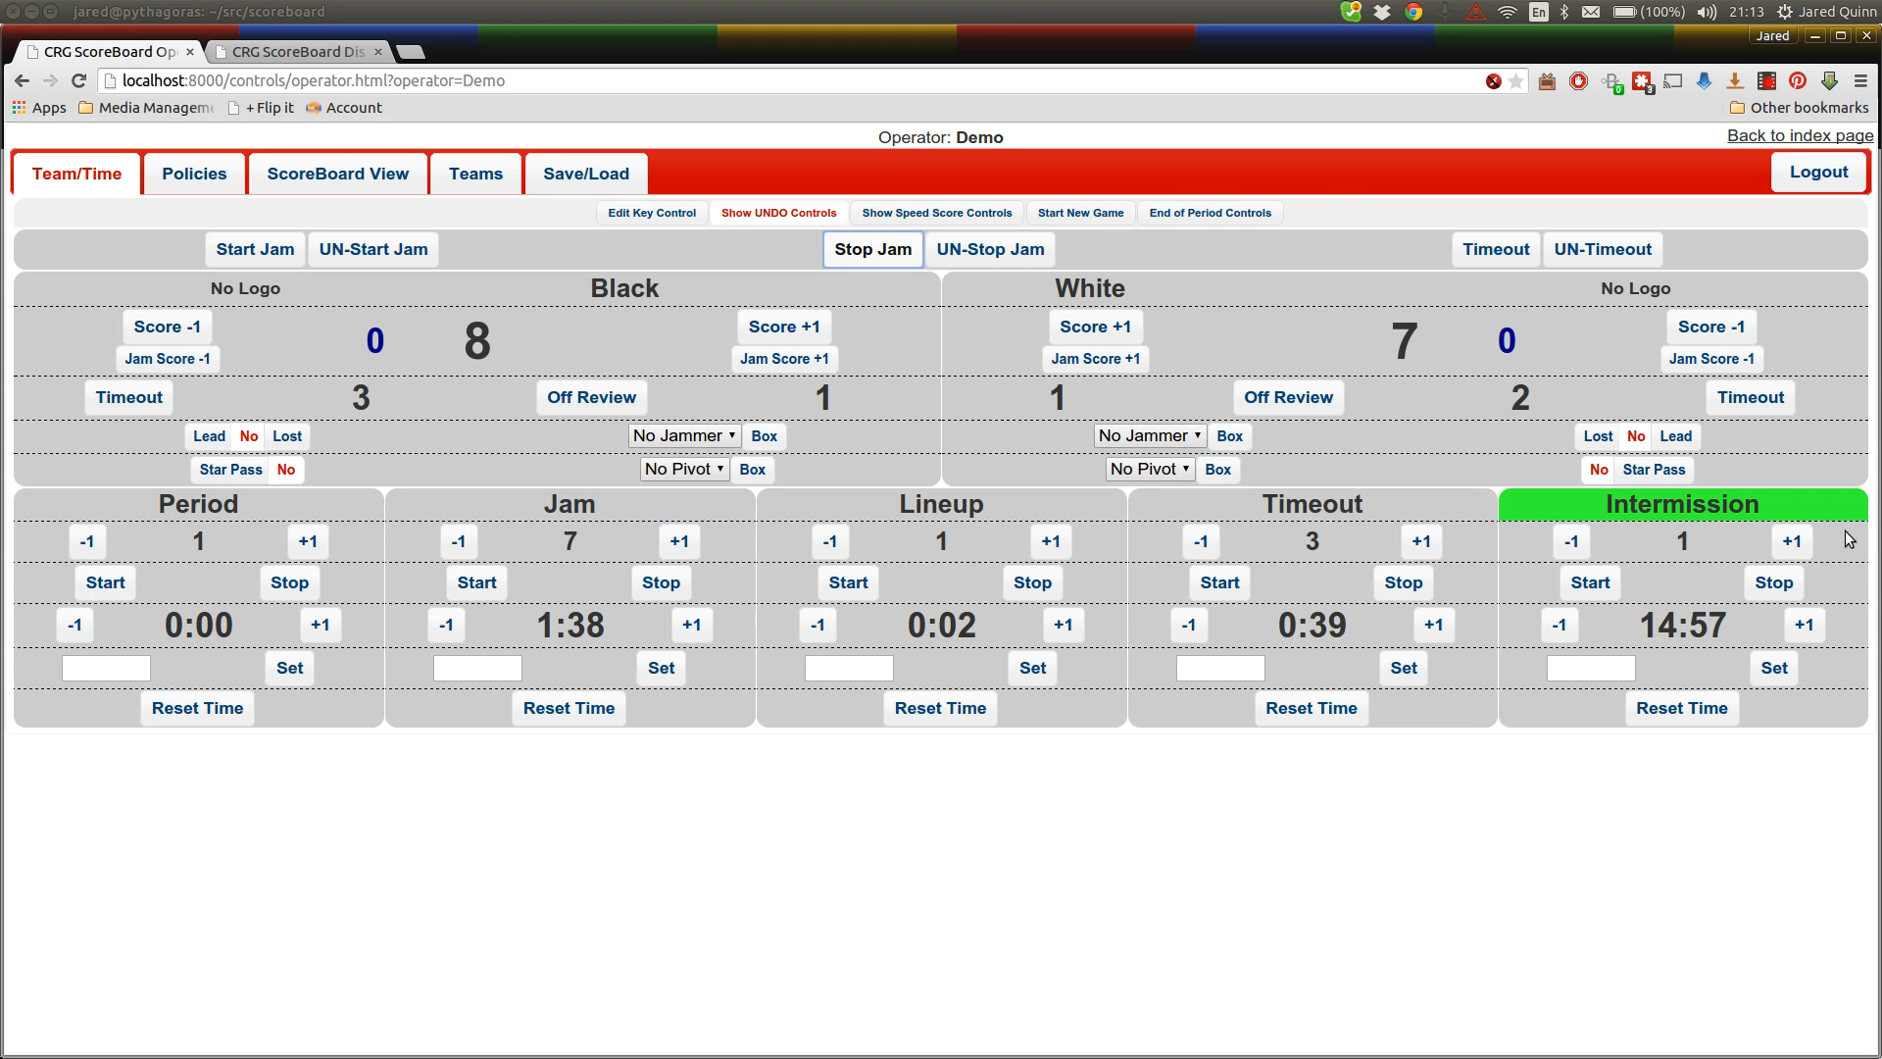
Set the intermission clock to 0:10, then view the display showing Period 2, Jam 1
left_click(298, 50)
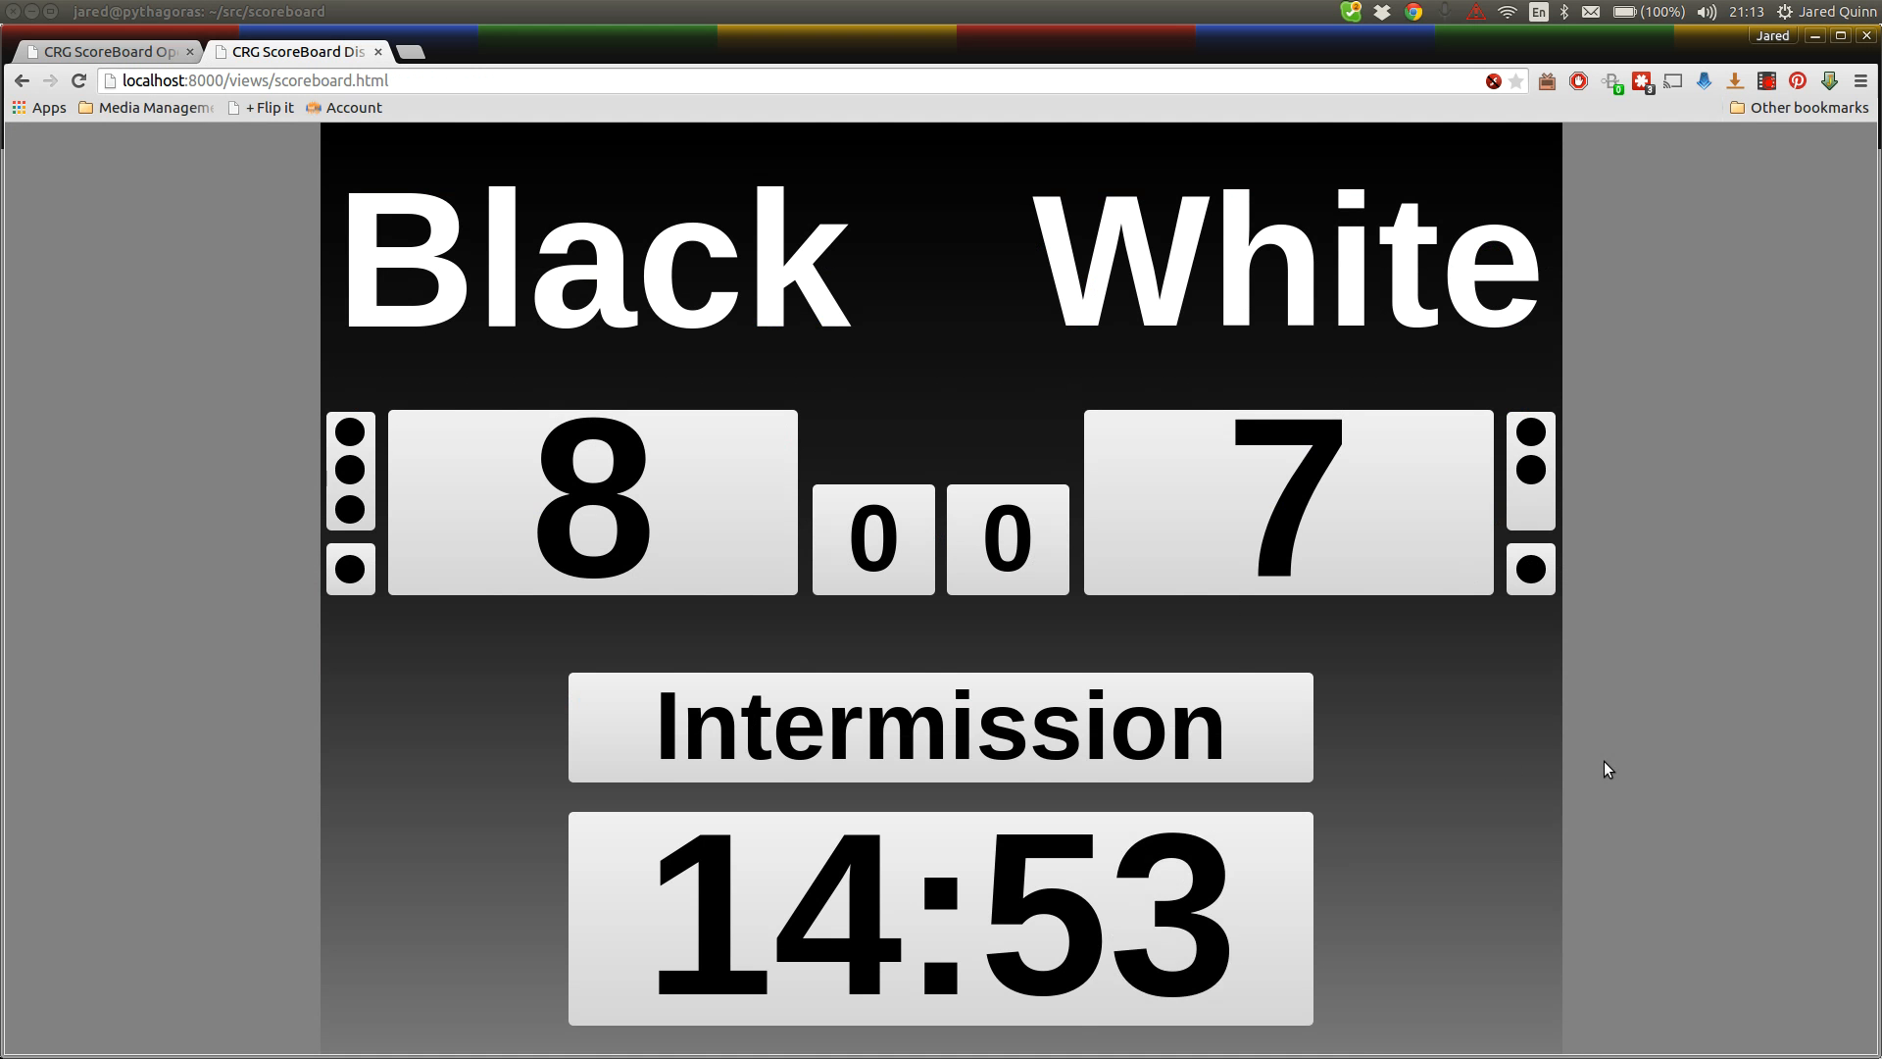
left_click(108, 50)
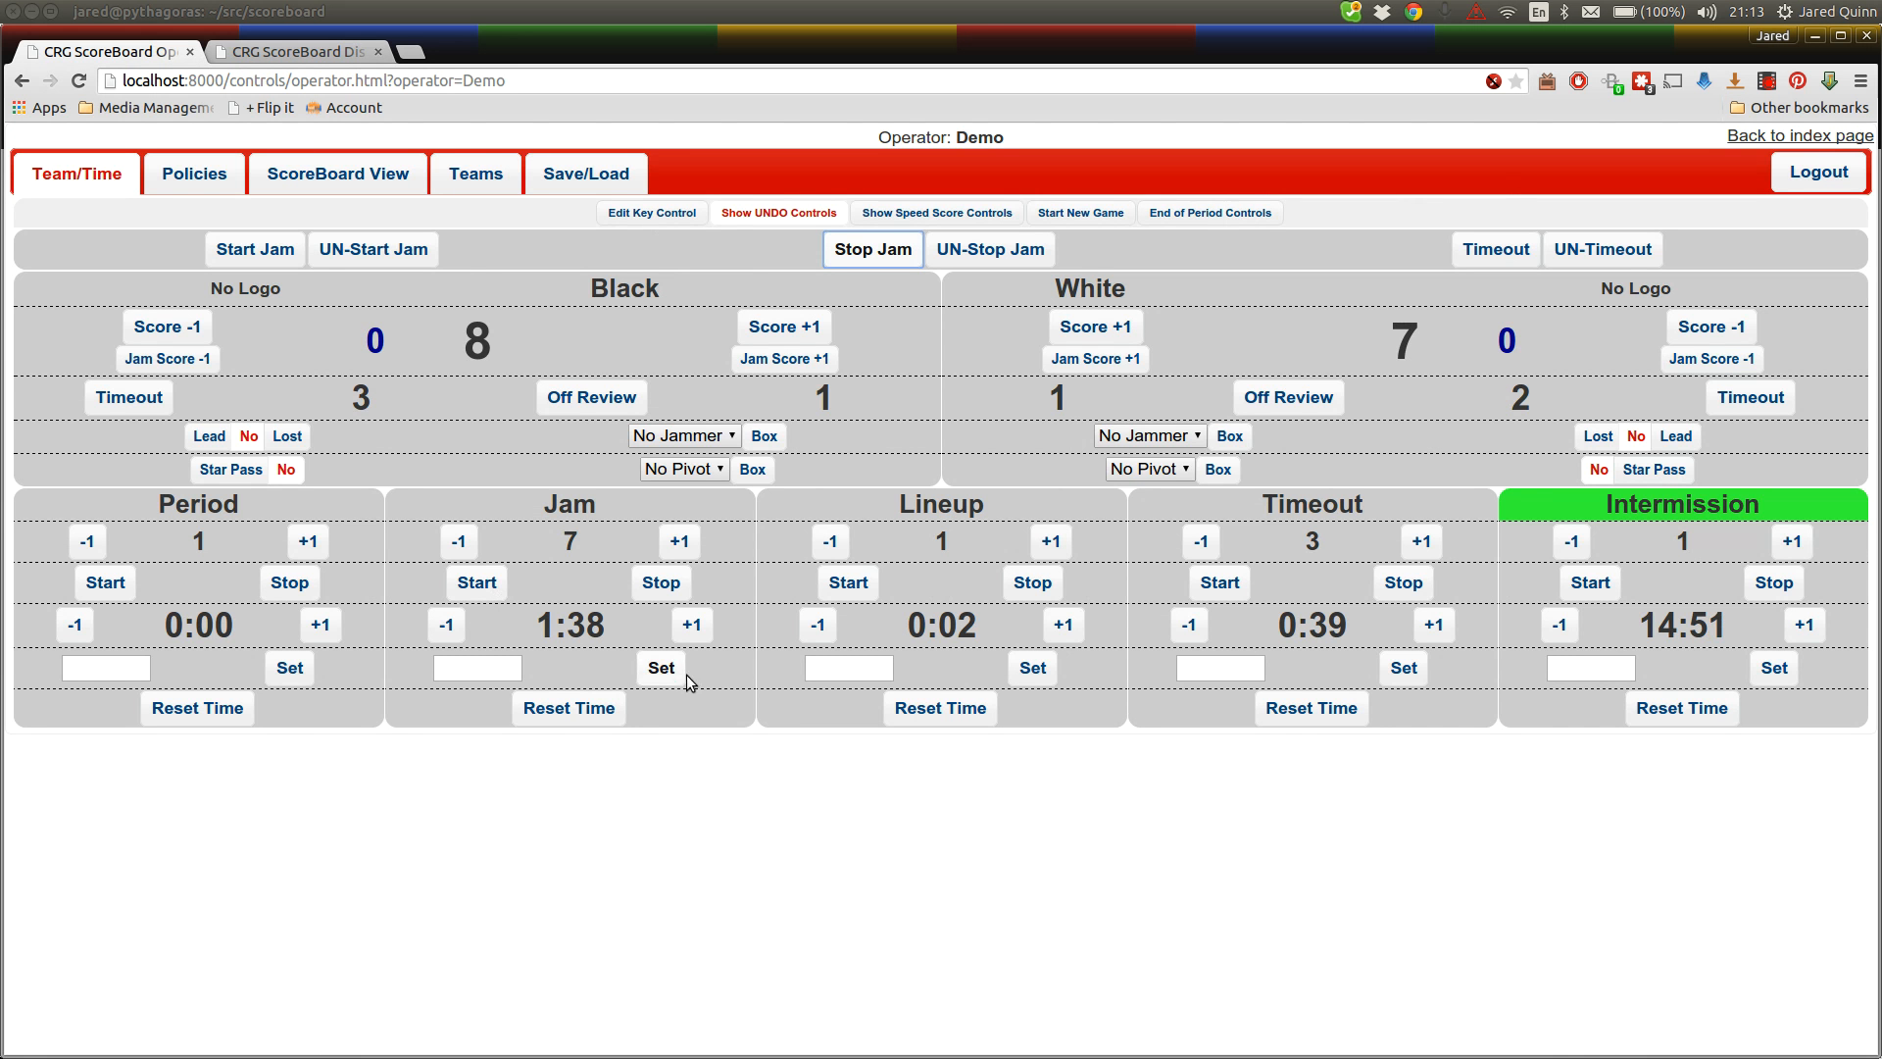
left_click(1559, 625)
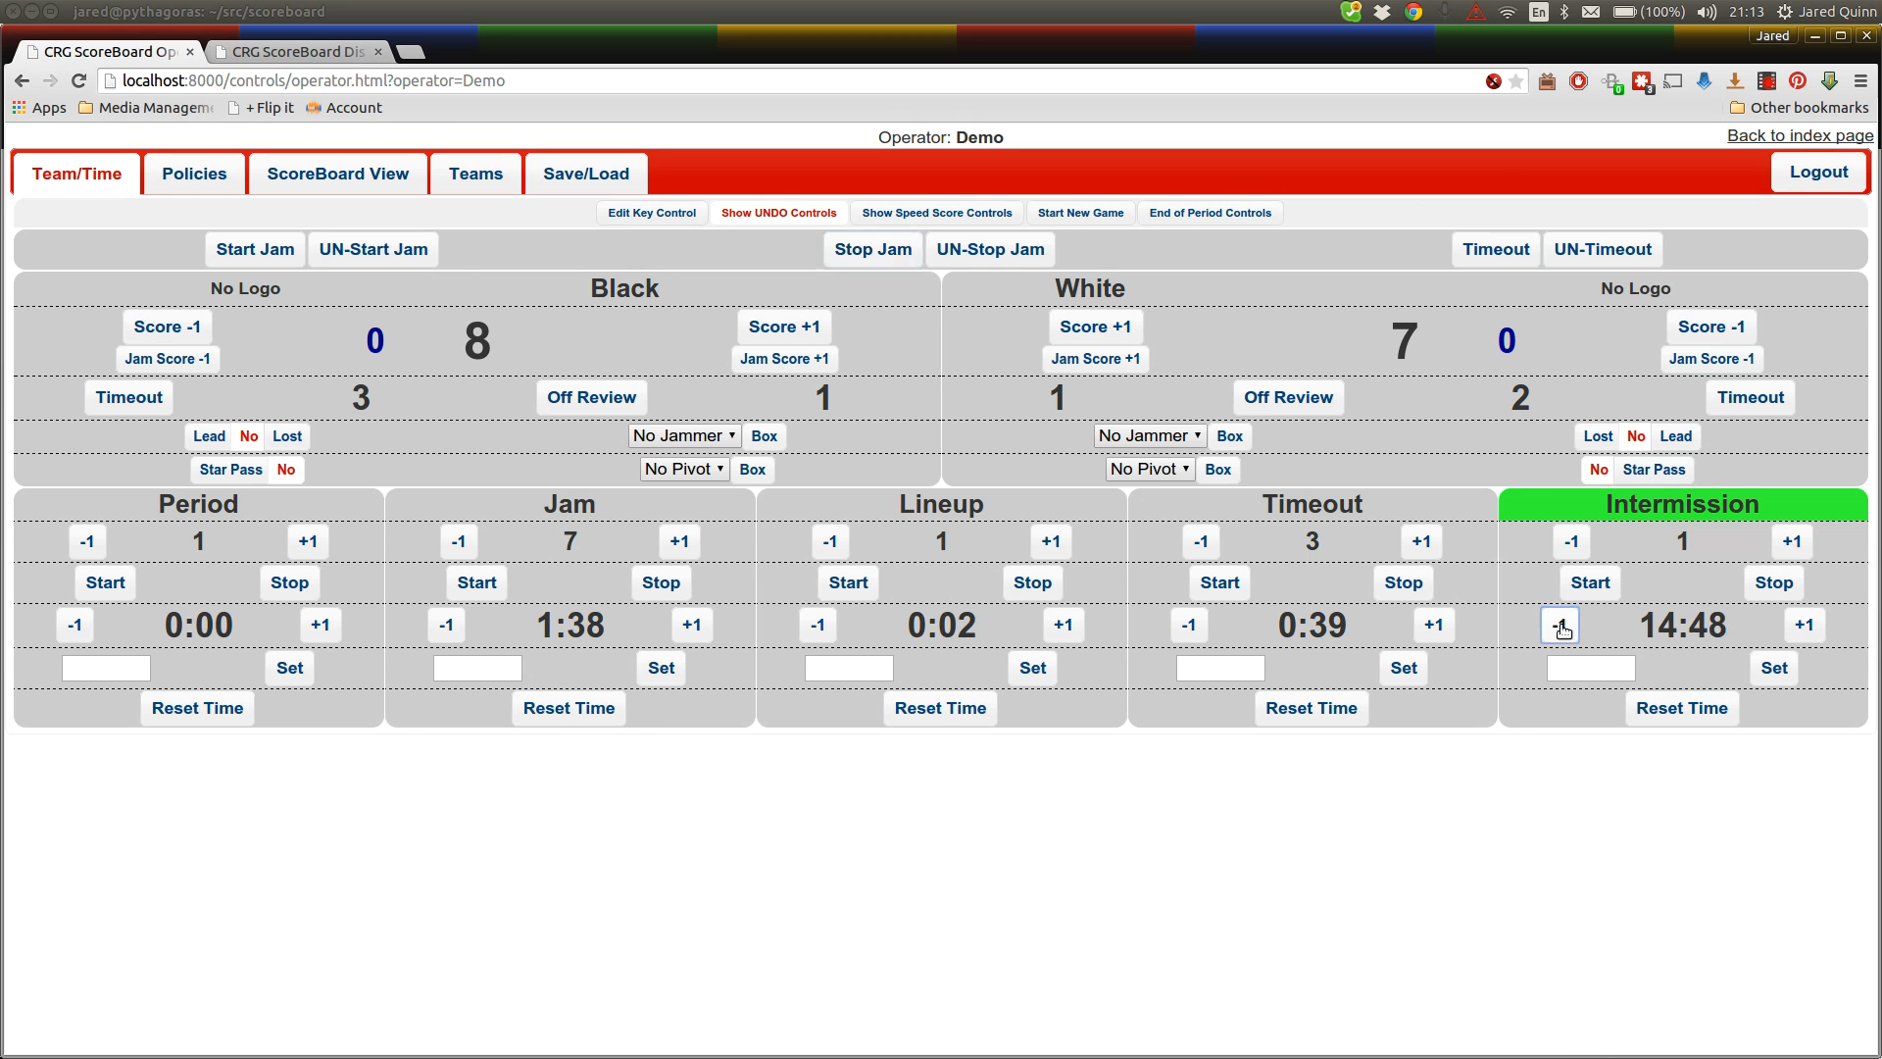
left_click(1590, 668)
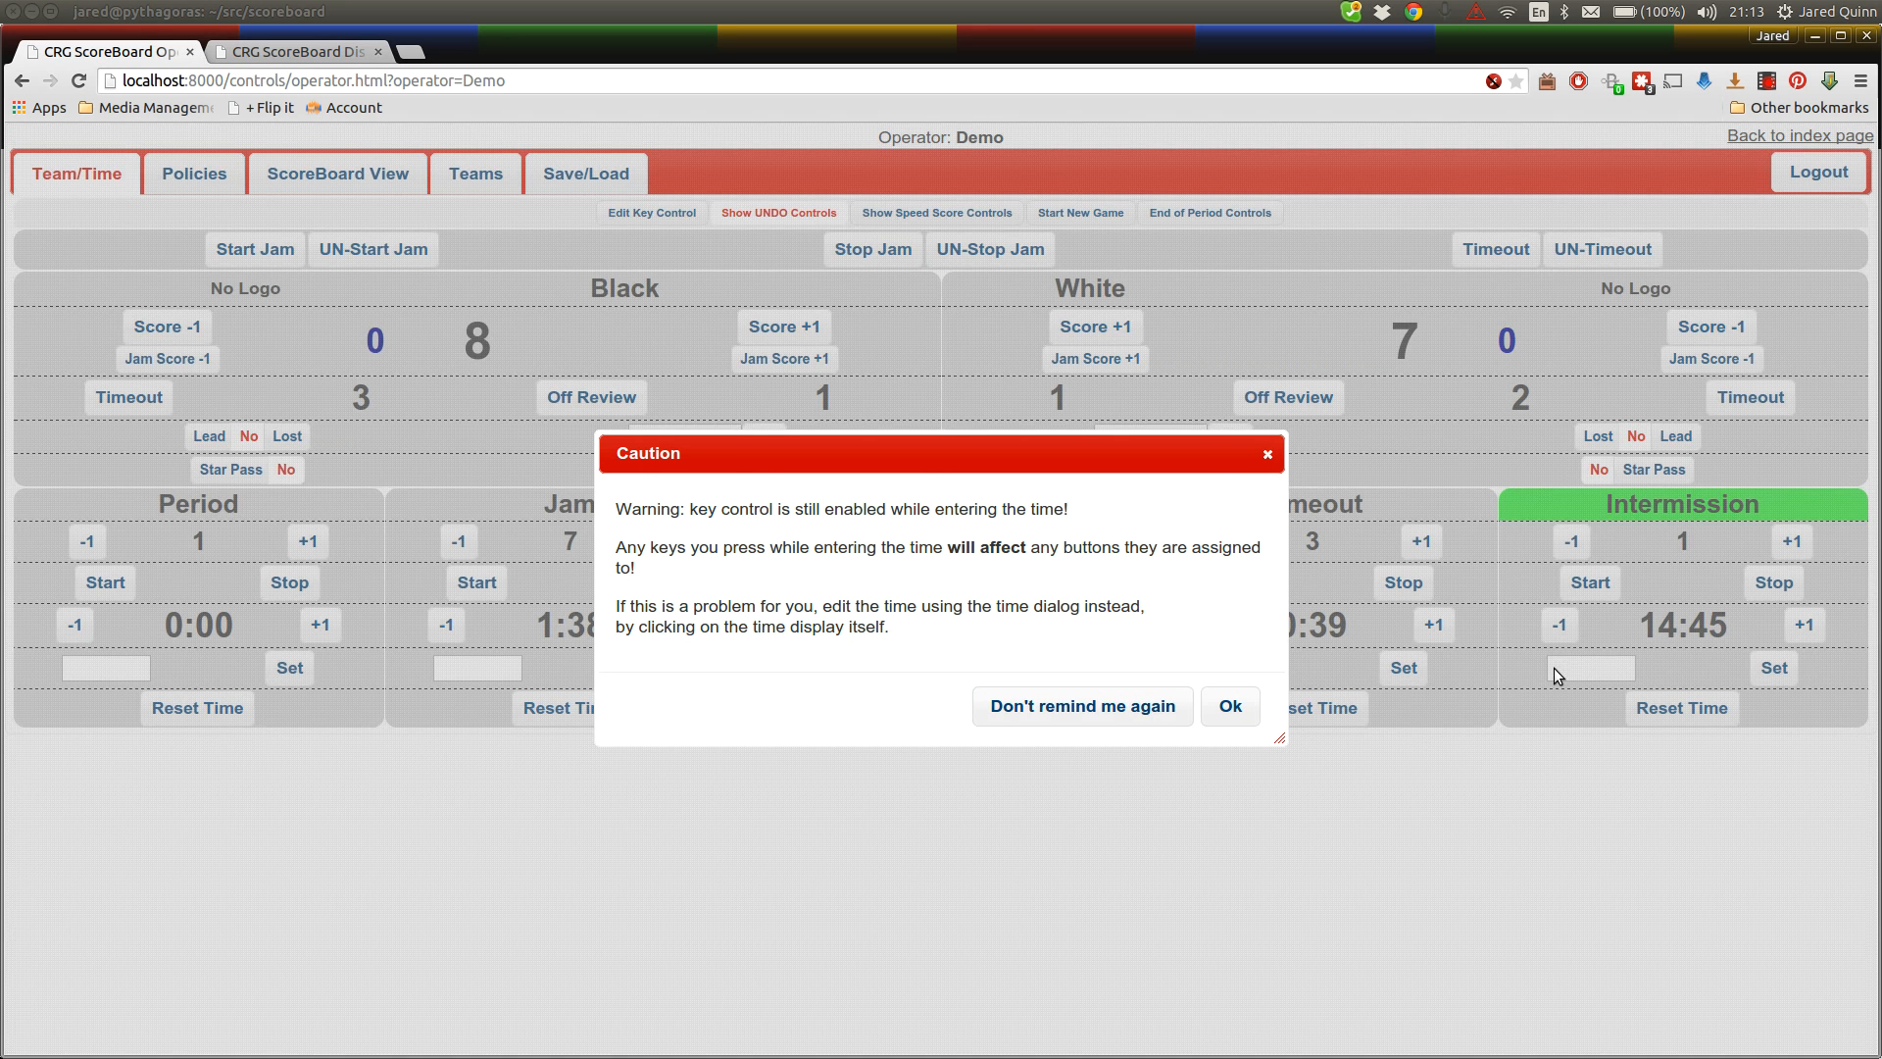
left_click(1229, 704)
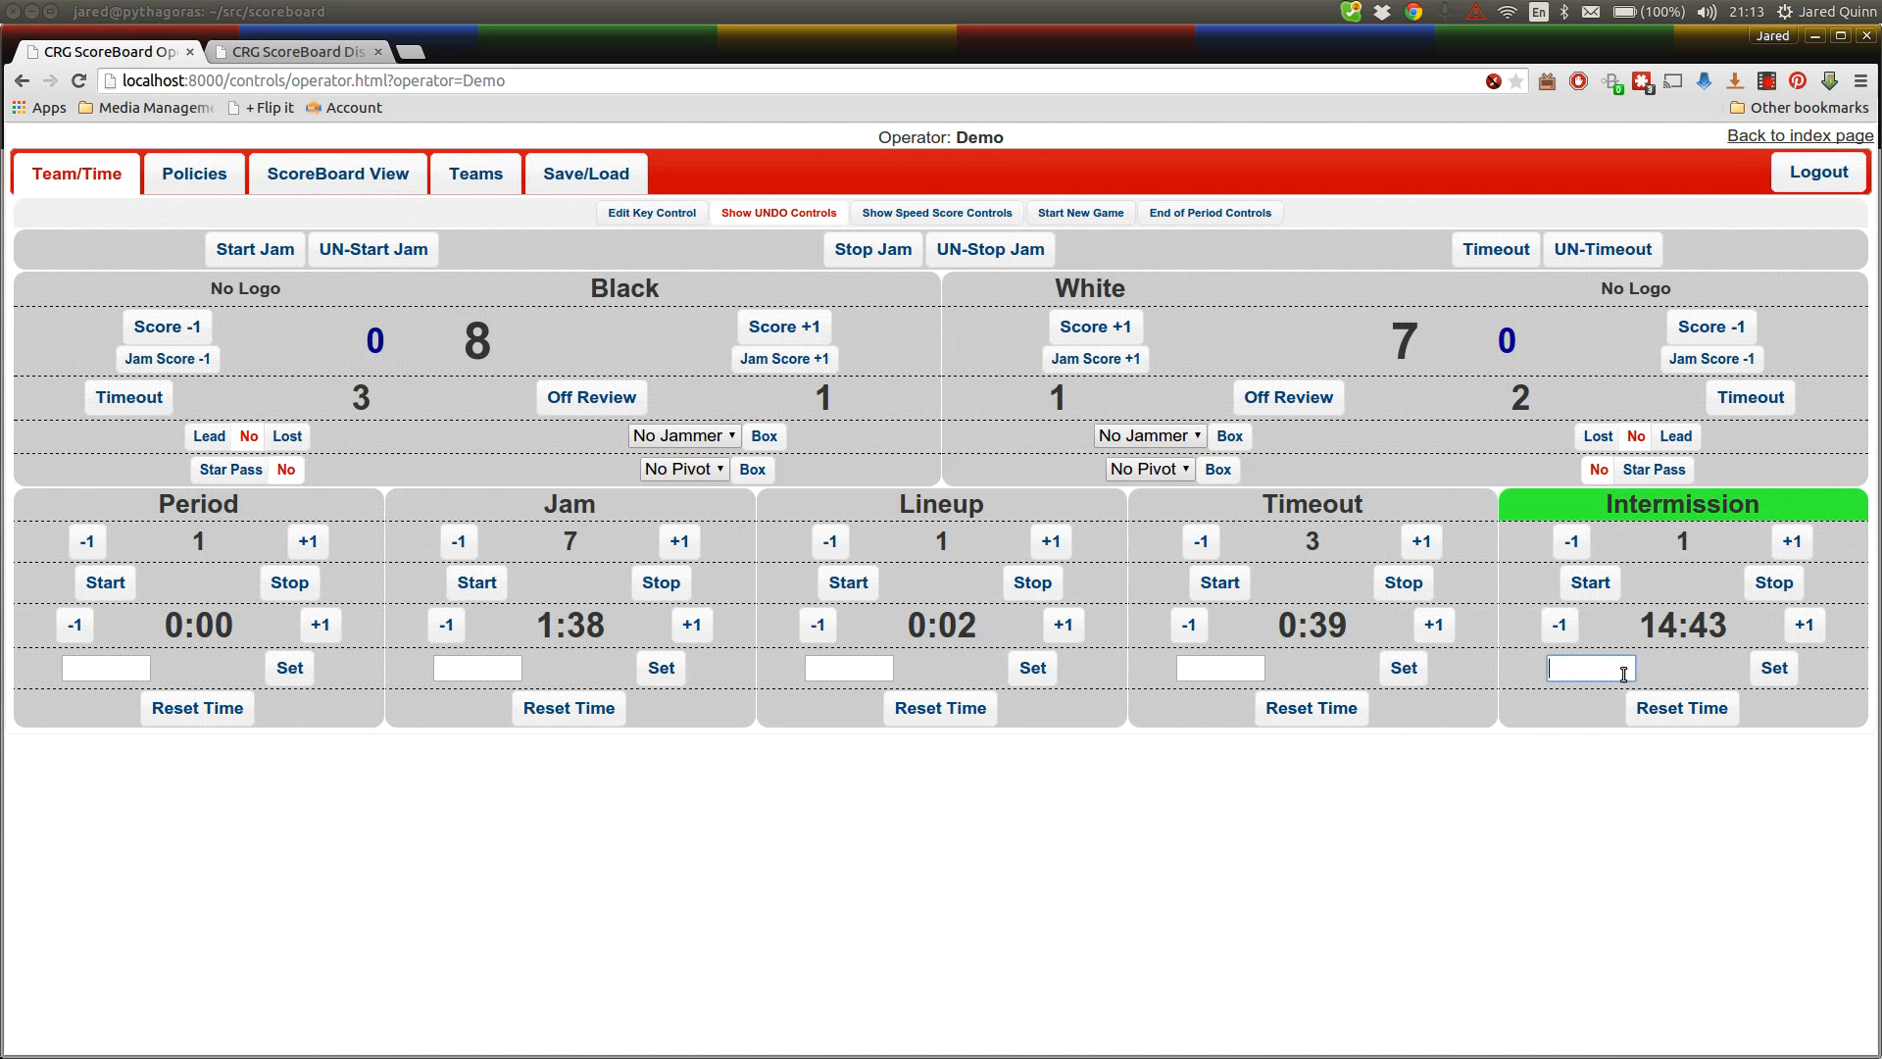
type("0:10")
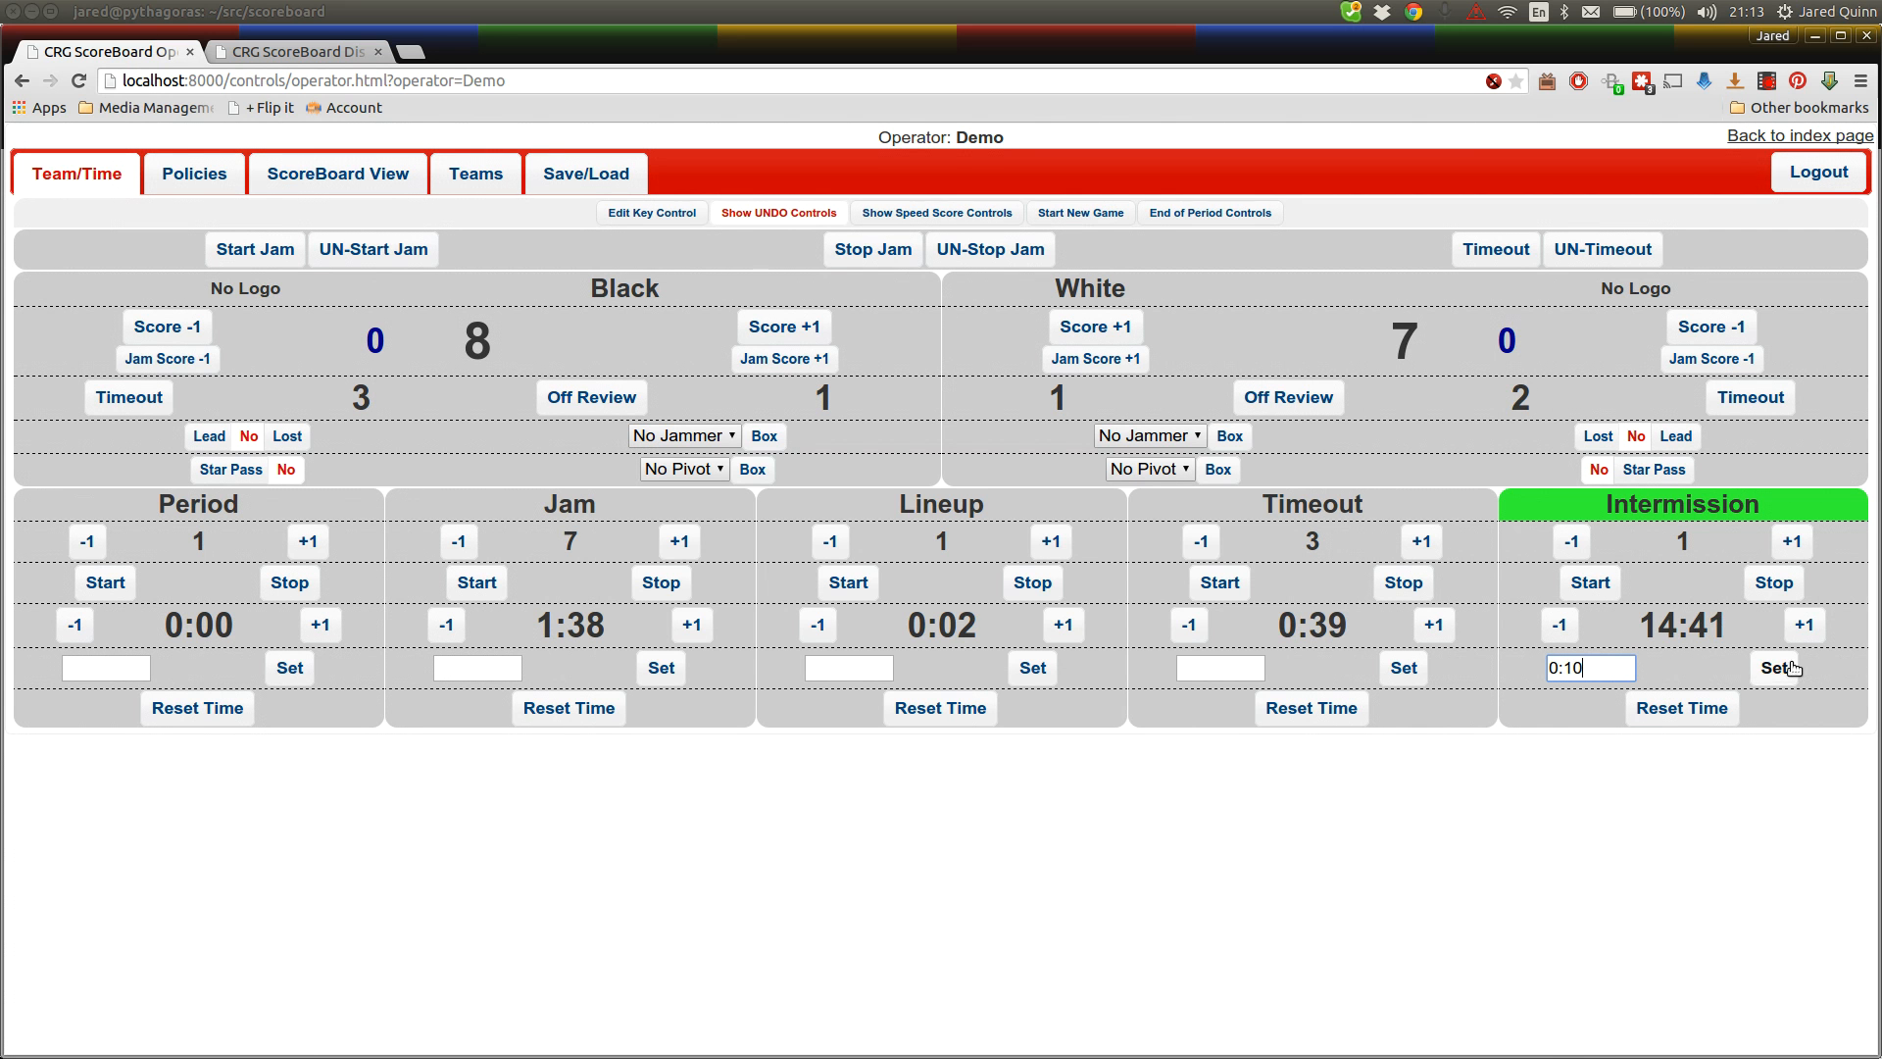
left_click(1774, 668)
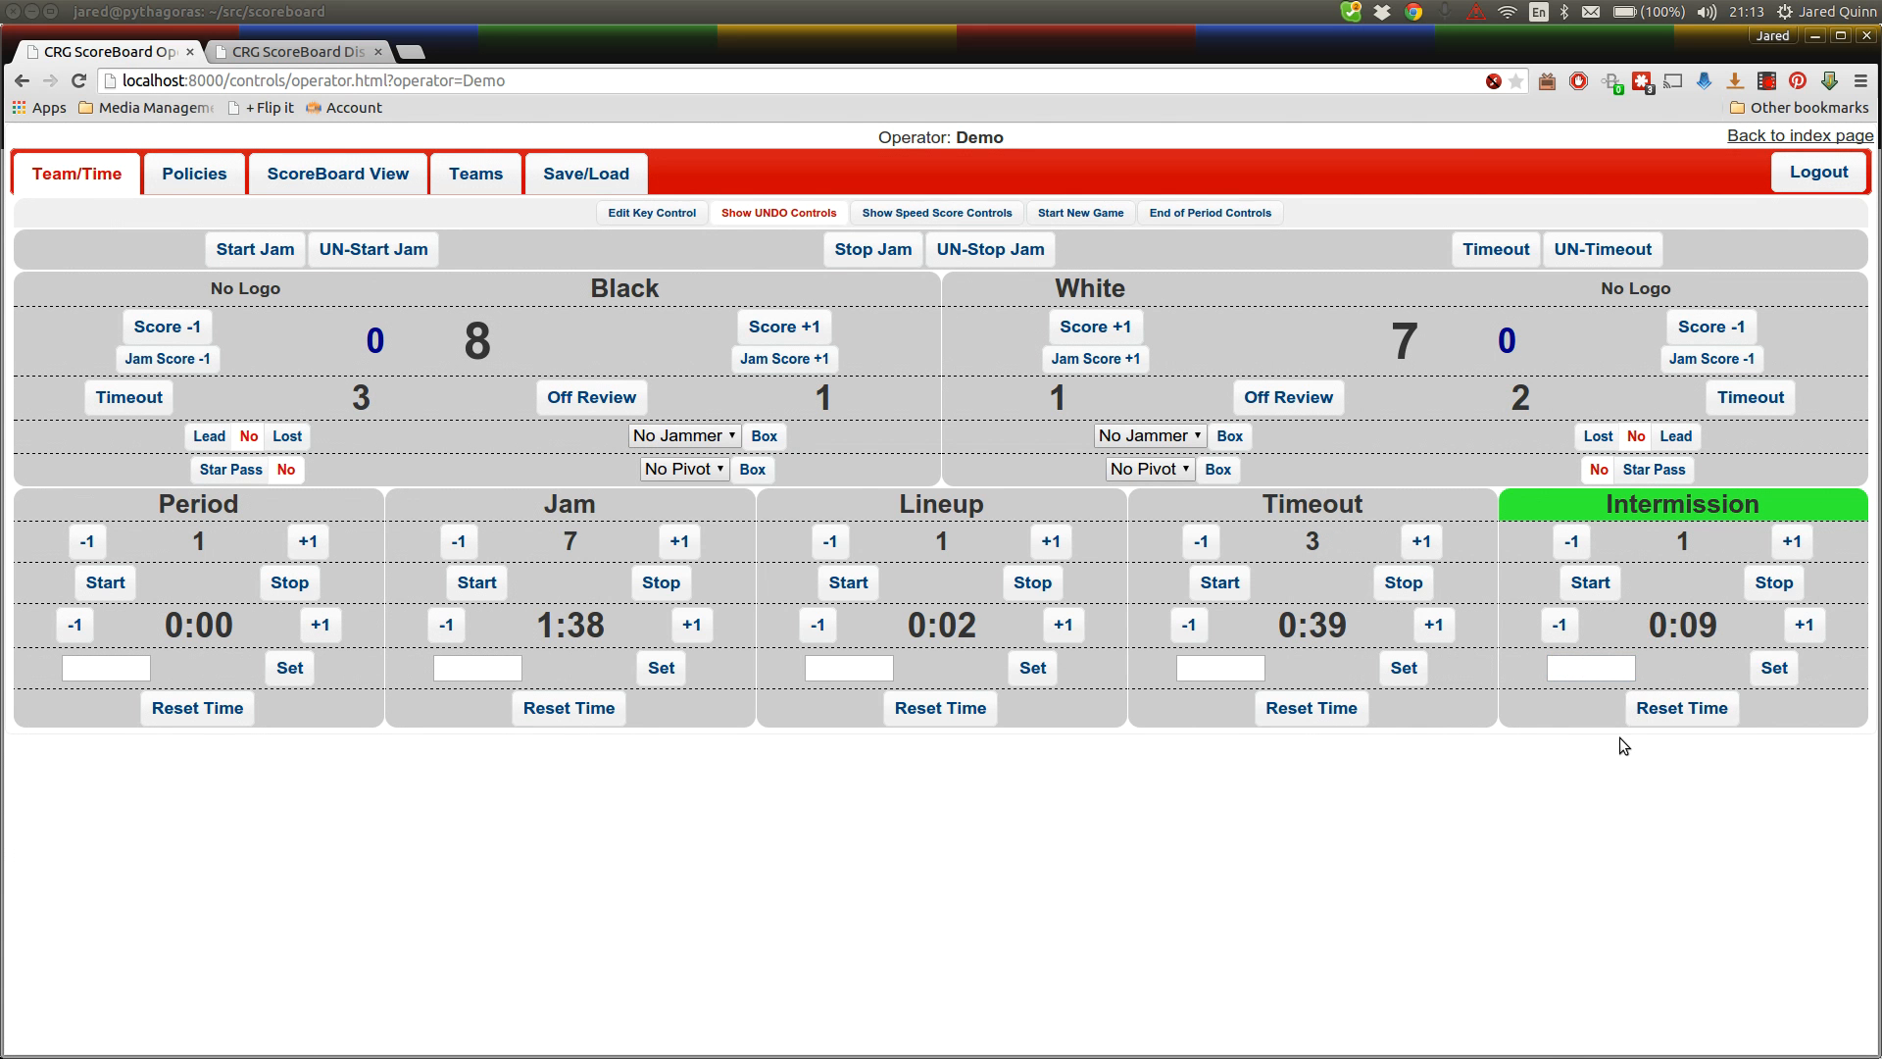
left_click(298, 52)
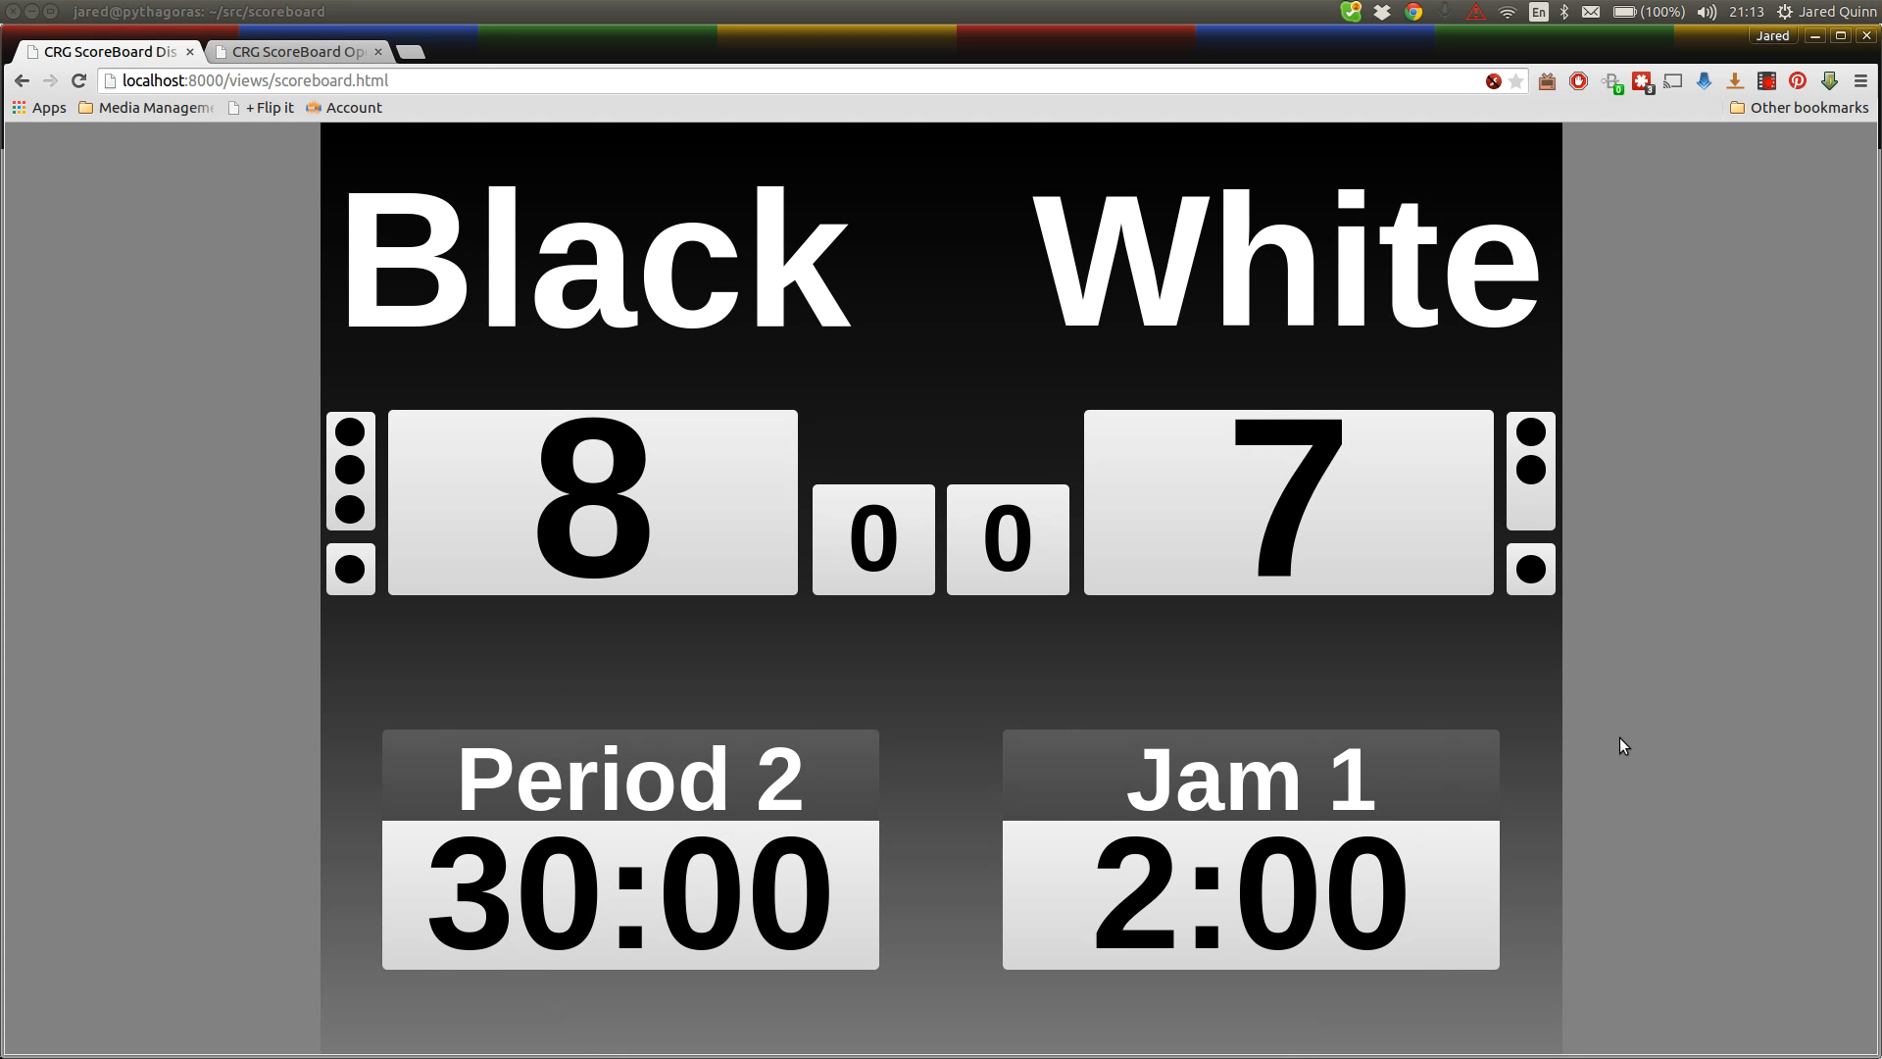
Start Period 2's first jam, mark Black lead, and add Black's 5 points
left_click(298, 52)
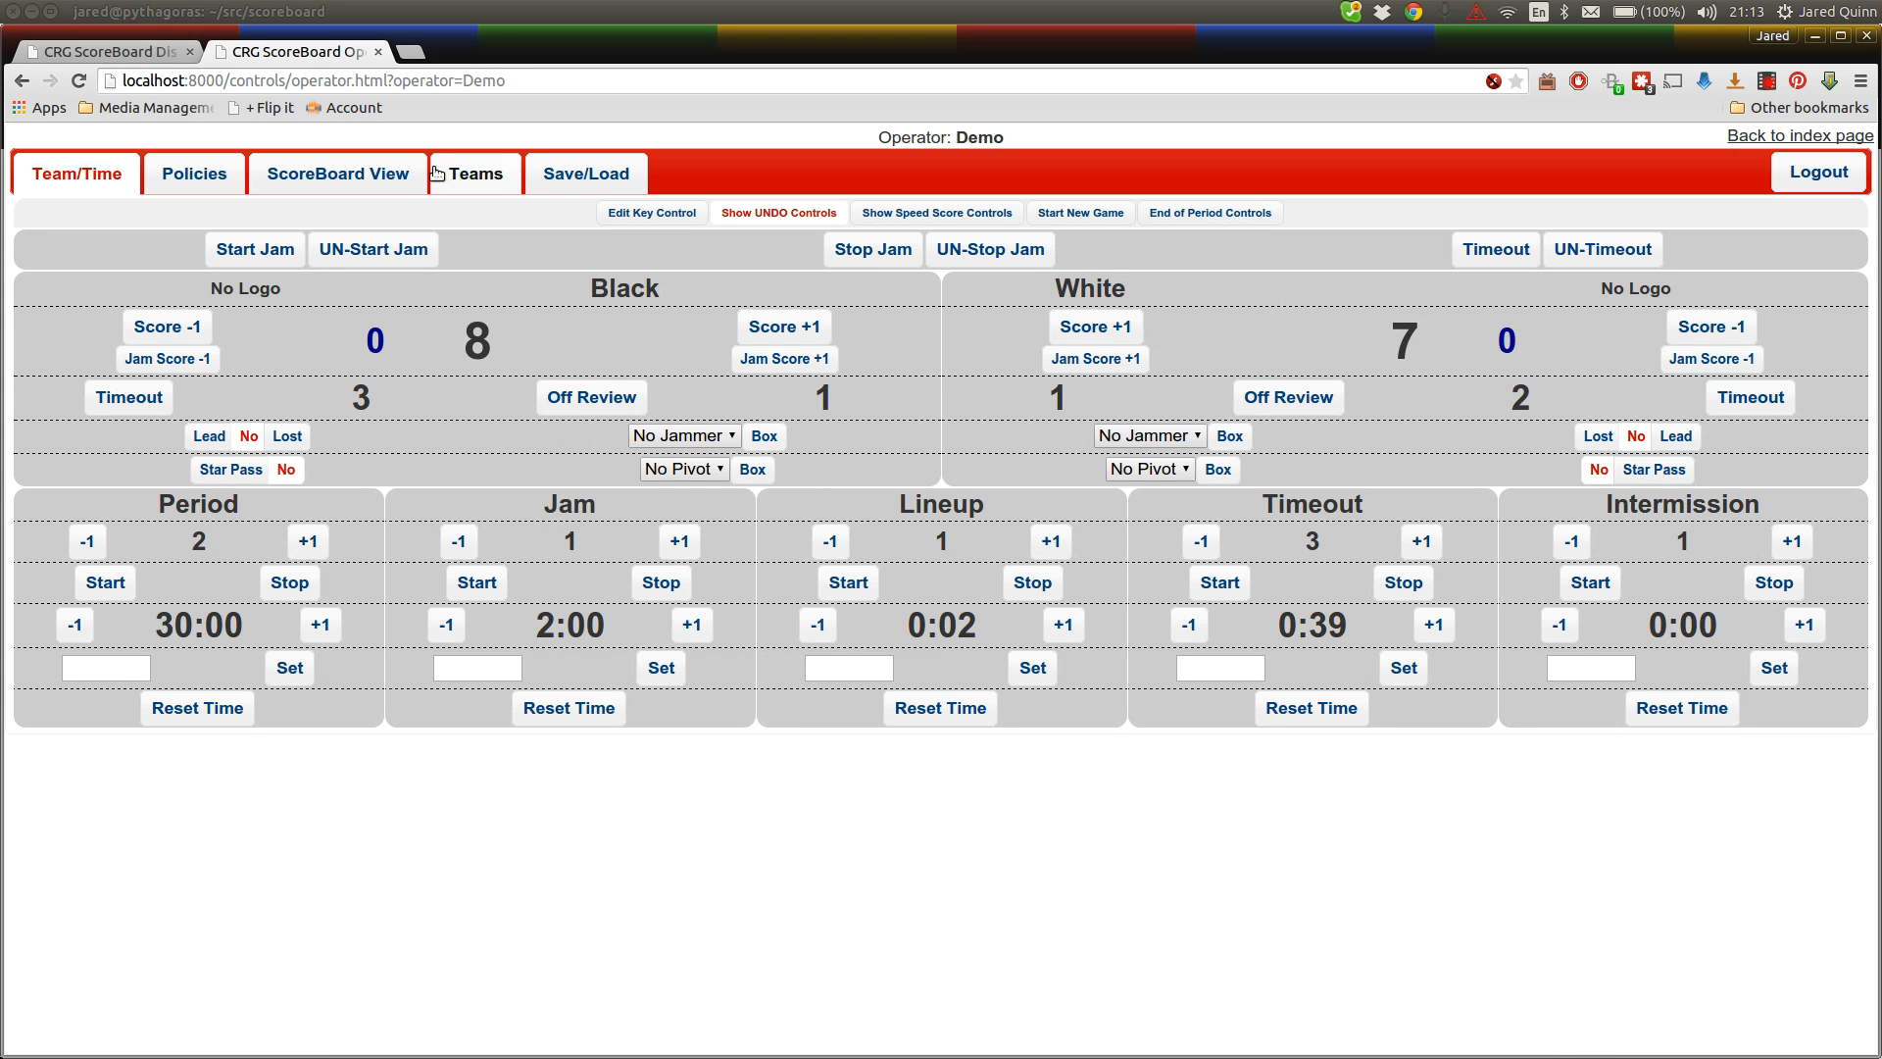
left_click(255, 248)
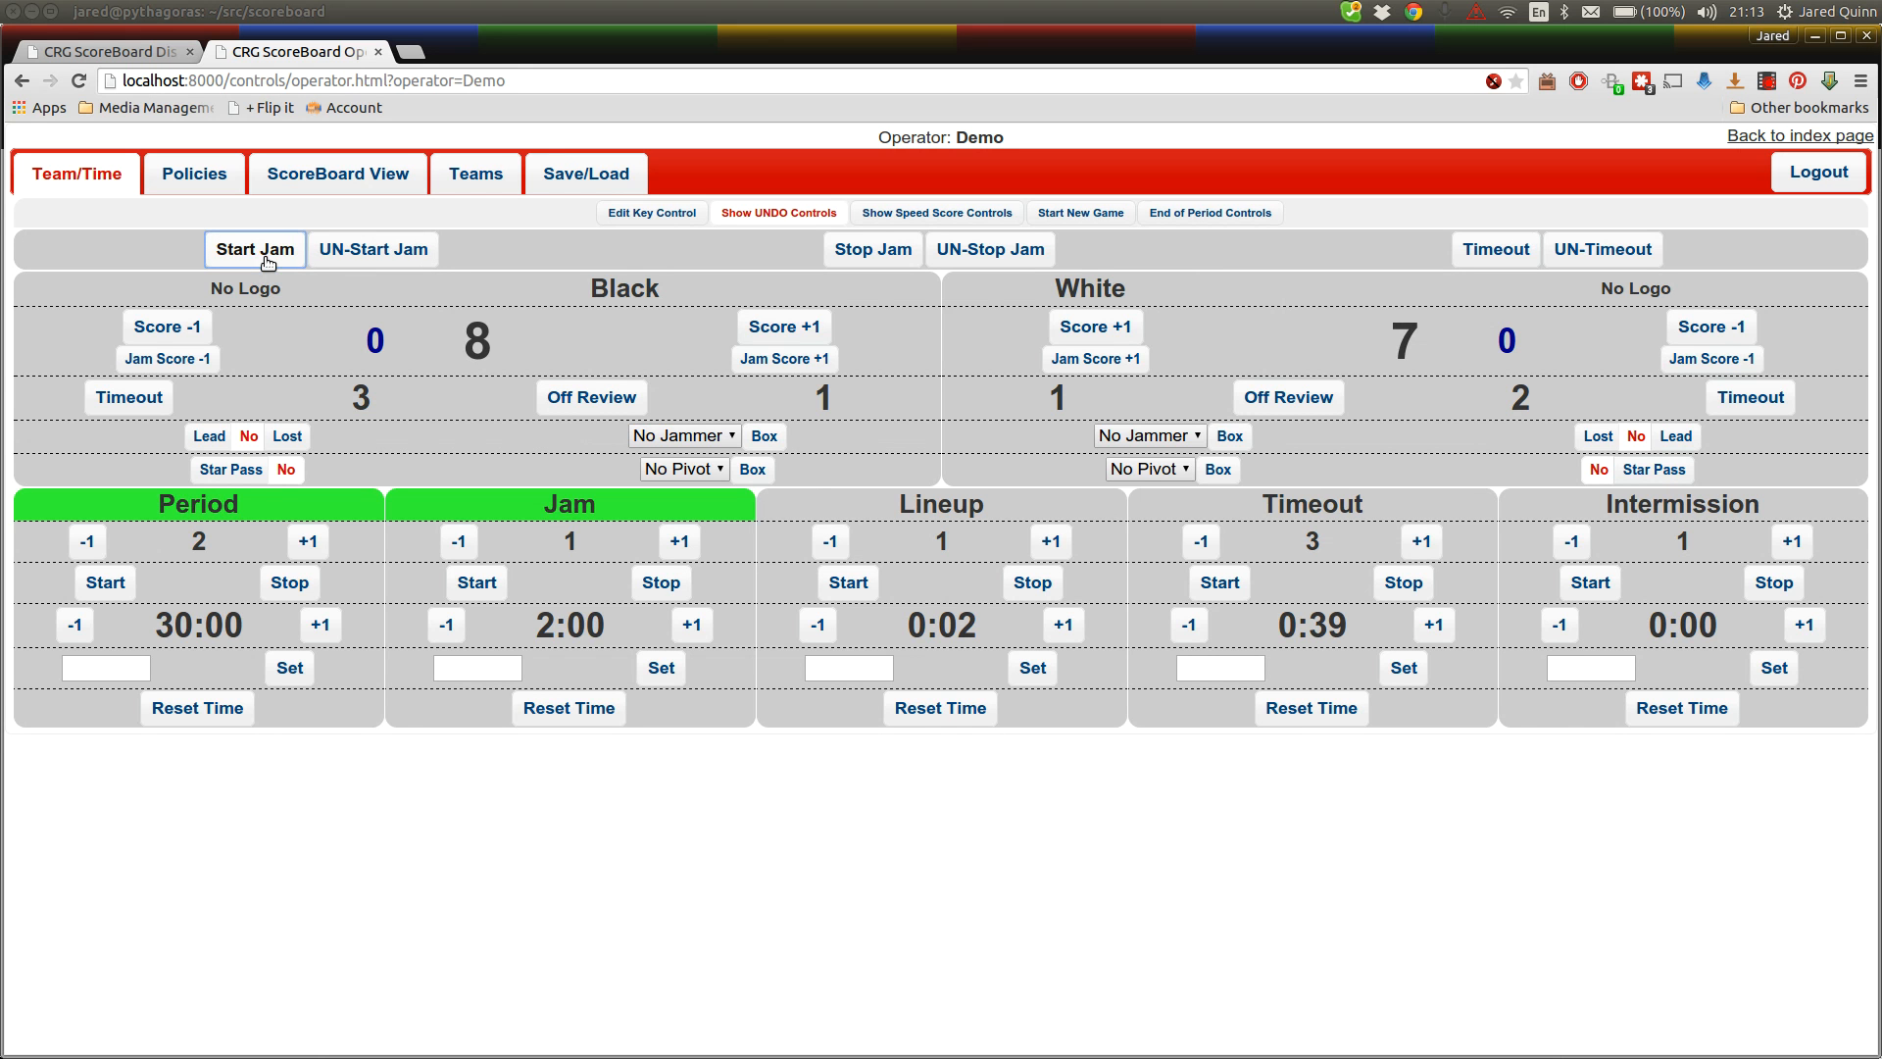
left_click(253, 248)
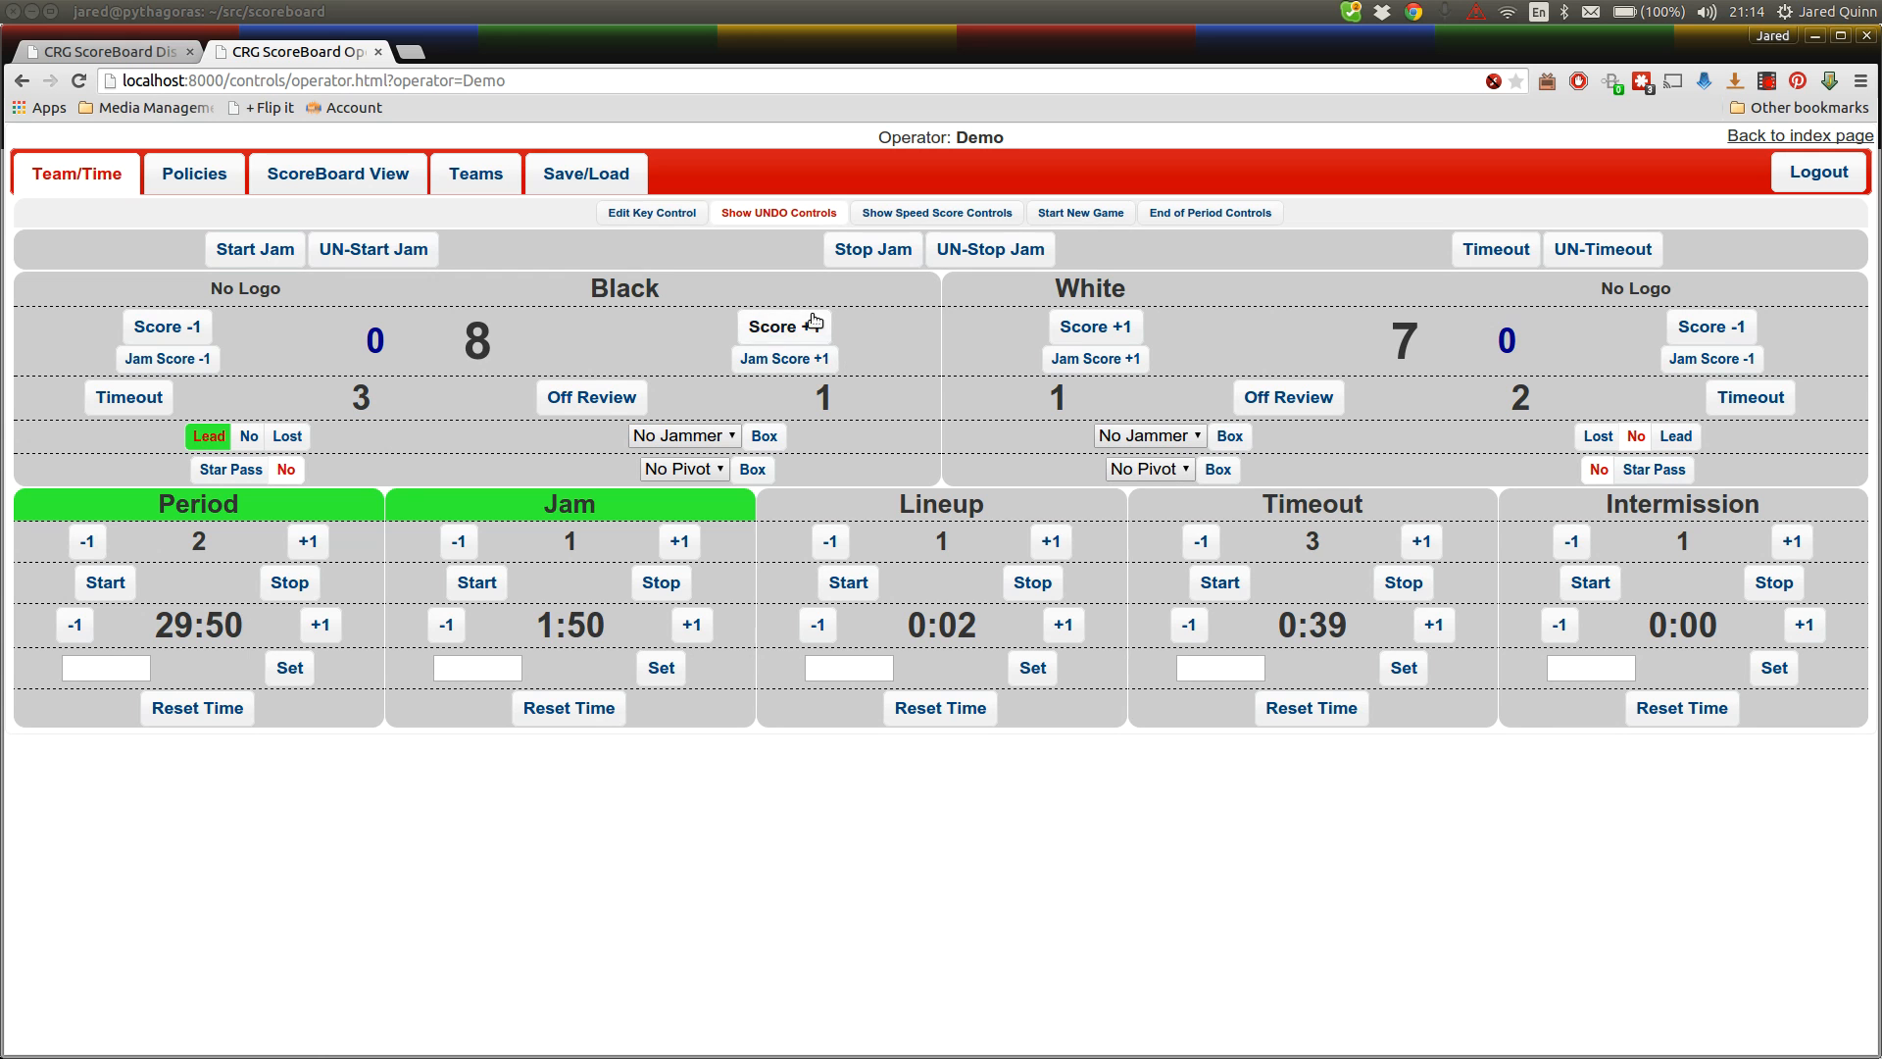
left_click(781, 325)
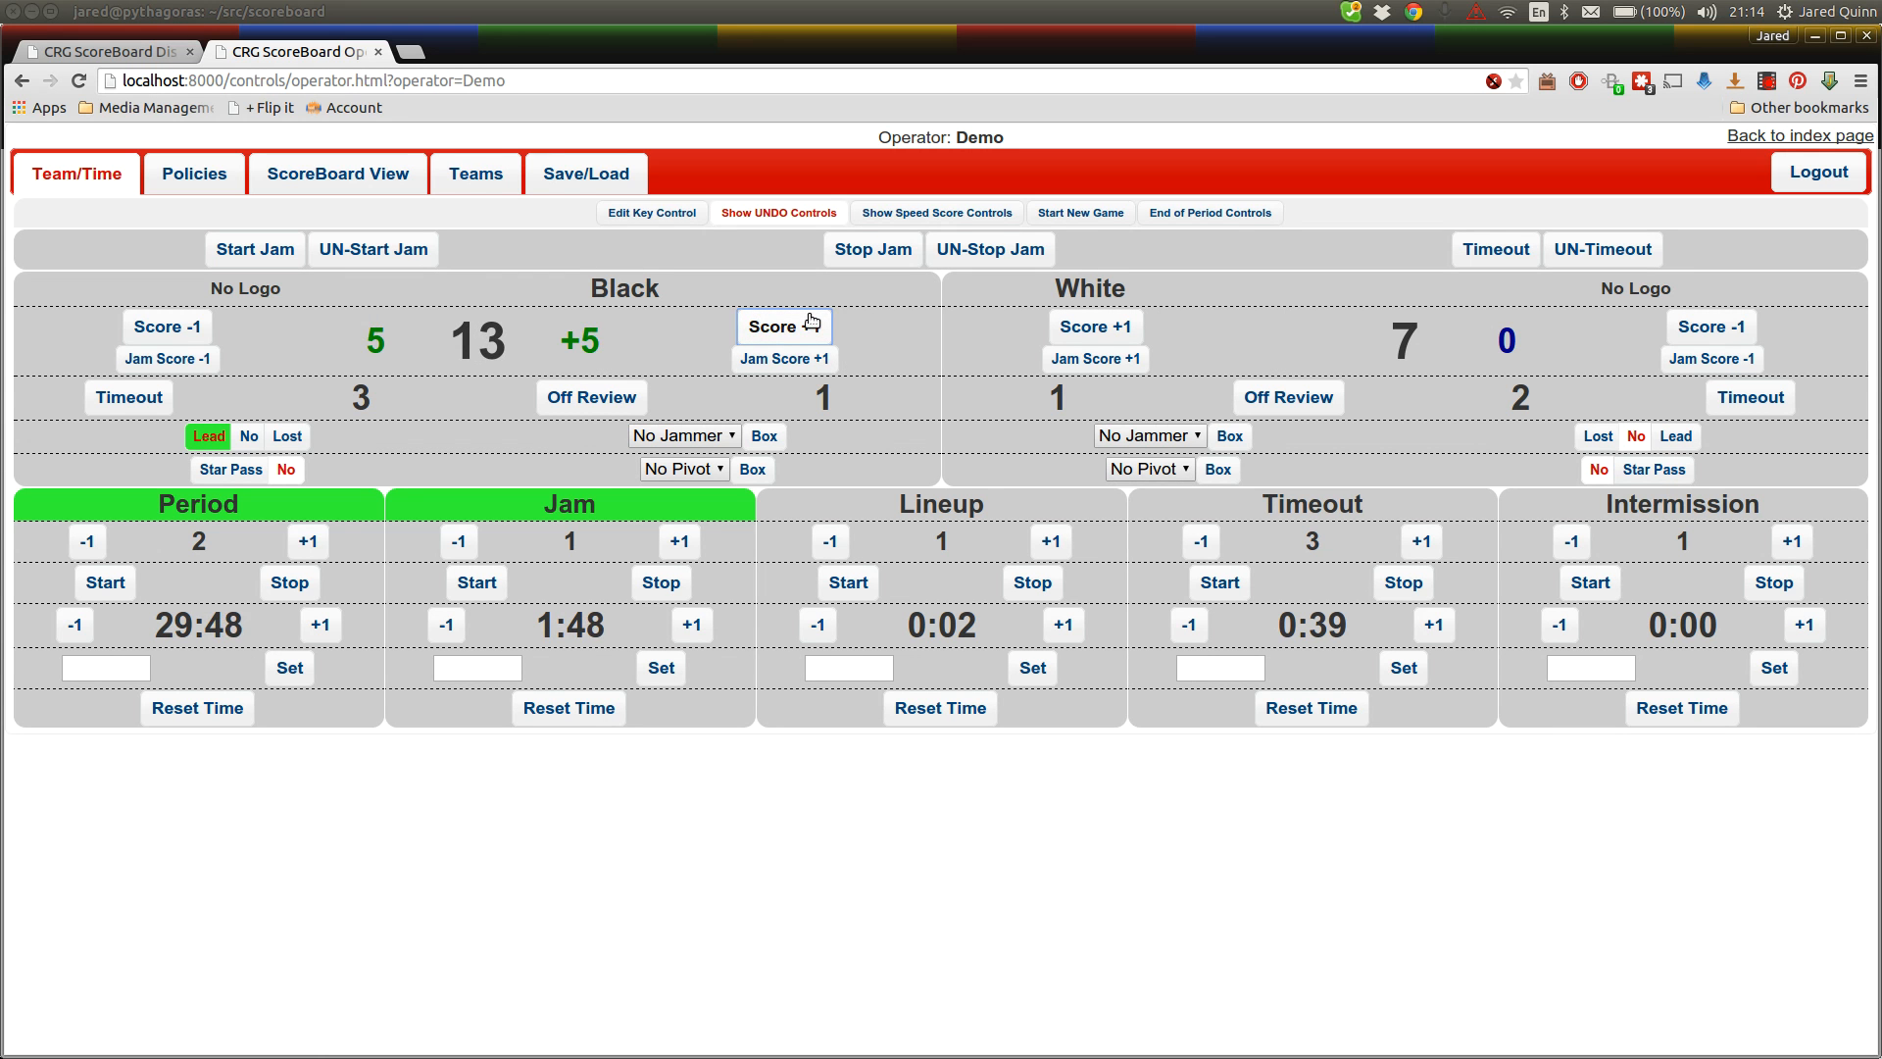